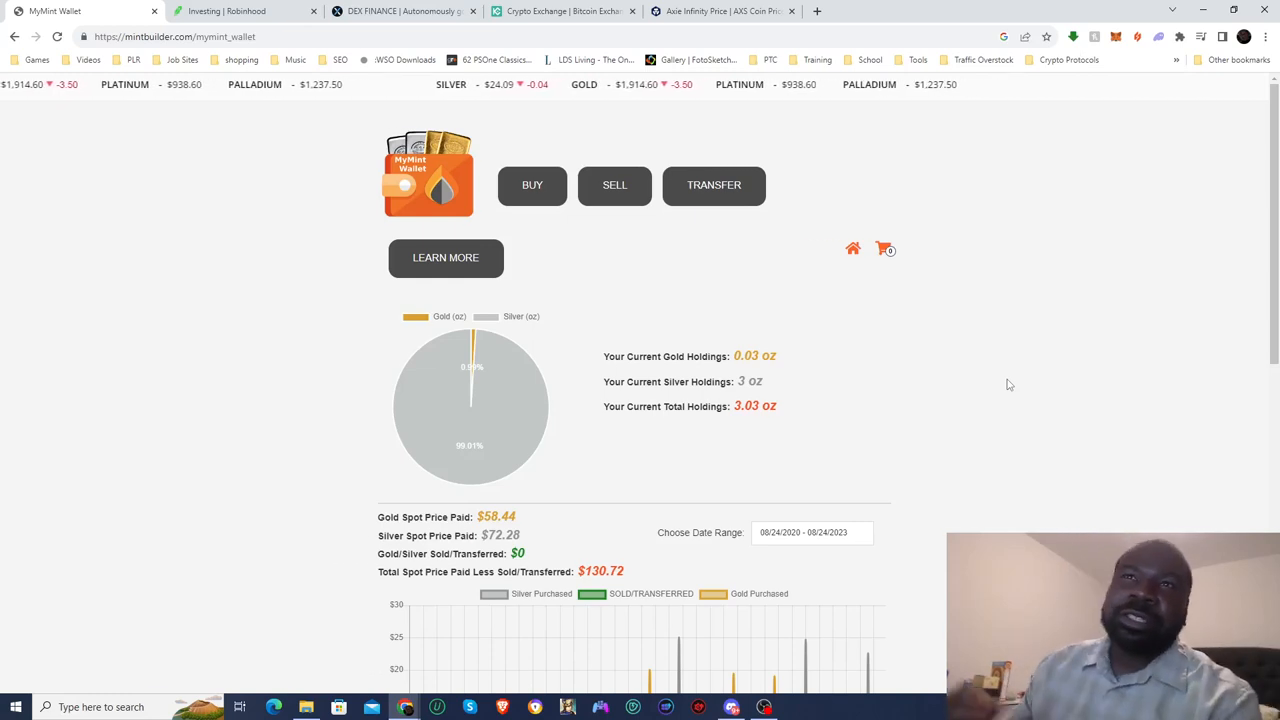
mouse_move(218, 336)
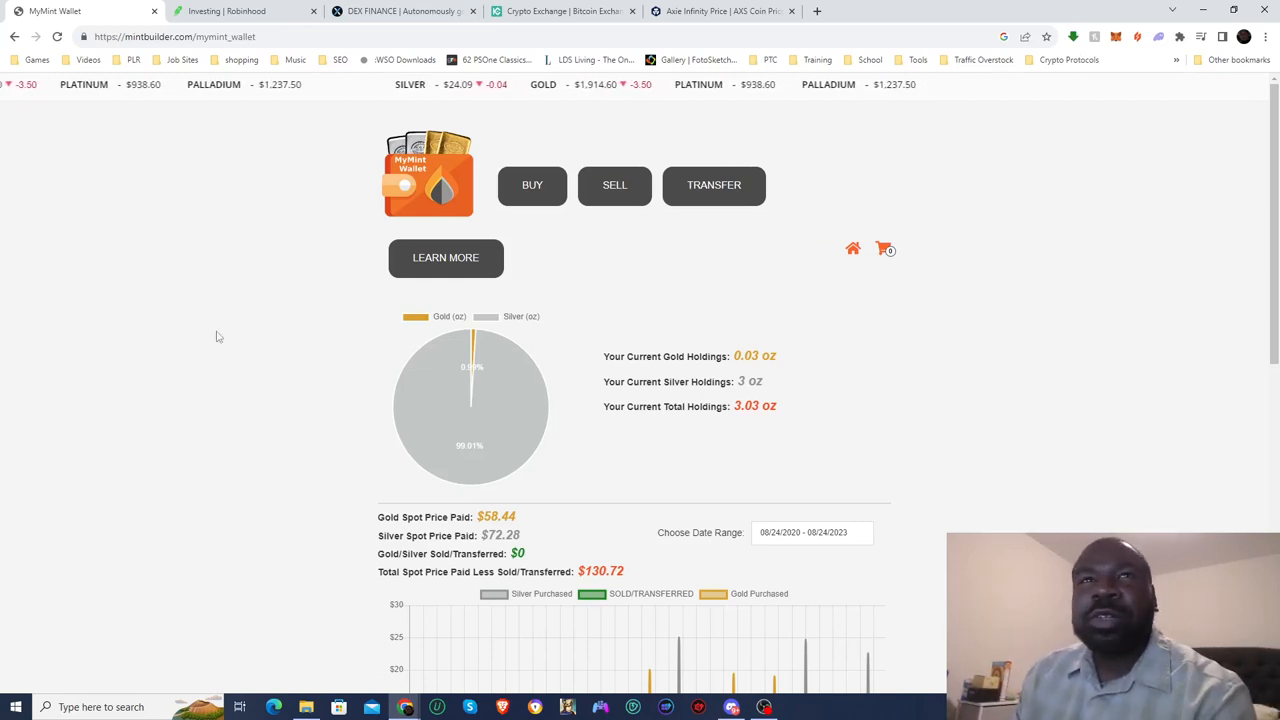
Scroll the MyMint wallet past spot prices paid to the holdings value chart and purchase list.
scroll("down", 3)
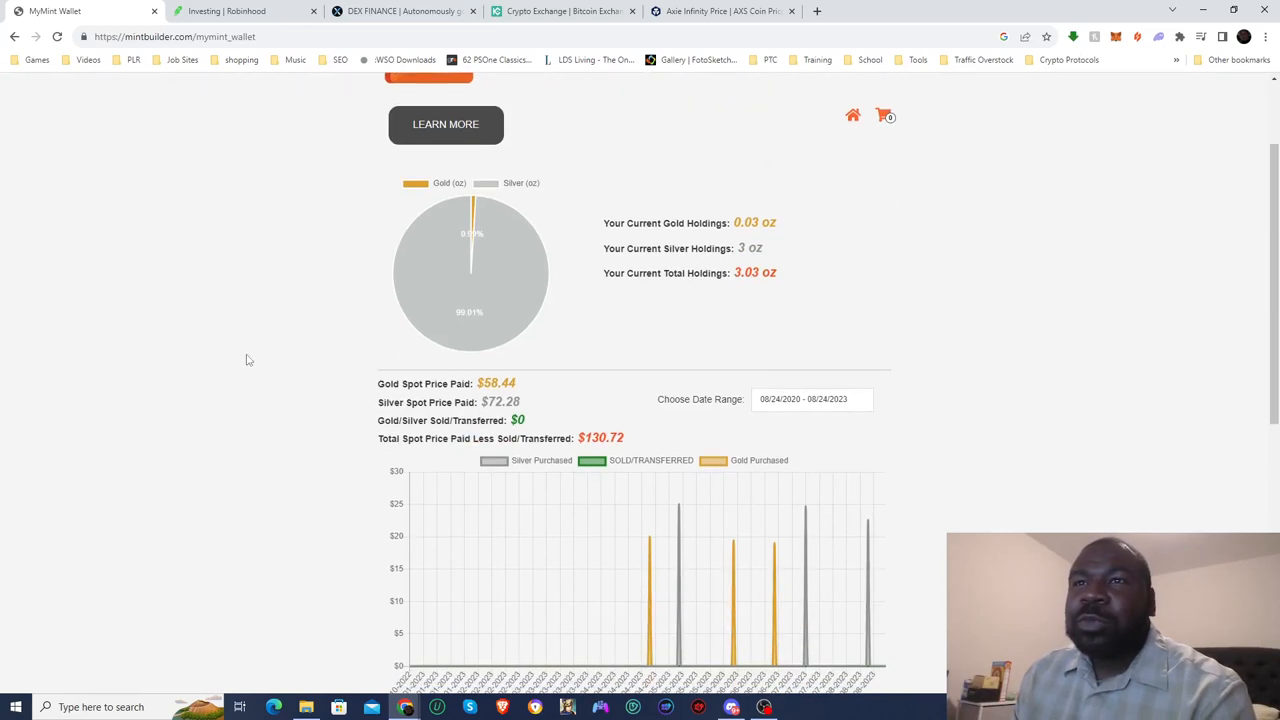
scroll("down", 3)
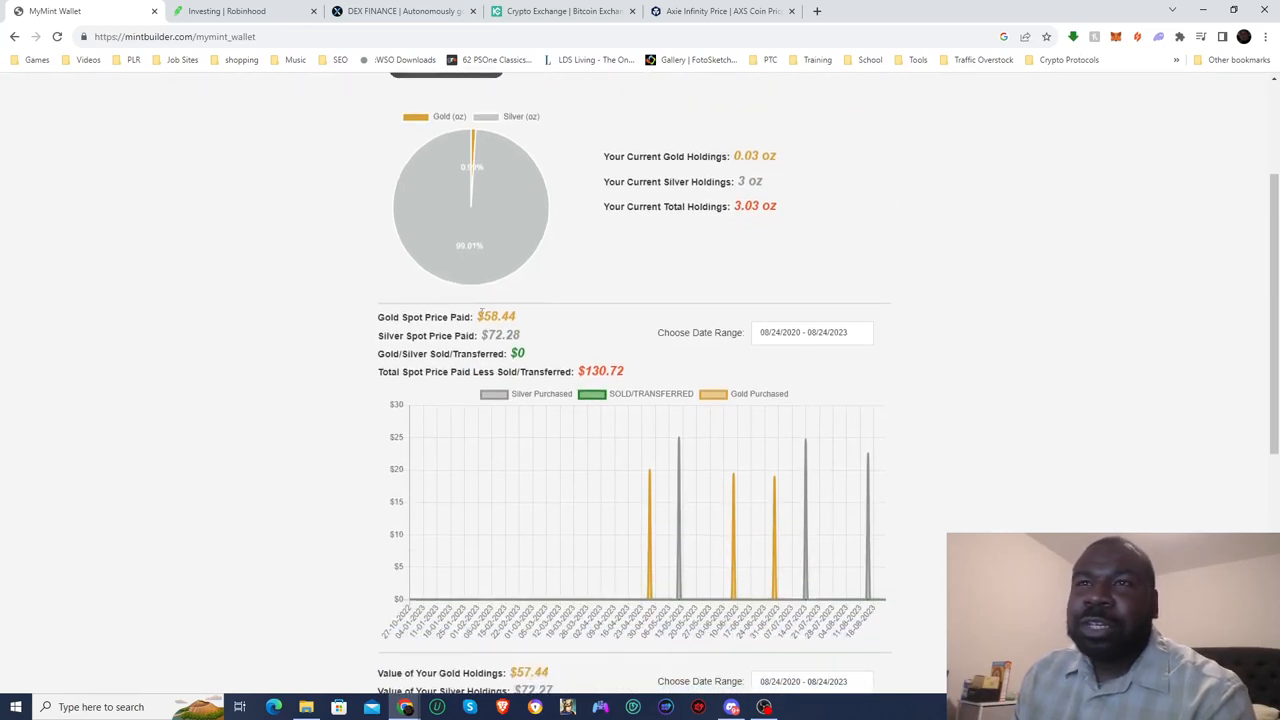
double_click(496, 317)
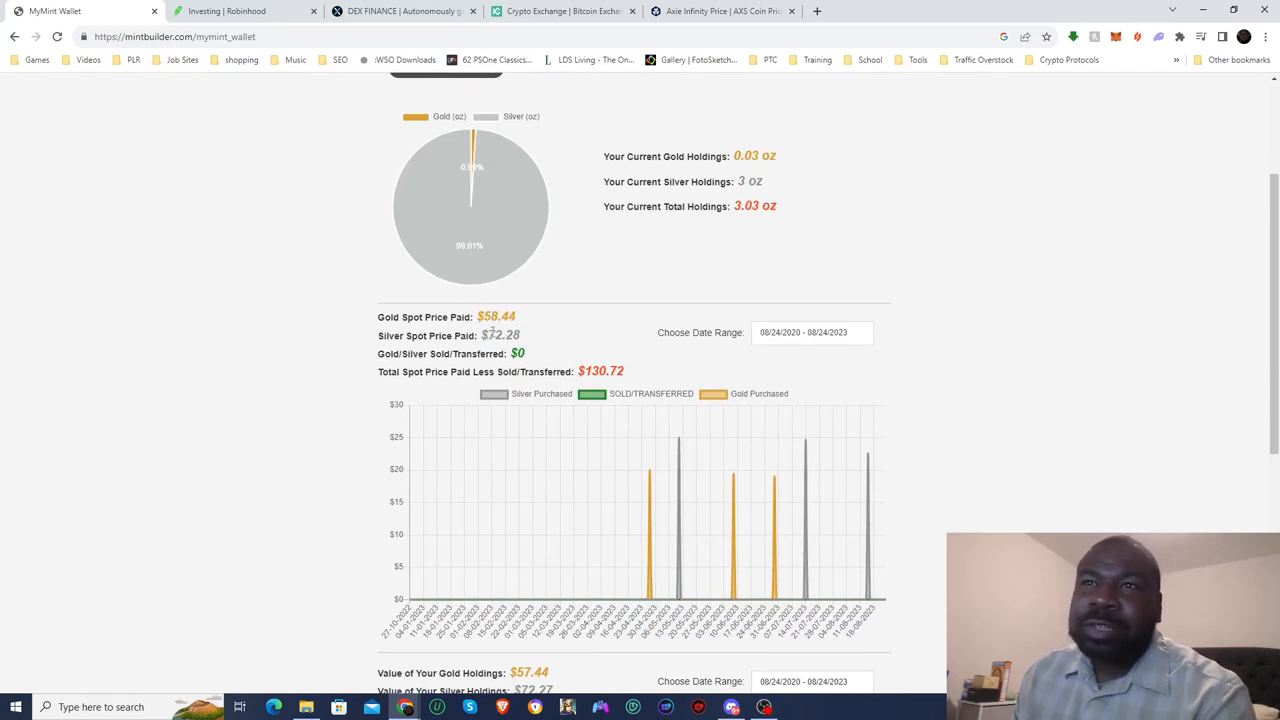
mouse_move(600, 388)
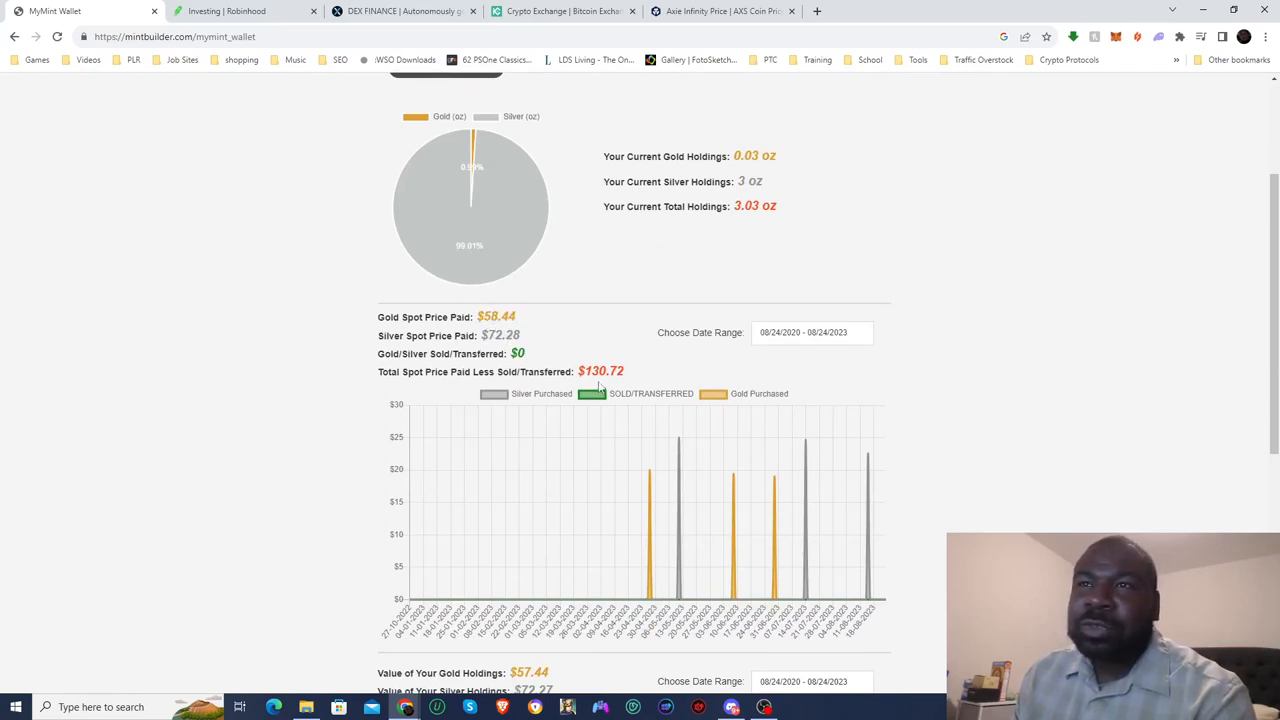
double_click(598, 371)
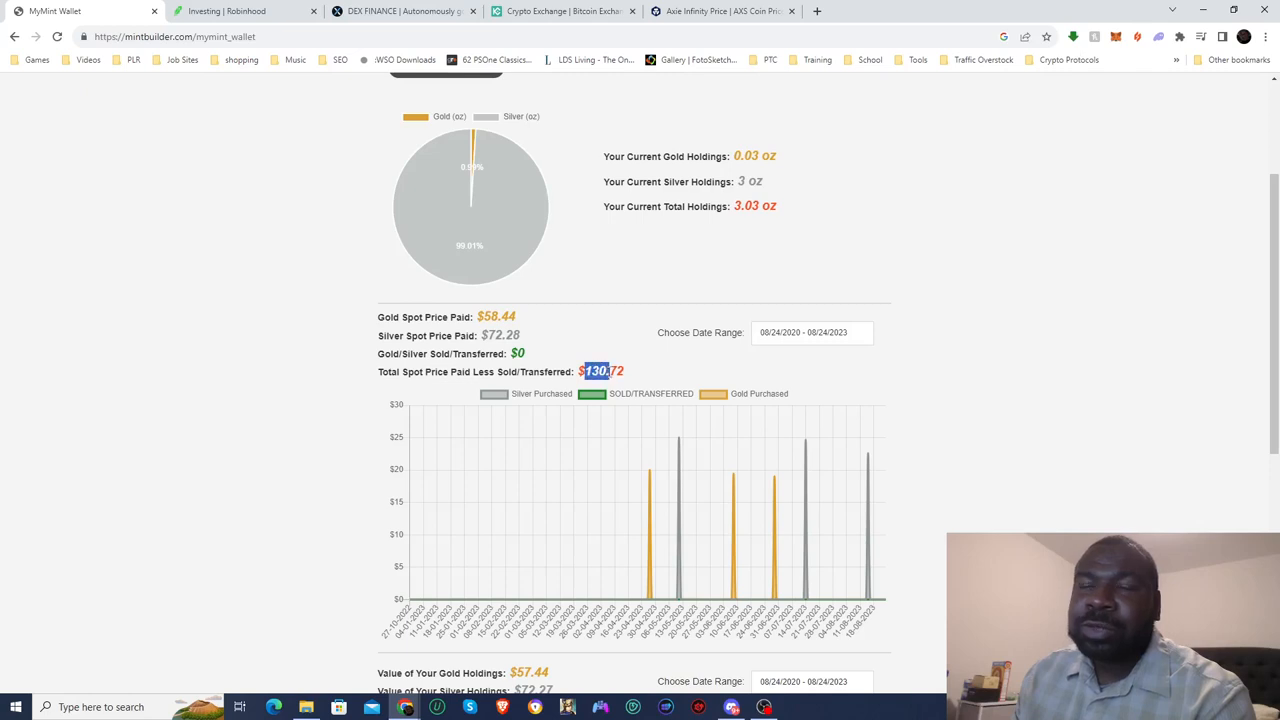
scroll("down", 3)
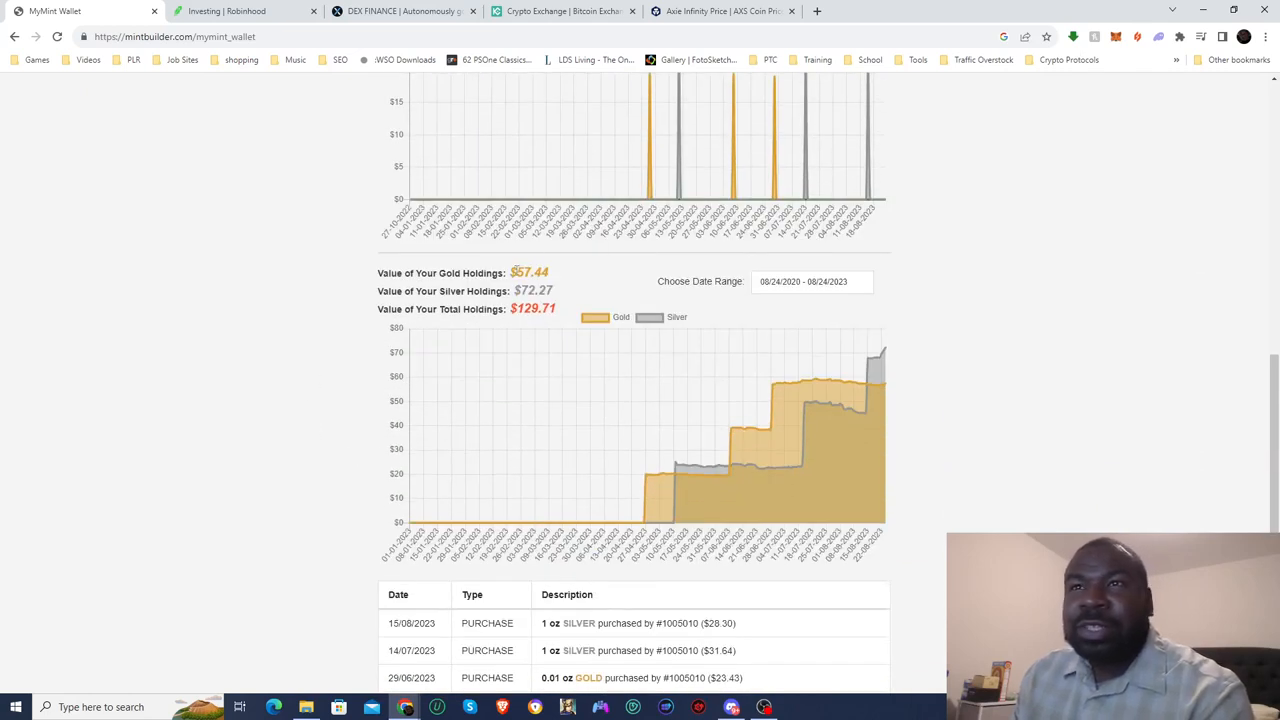
mouse_move(585, 290)
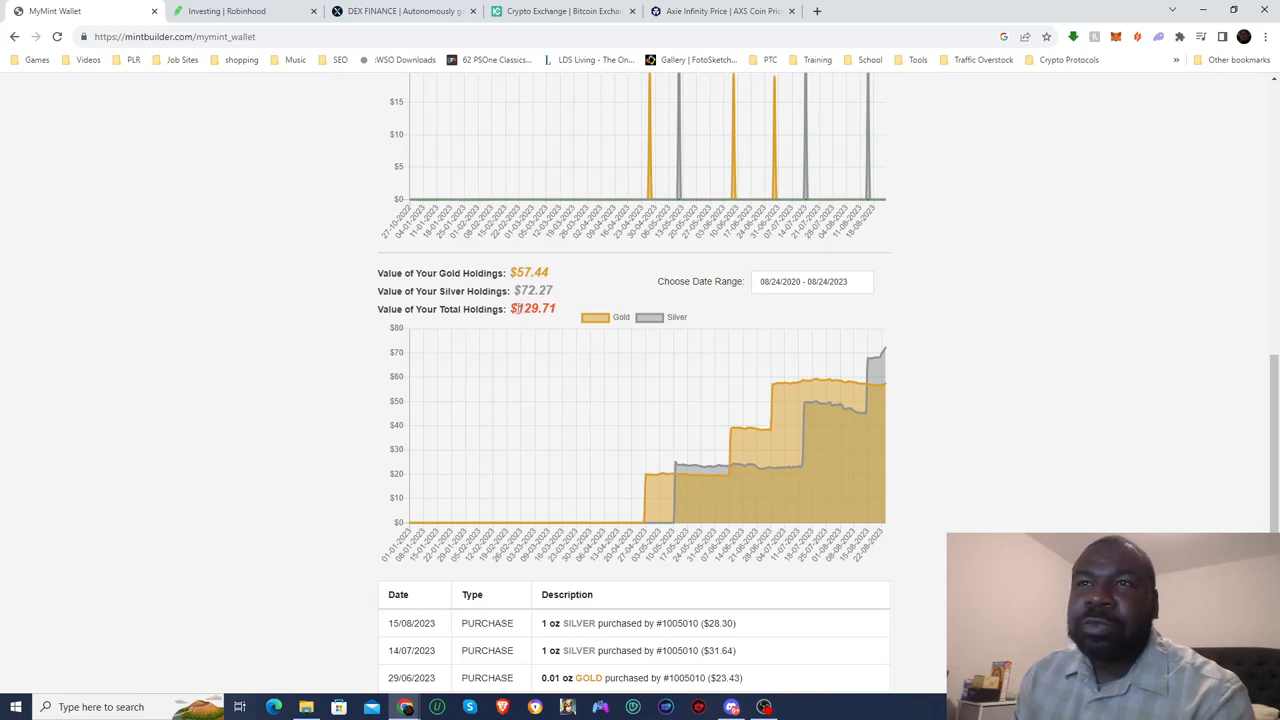
Review silver's holdings value, reaching $72.27 on 24-08-2023, then return to the holdings summary.
scroll("down", 3)
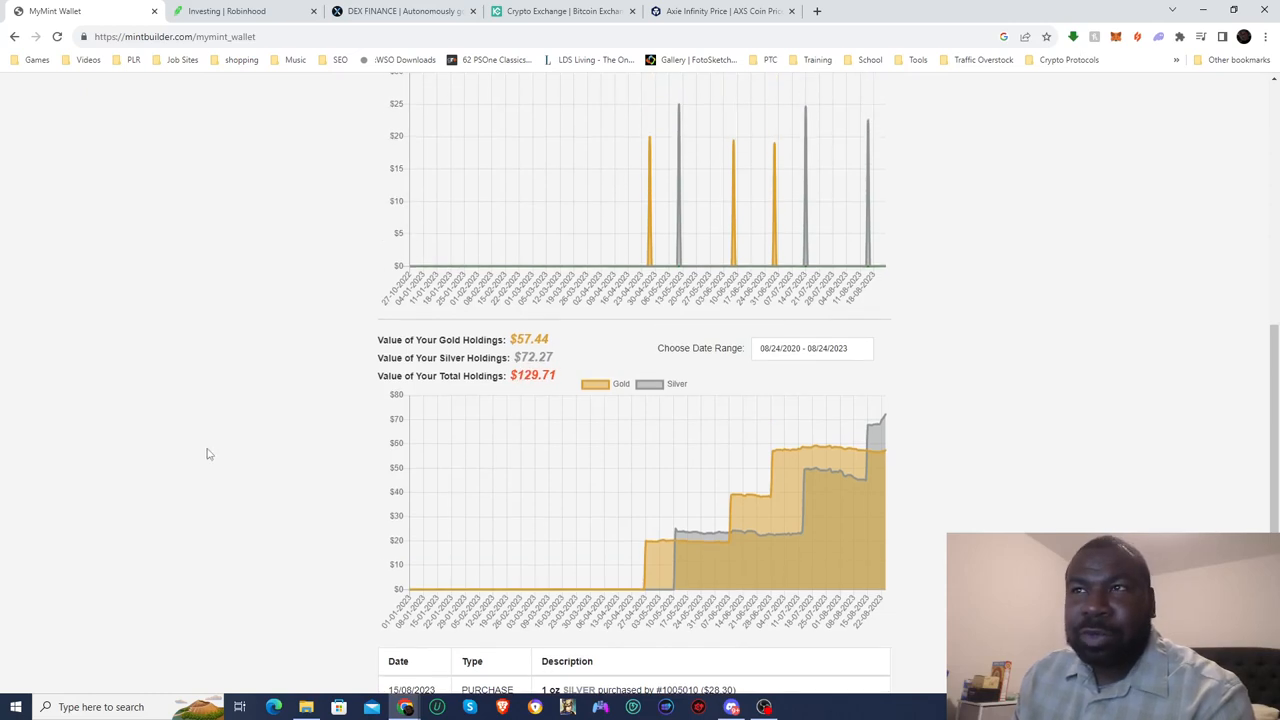
scroll("up", 3)
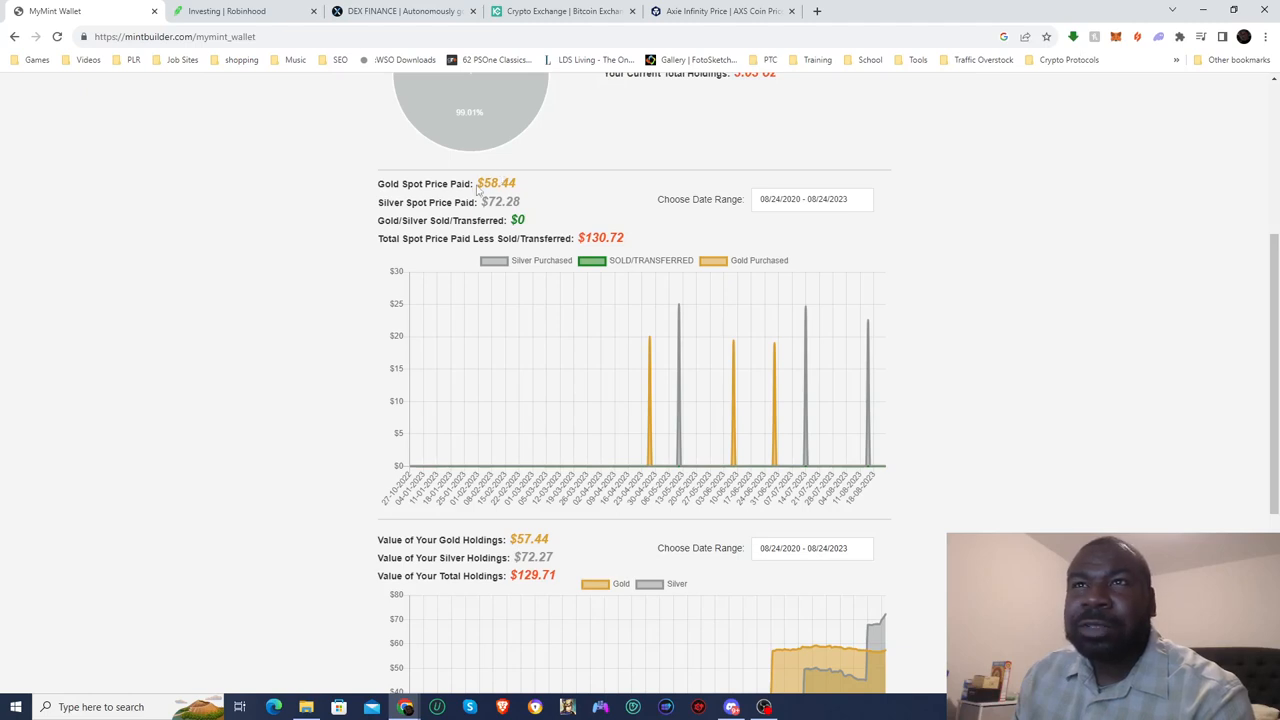
mouse_move(500, 199)
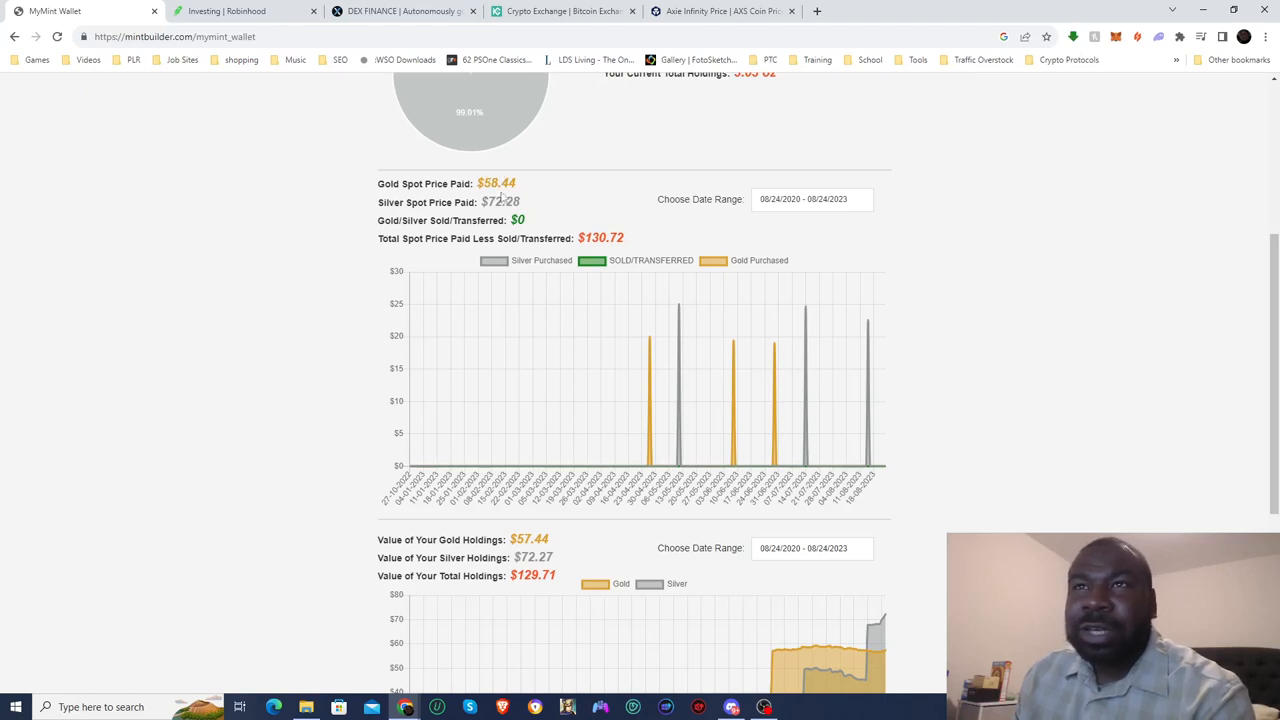
scroll("down", 3)
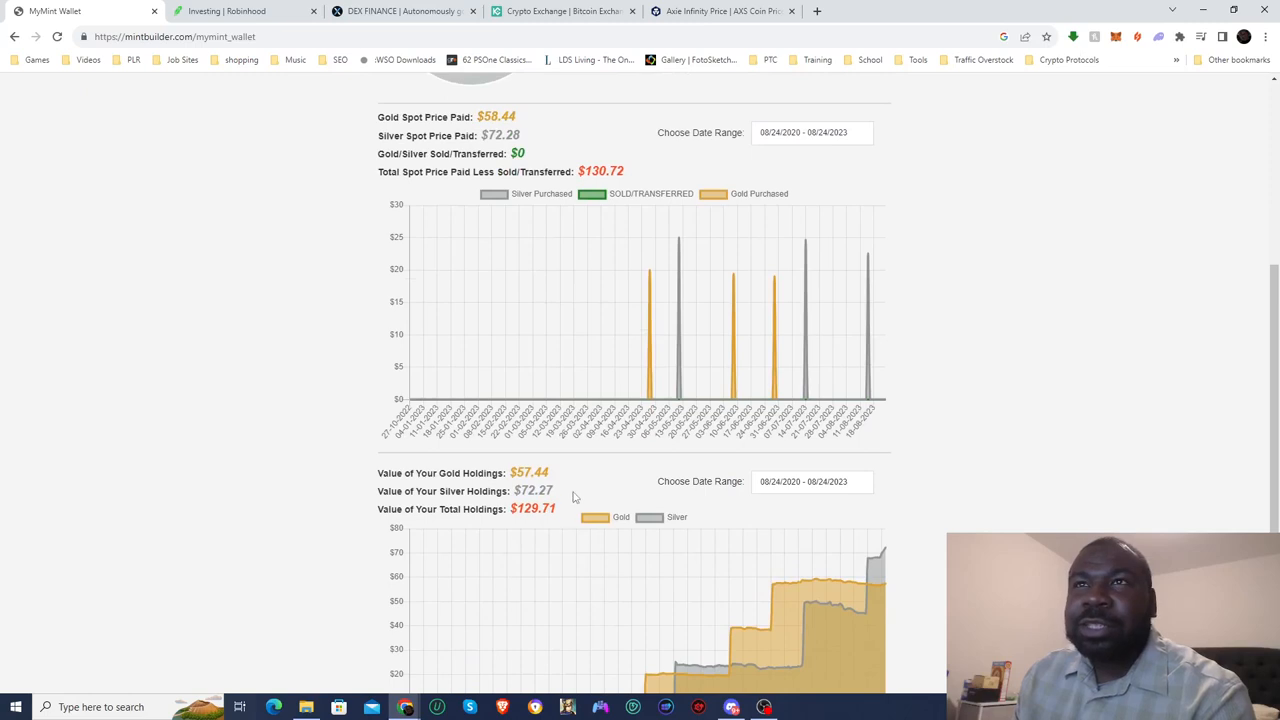
mouse_move(557, 495)
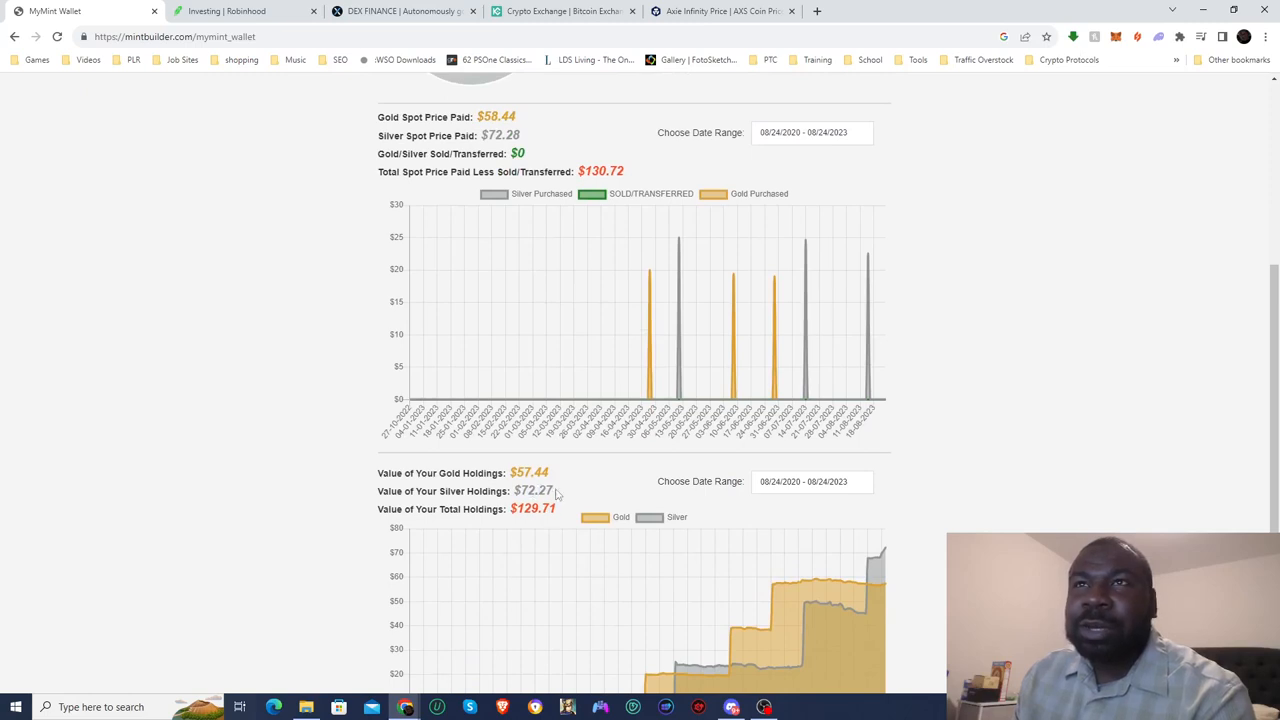
mouse_move(263, 360)
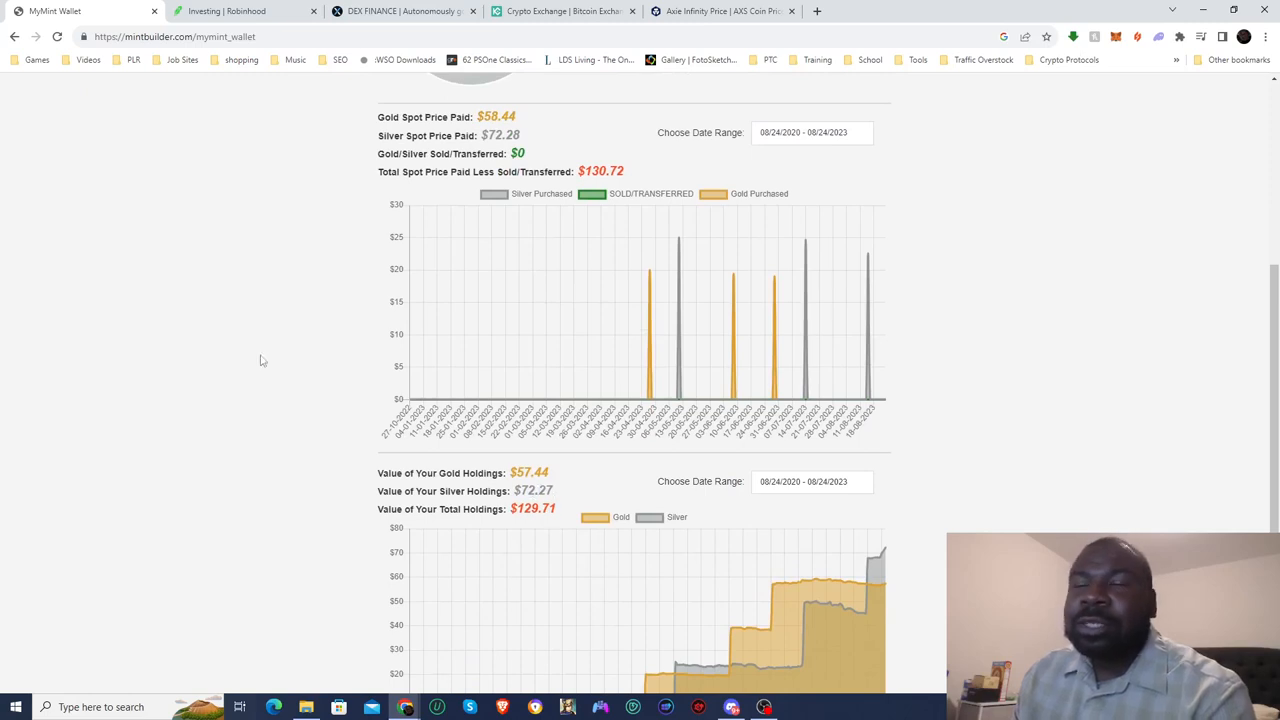
scroll("down", 3)
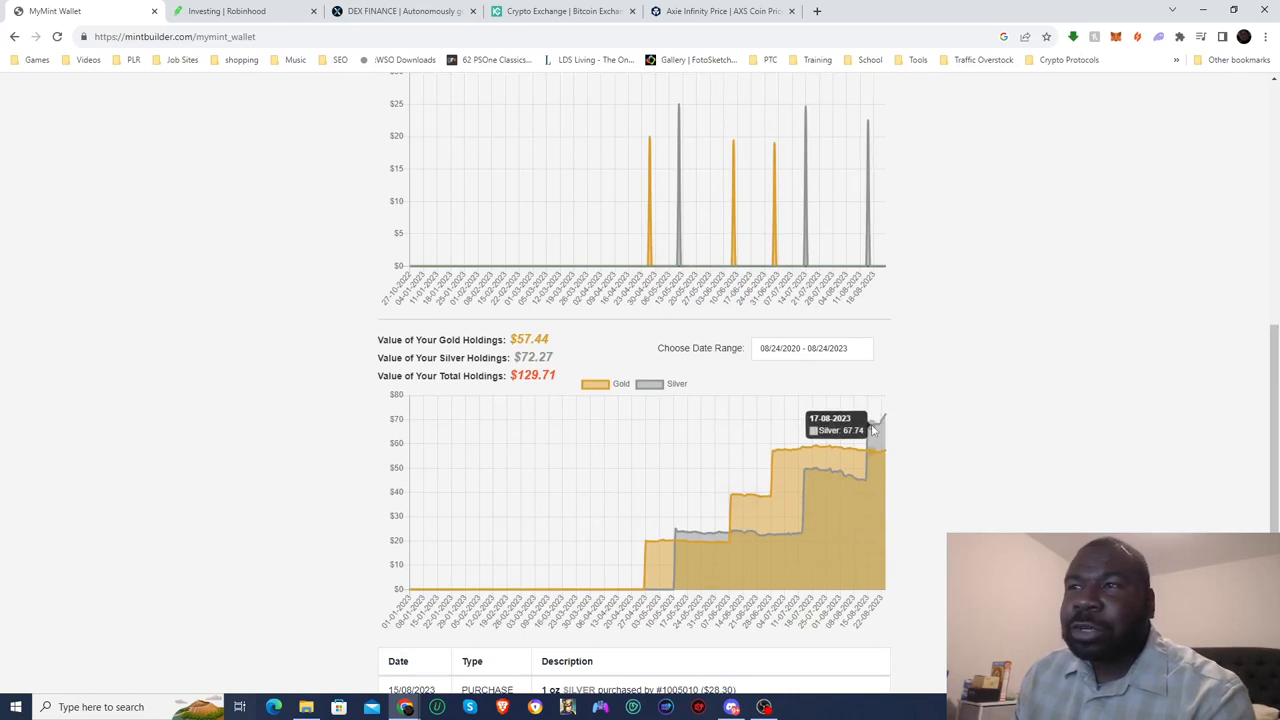
mouse_move(878, 418)
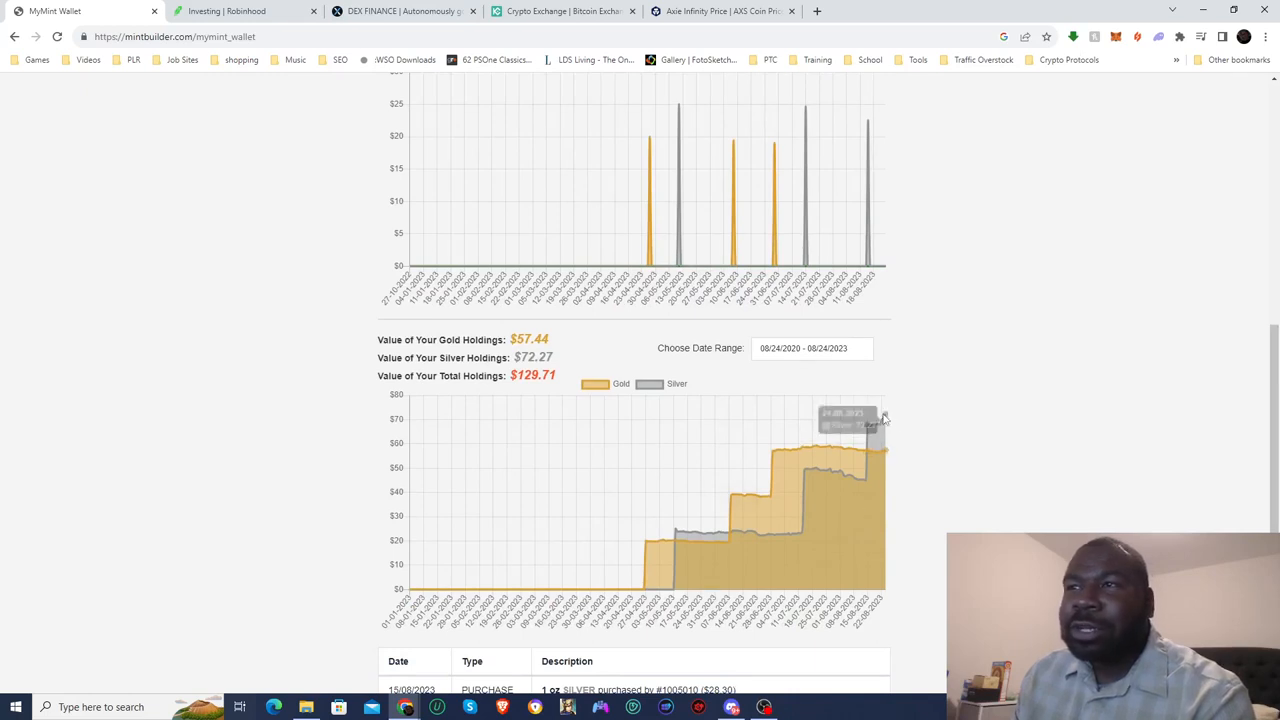
mouse_move(872, 435)
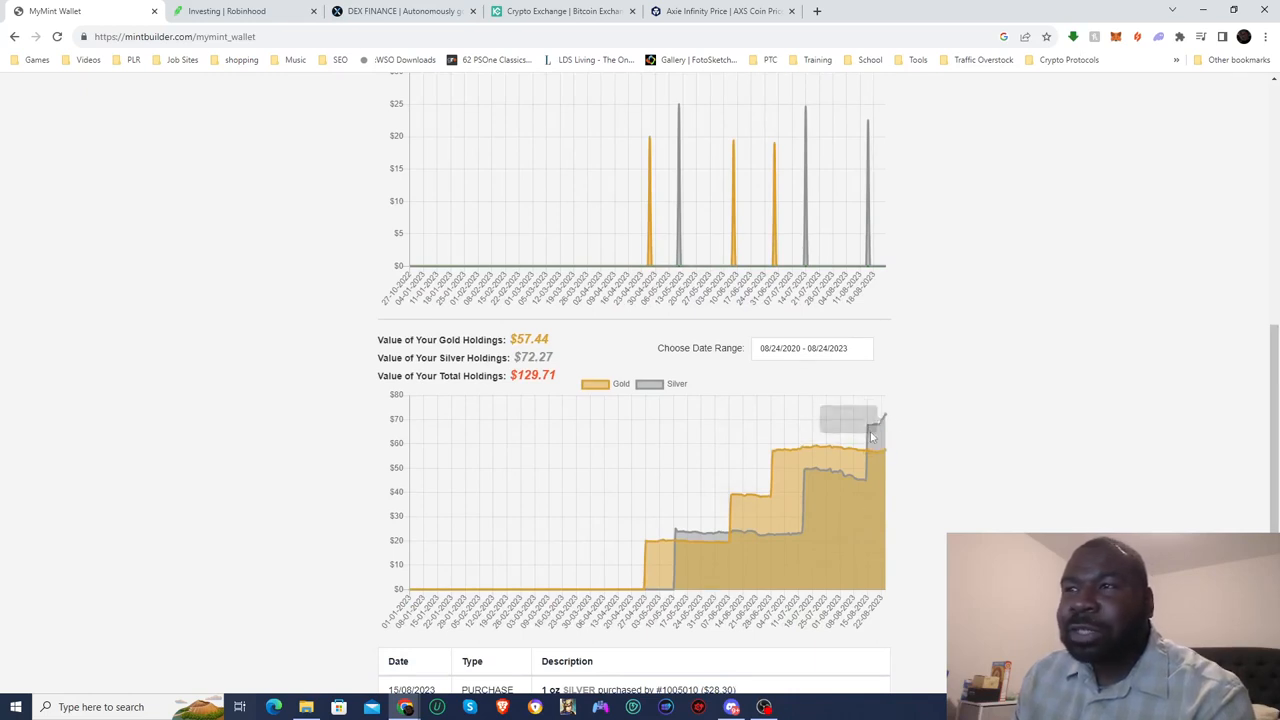
mouse_move(870, 430)
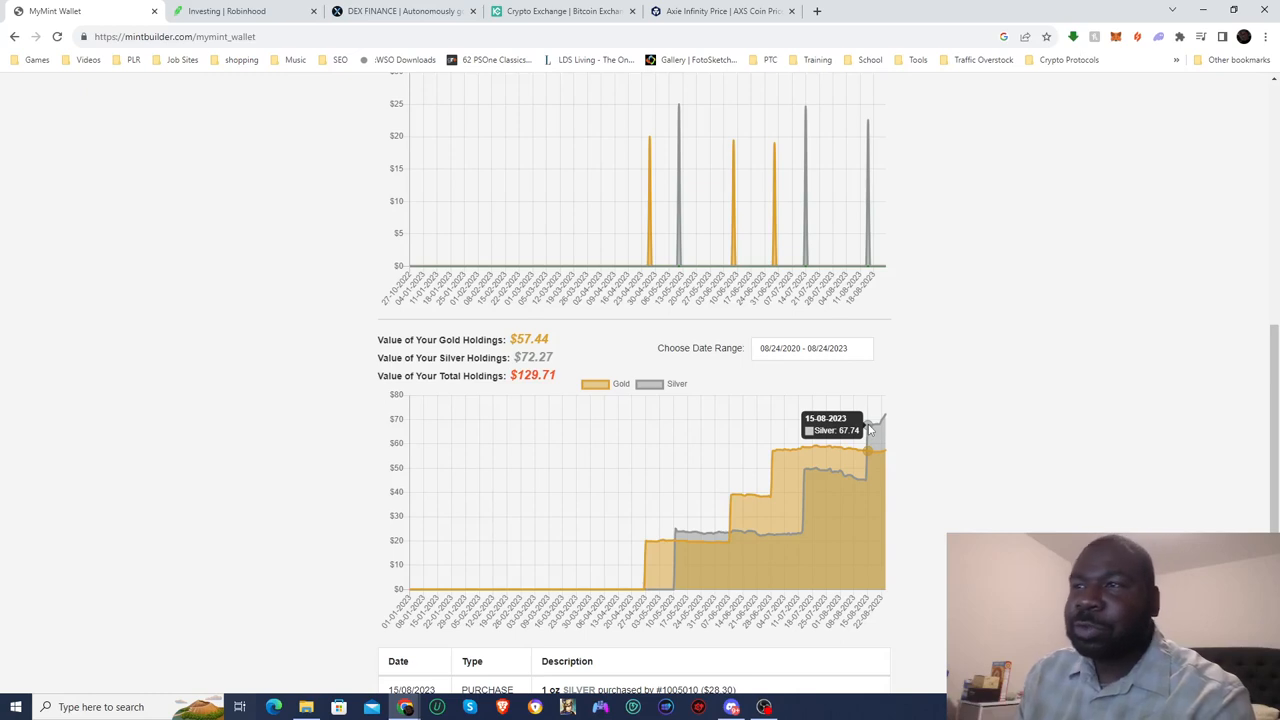
mouse_move(878, 425)
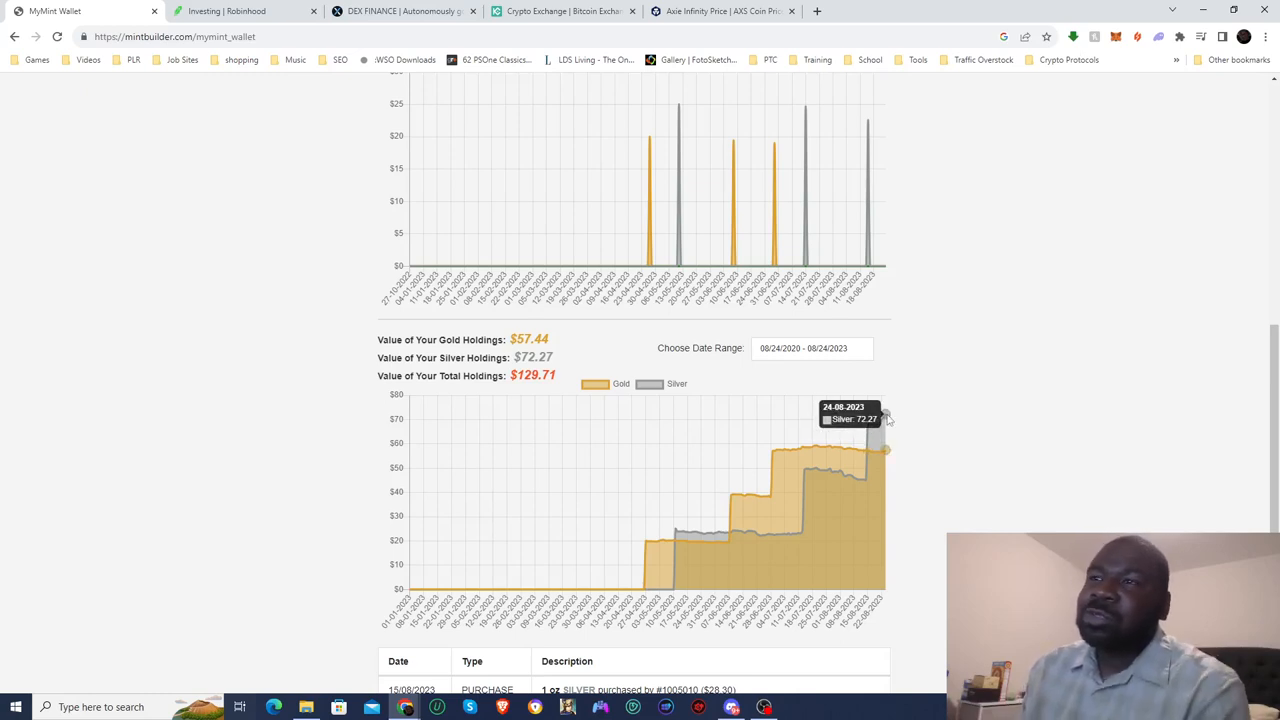
mouse_move(979, 507)
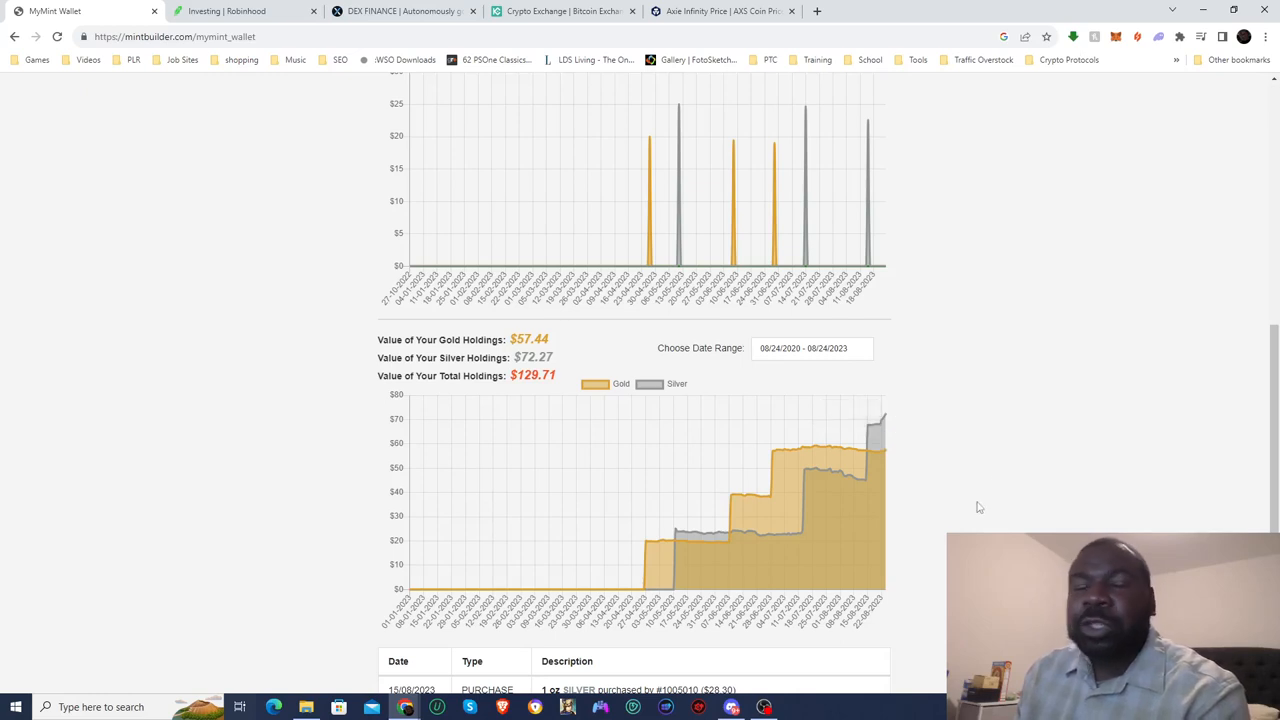
scroll("up", 3)
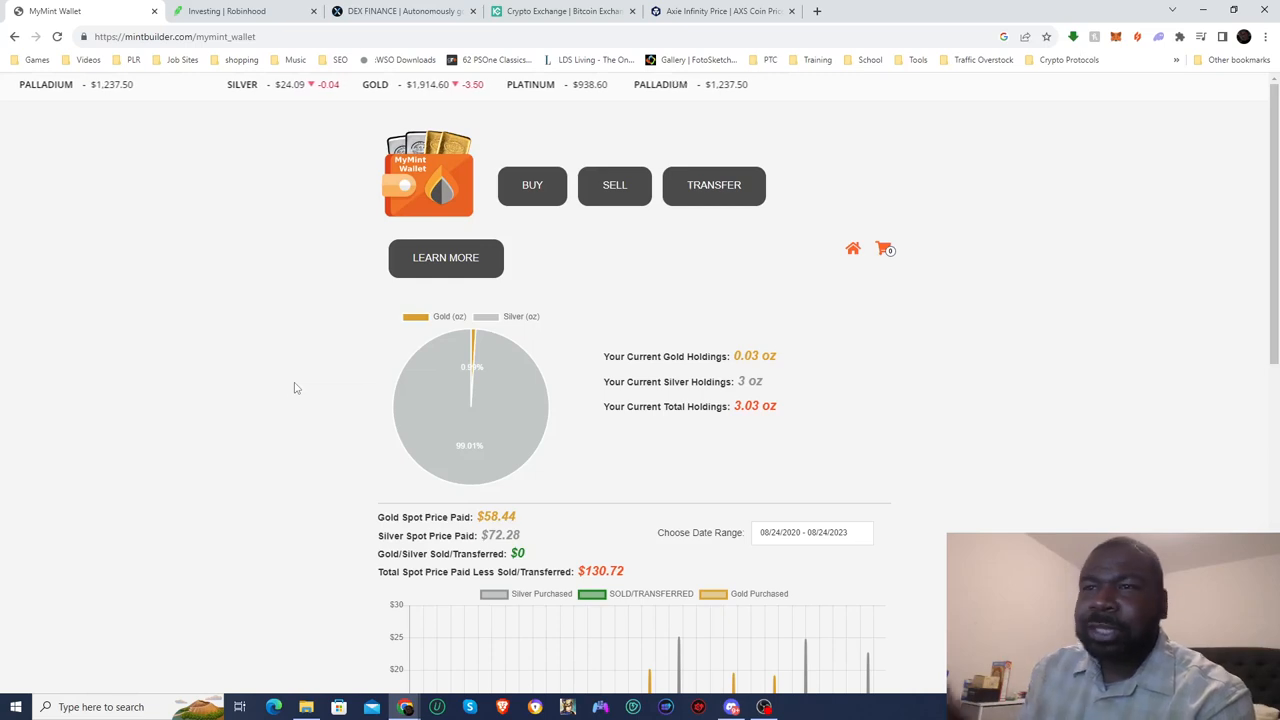
scroll("down", 3)
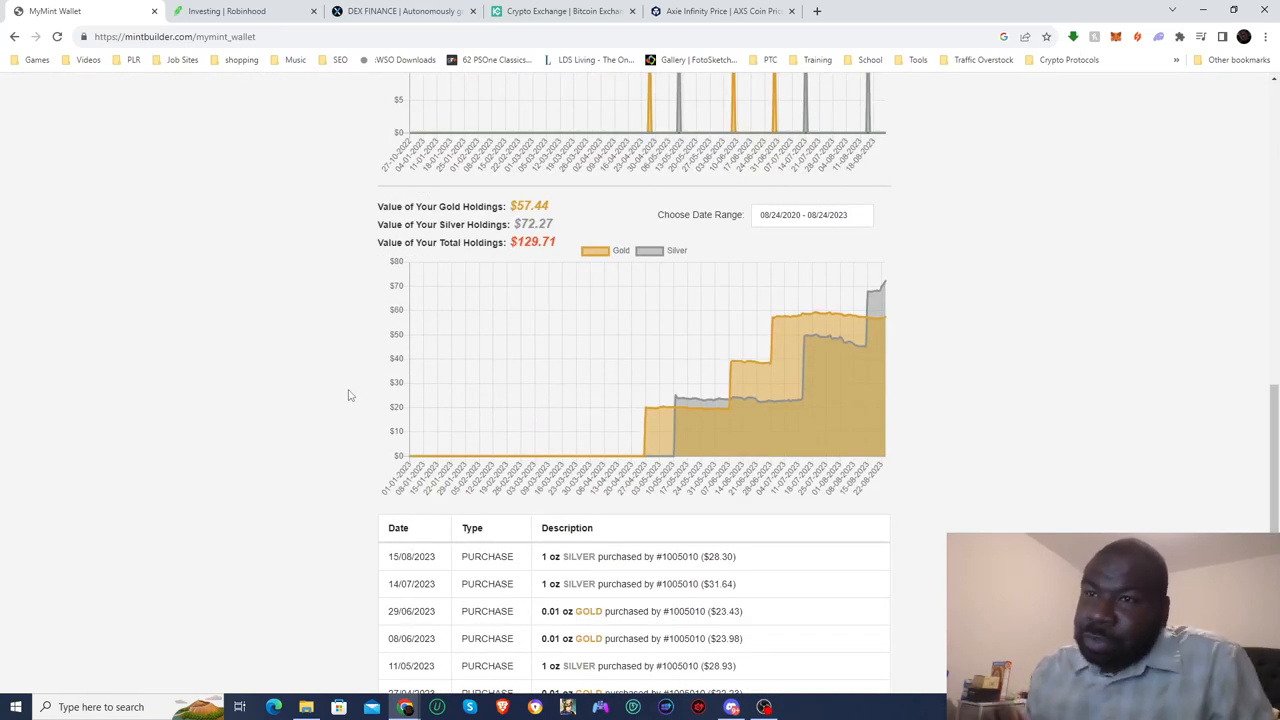
scroll("up", 3)
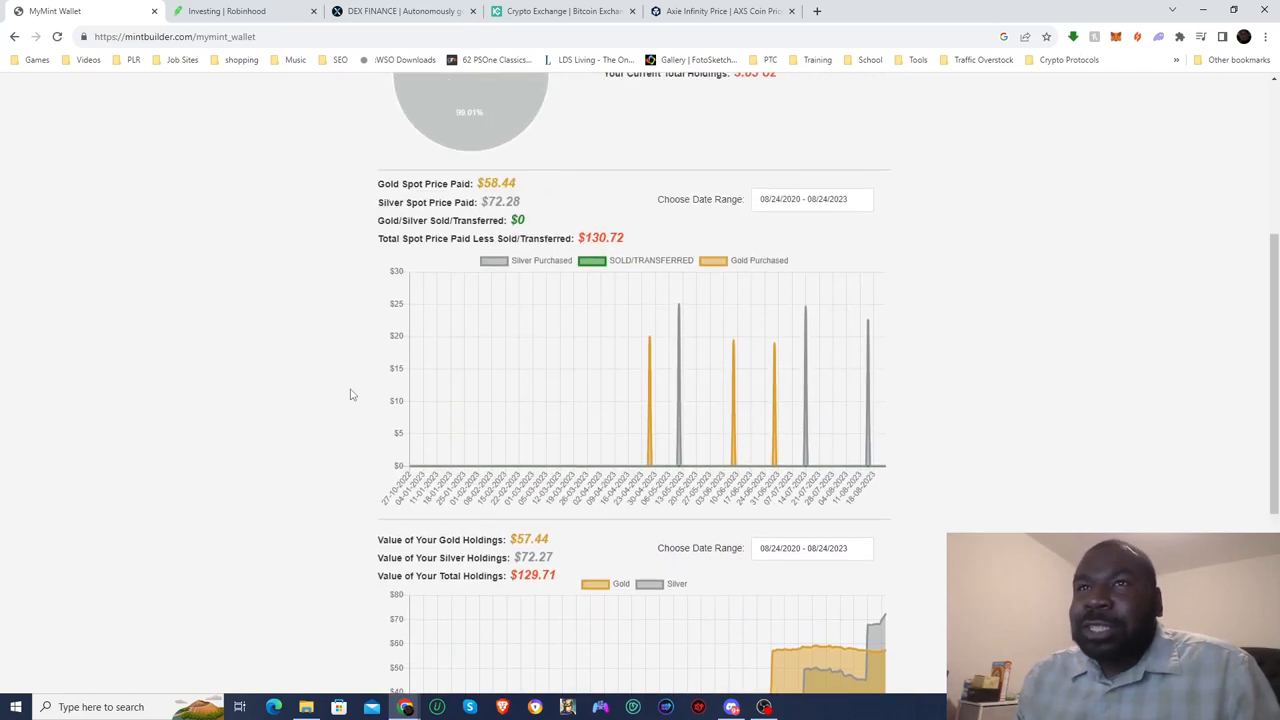
mouse_move(389, 404)
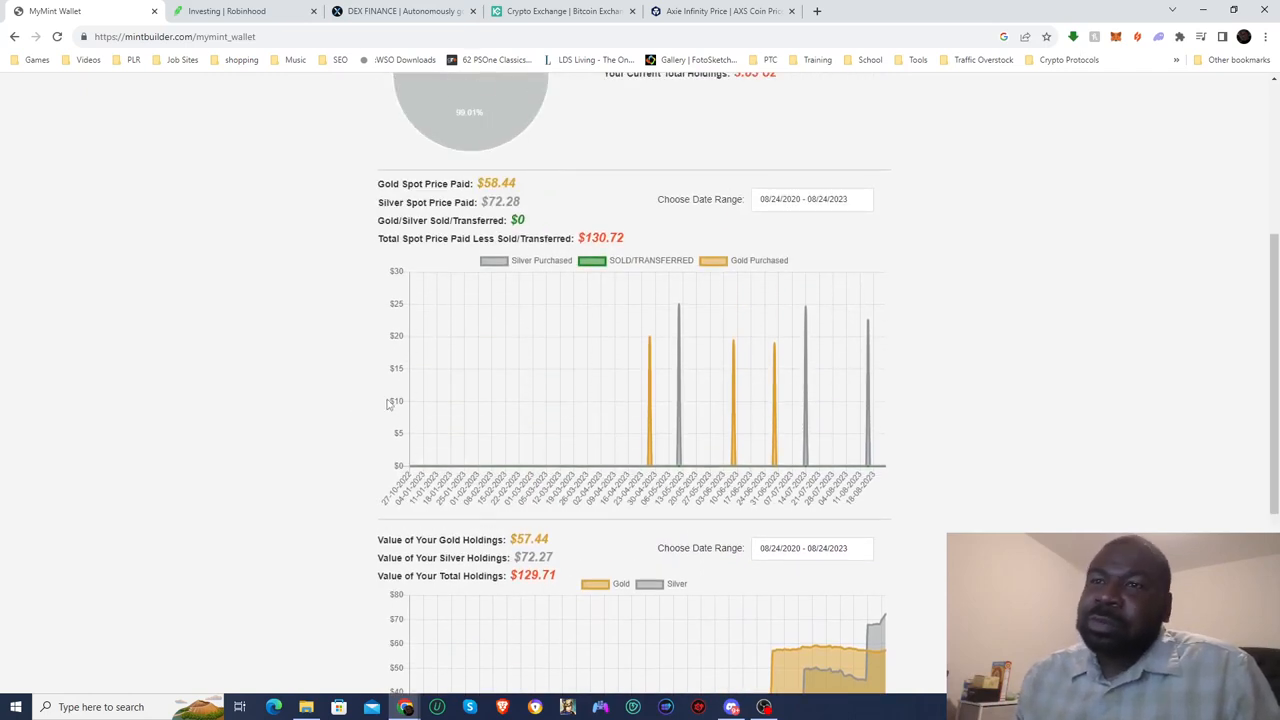
scroll("down", 3)
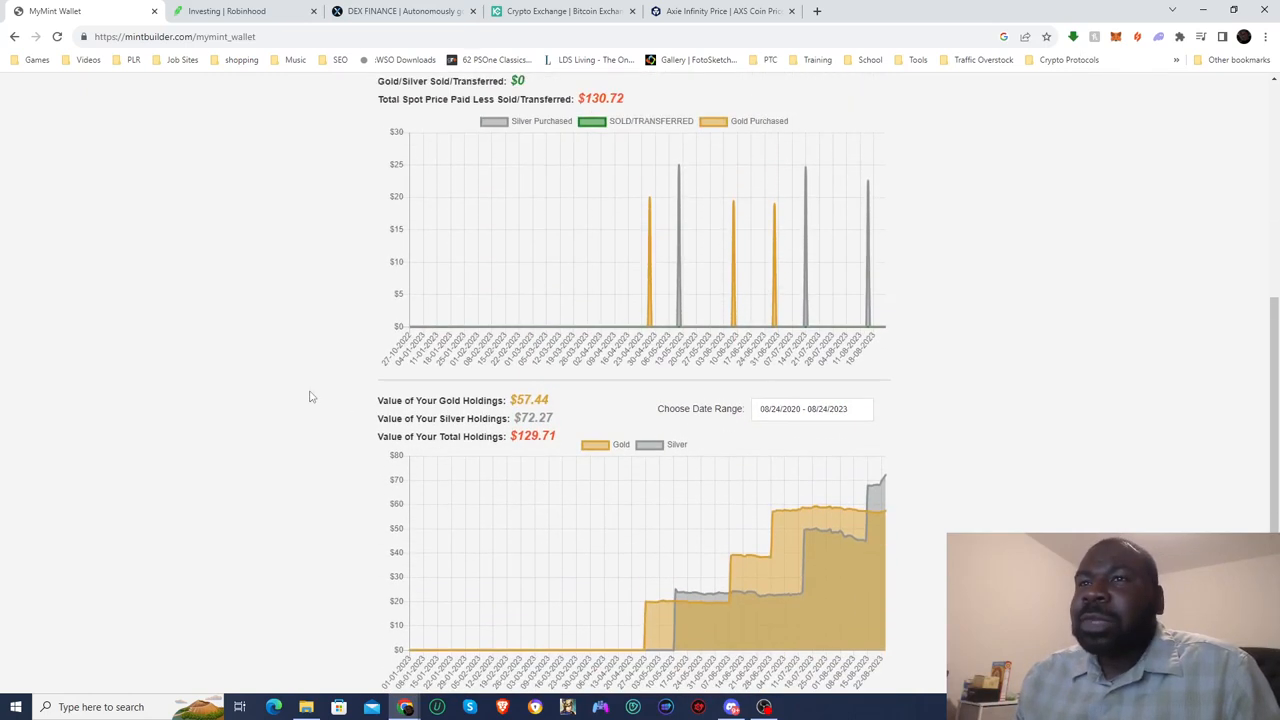
scroll("up", 3)
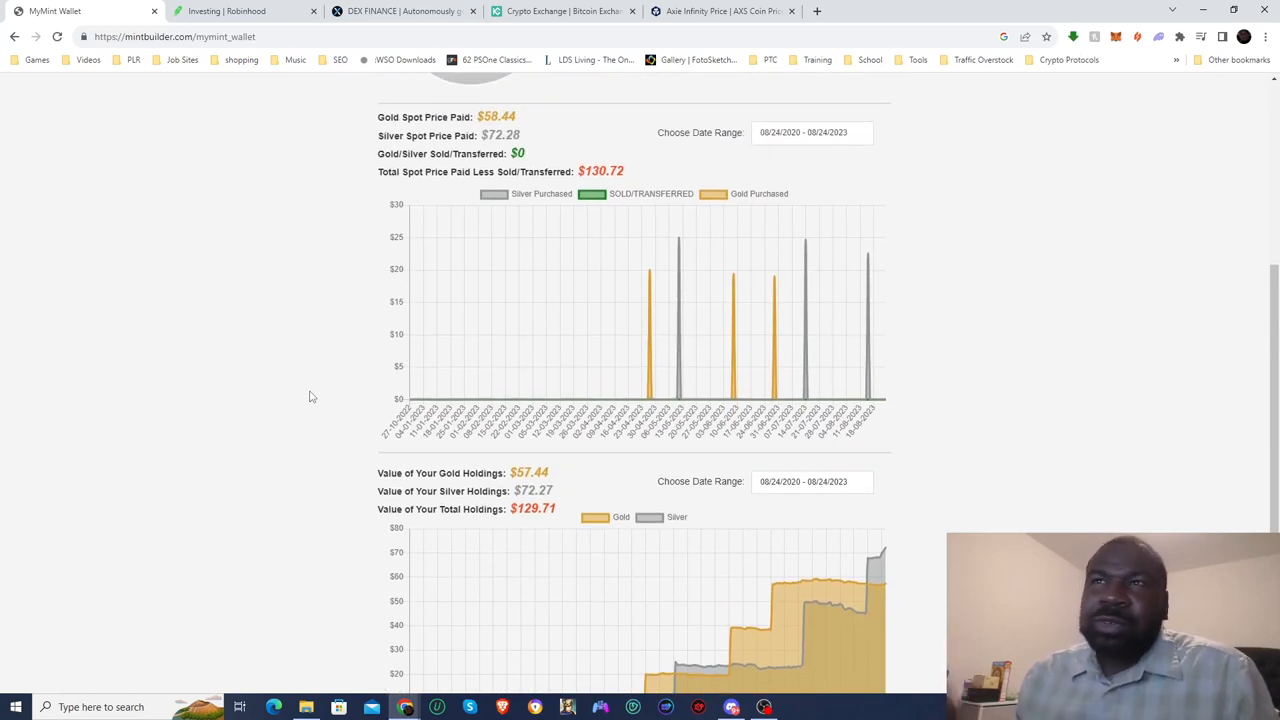
double_click(600, 171)
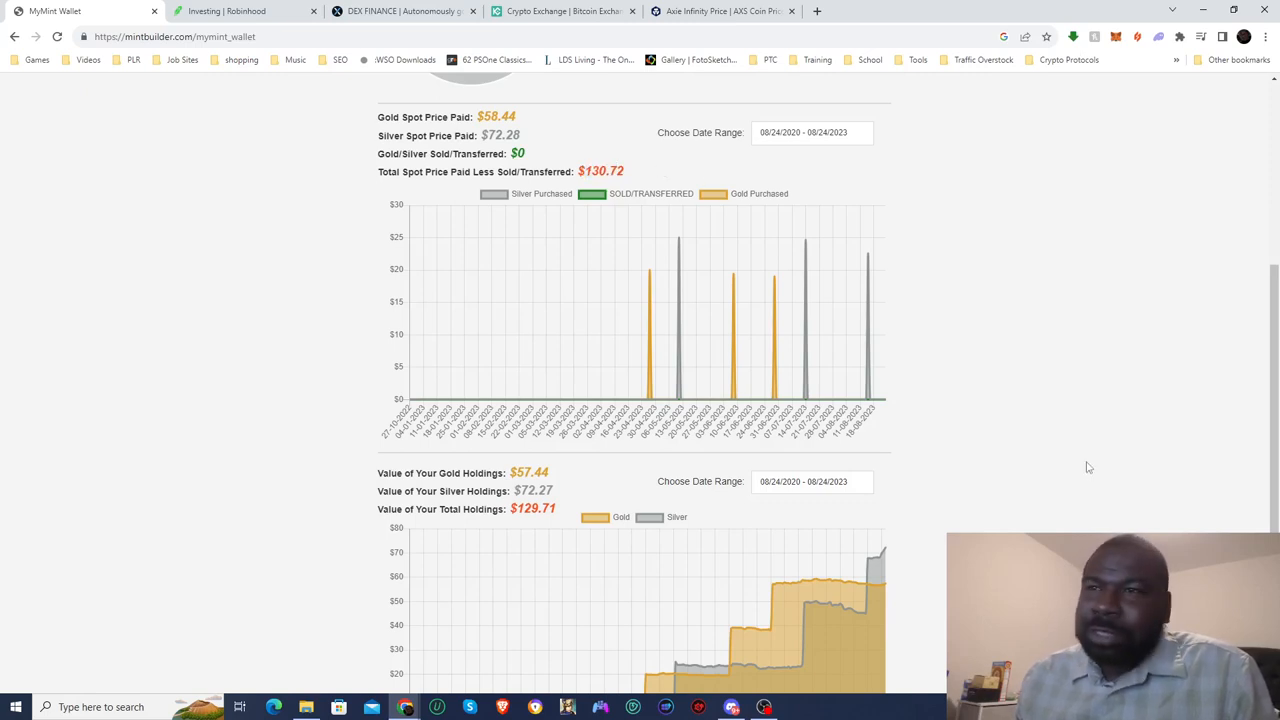
mouse_move(935, 483)
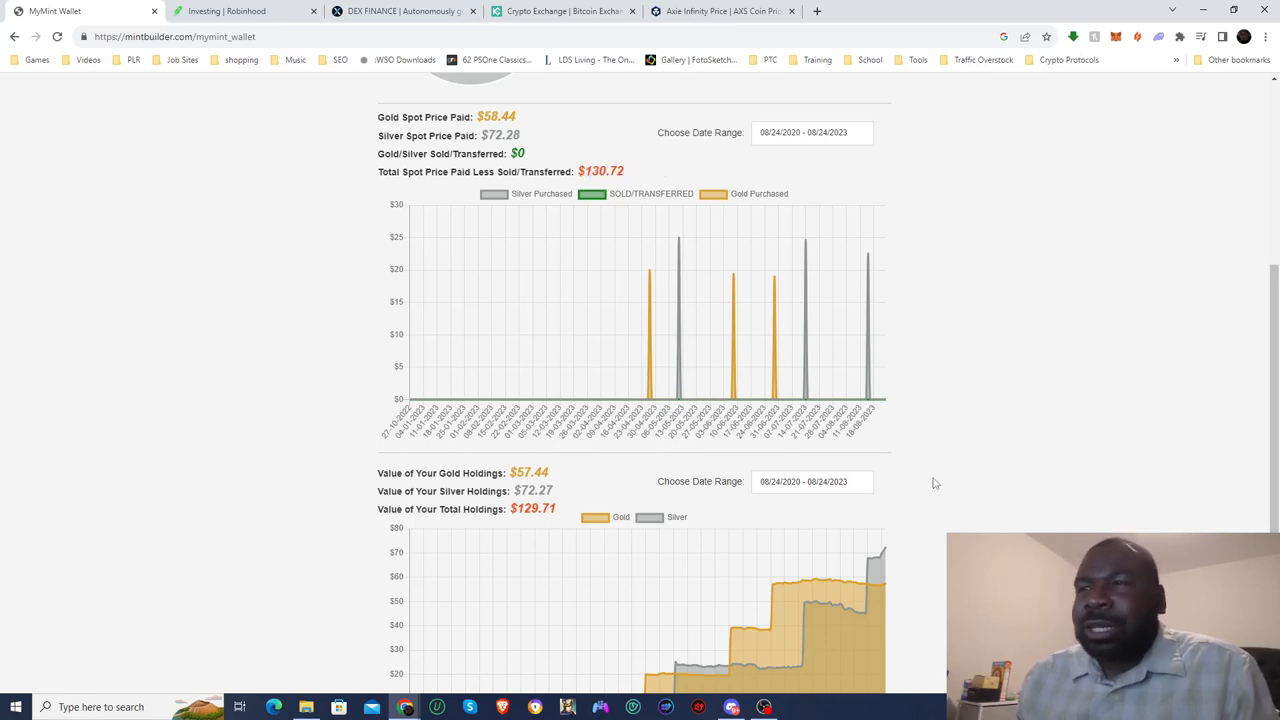
scroll("down", 3)
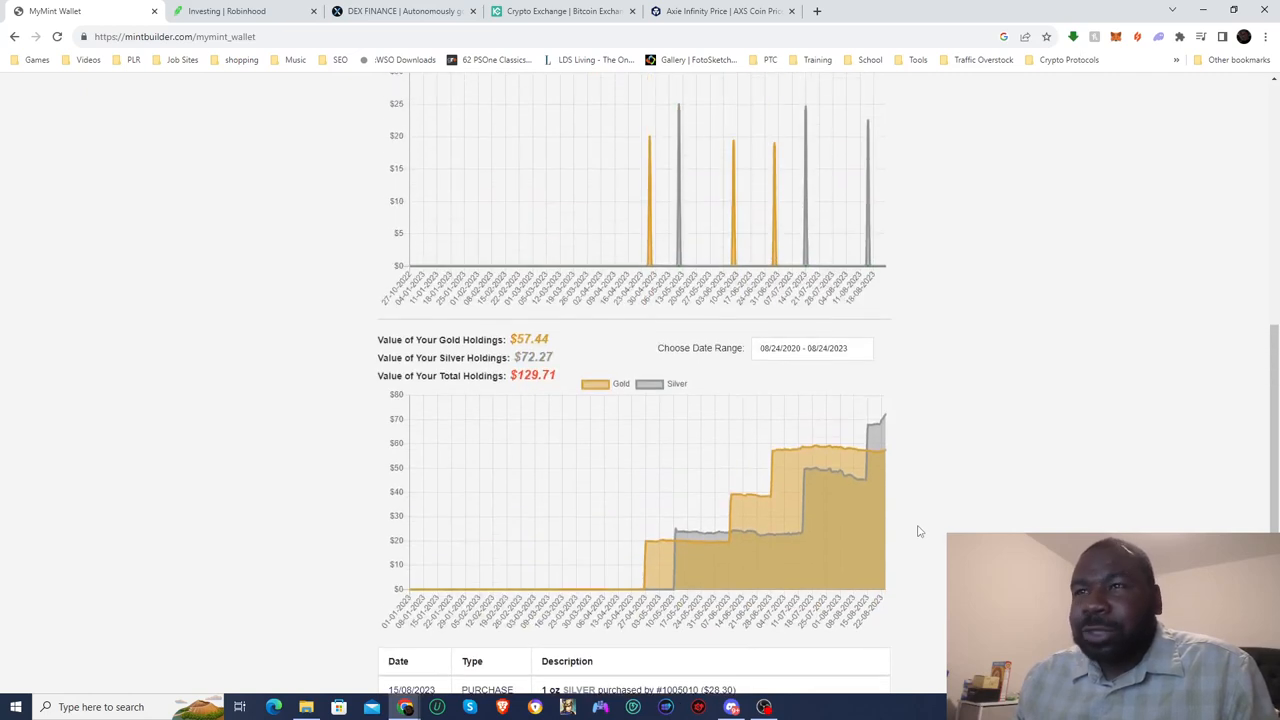
scroll("up", 3)
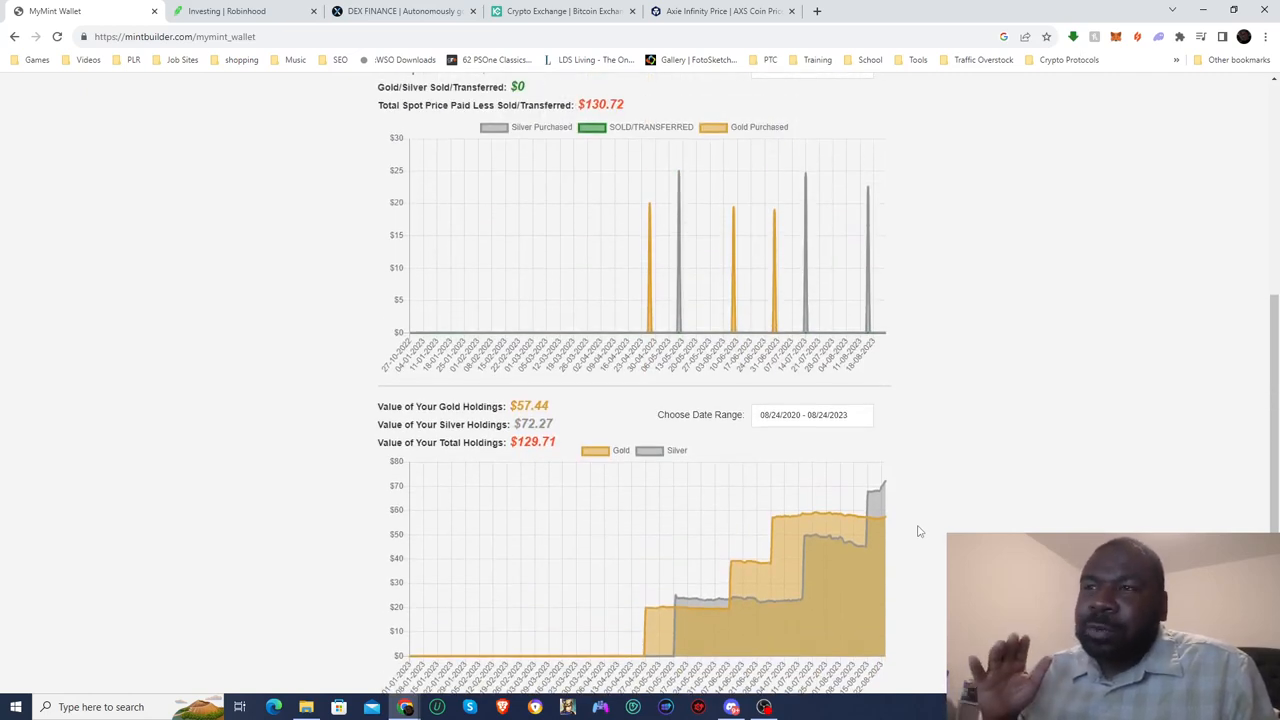
mouse_move(882, 490)
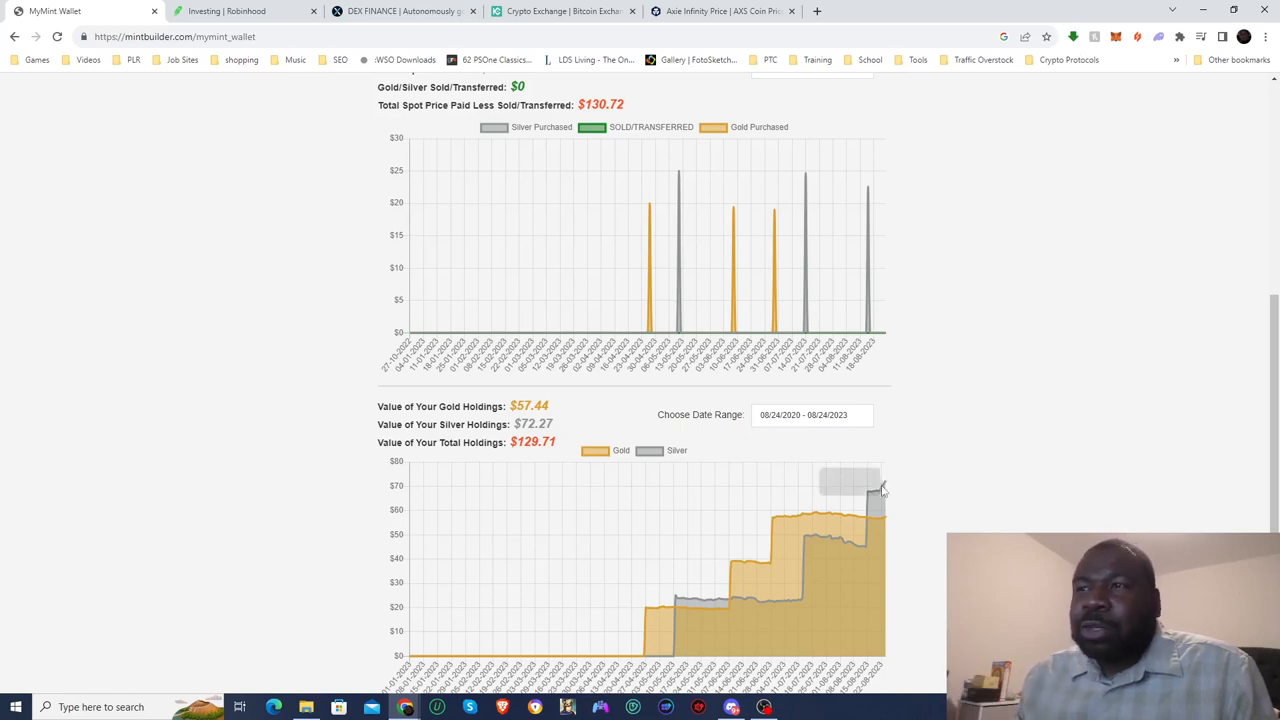
mouse_move(875, 497)
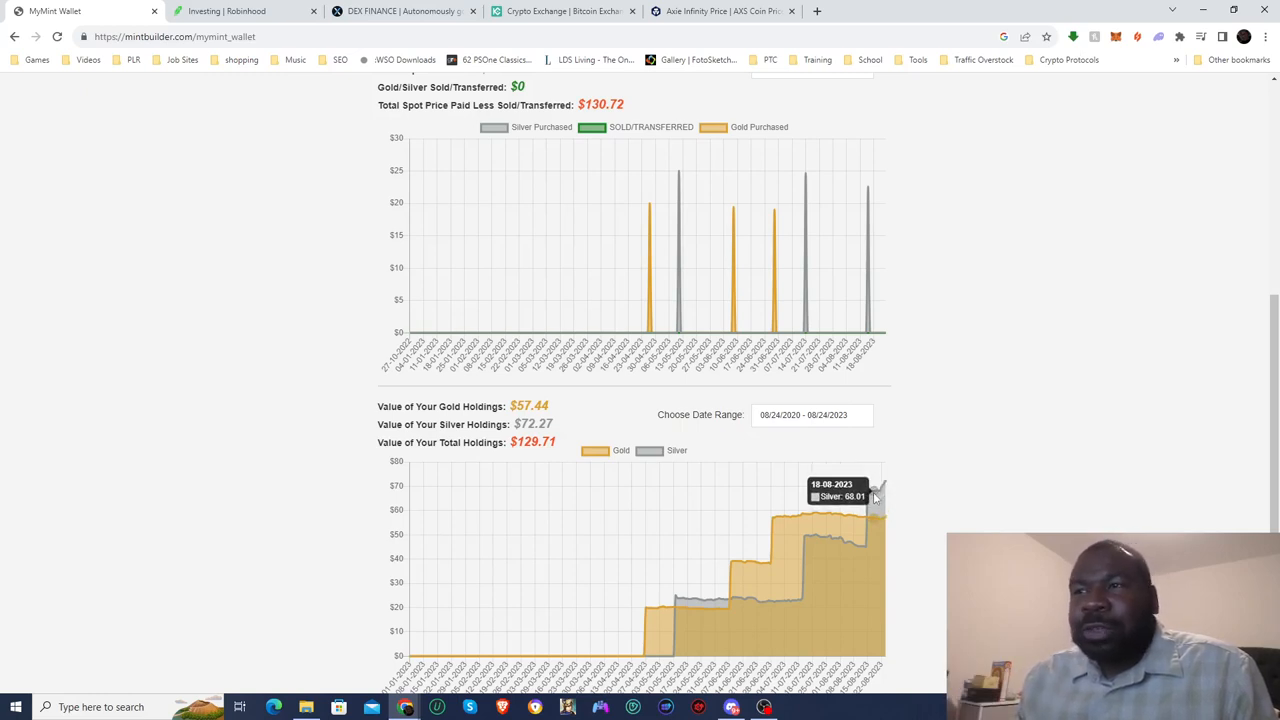
mouse_move(885, 515)
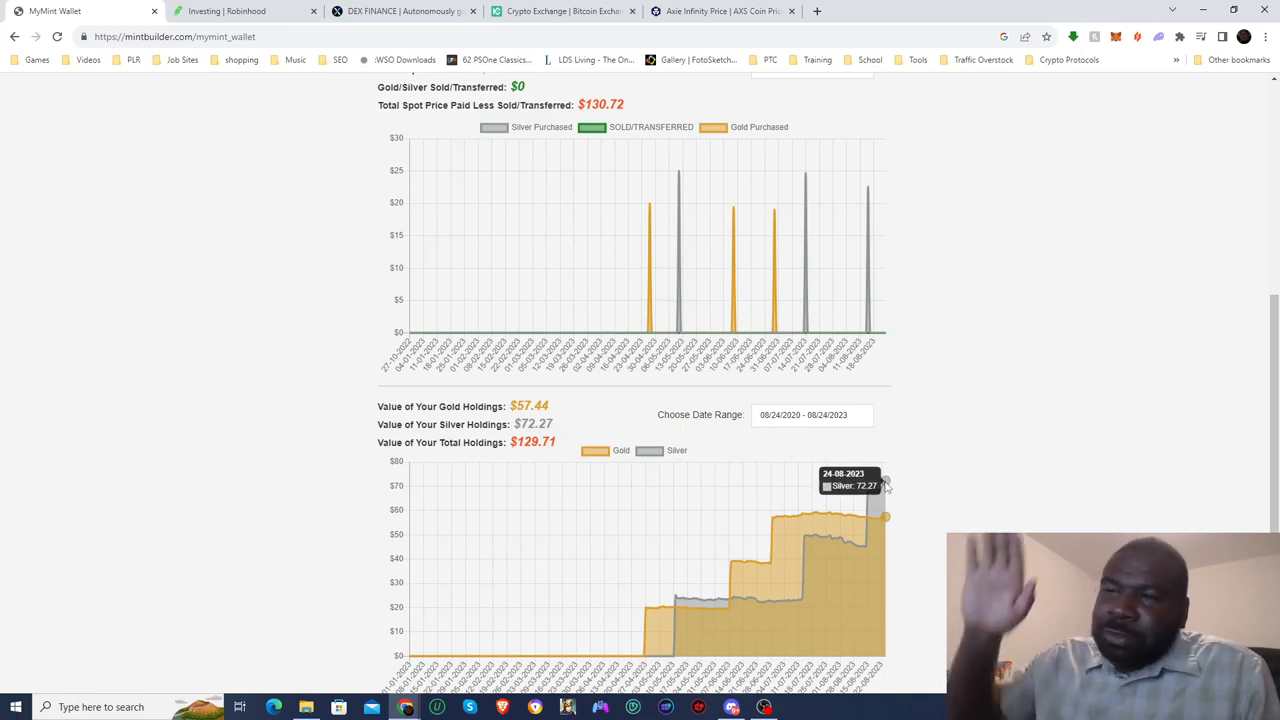
mouse_move(923, 507)
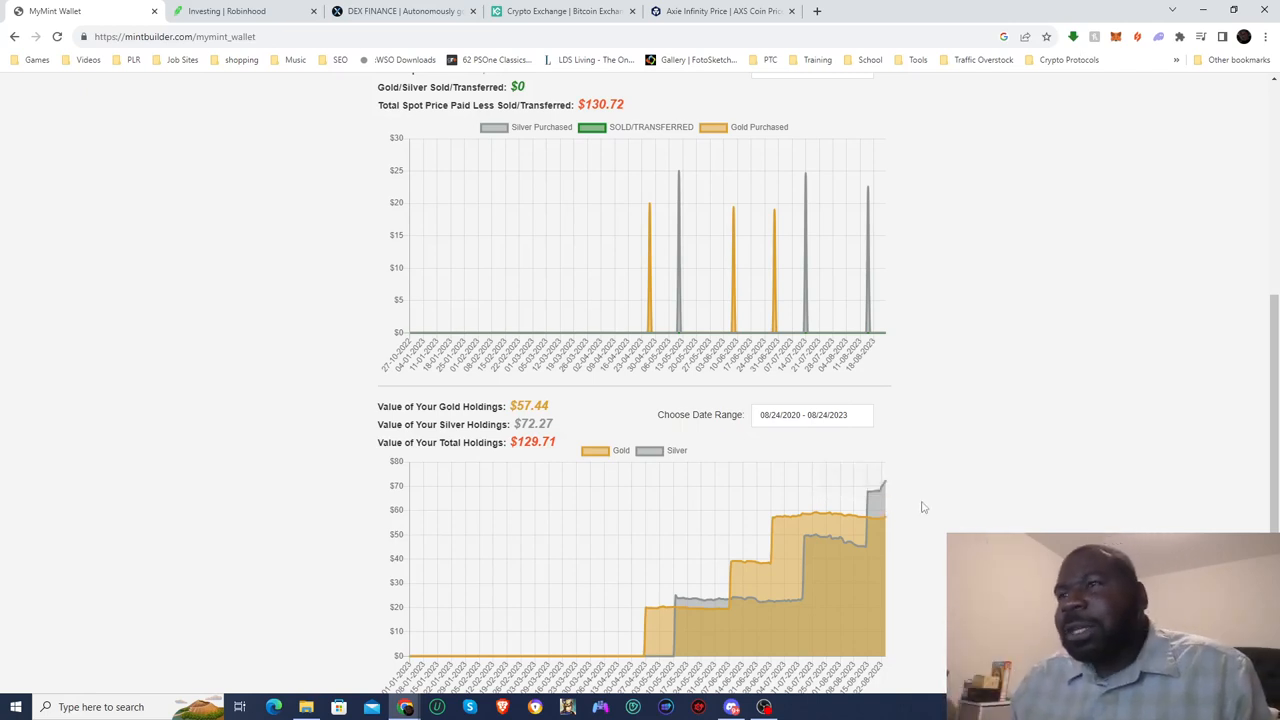
scroll("down", 3)
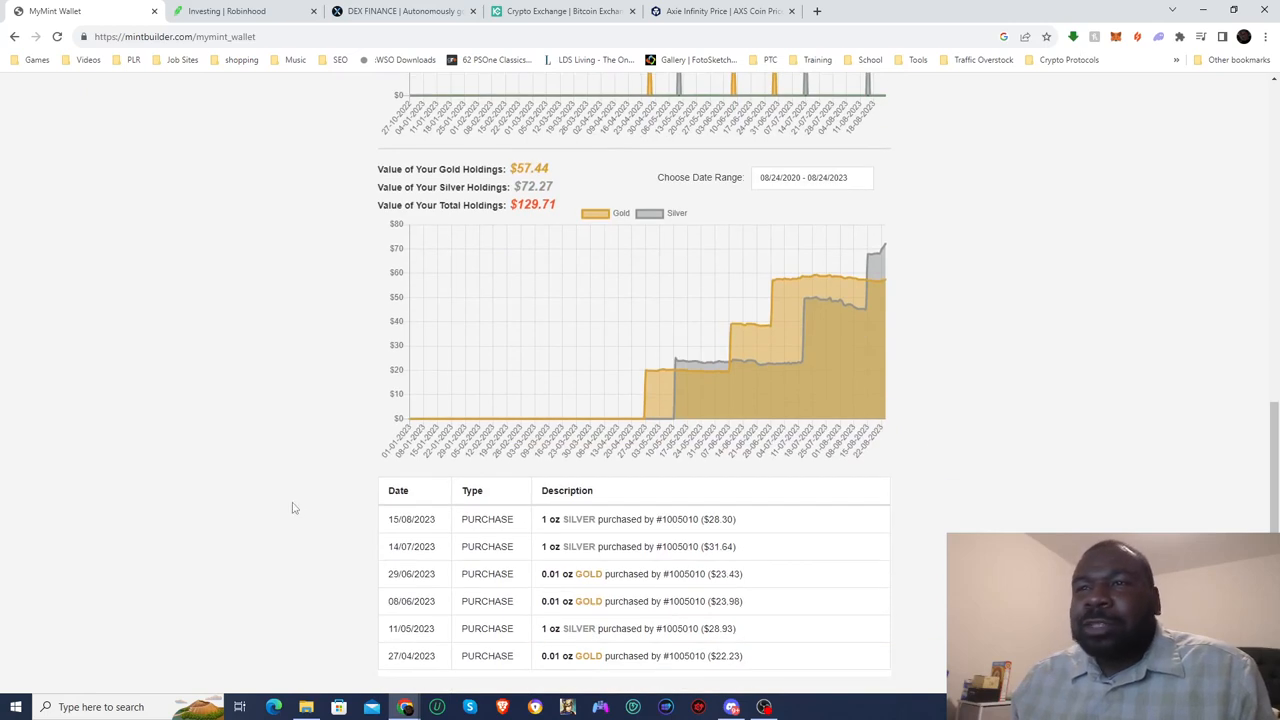
scroll("up", 3)
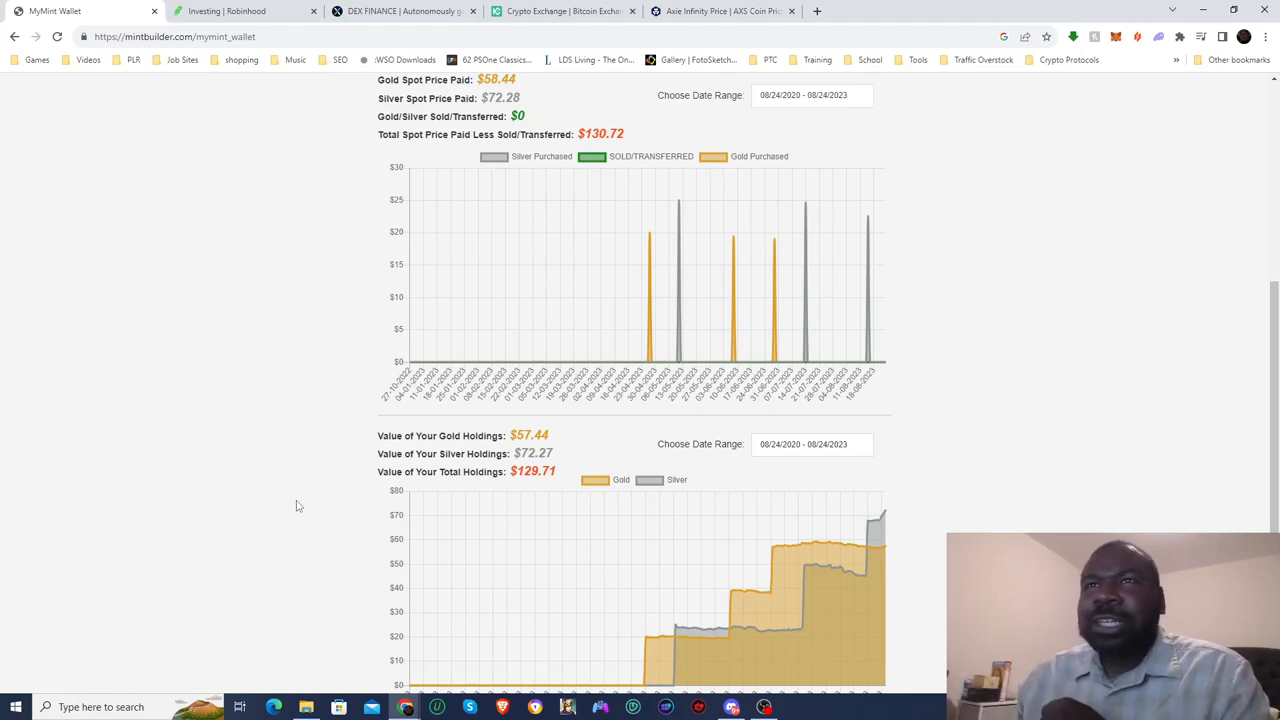
scroll("up", 3)
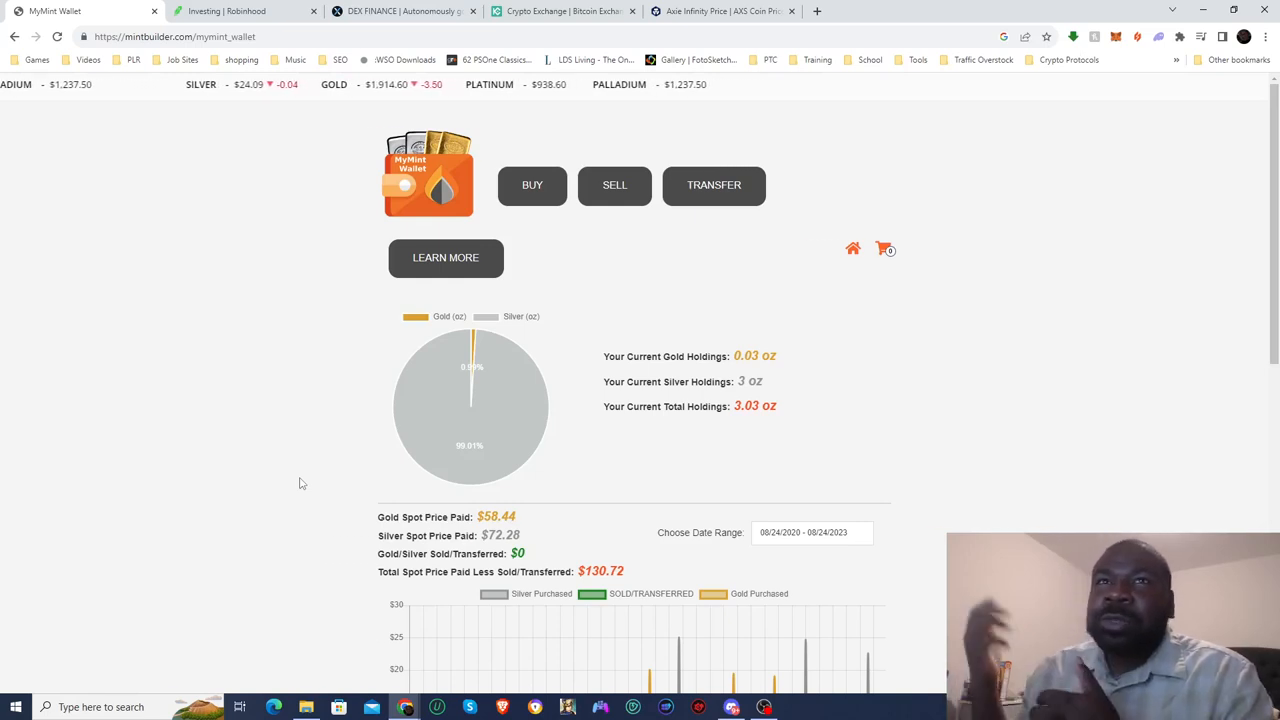
scroll("down", 3)
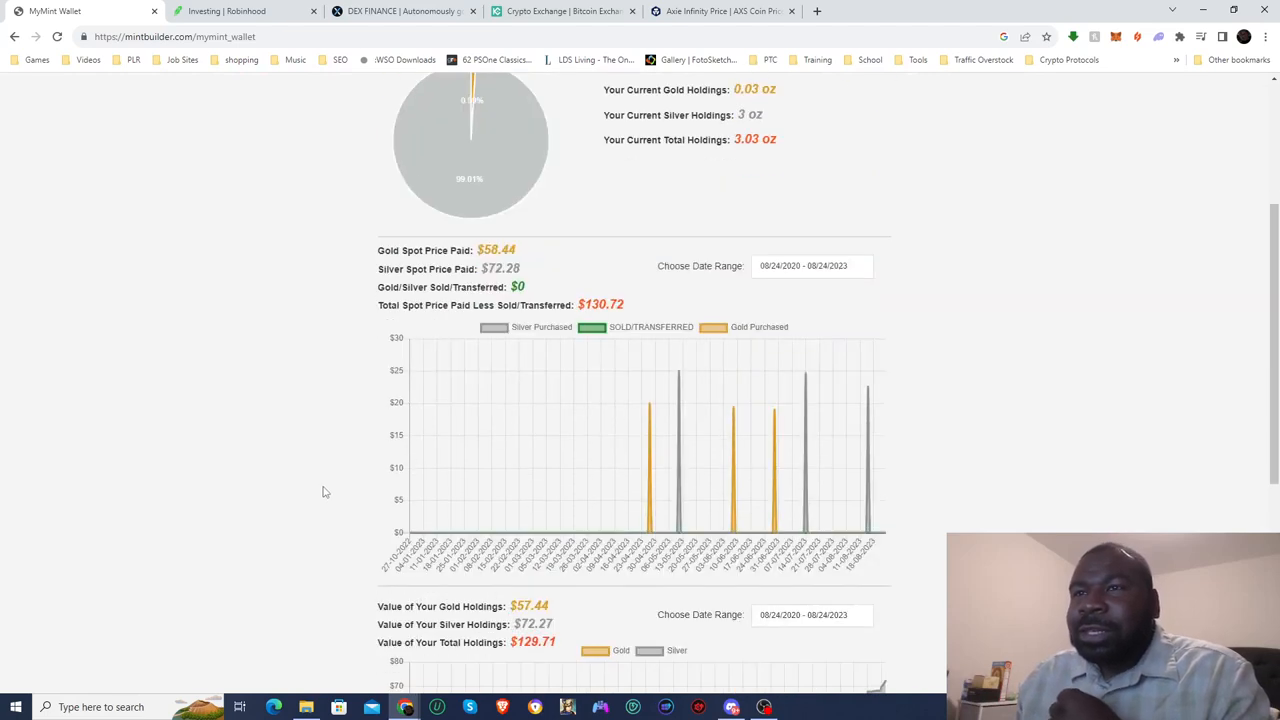
scroll("down", 3)
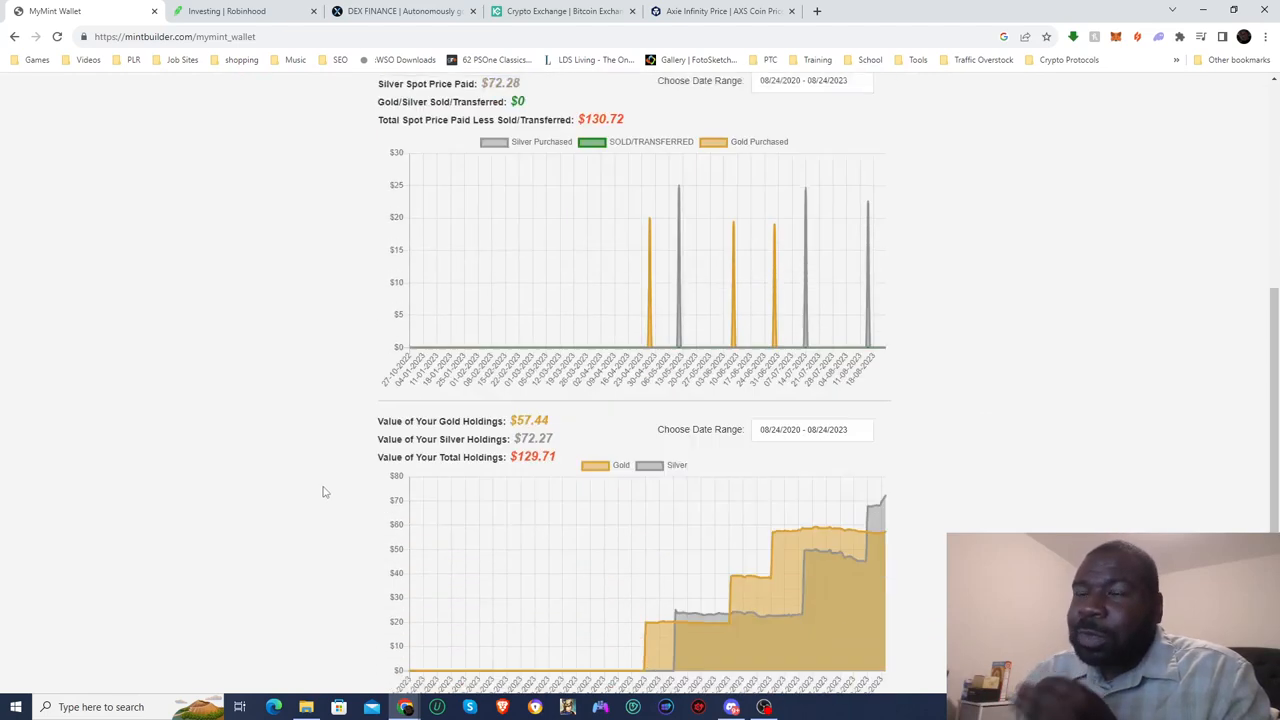
scroll("down", 3)
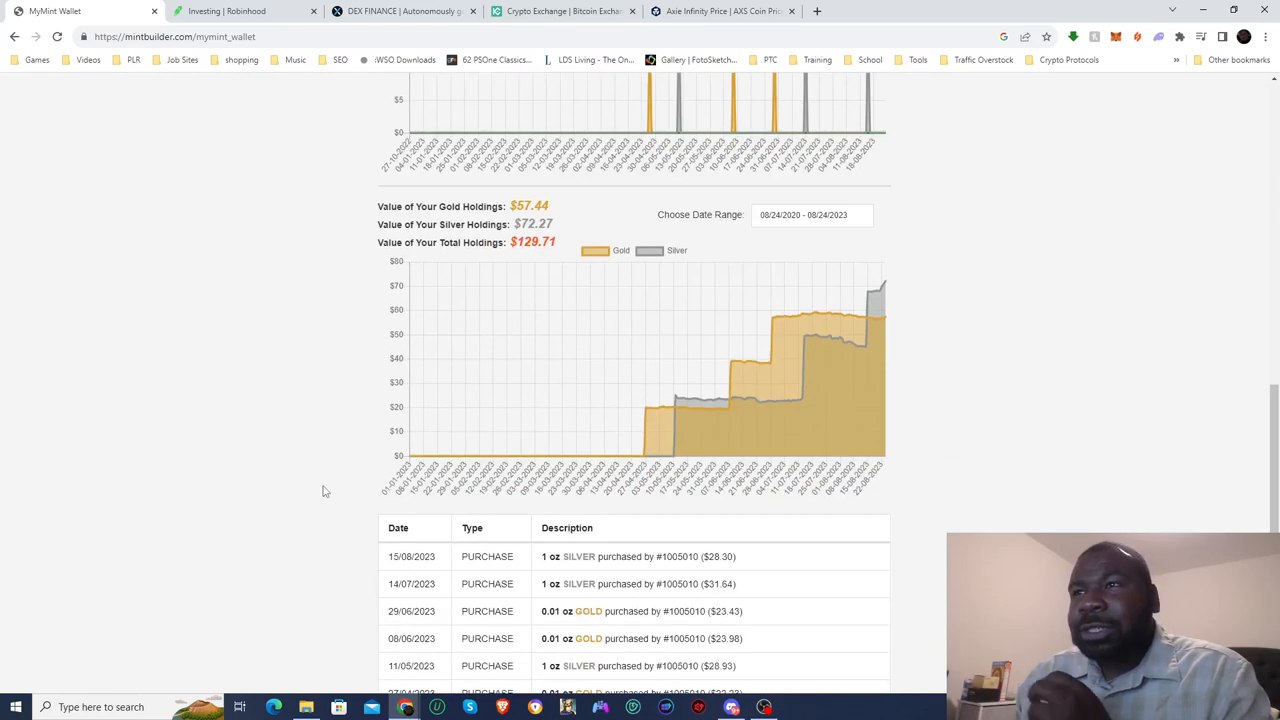
mouse_move(670, 410)
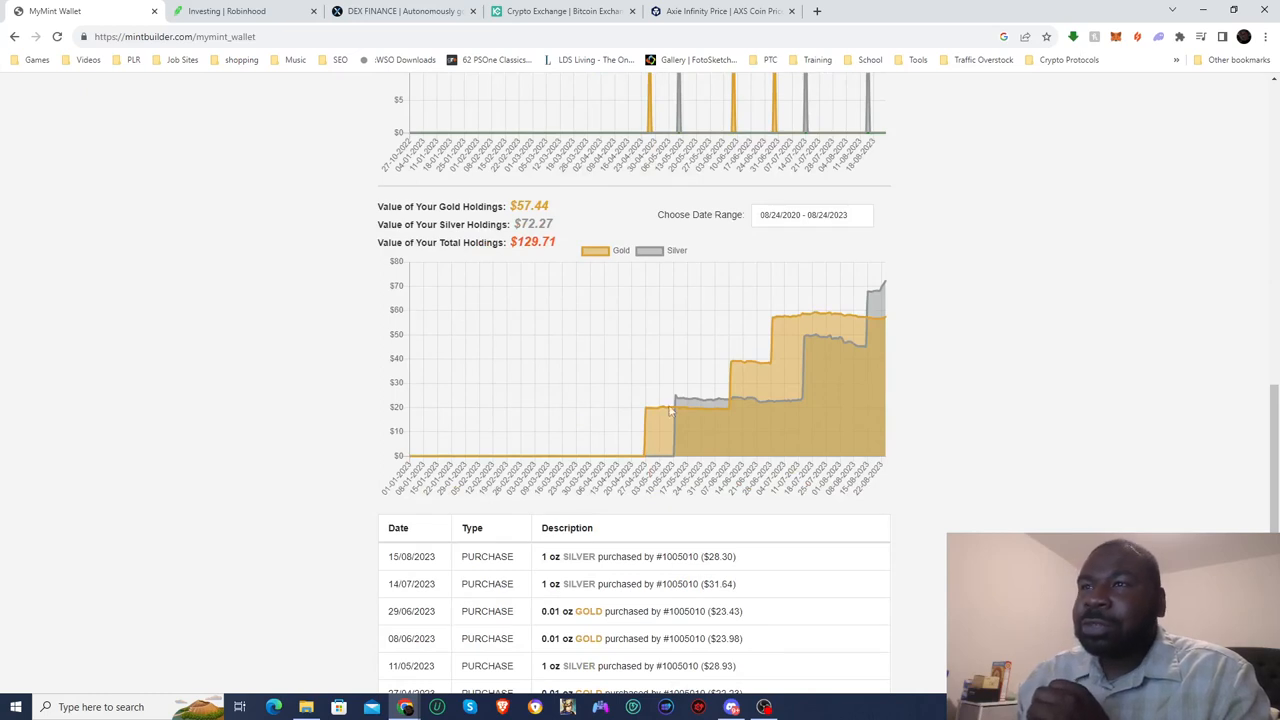
mouse_move(860, 350)
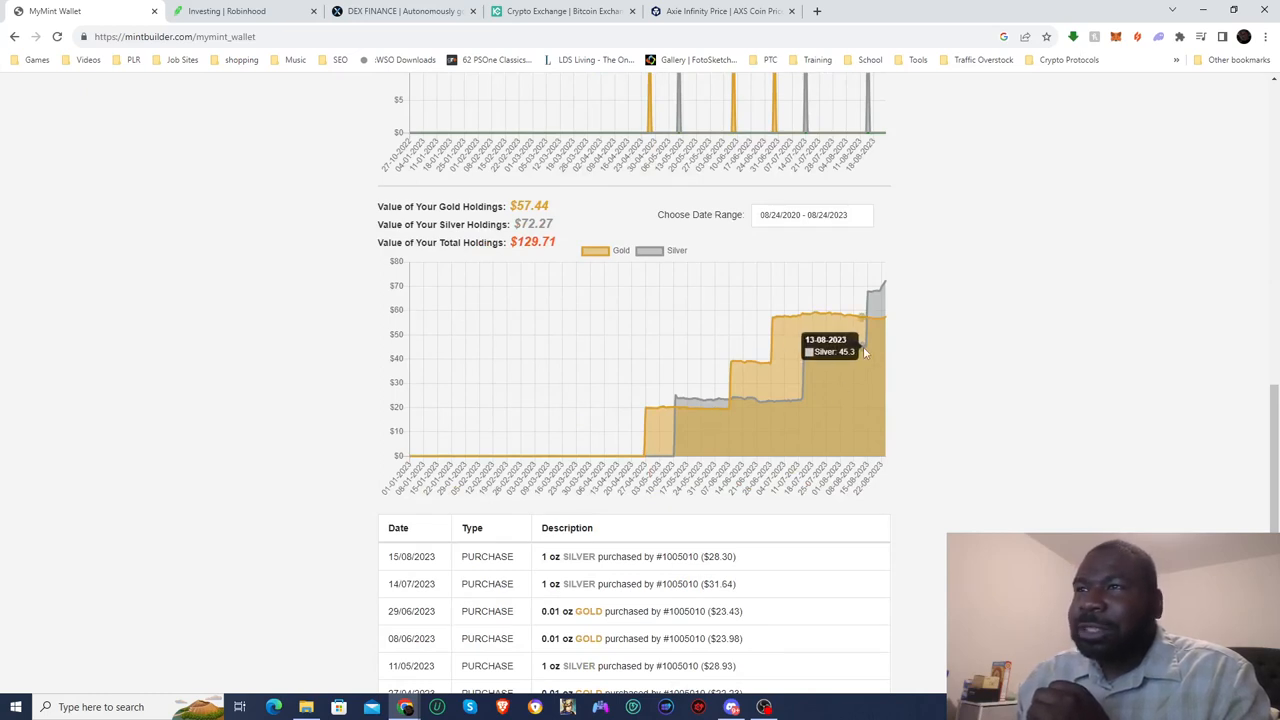
mouse_move(770, 330)
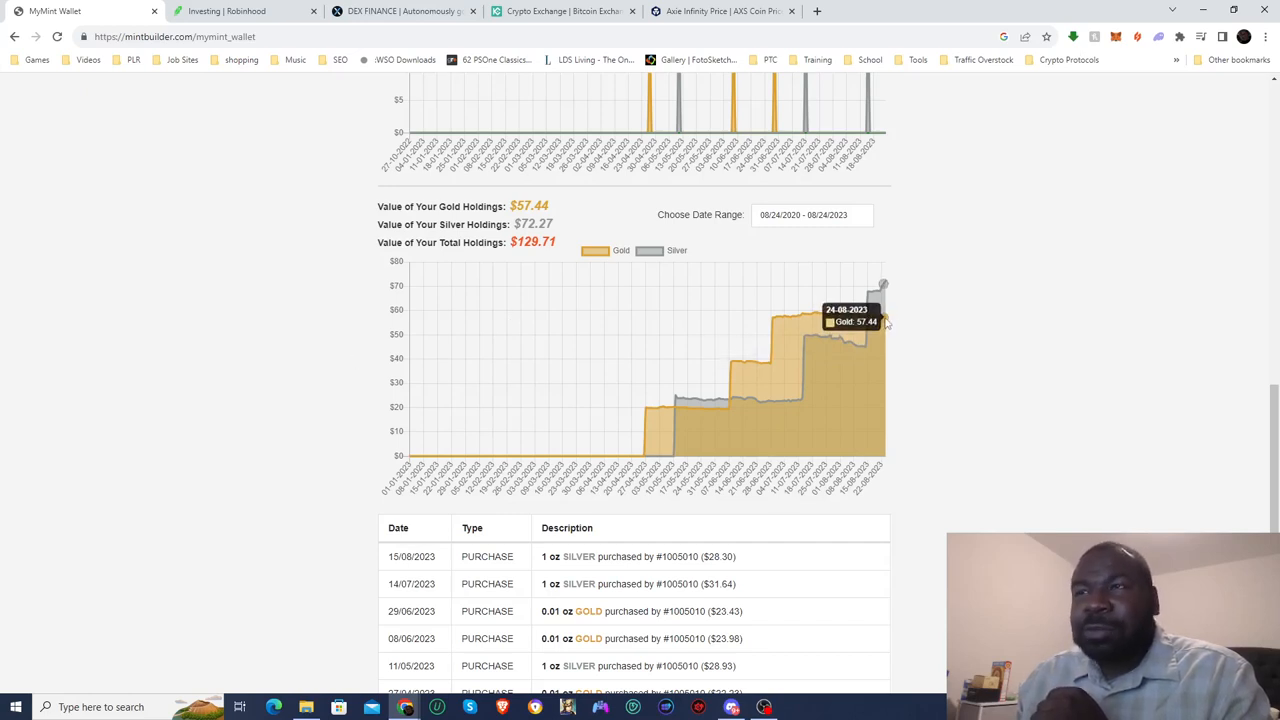
scroll("up", 3)
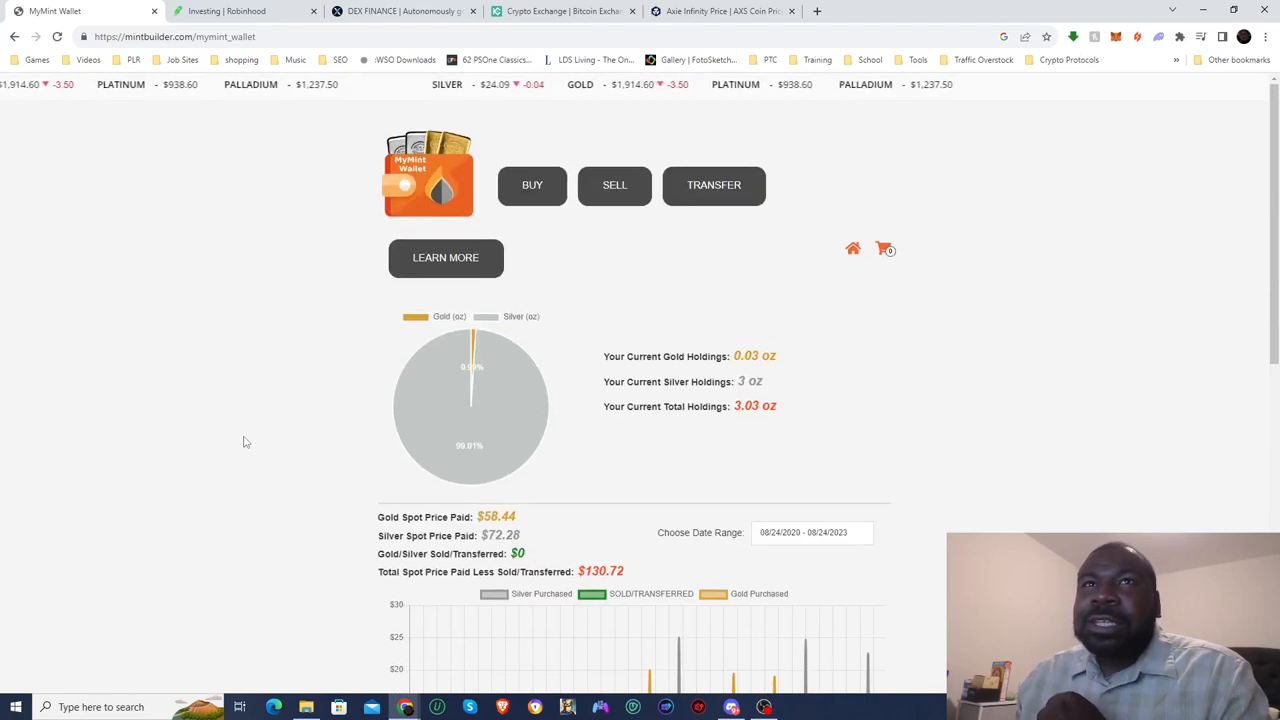
Switch to the Robinhood Investing tab showing the $136.18 portfolio, down 0.71% this week.
left_click(240, 11)
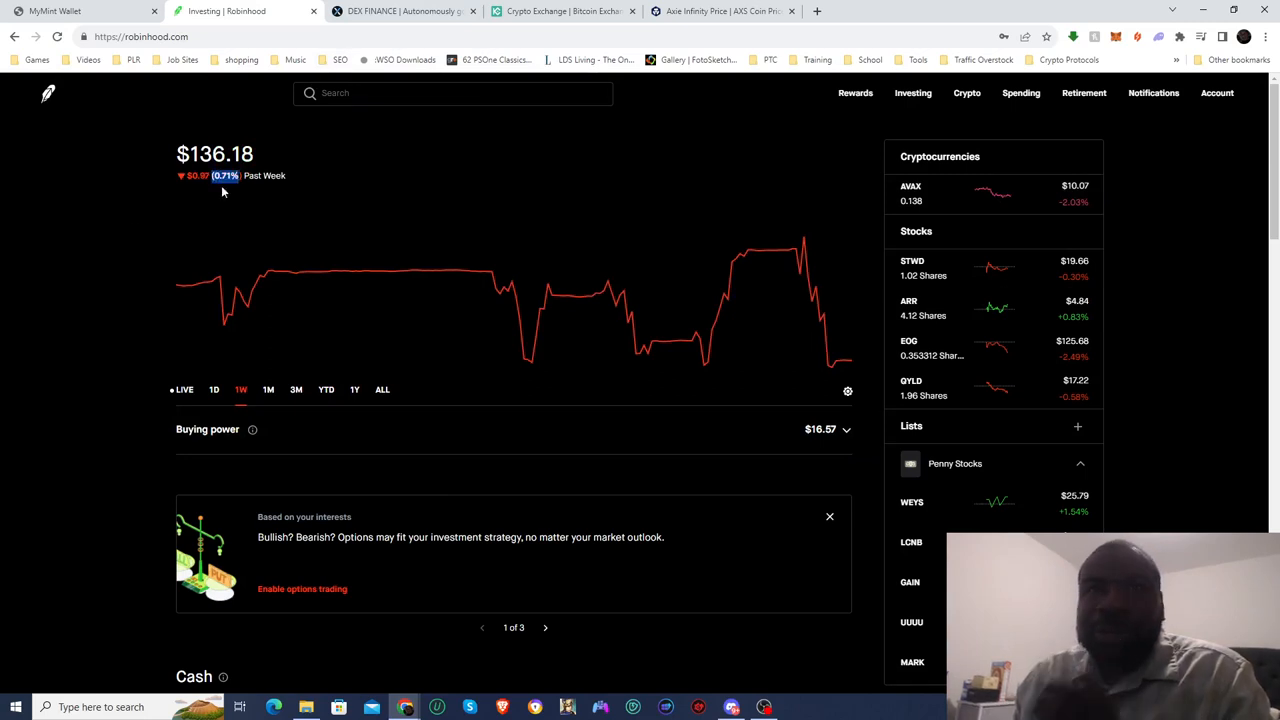
mouse_move(116, 231)
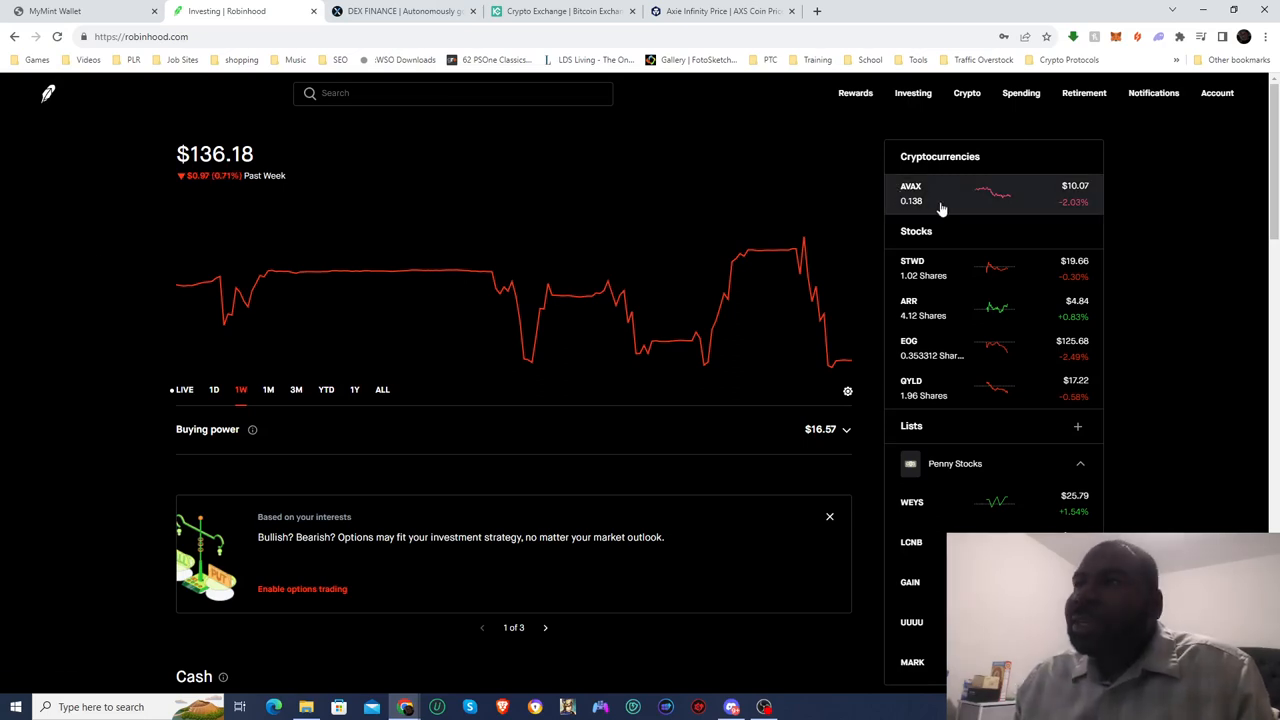
Open the Avalanche (AVAX) holding and set its price chart to one week.
left_click(910, 193)
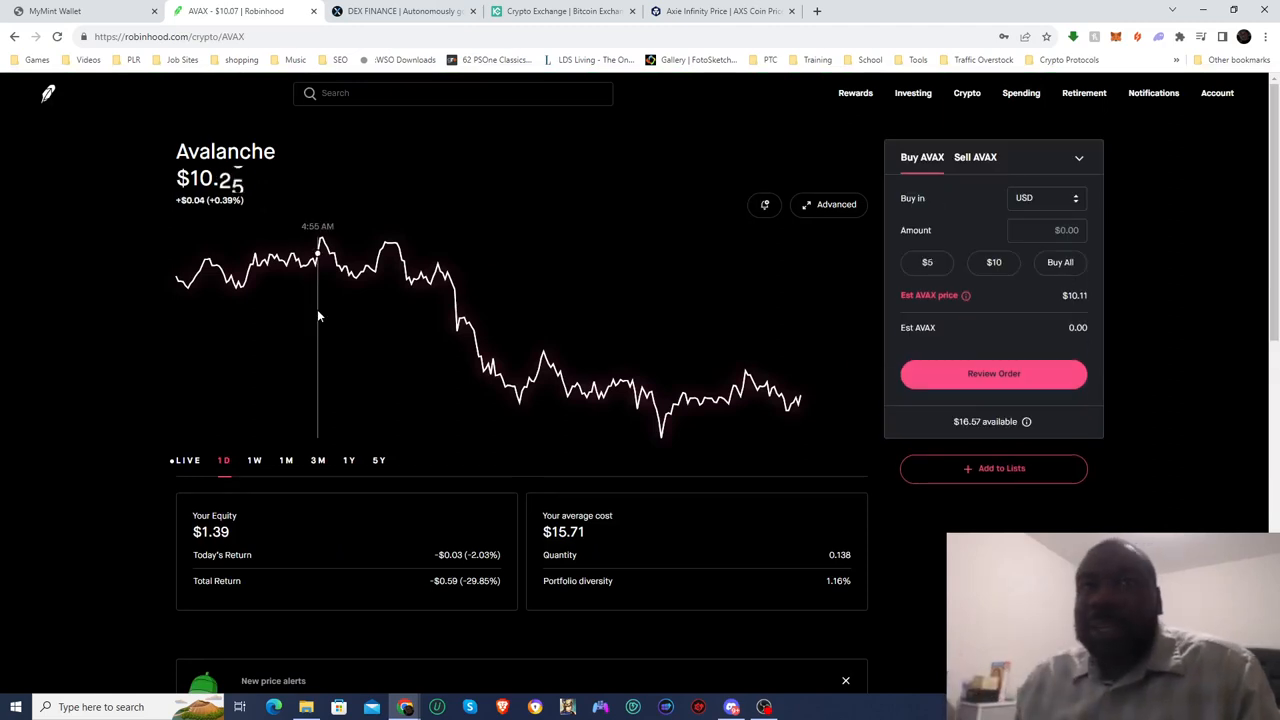
scroll("down", 3)
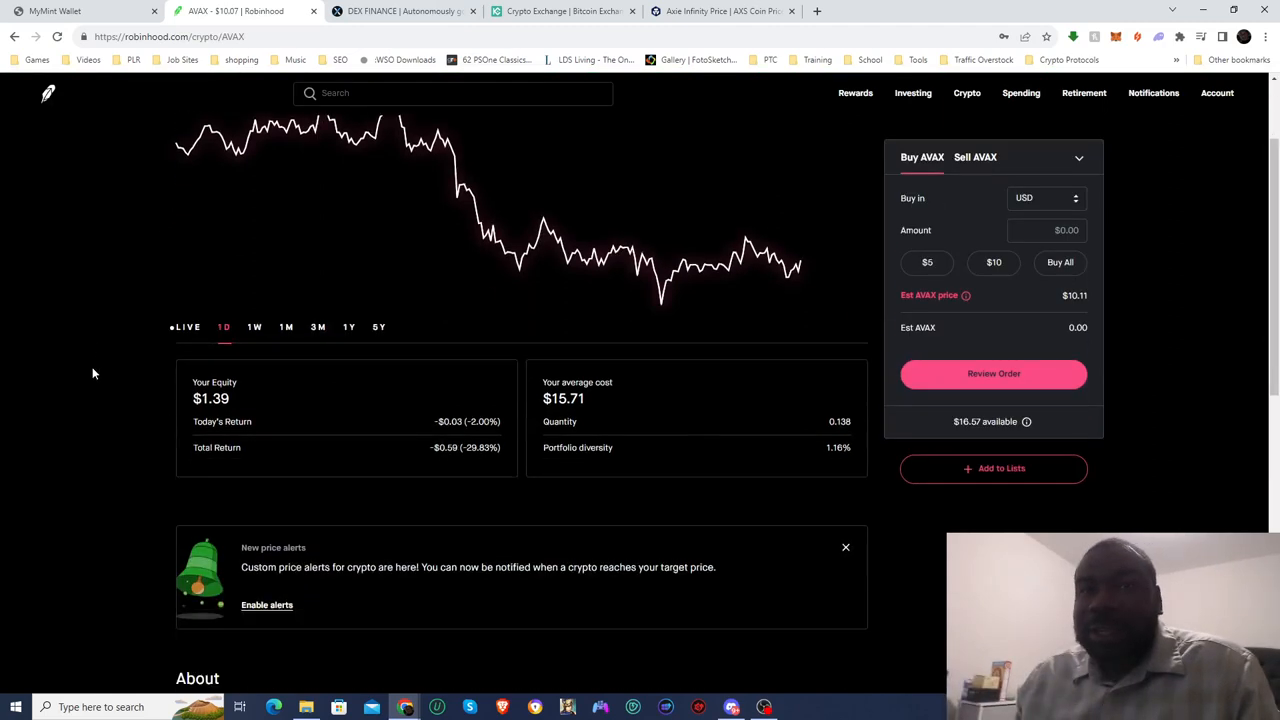
scroll("up", 3)
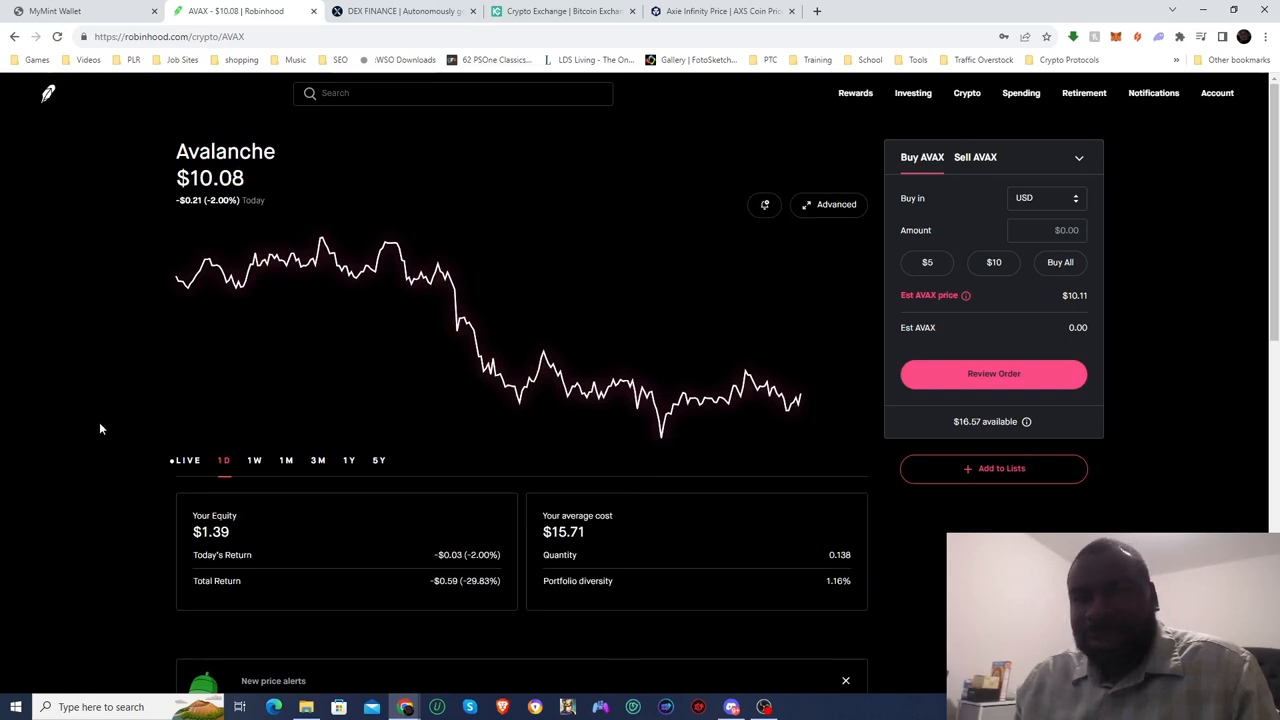
mouse_move(125, 437)
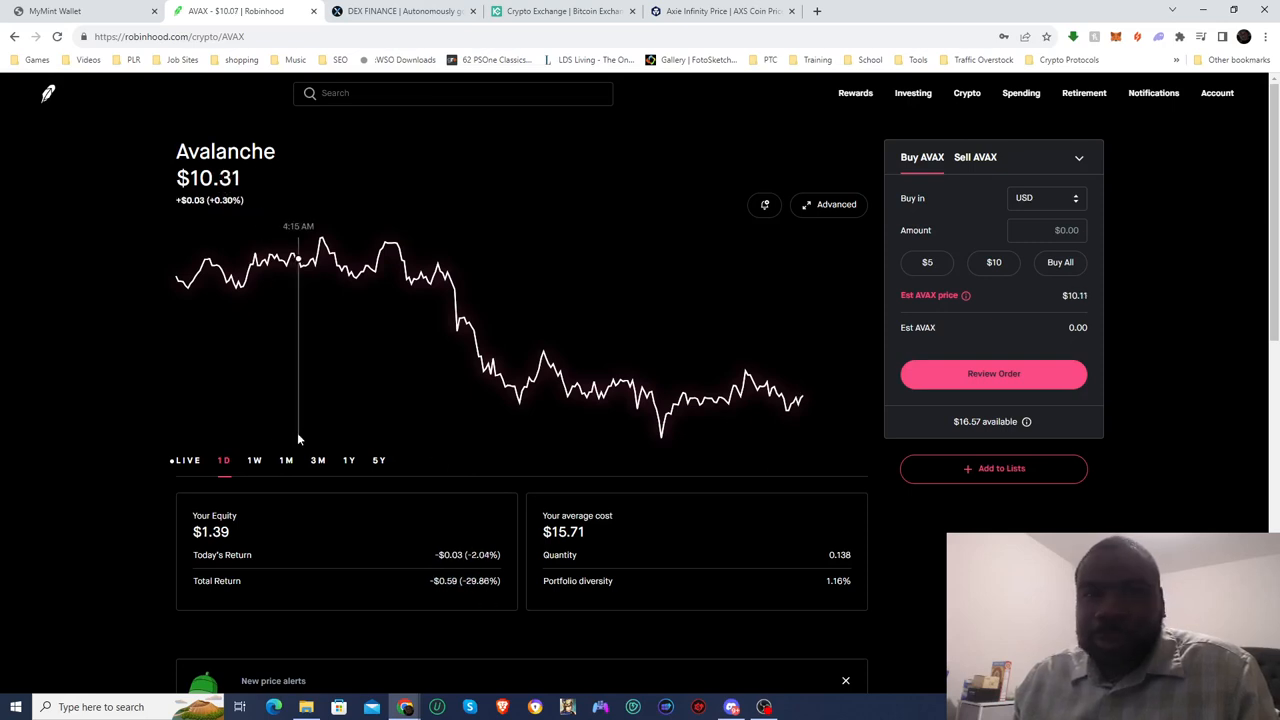
left_click(254, 460)
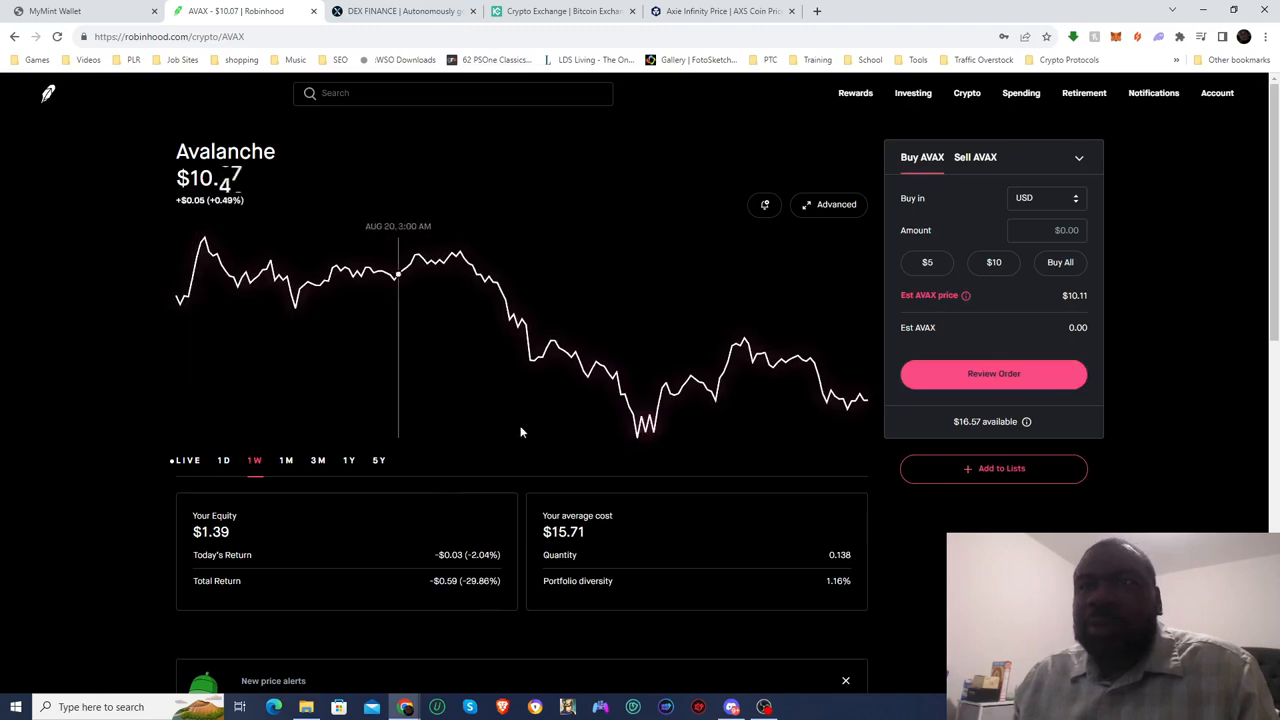
mouse_move(638, 438)
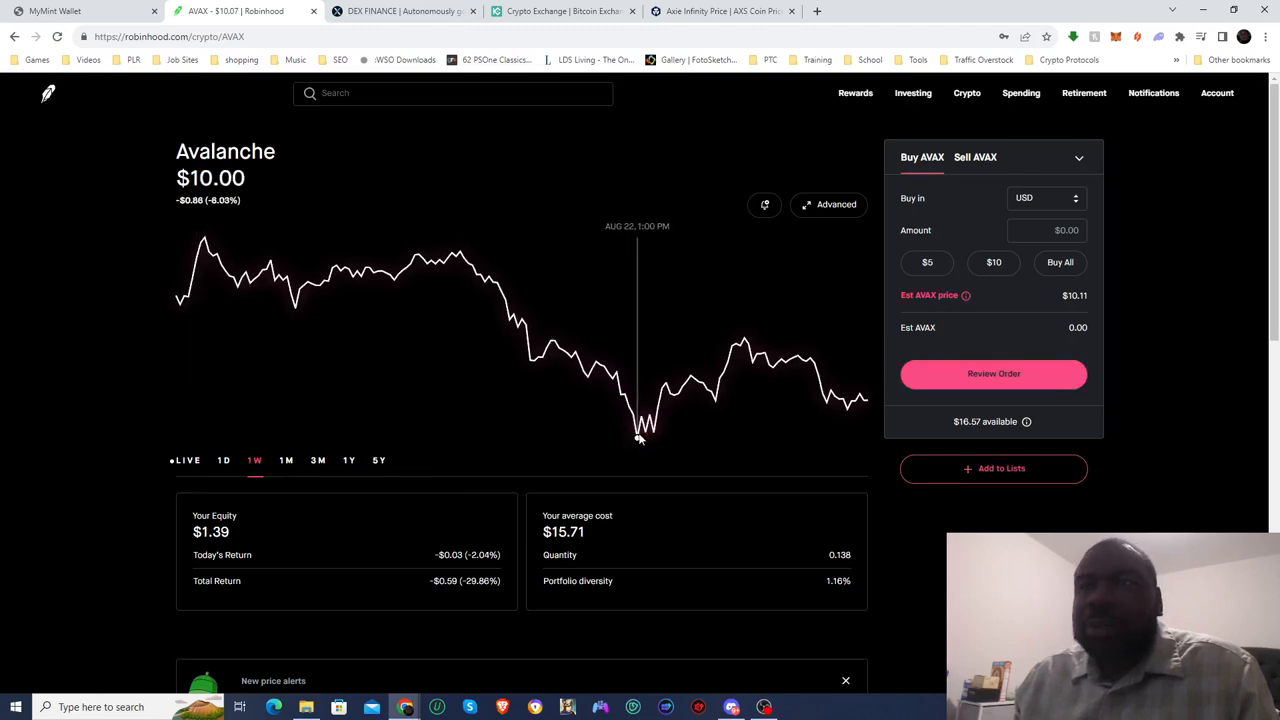
mouse_move(88, 388)
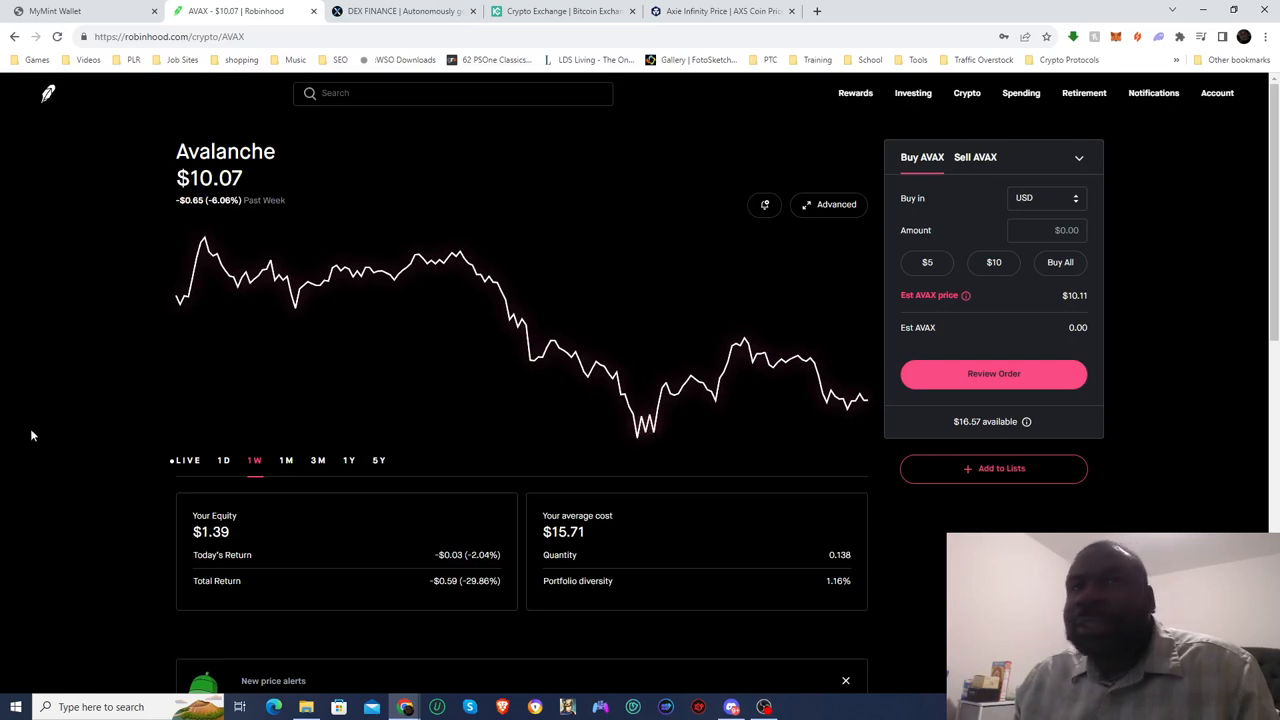
mouse_move(40, 213)
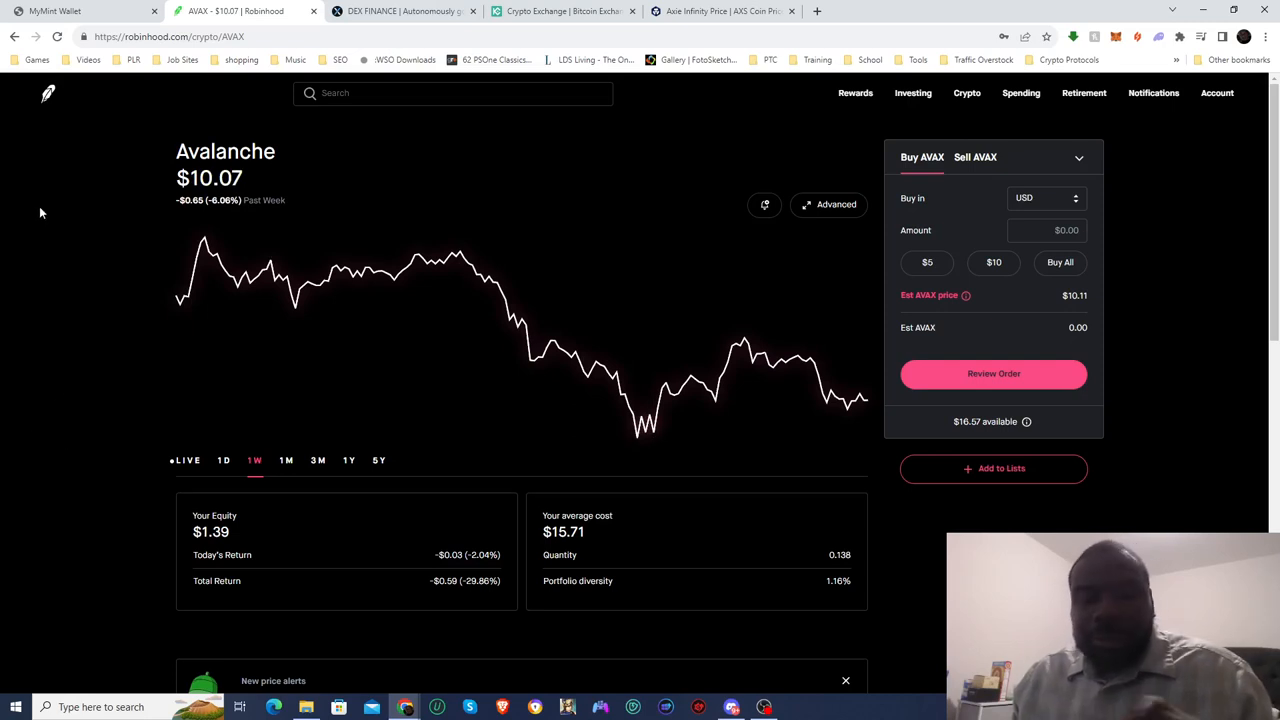
left_click(912, 93)
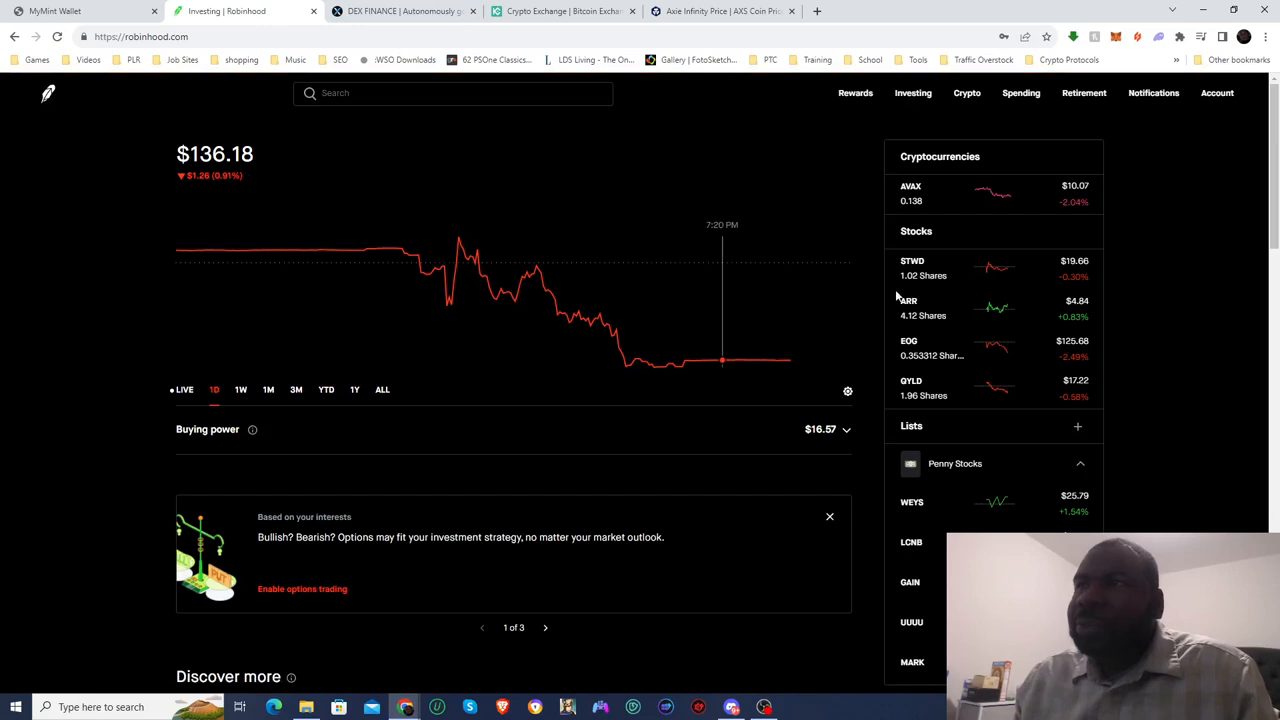
left_click(912, 268)
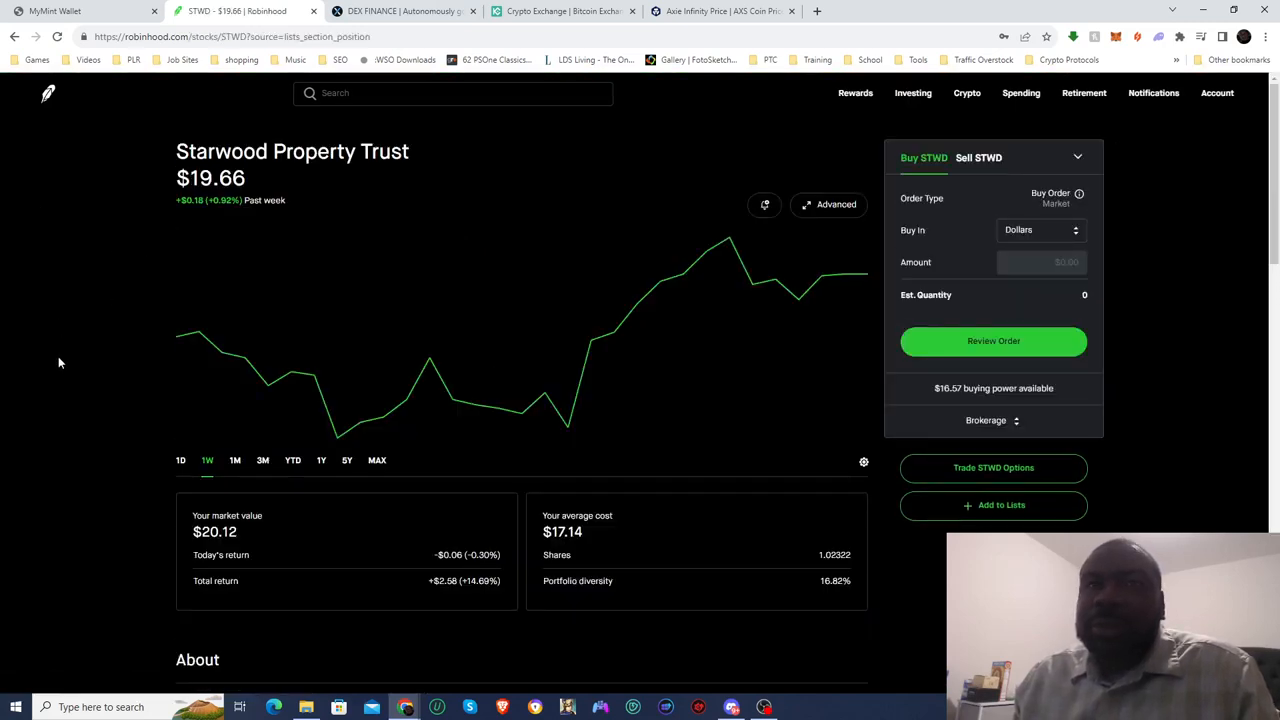
mouse_move(106, 256)
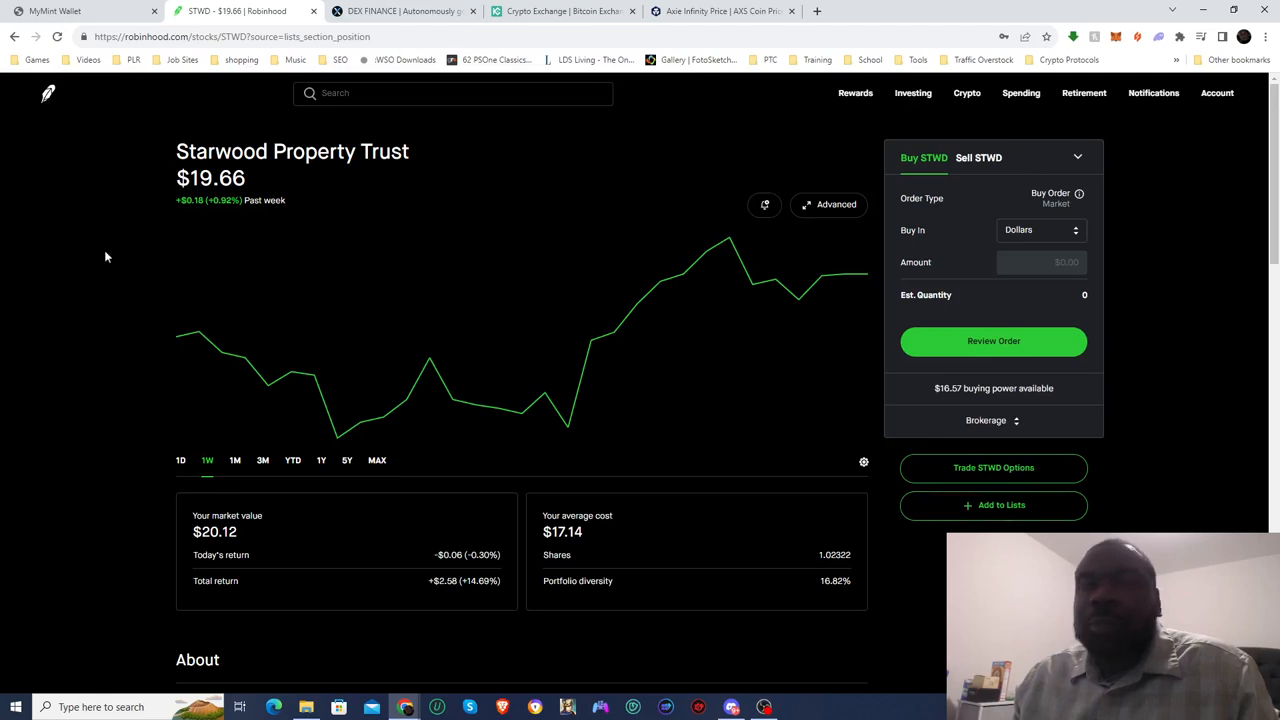
scroll("down", 3)
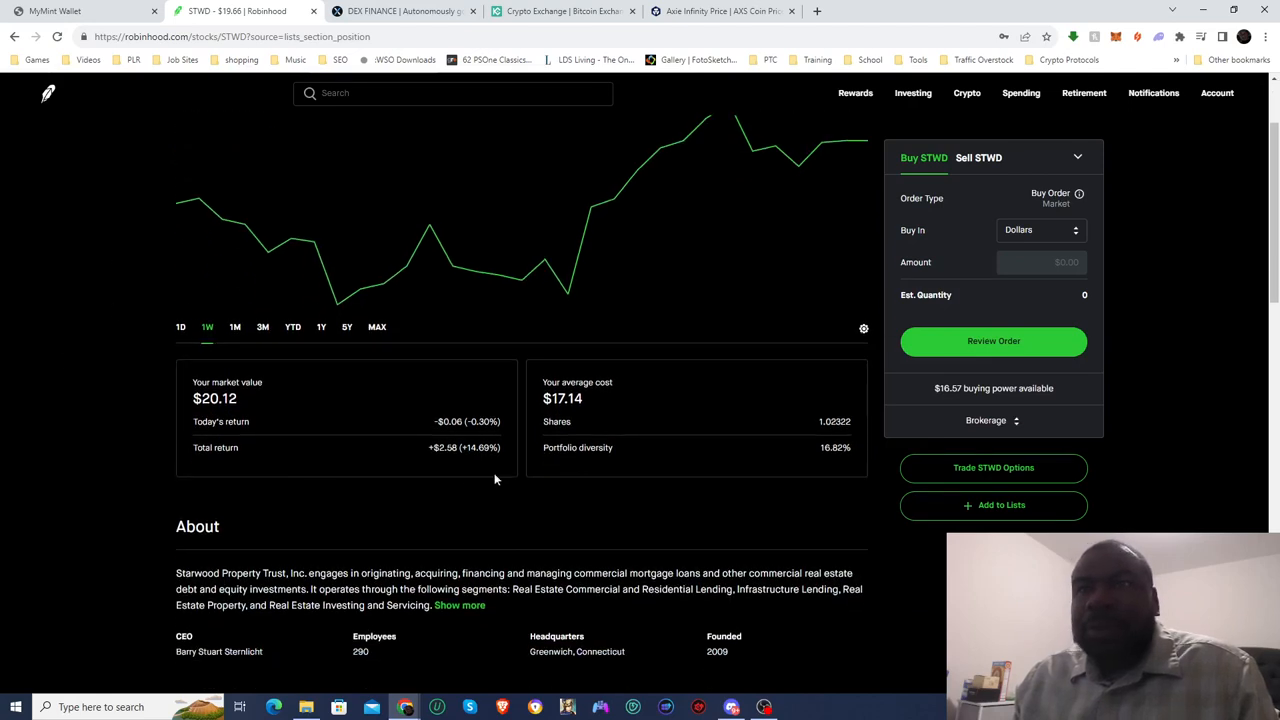
mouse_move(458, 469)
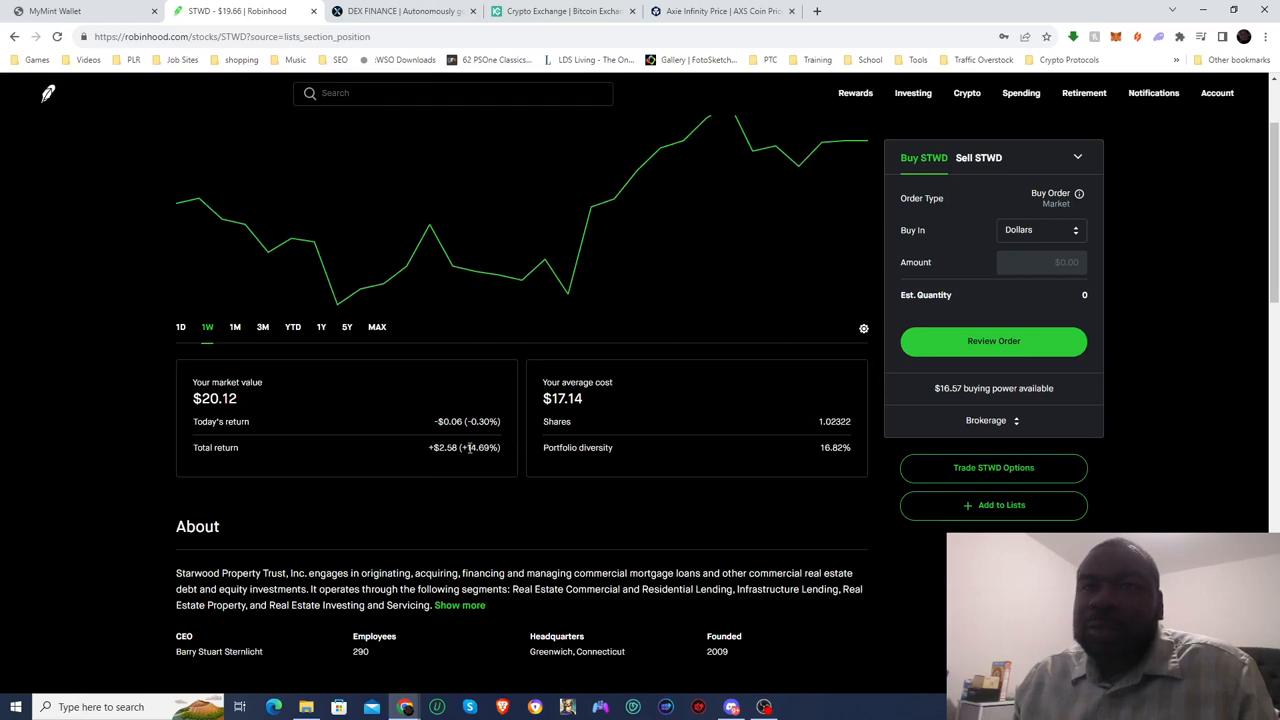
mouse_move(470, 448)
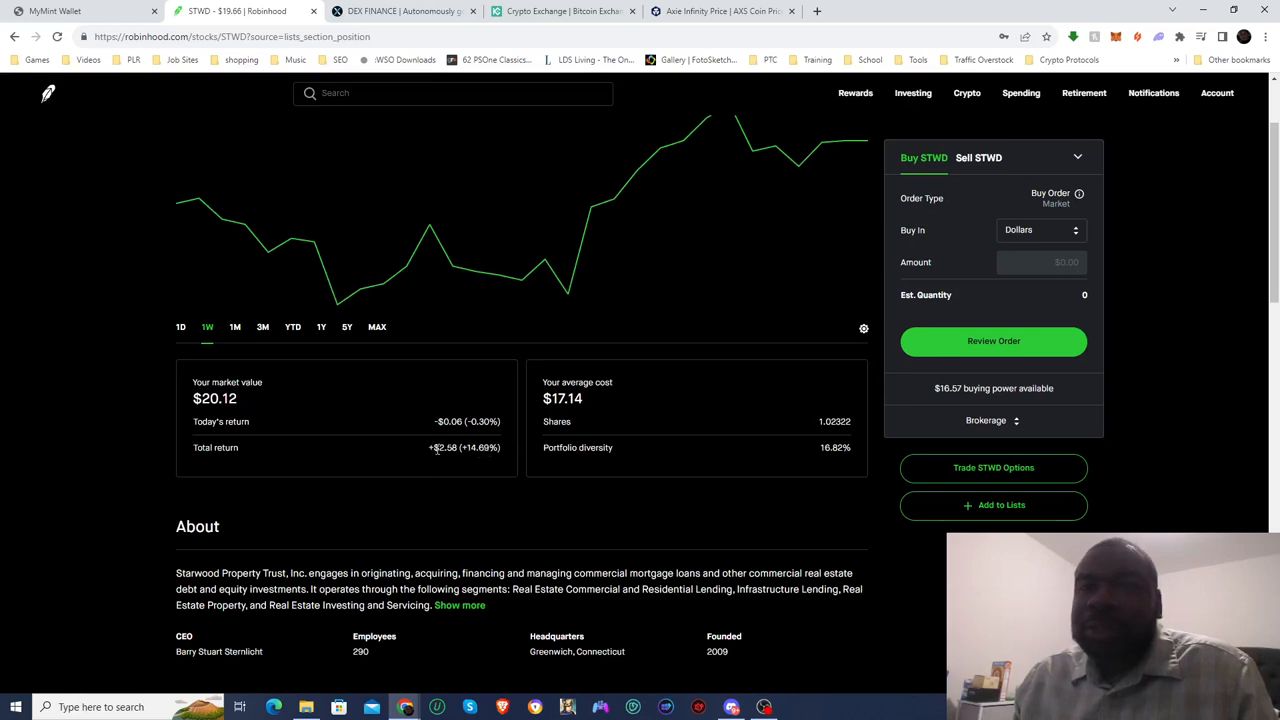
mouse_move(190, 451)
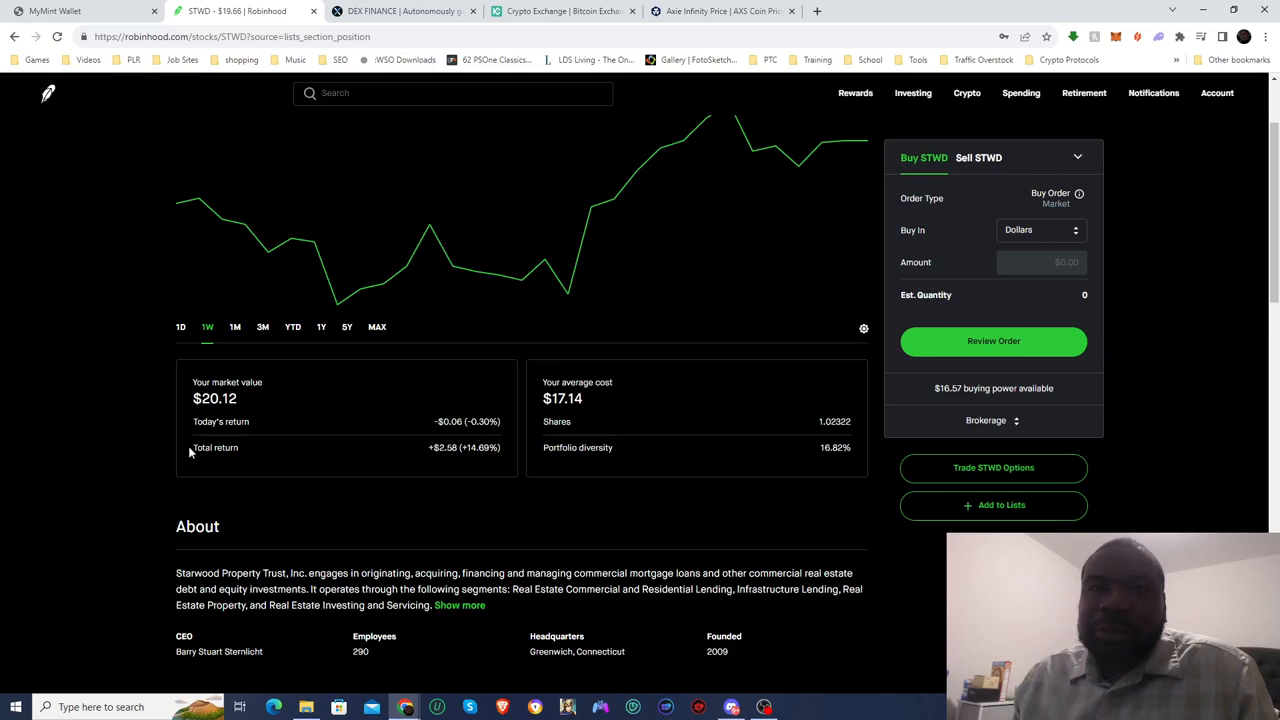
scroll("down", 3)
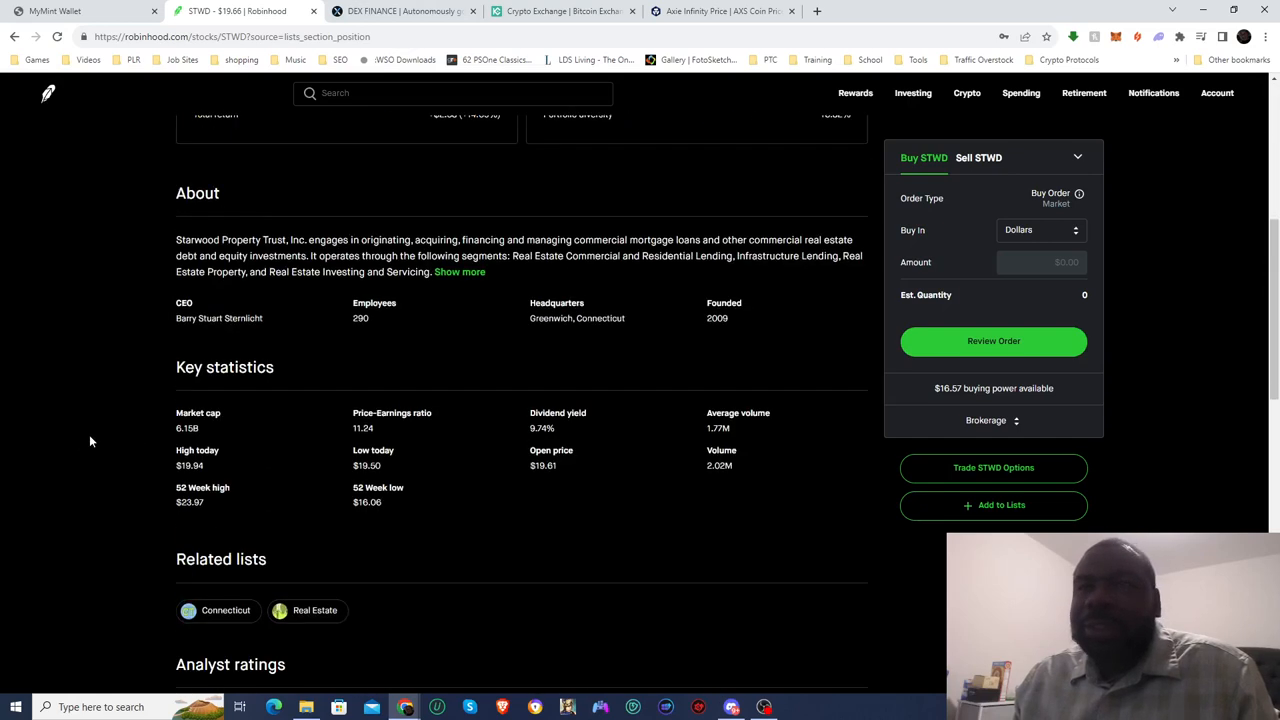
scroll("down", 3)
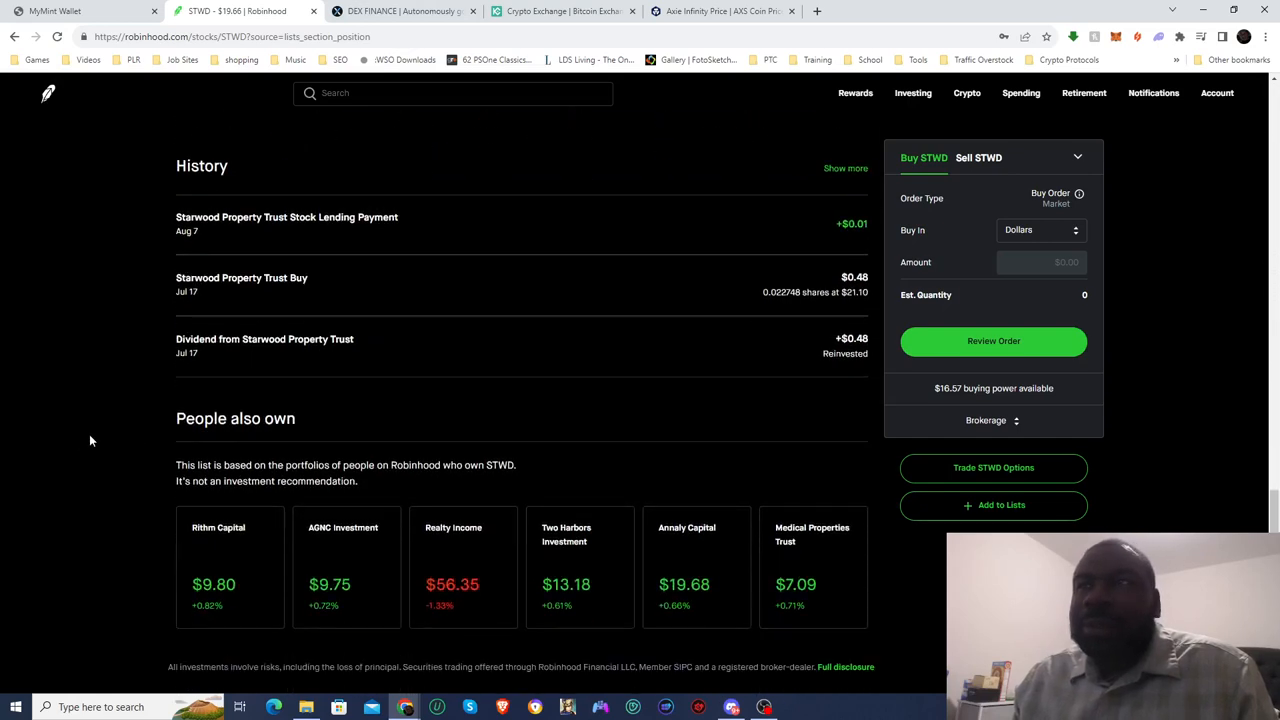
scroll("up", 3)
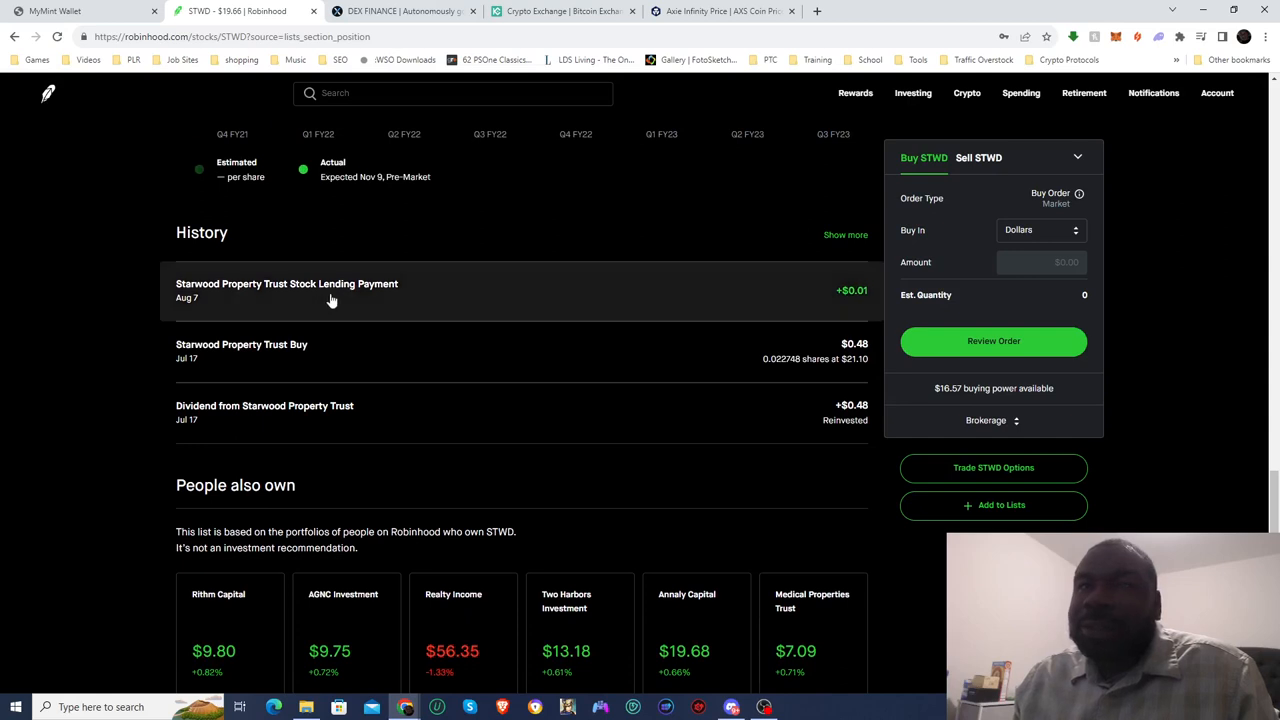
mouse_move(324, 404)
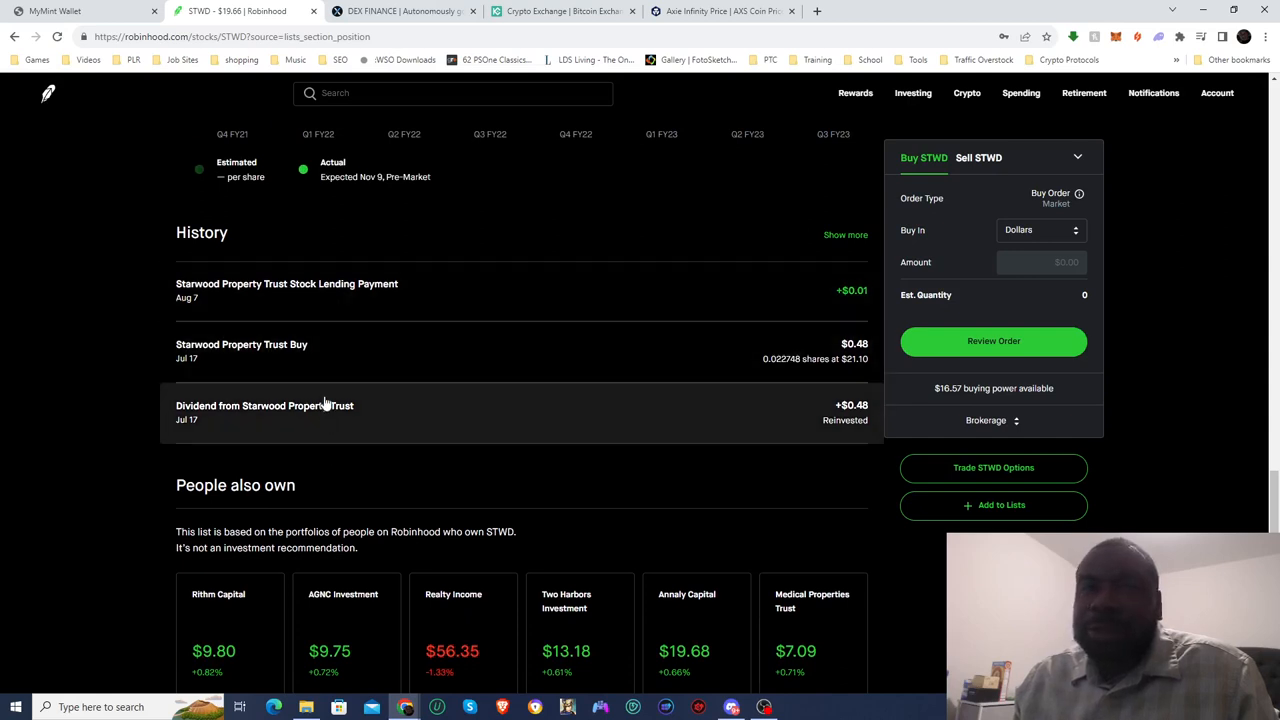
mouse_move(312, 297)
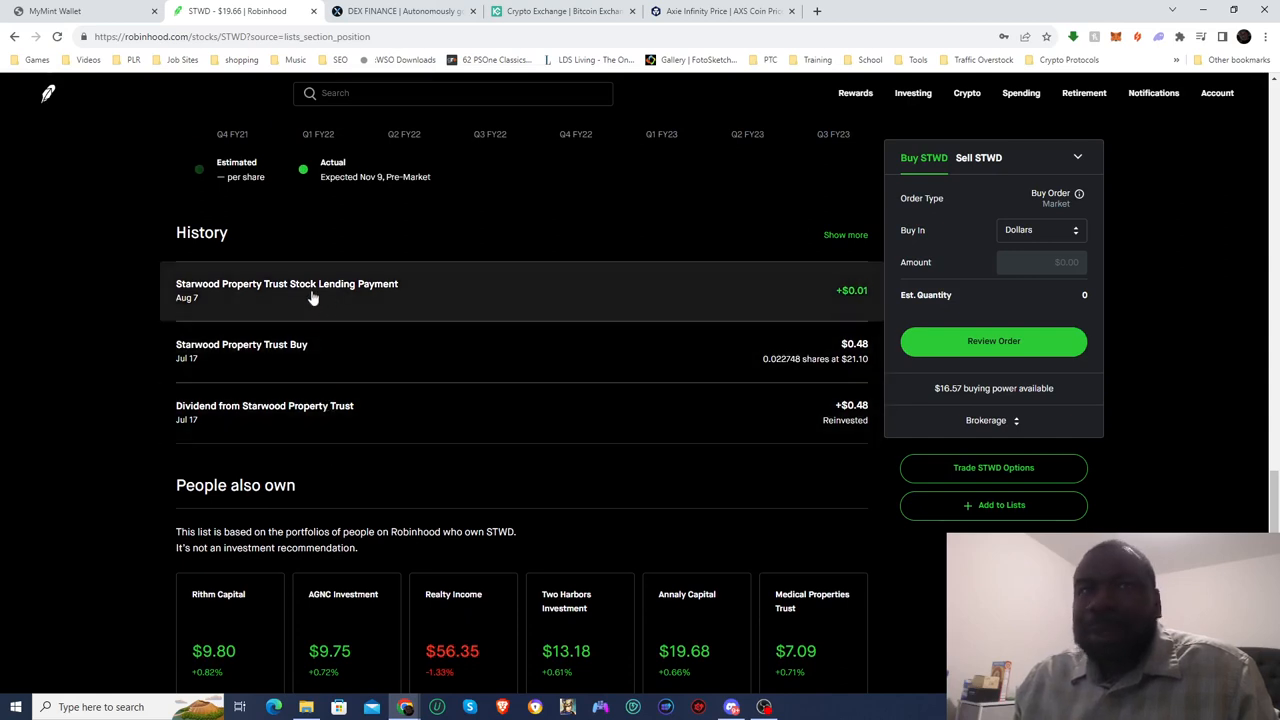
scroll("down", 3)
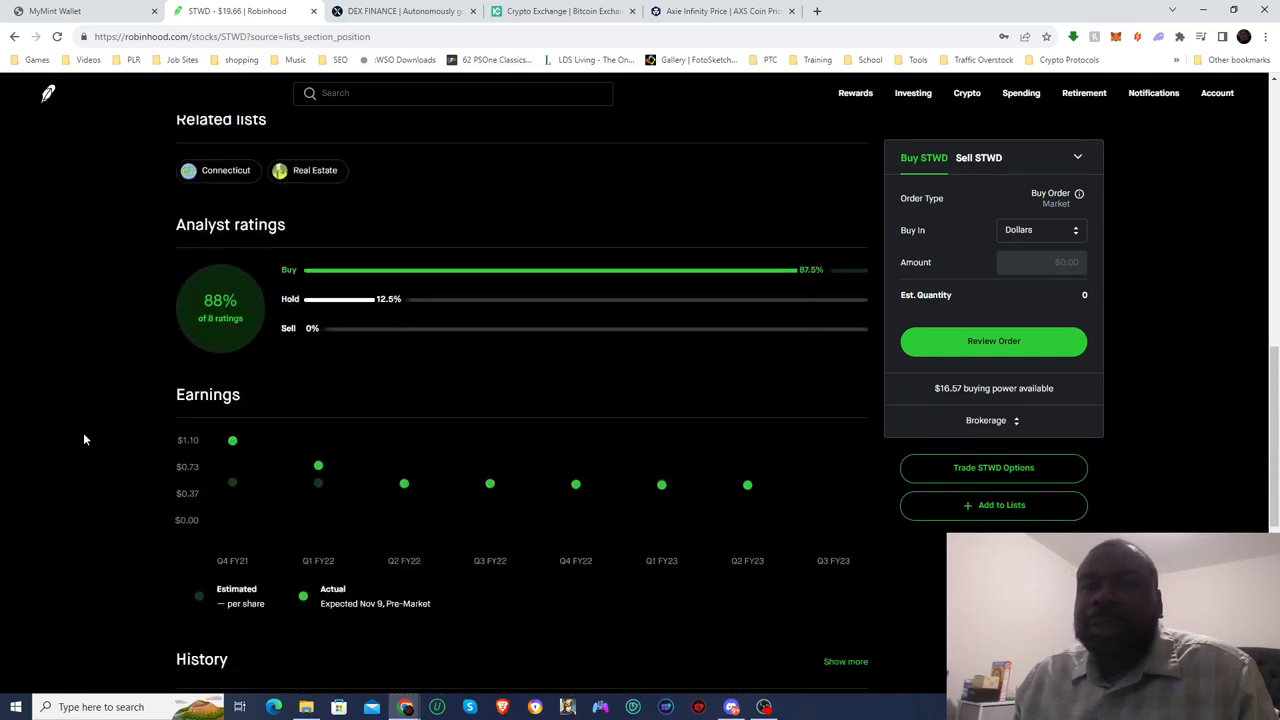
scroll("up", 3)
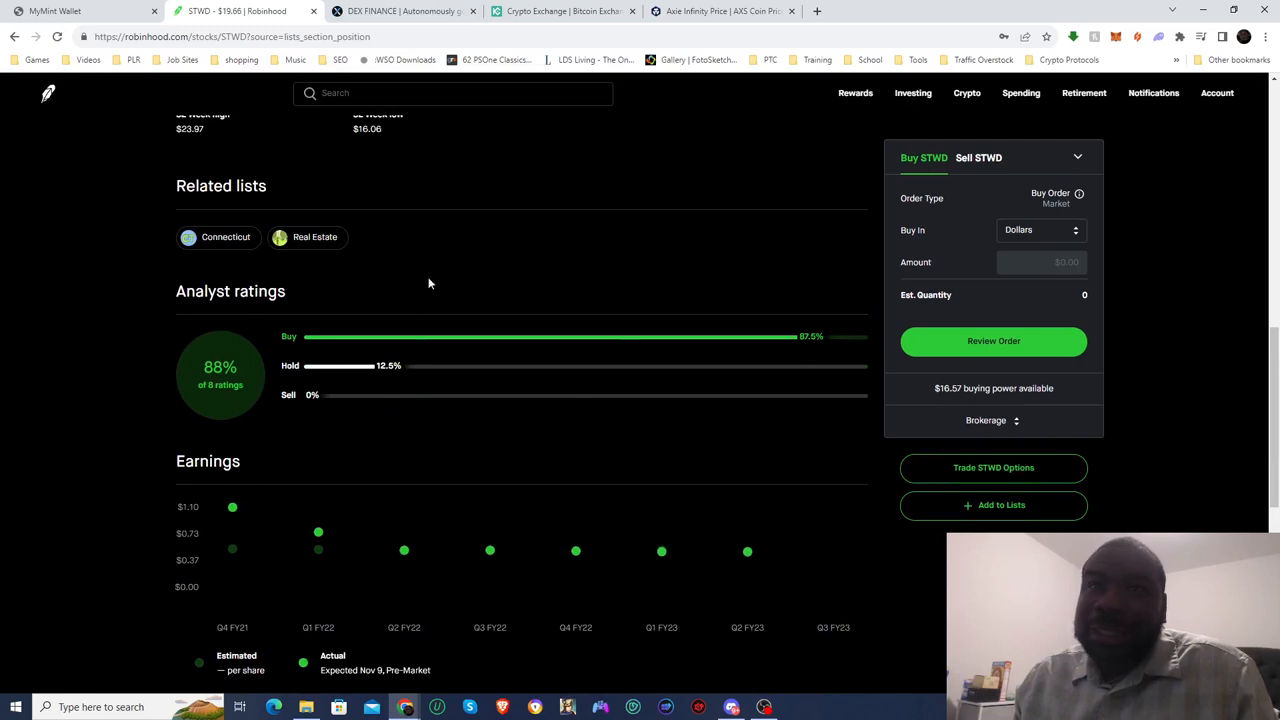
mouse_move(807, 336)
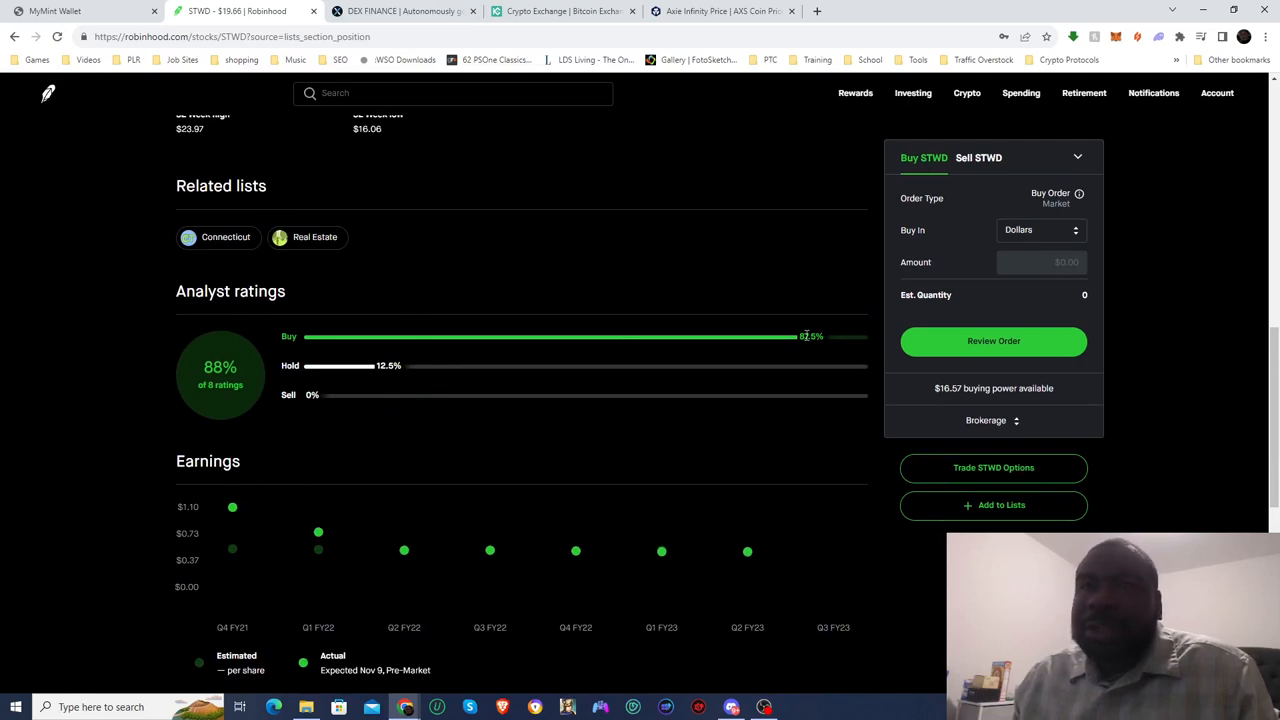
mouse_move(410, 370)
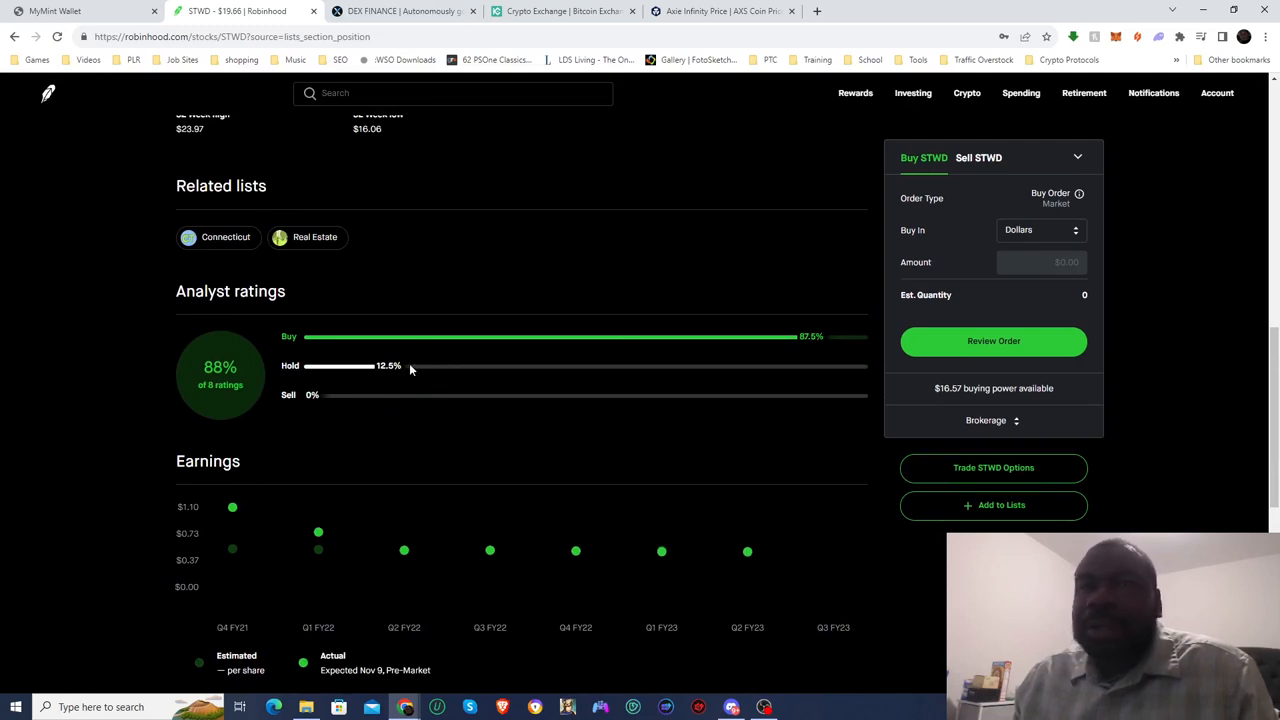
scroll("up", 3)
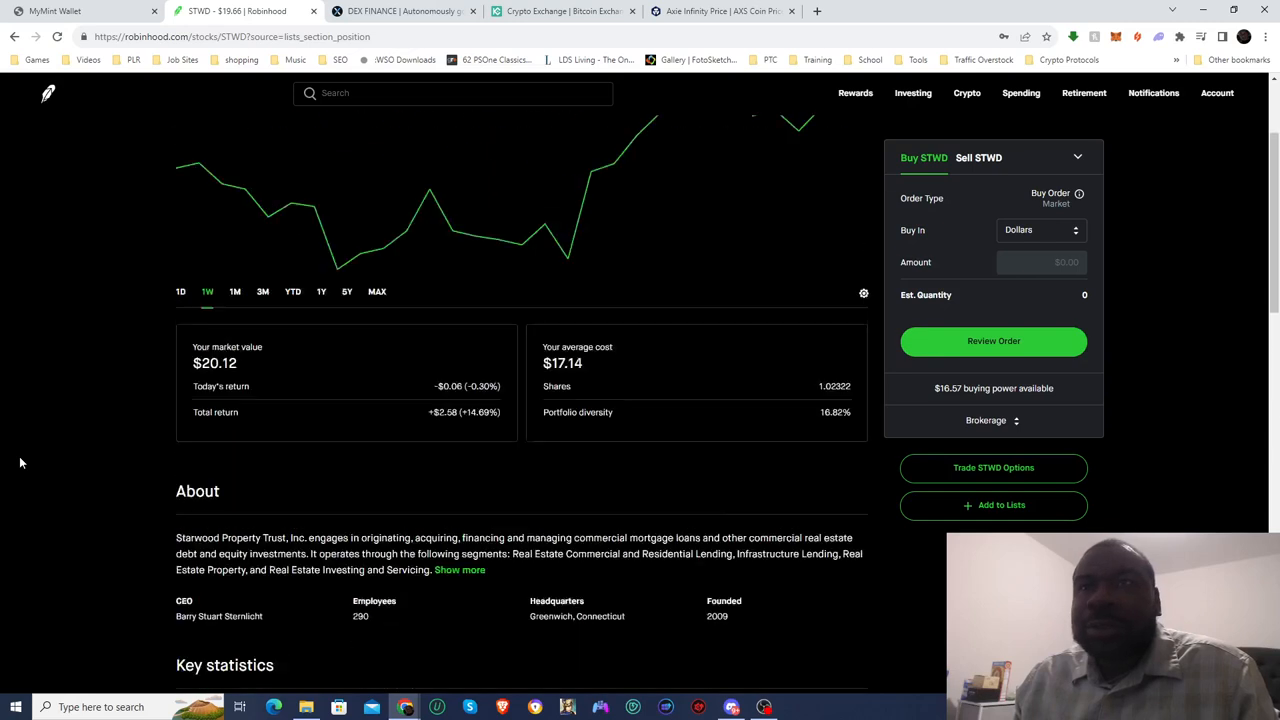
scroll("up", 3)
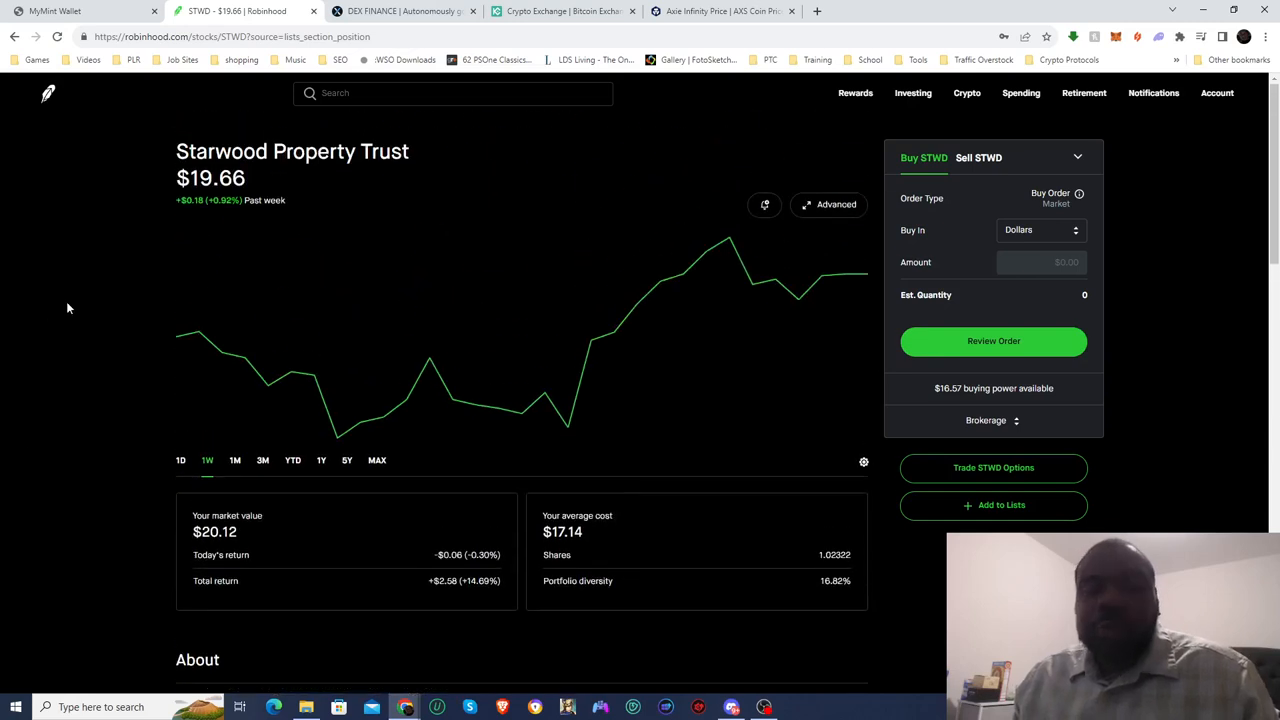
Open the ARMOUR Residential REIT (ARR) holding and review its $19.95 value and stats.
left_click(47, 93)
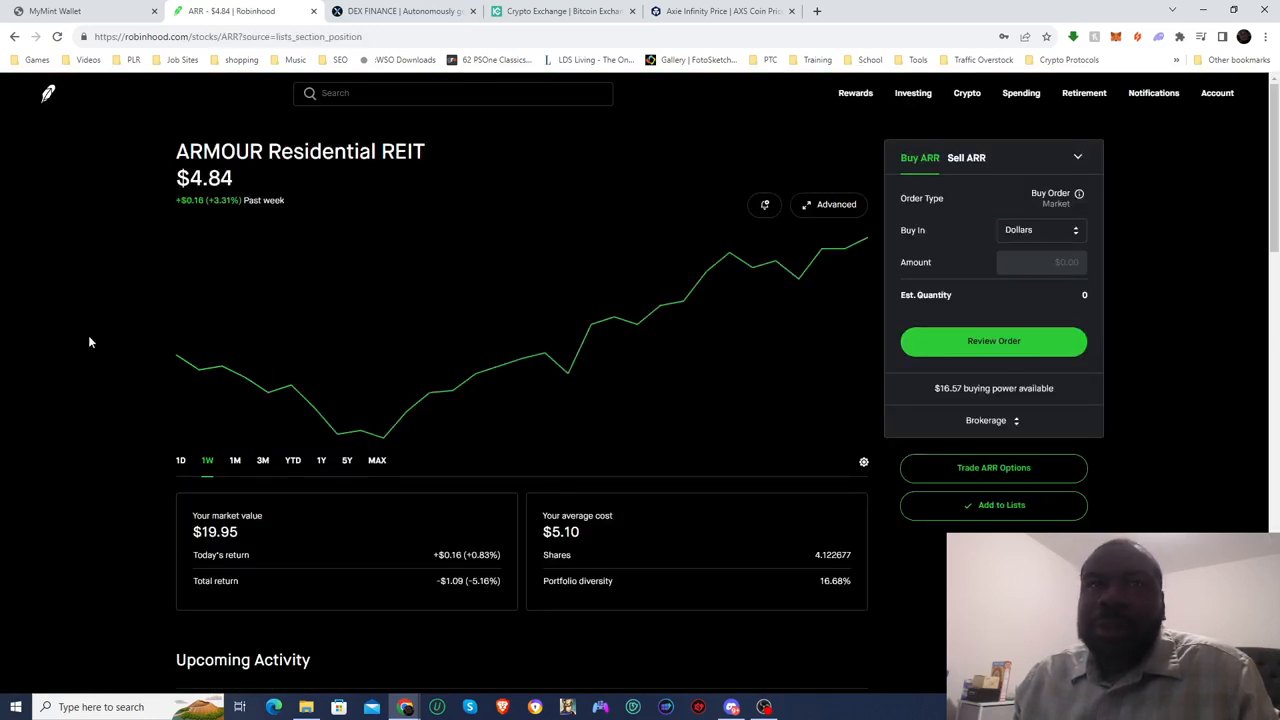
mouse_move(63, 329)
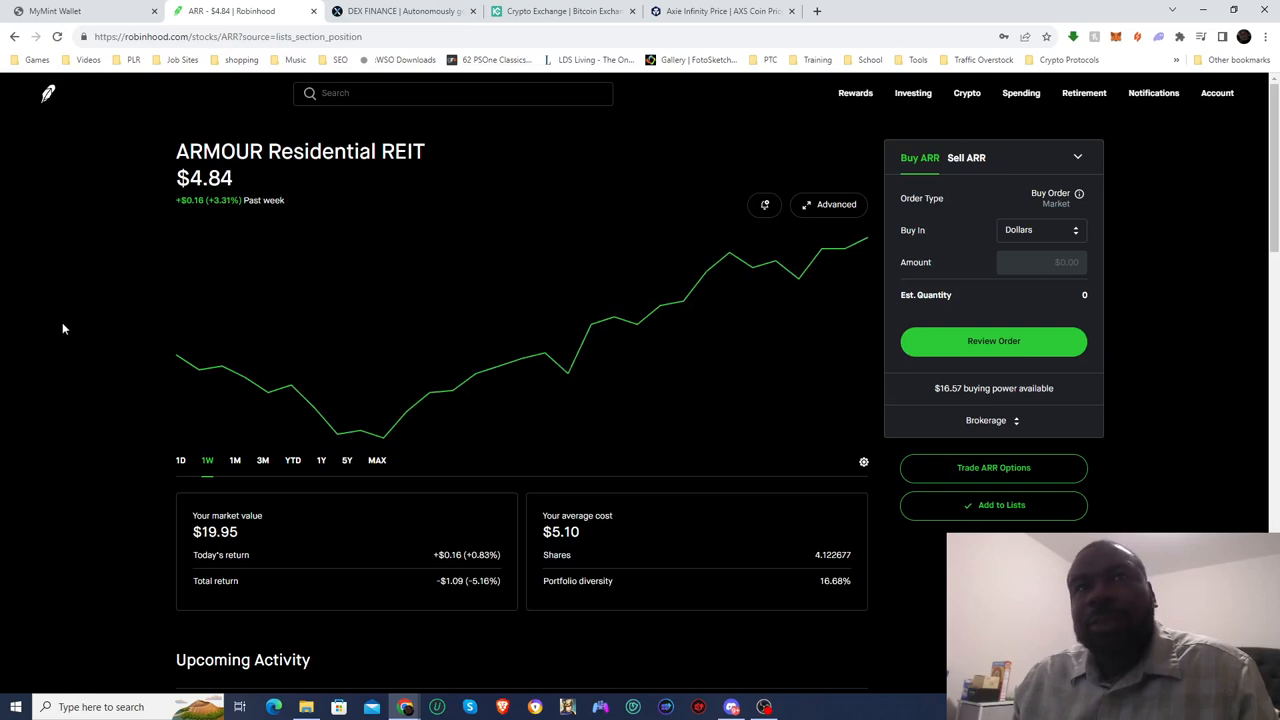
scroll("down", 3)
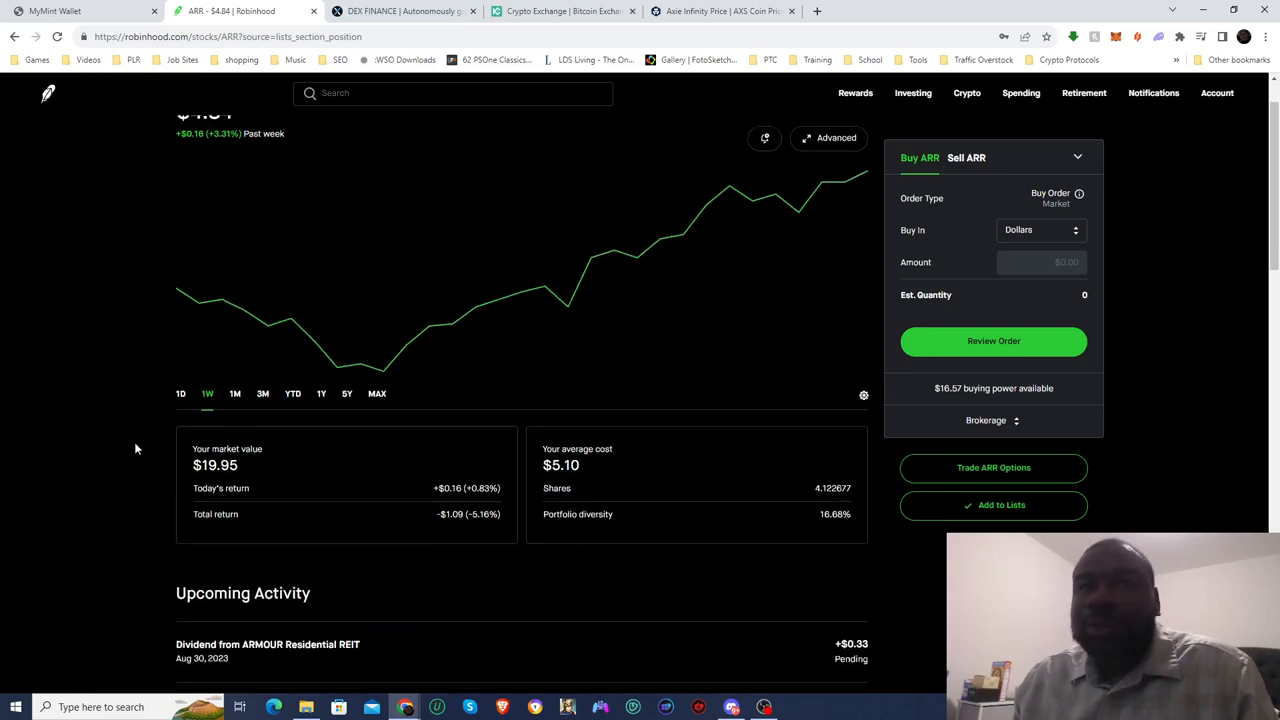
mouse_move(497, 519)
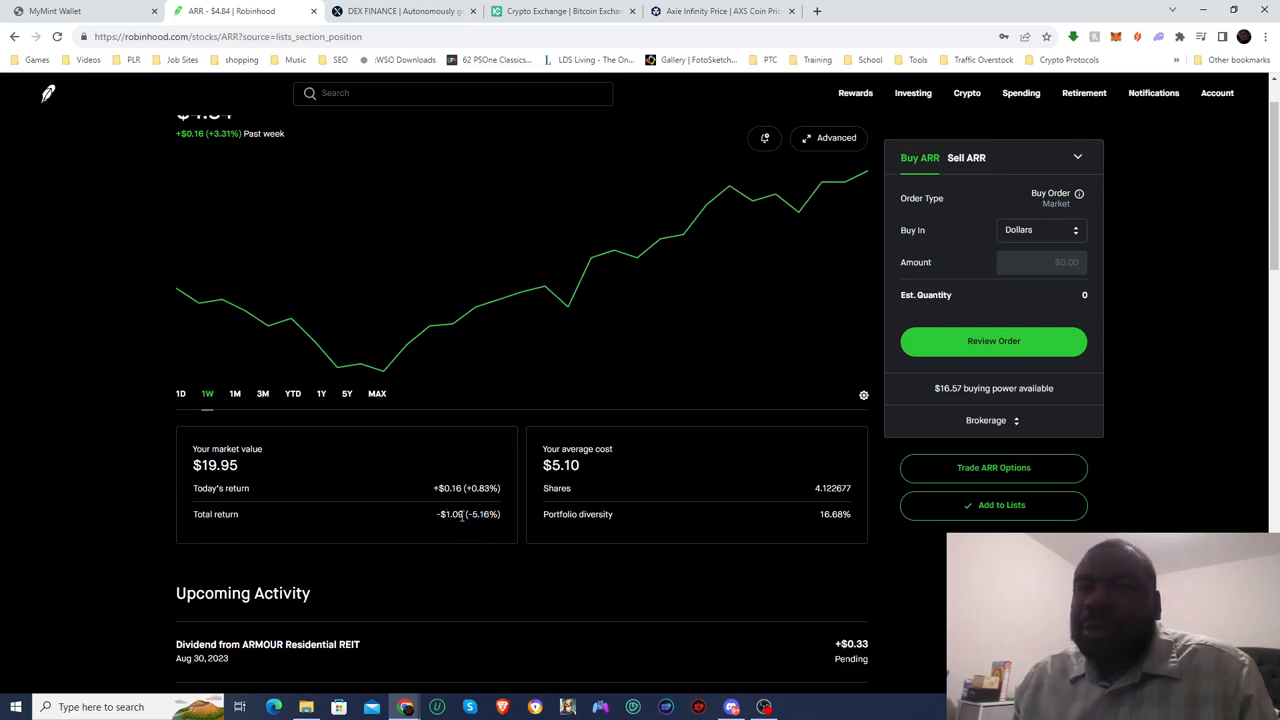
scroll("down", 3)
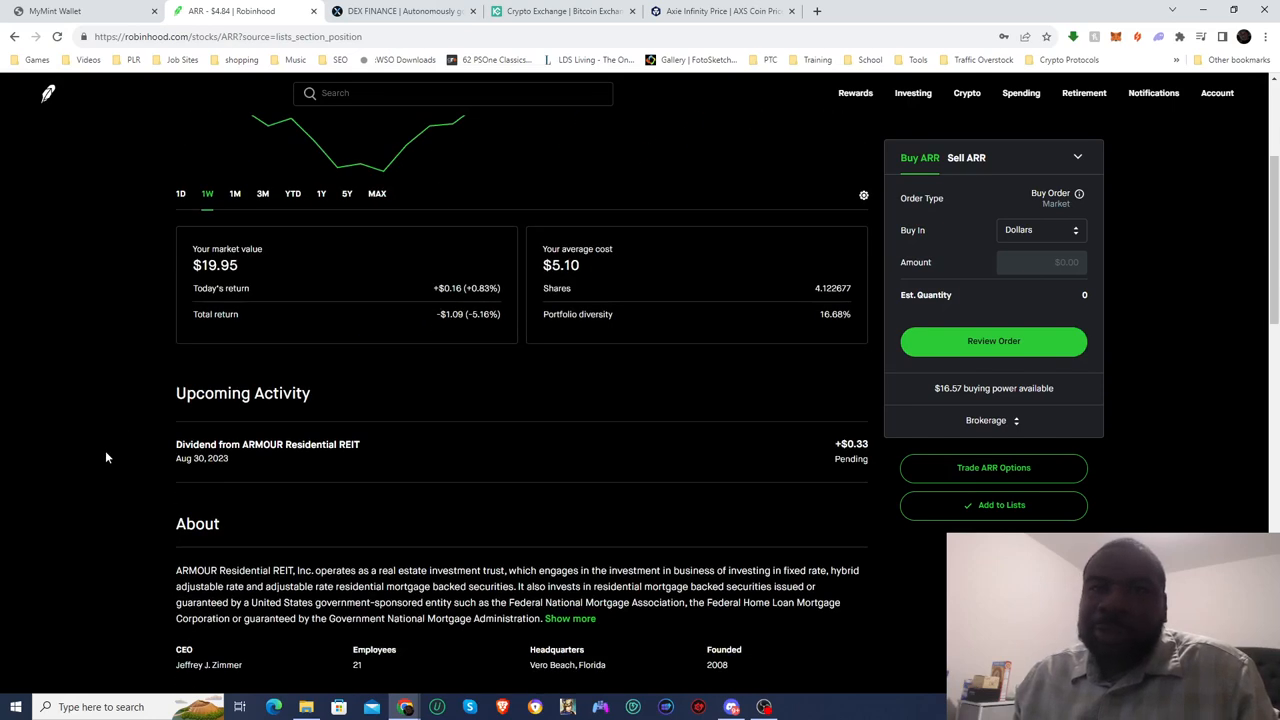
mouse_move(85, 443)
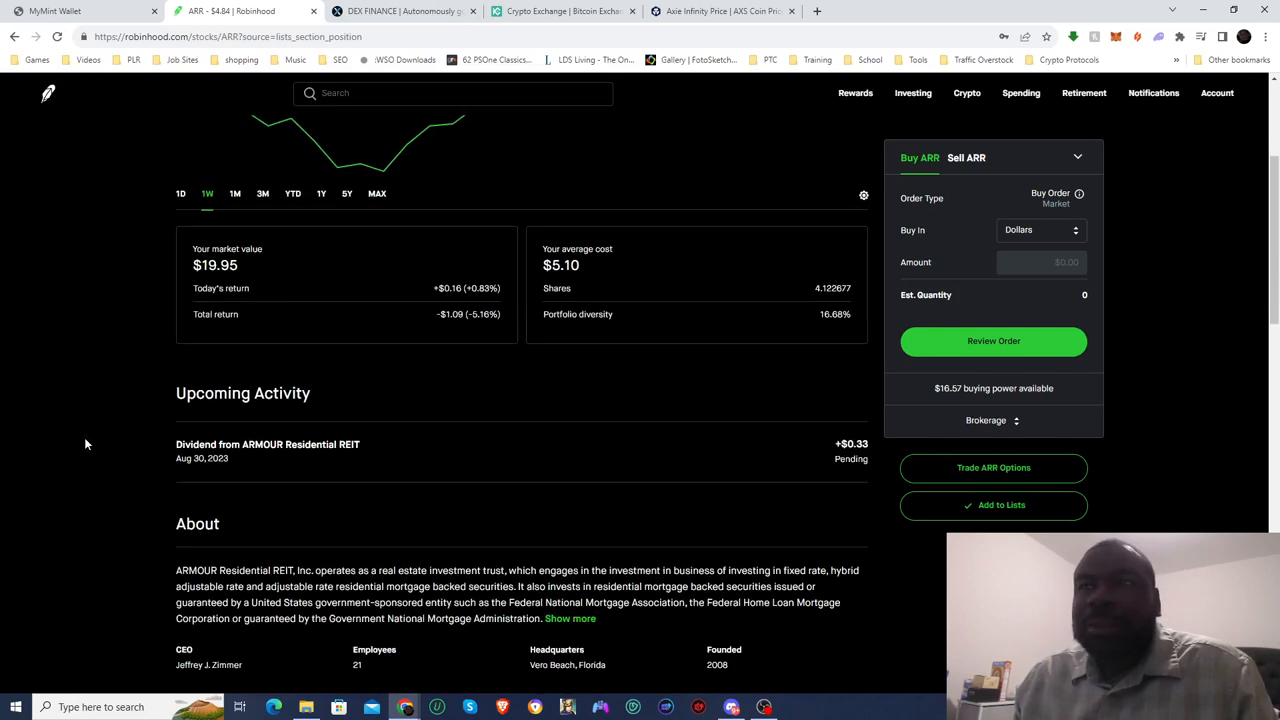
scroll("up", 3)
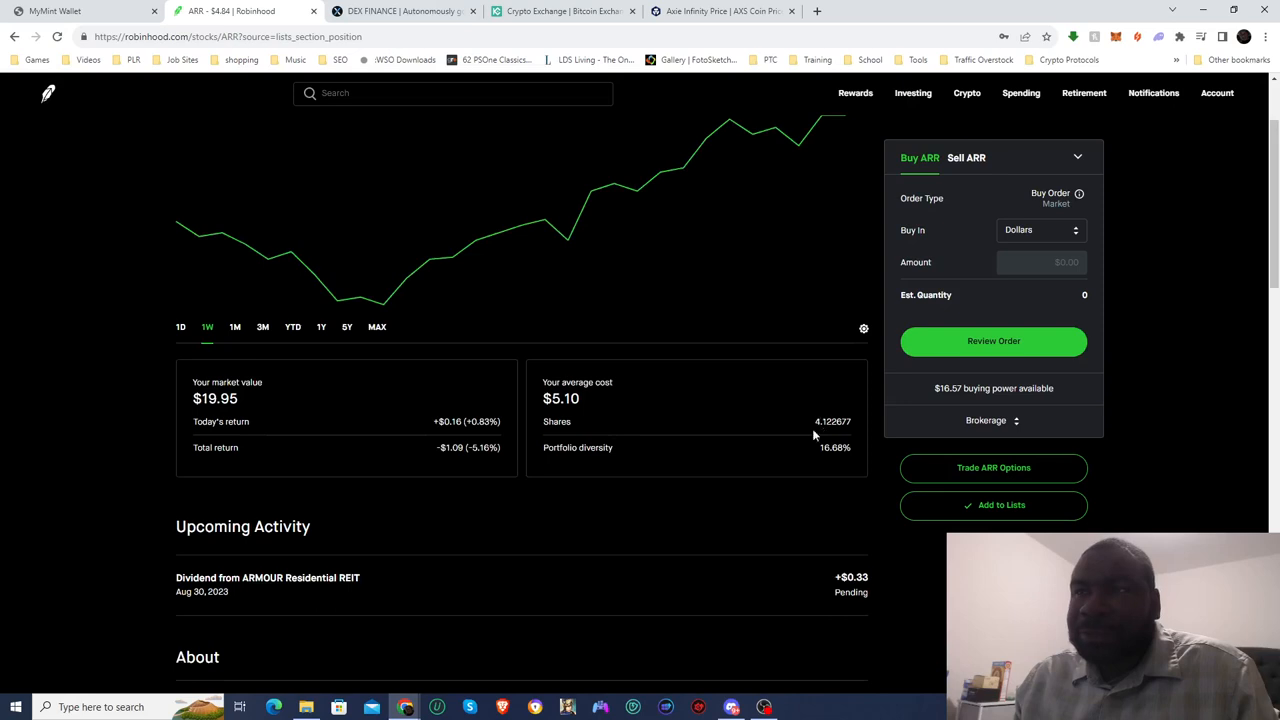
mouse_move(70, 453)
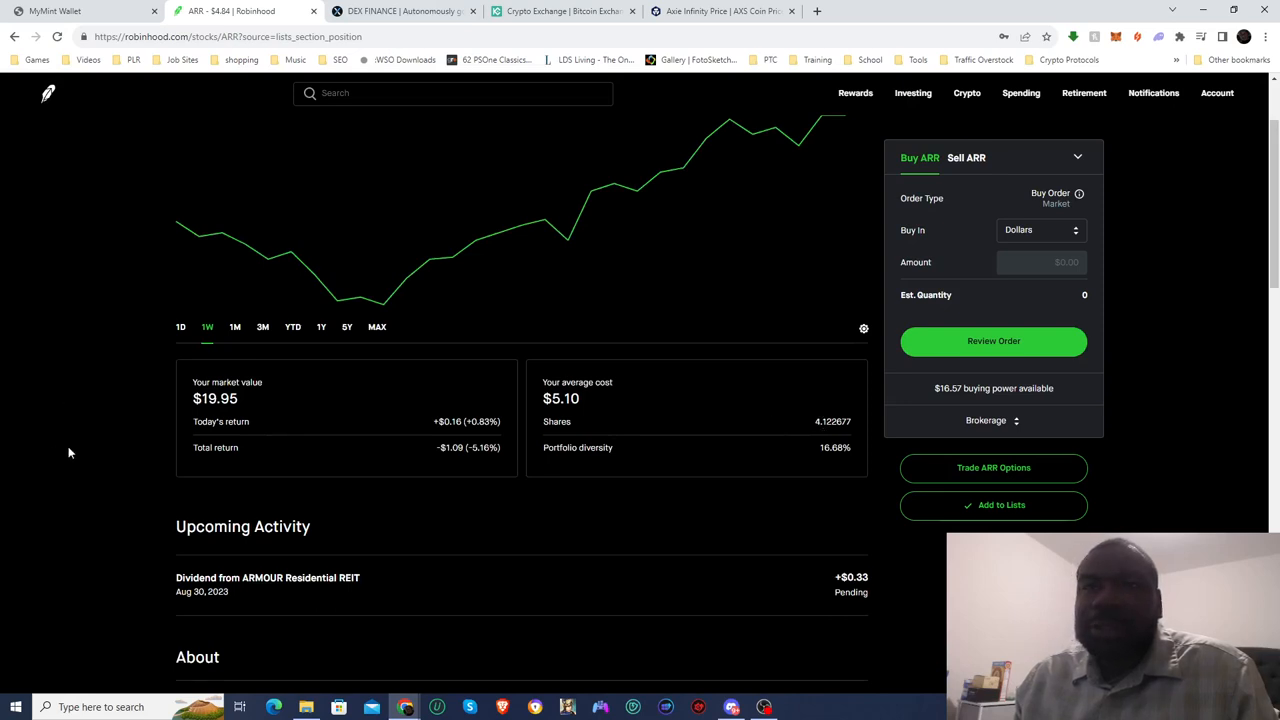
Scroll through ARR's $0.33 pending dividend and history, then back to the top.
scroll("down", 3)
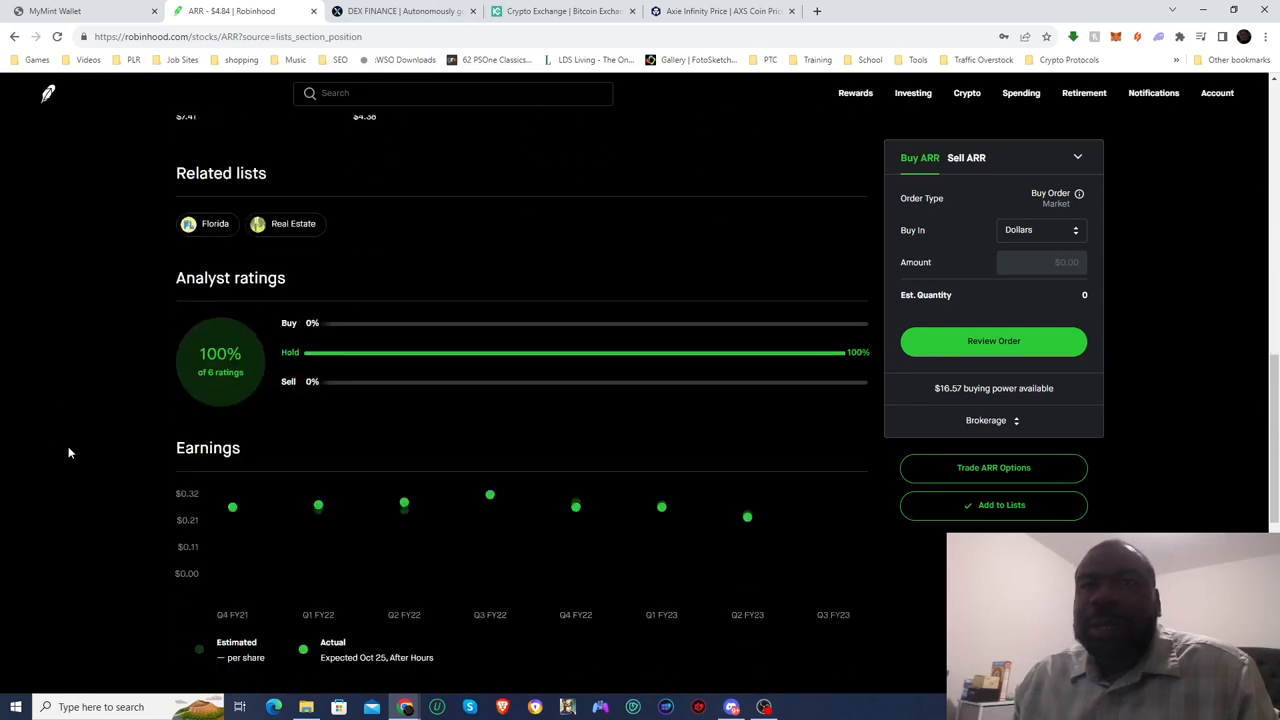
mouse_move(620, 358)
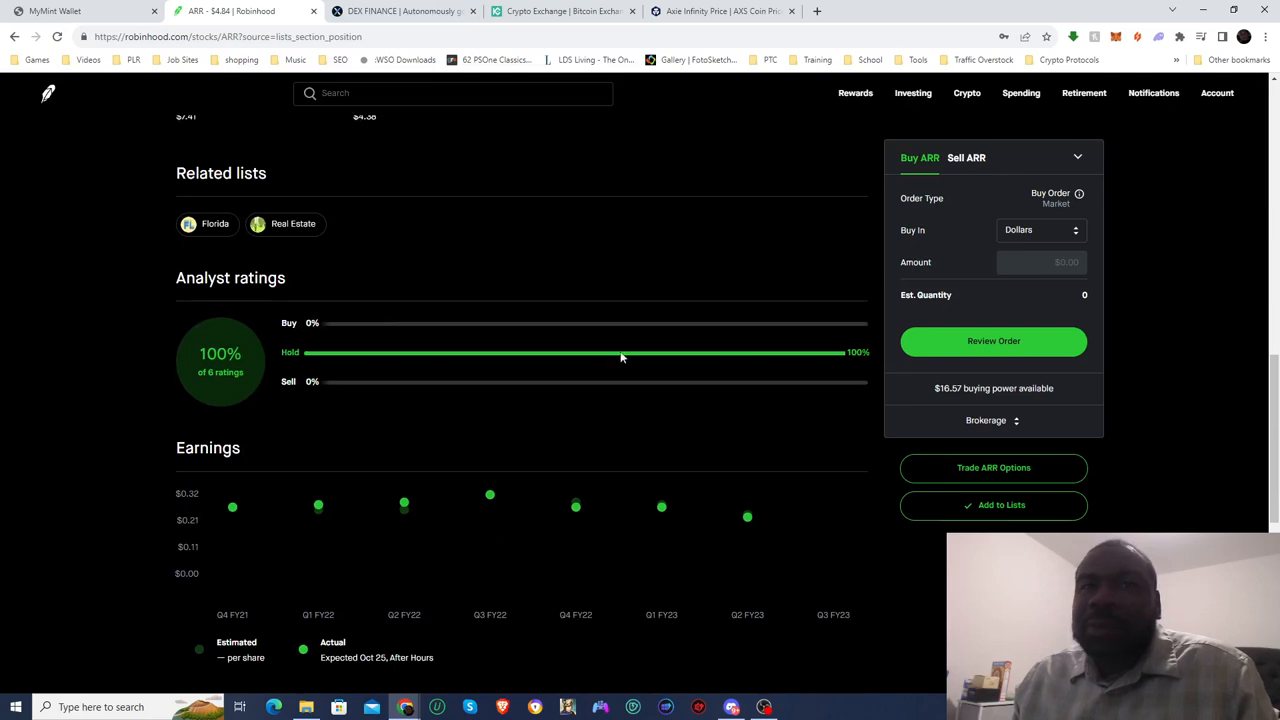
scroll("down", 3)
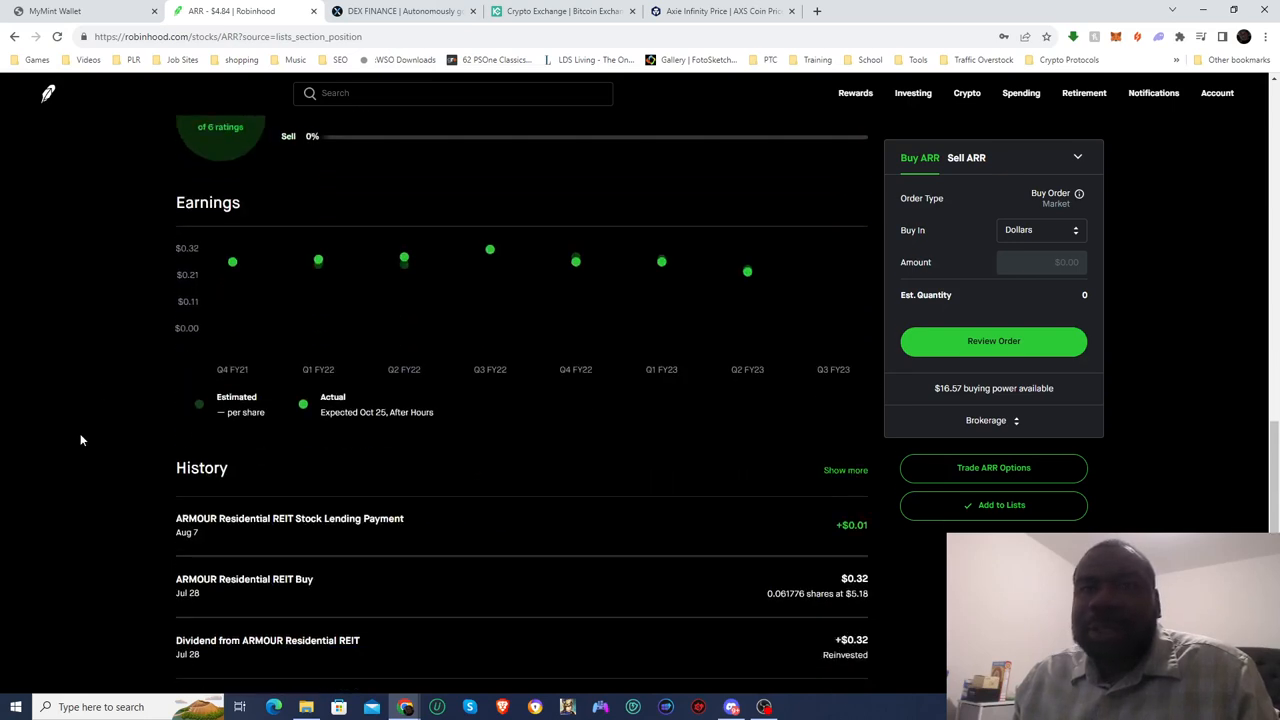
scroll("down", 3)
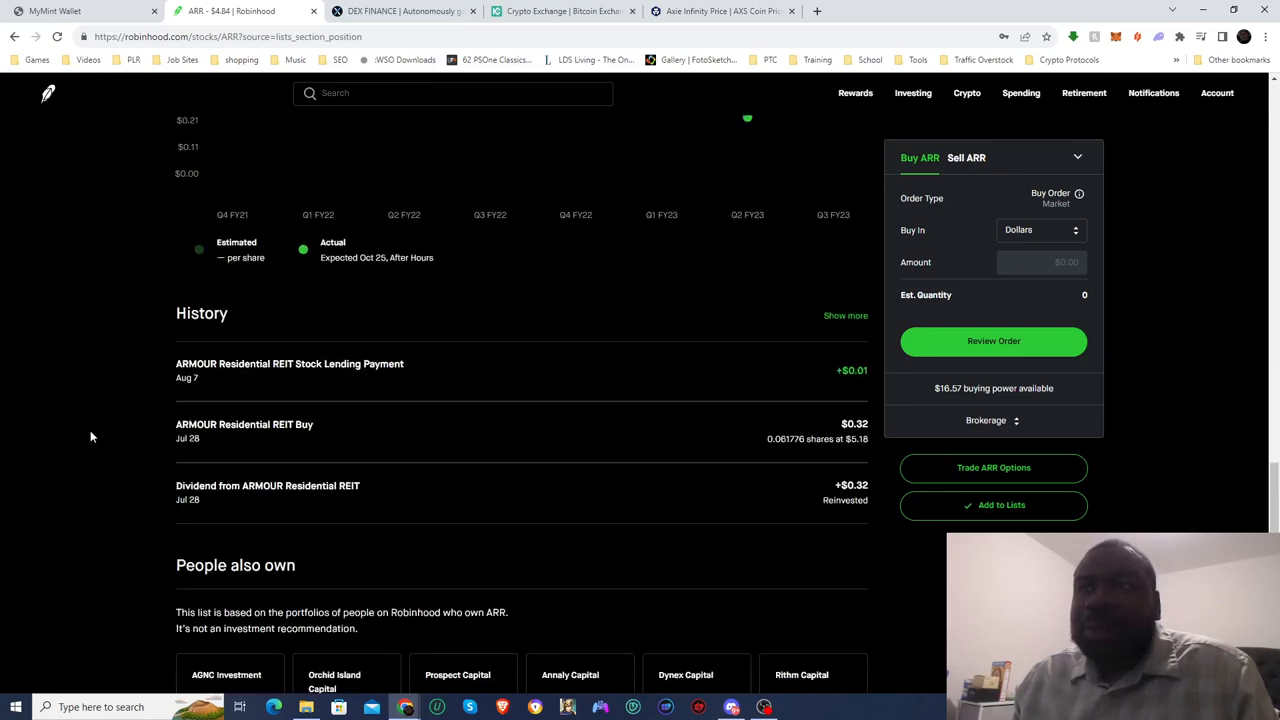
scroll("up", 3)
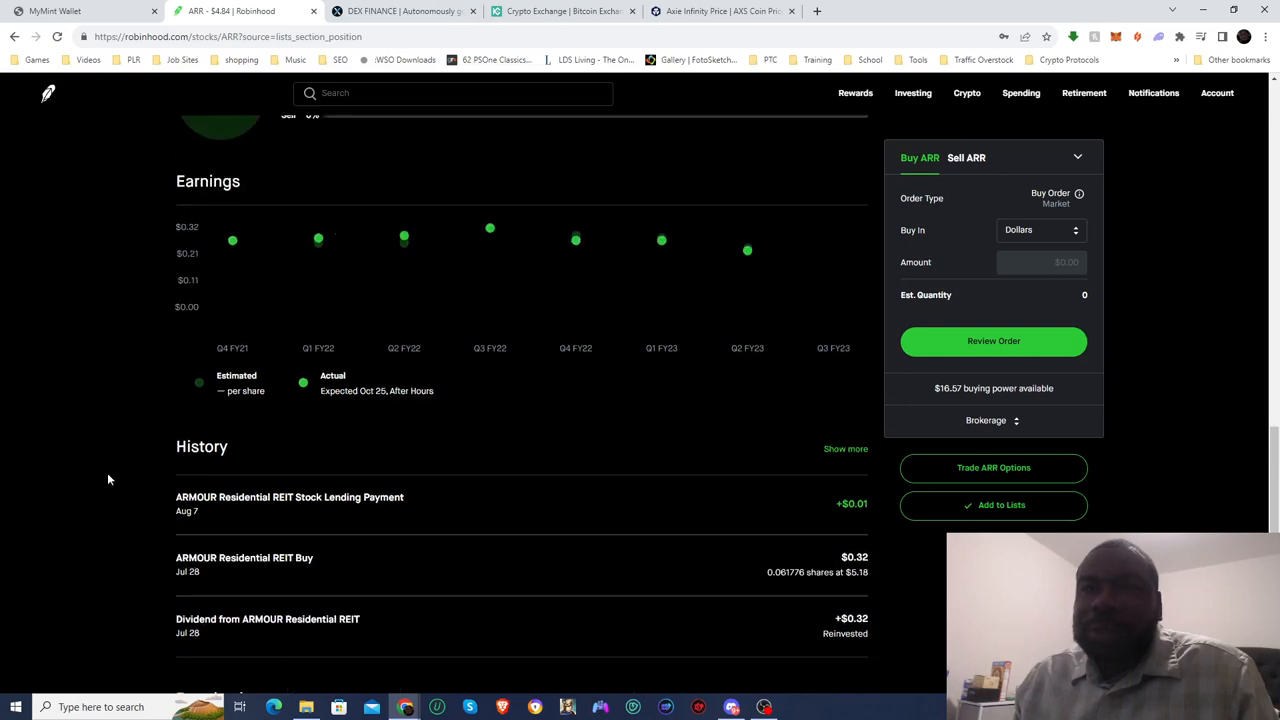
scroll("up", 3)
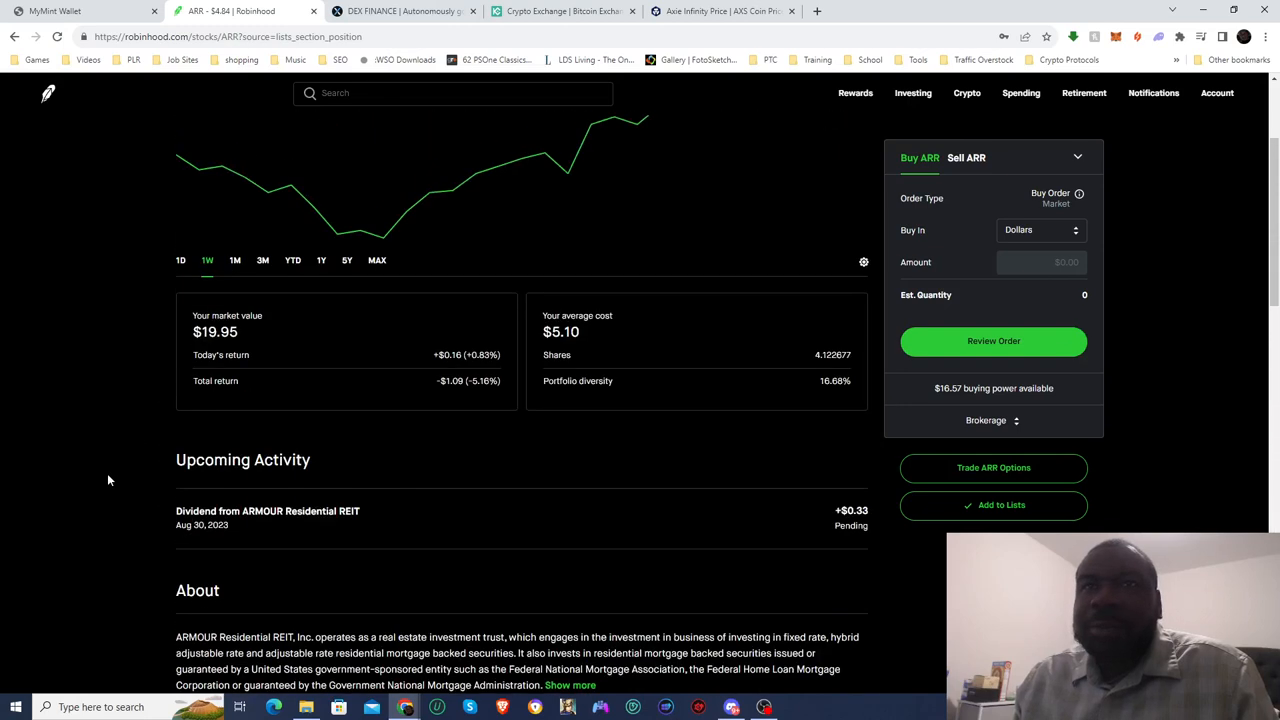
scroll("down", 3)
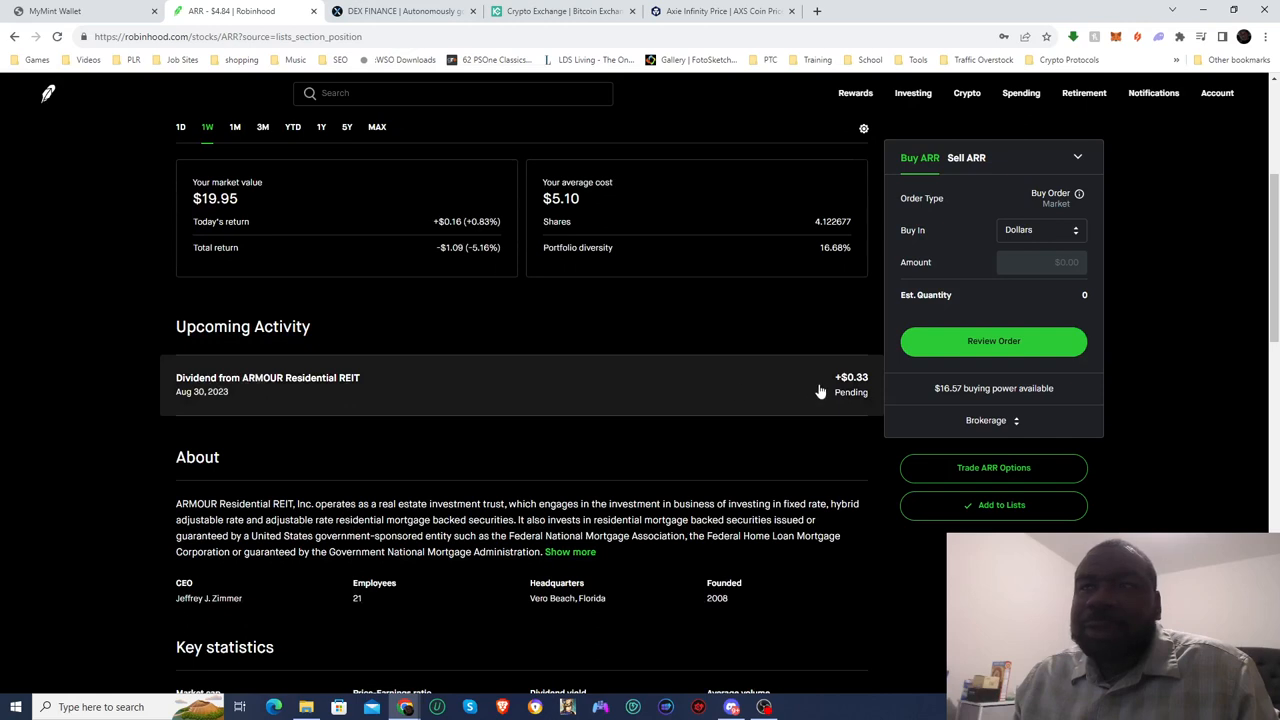
mouse_move(850, 393)
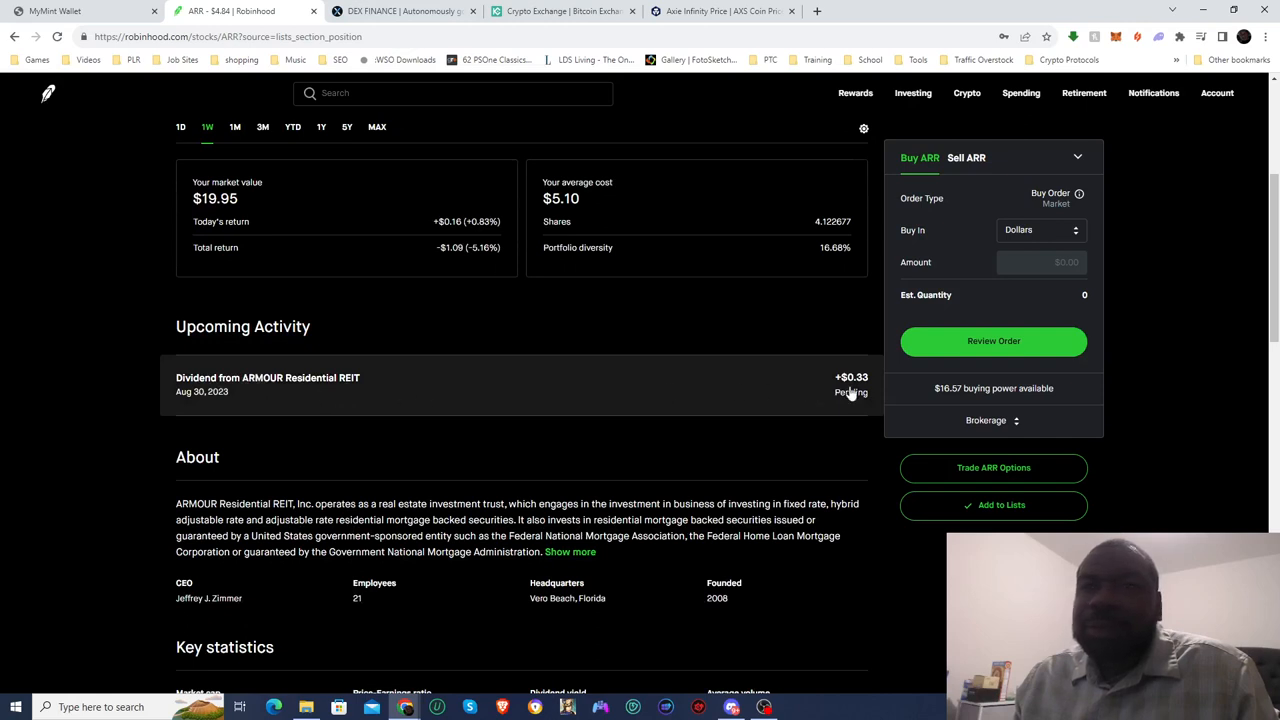
mouse_move(193, 400)
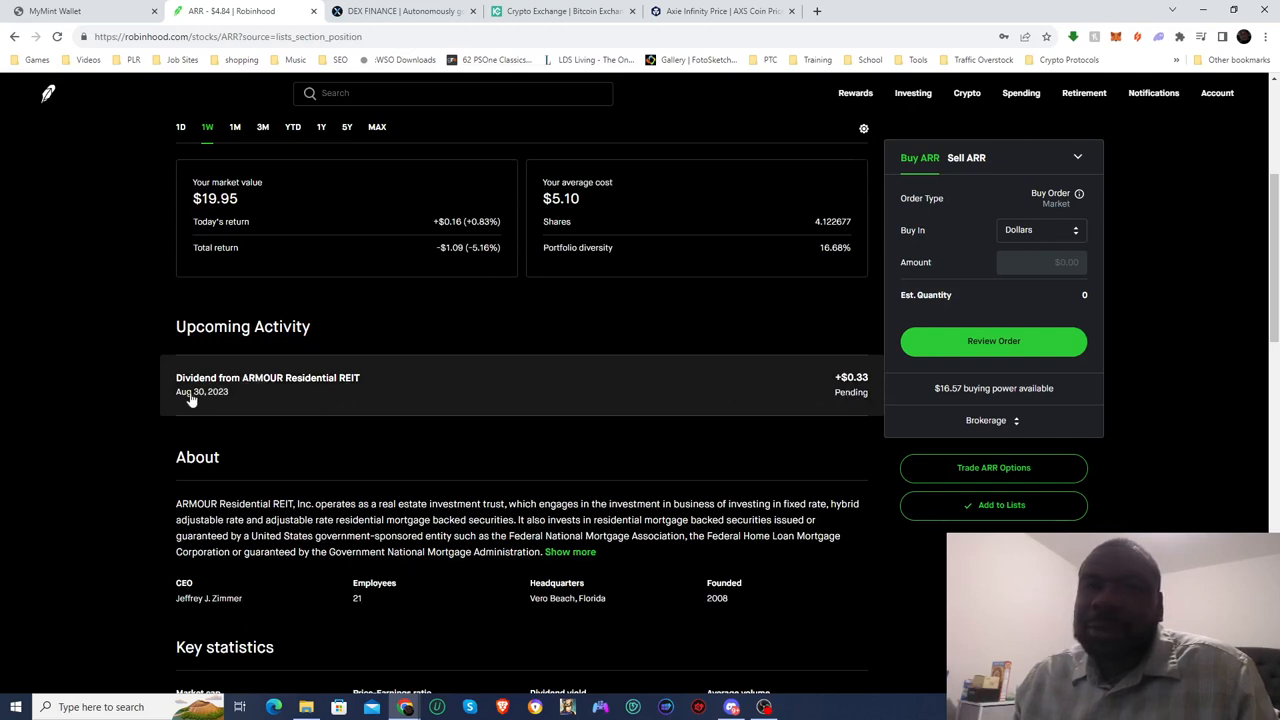
mouse_move(263, 391)
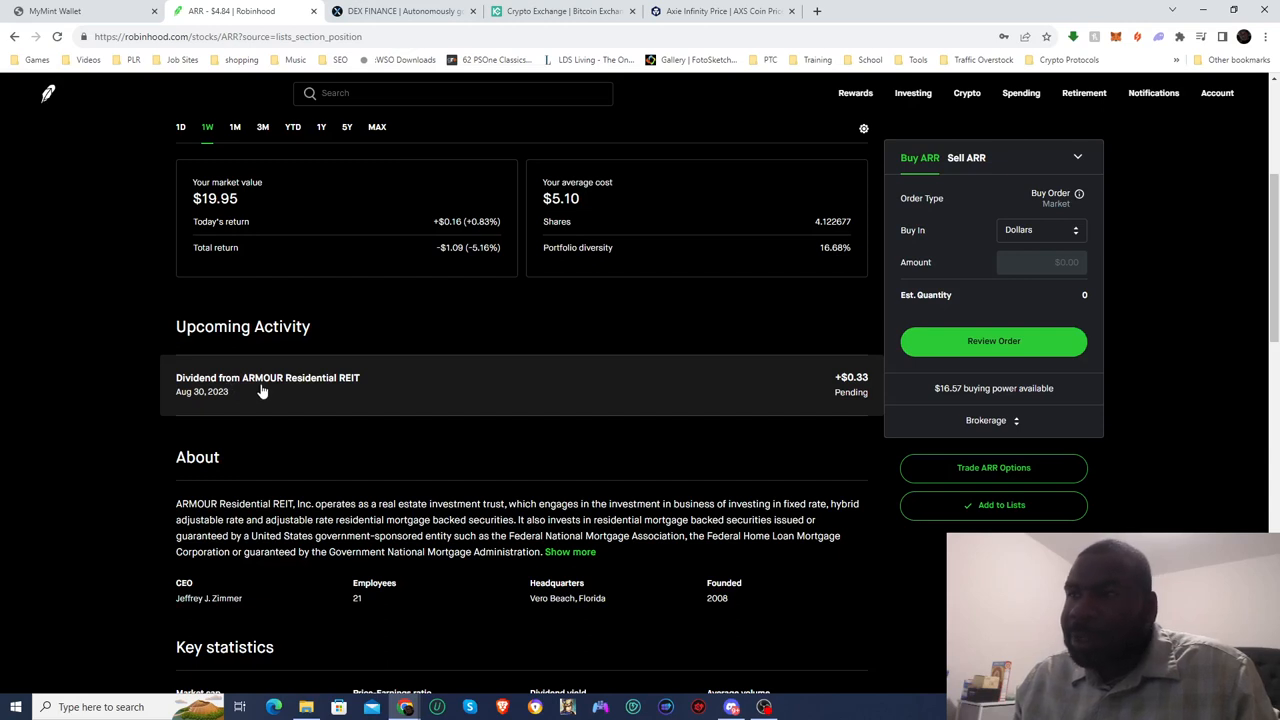
mouse_move(378, 389)
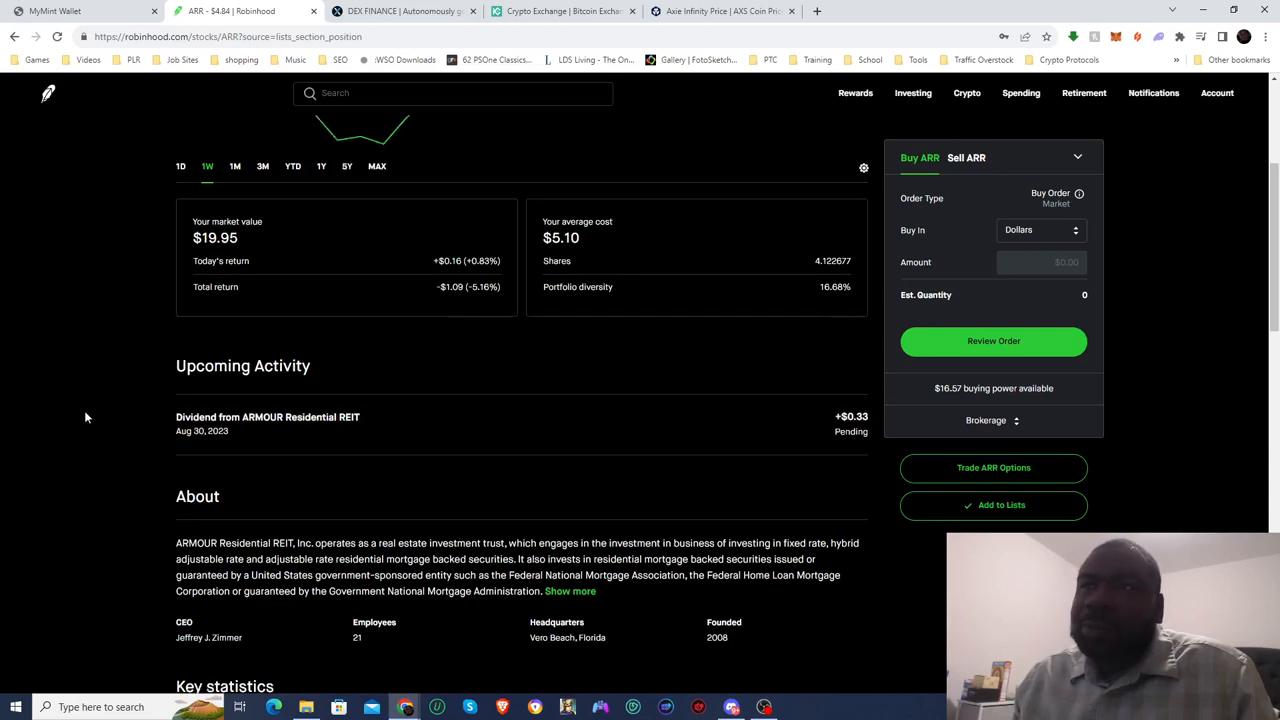
scroll("up", 3)
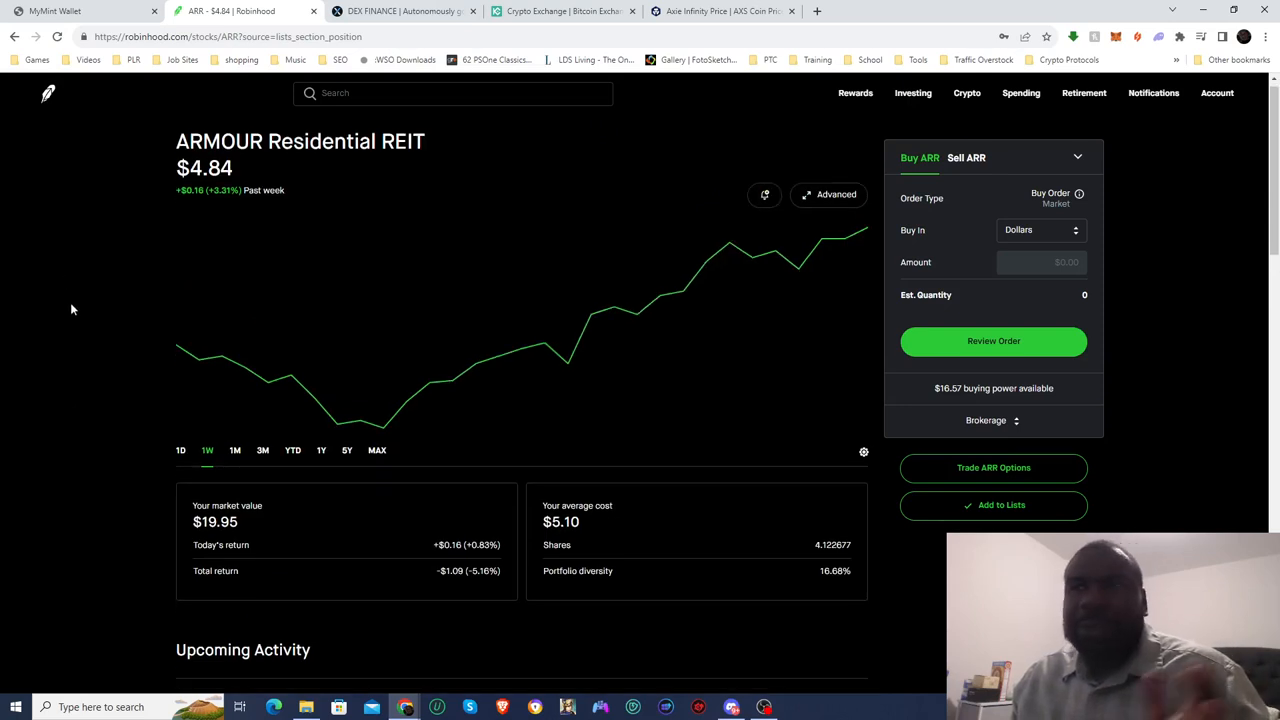
scroll("down", 3)
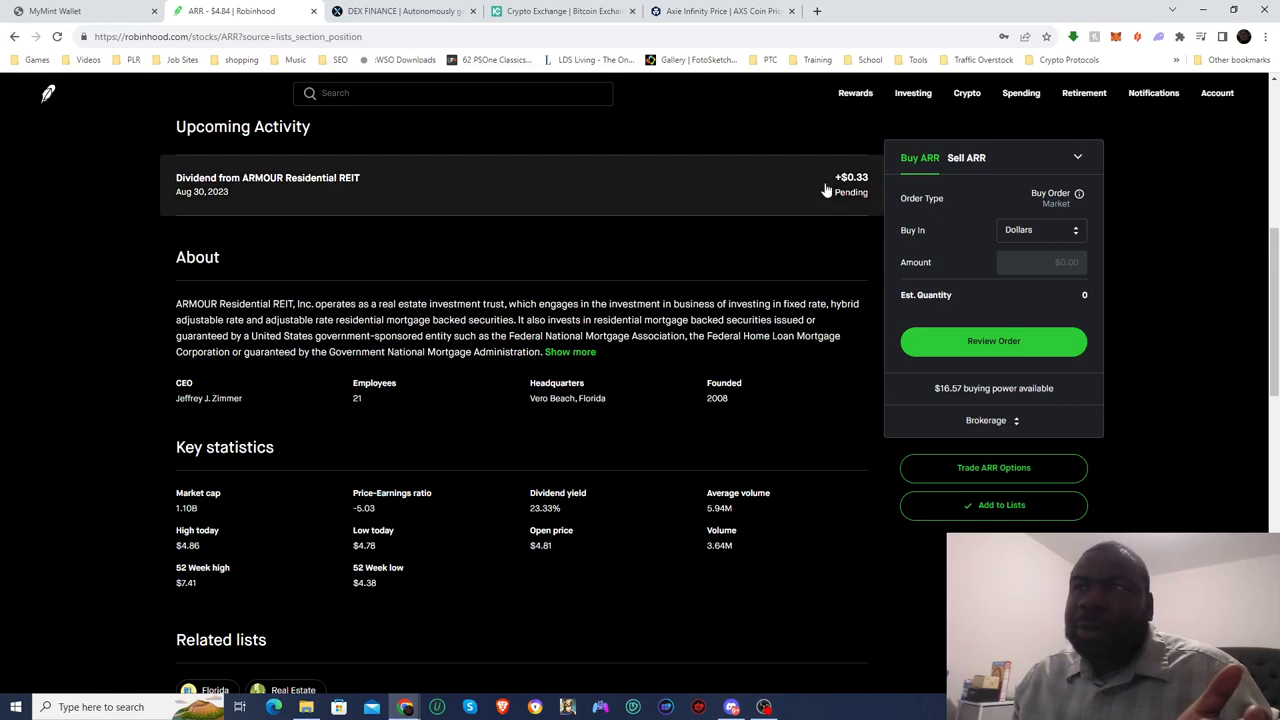
scroll("up", 3)
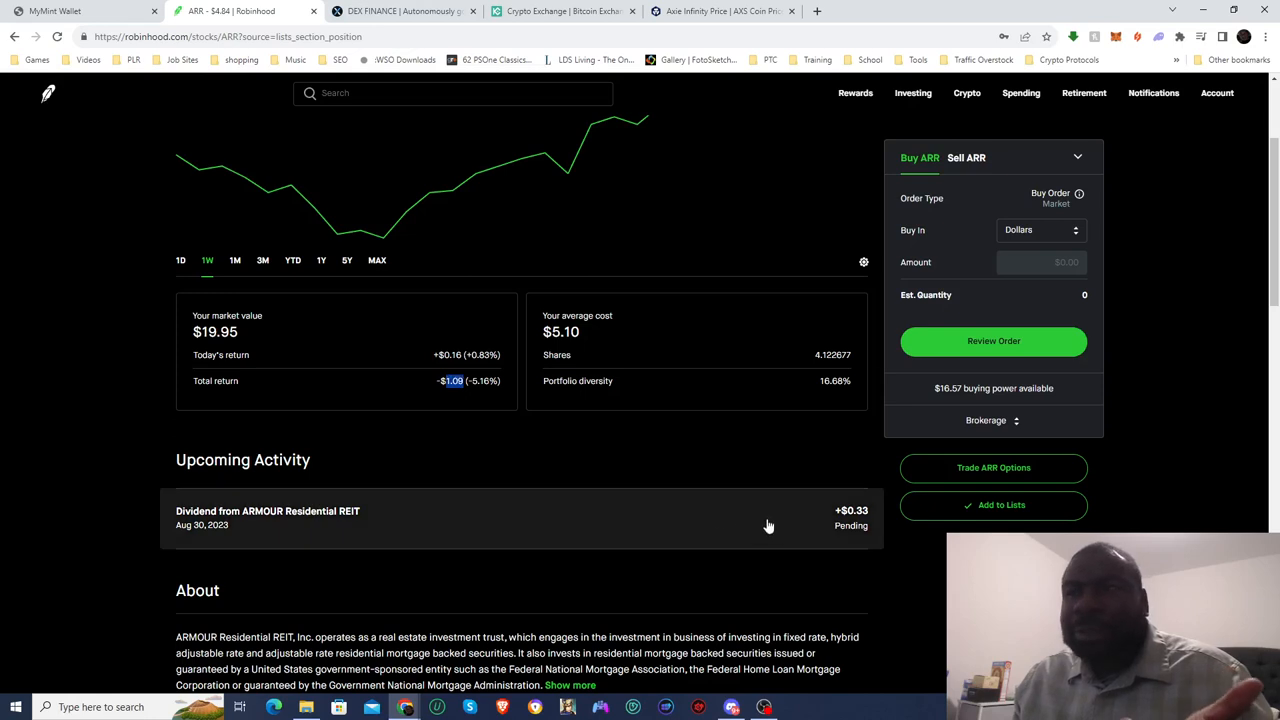
scroll("up", 3)
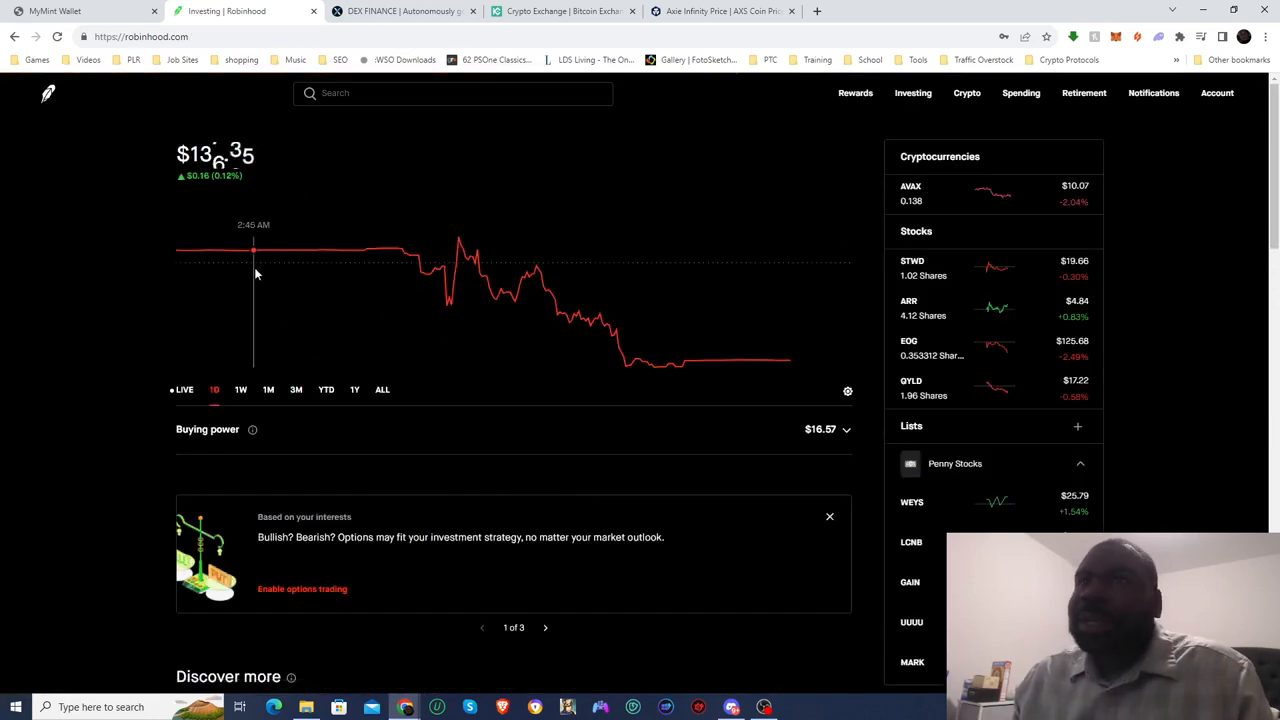
Open EOG Resources and review its $44.40 market value and 10.90% total return.
left_click(908, 341)
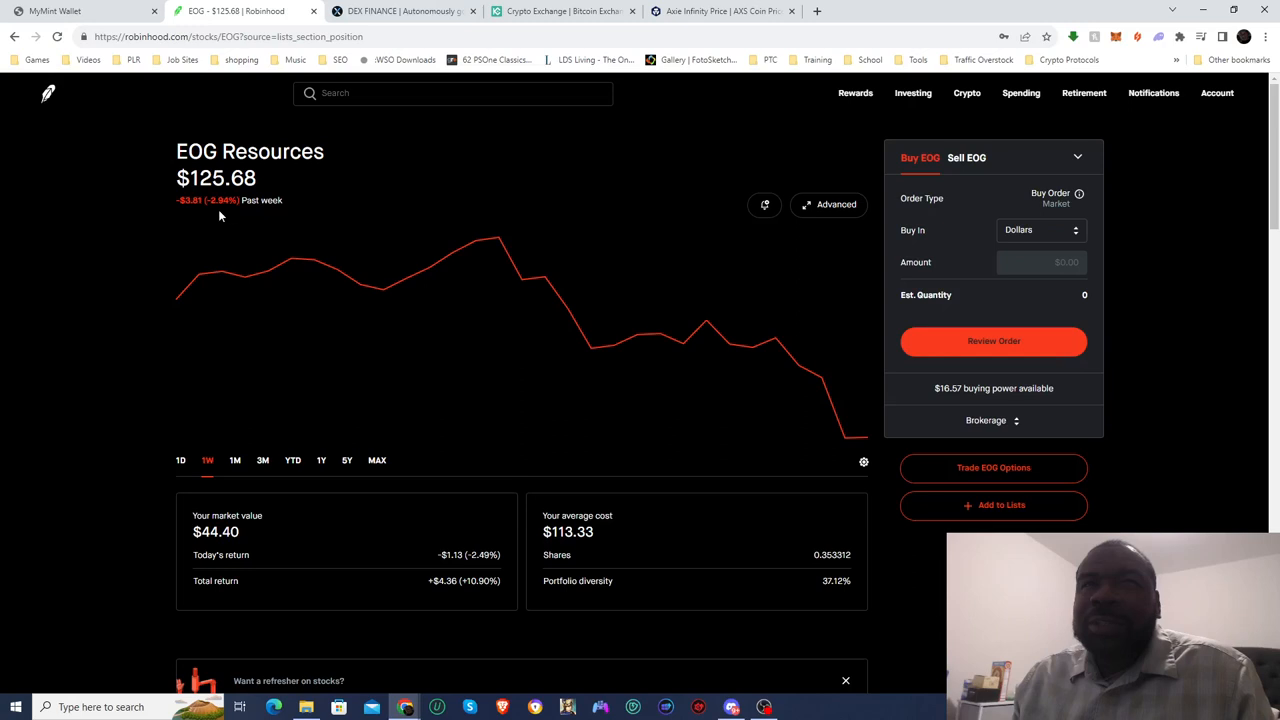
mouse_move(91, 169)
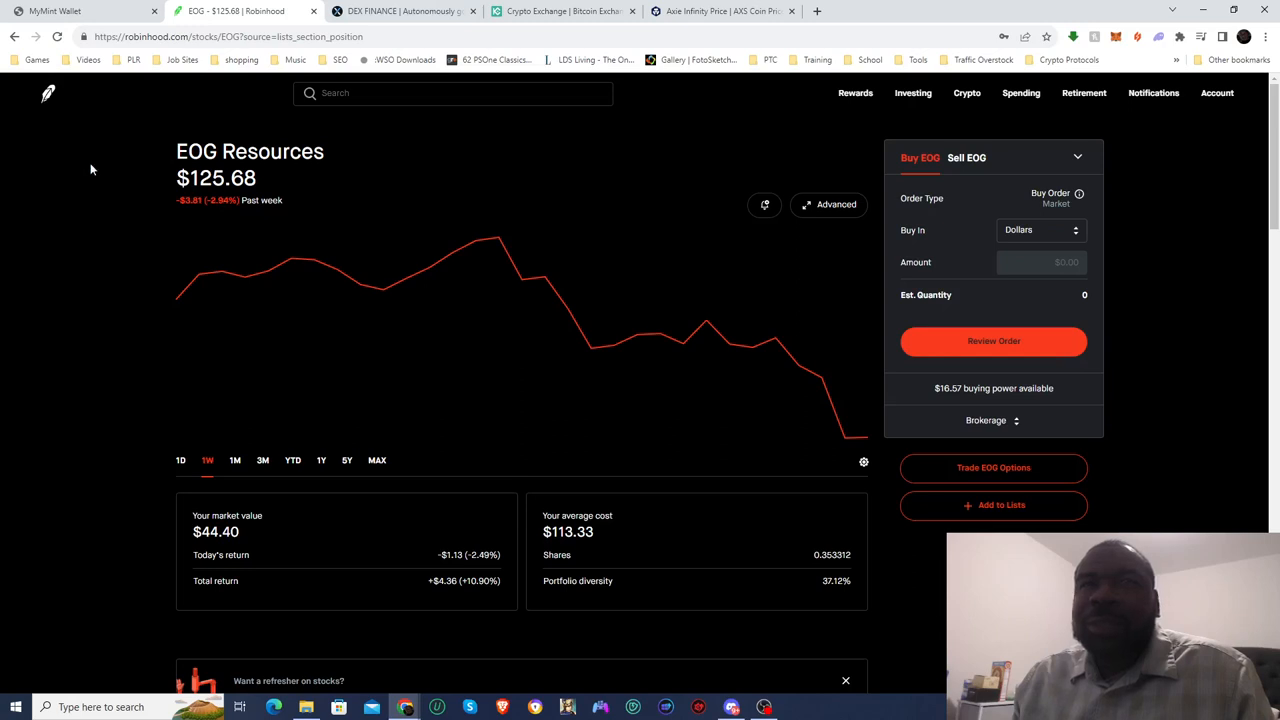
scroll("down", 3)
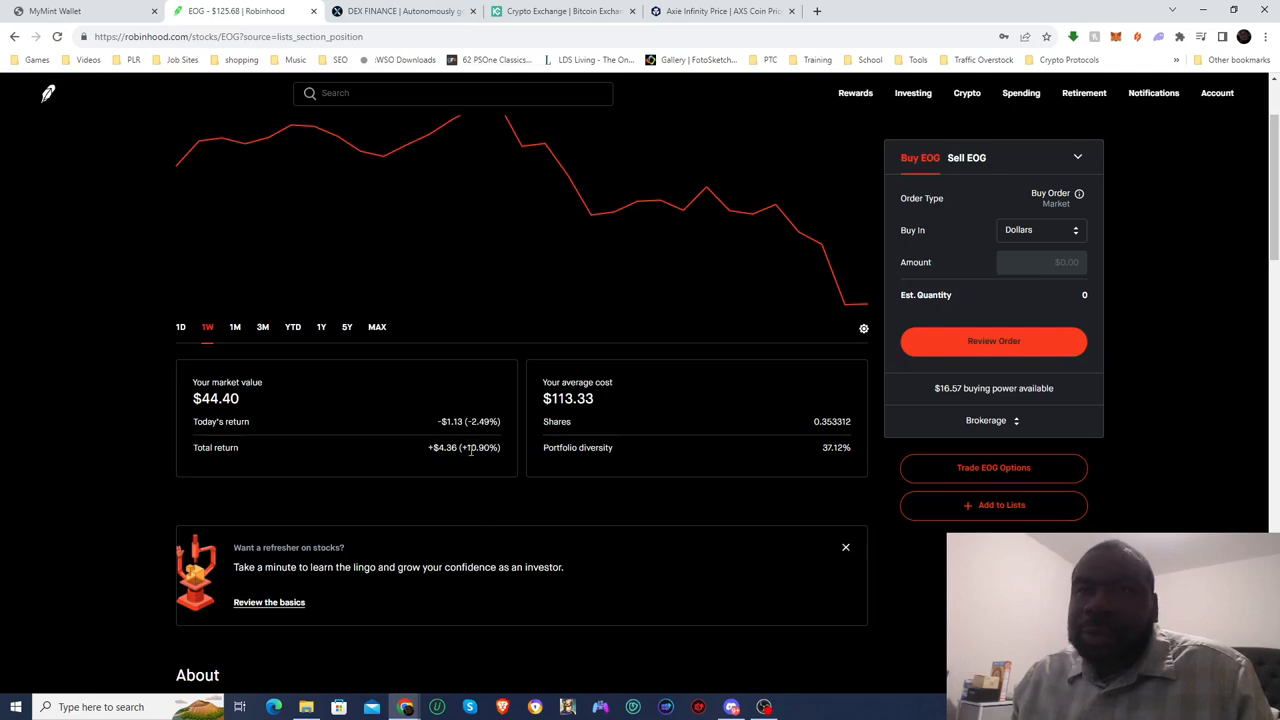
double_click(480, 447)
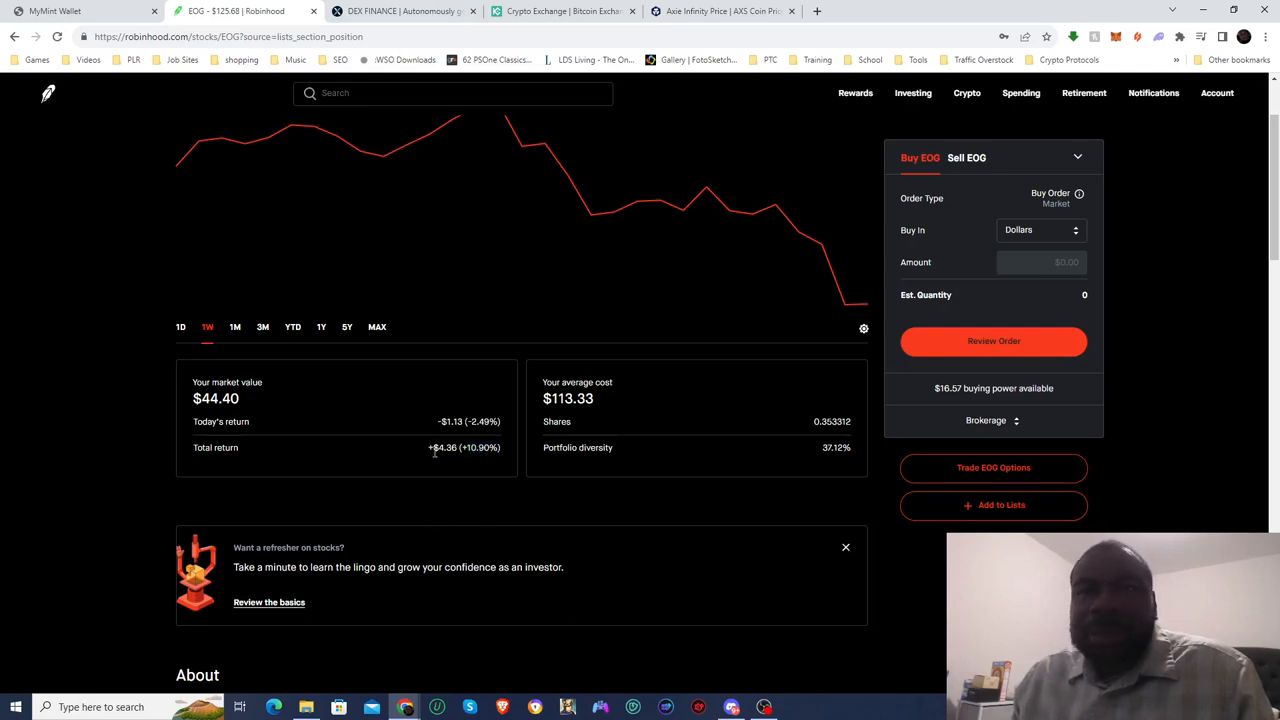
mouse_move(145, 403)
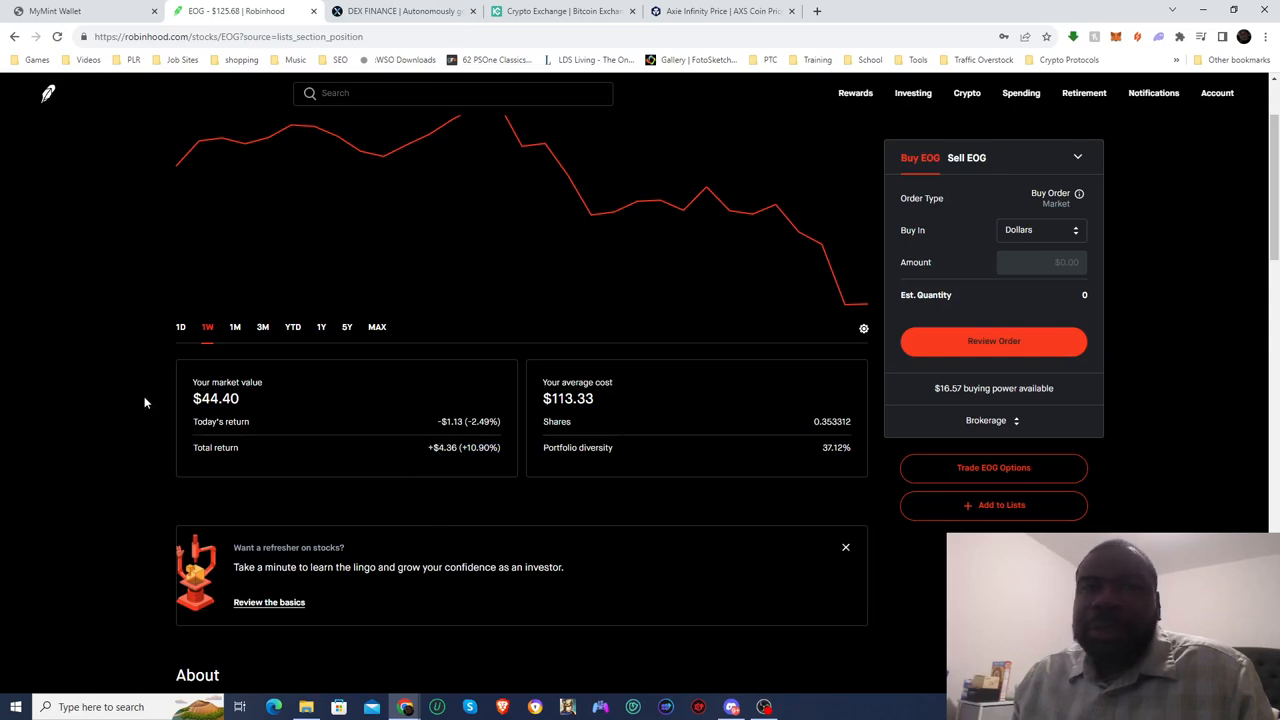
scroll("down", 3)
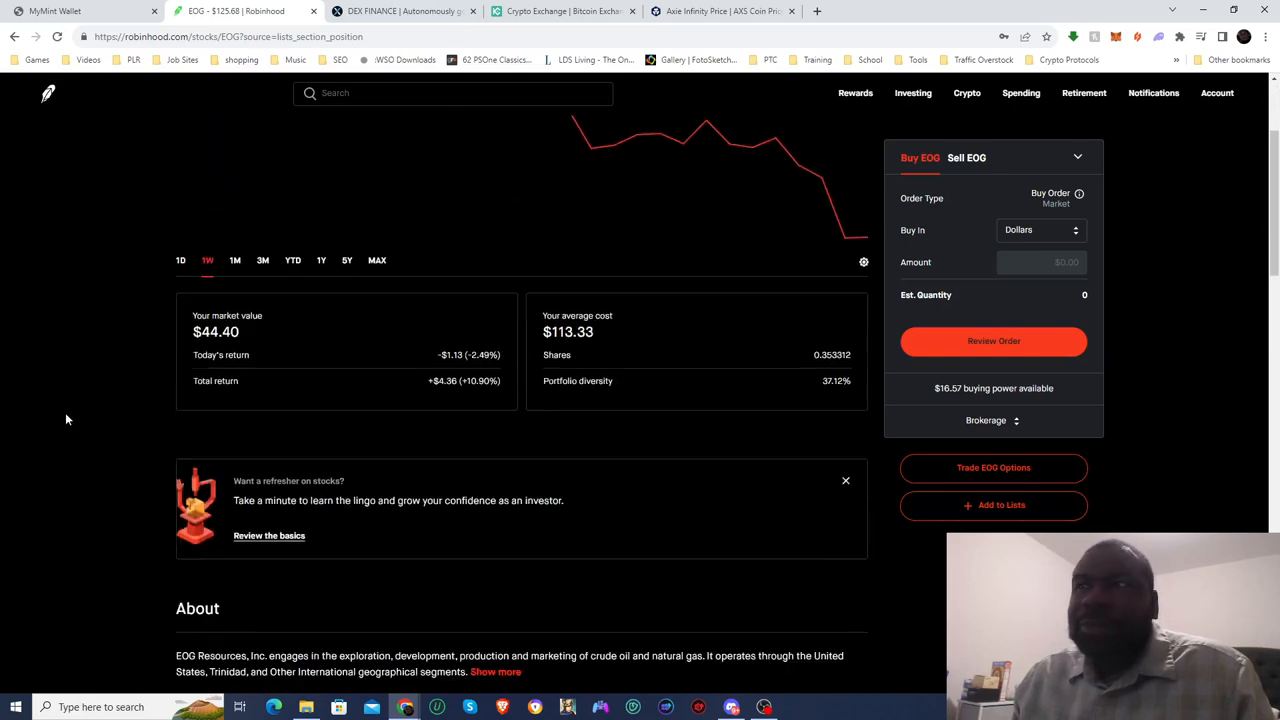
scroll("down", 3)
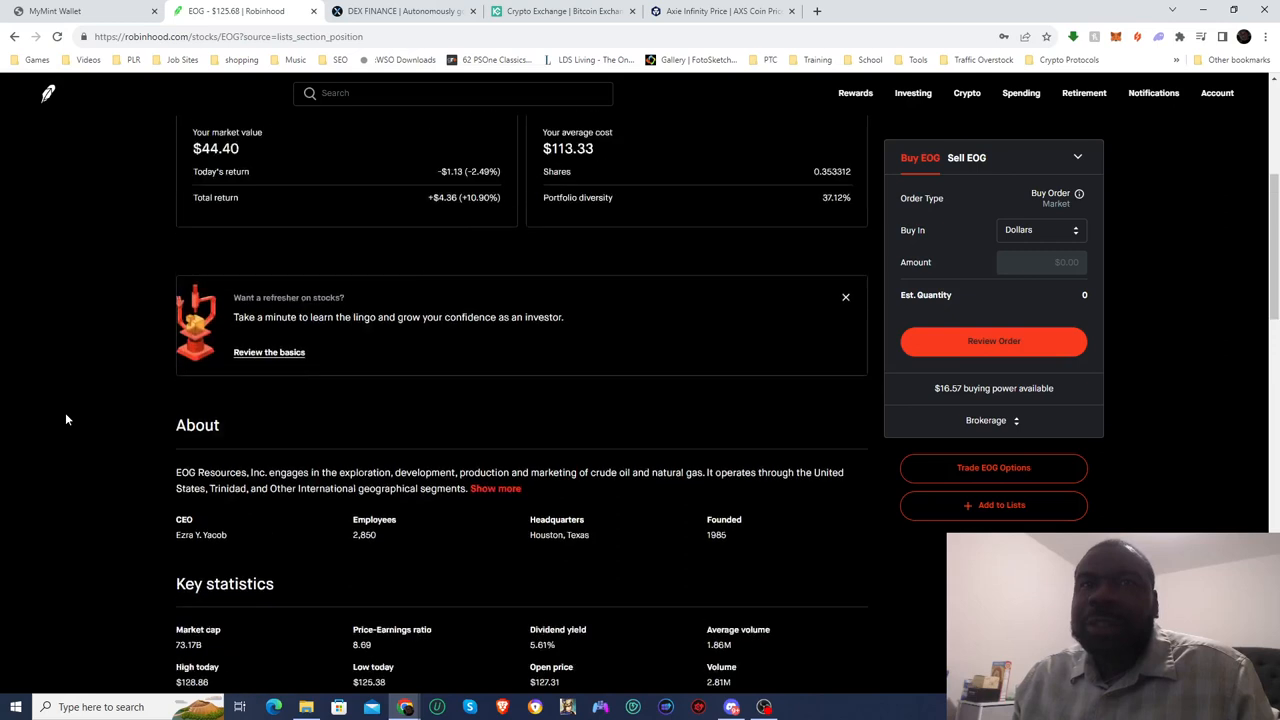
Scroll through the rest of the EOG page, then return to the portfolio overview.
scroll("down", 3)
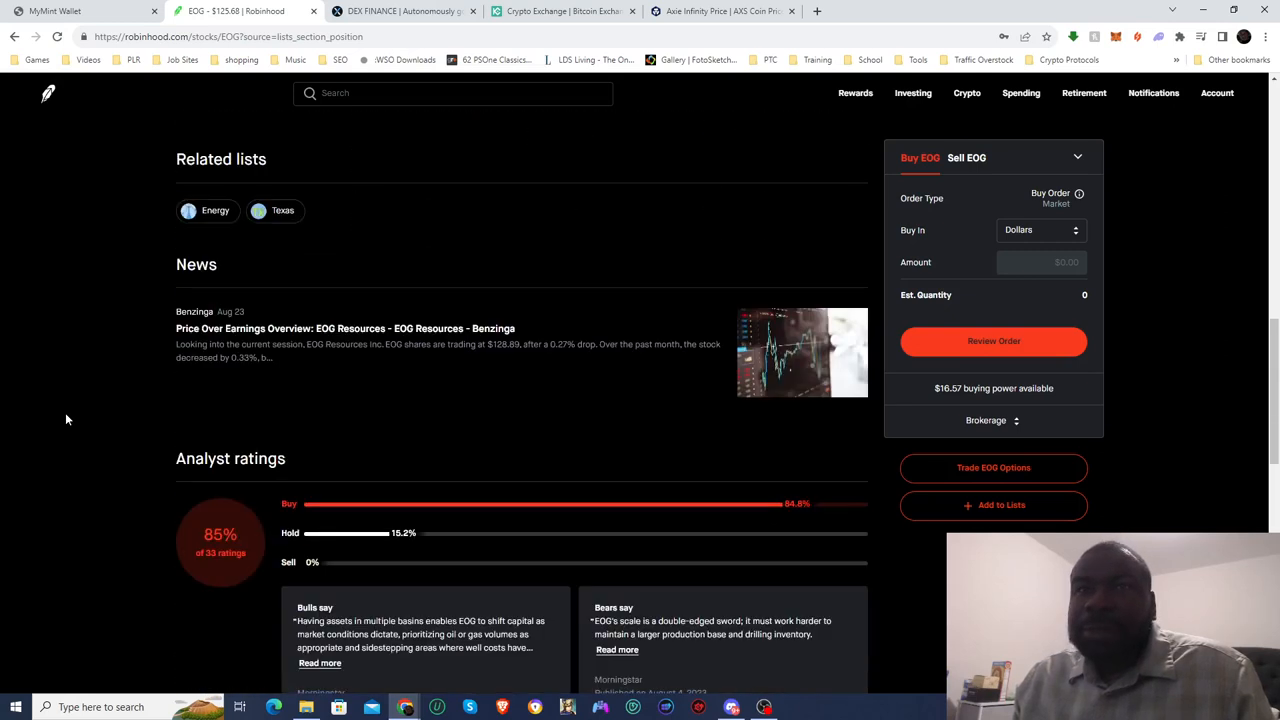
scroll("down", 3)
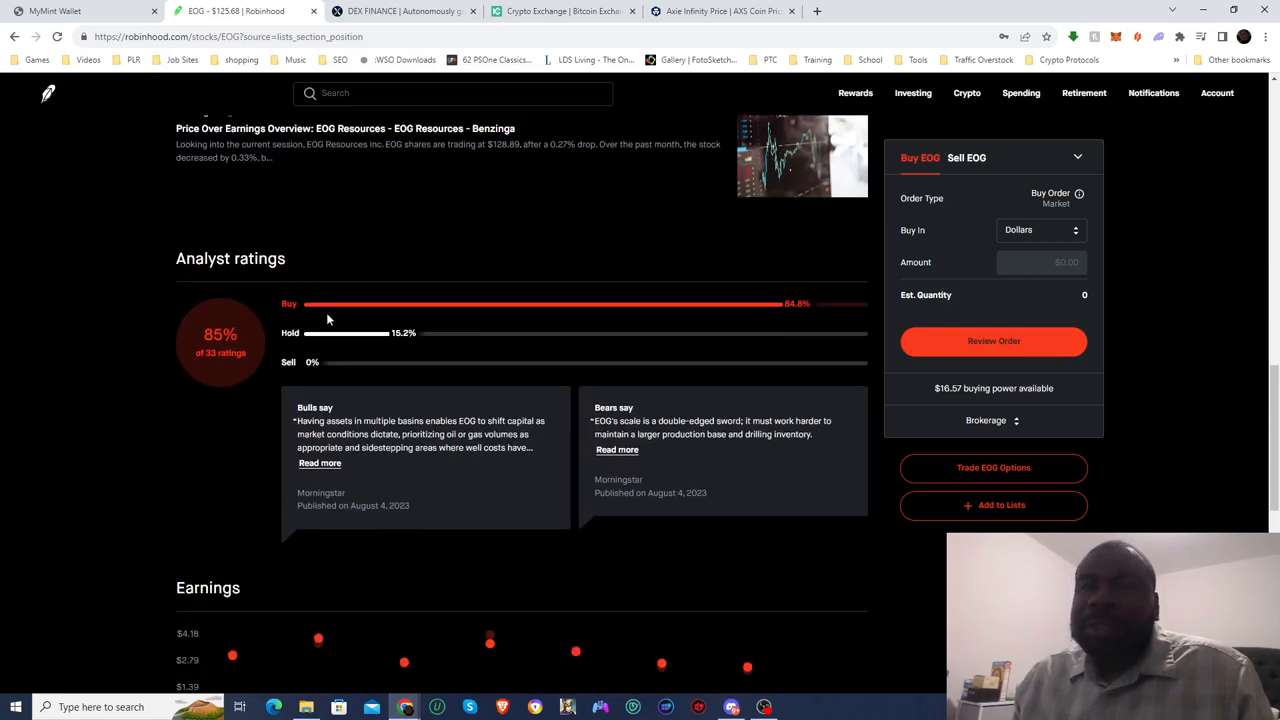
mouse_move(811, 314)
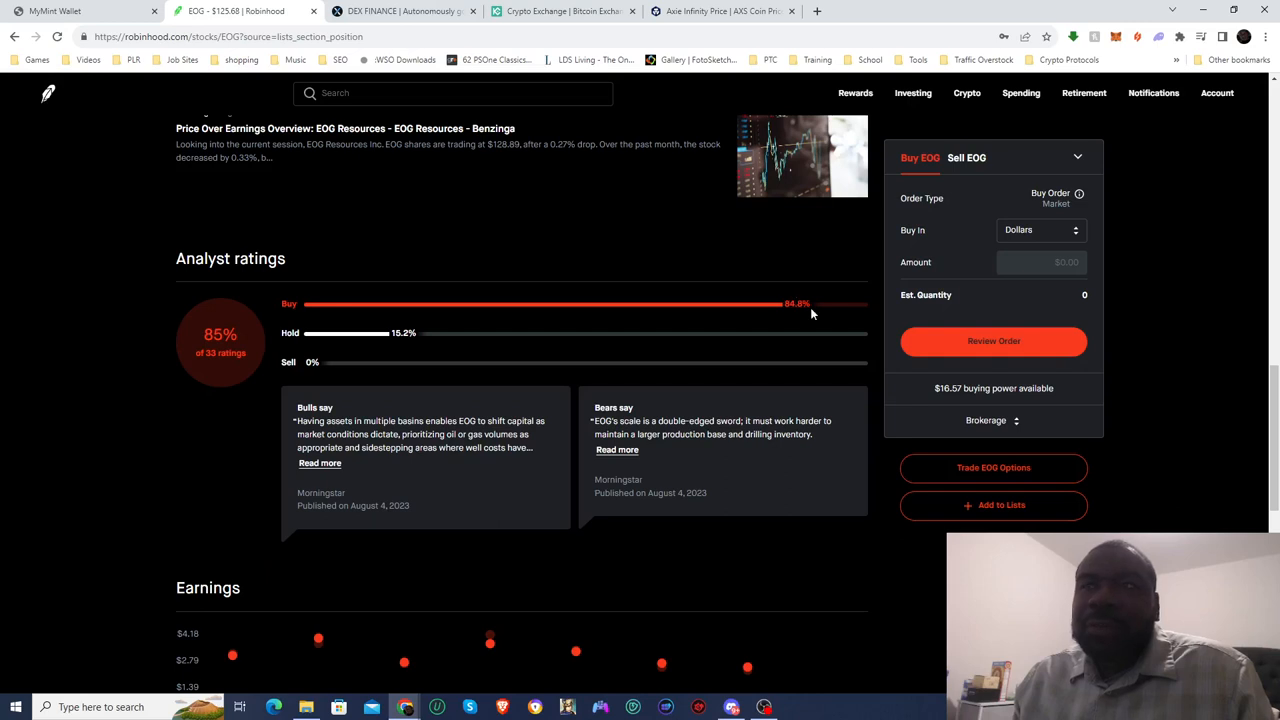
mouse_move(370, 343)
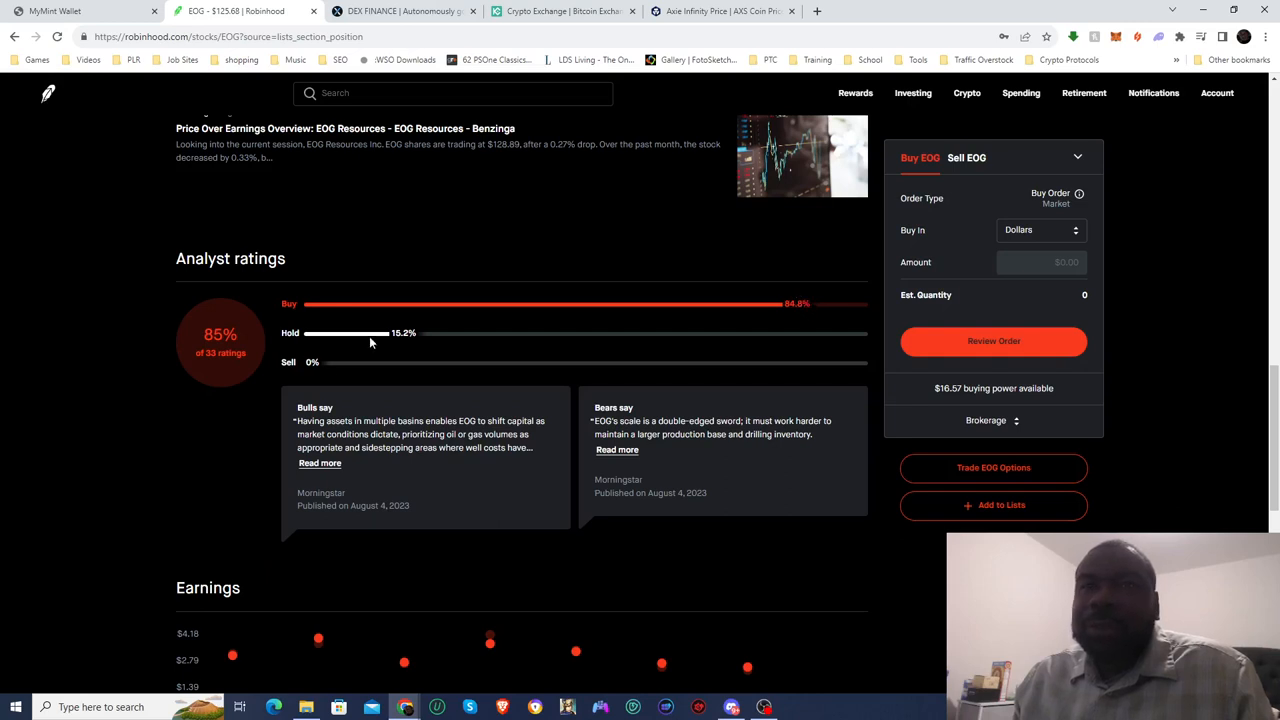
scroll("down", 3)
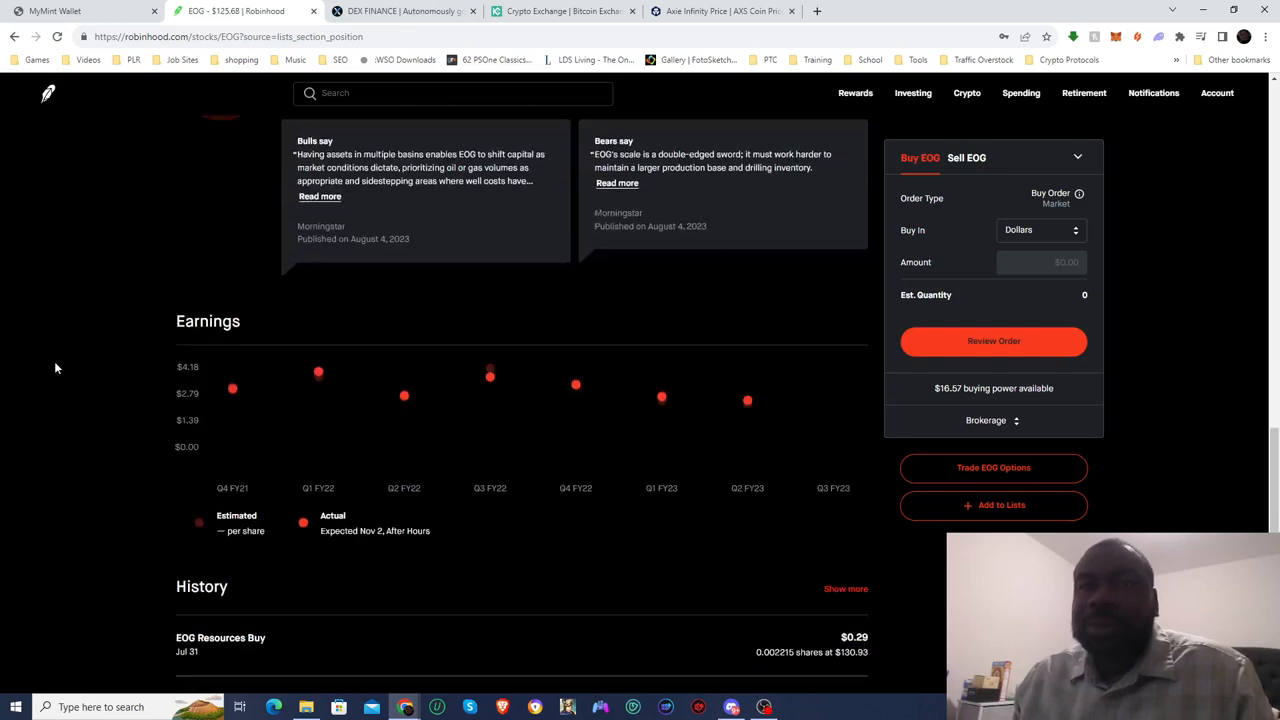
scroll("down", 3)
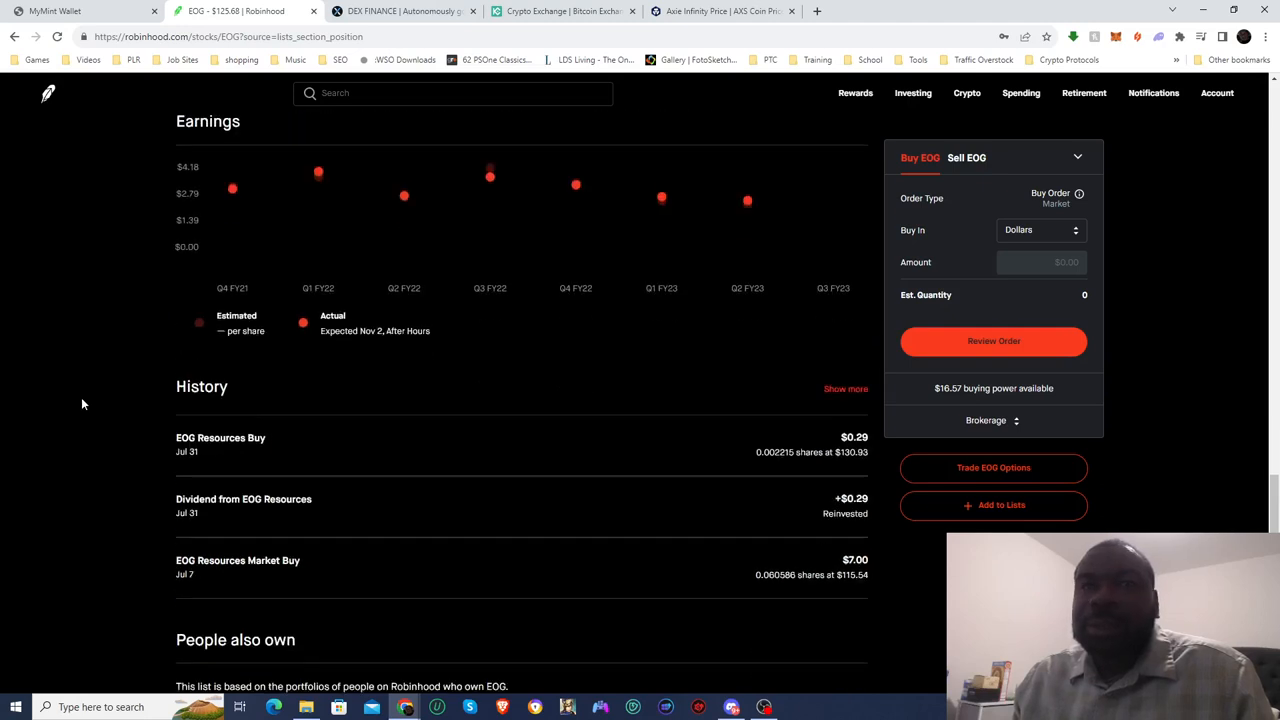
scroll("down", 3)
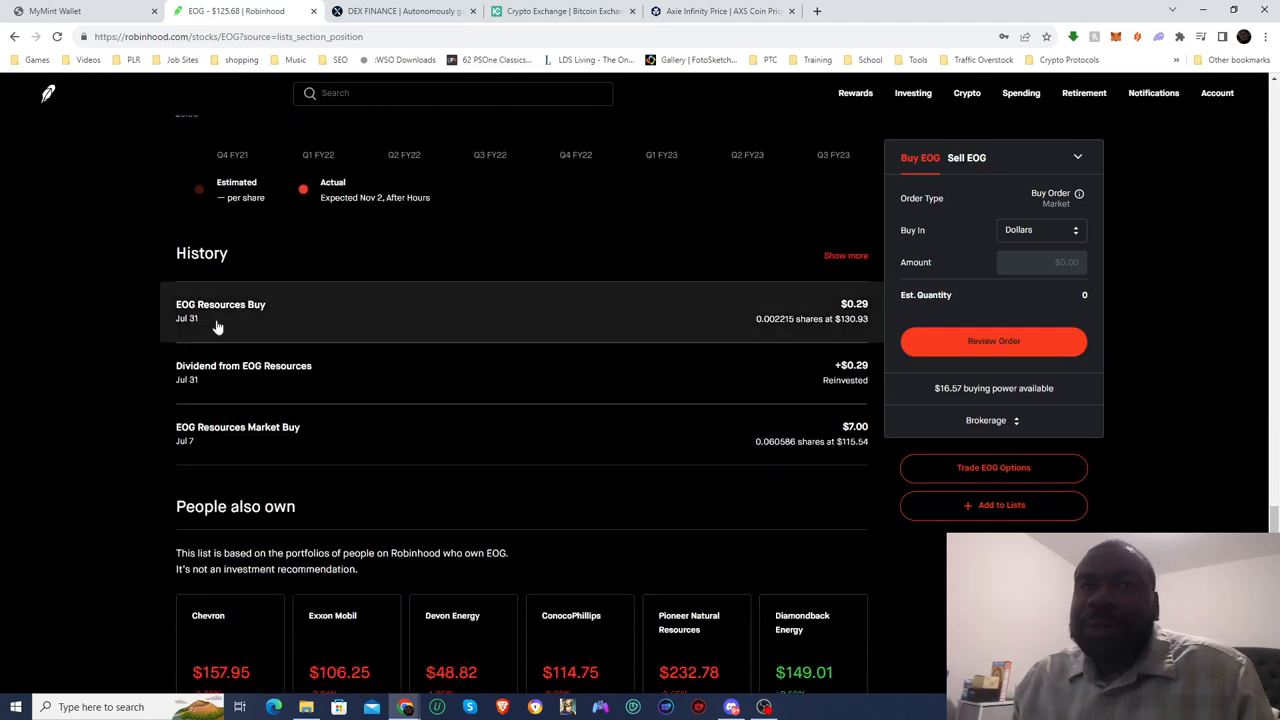
mouse_move(304, 265)
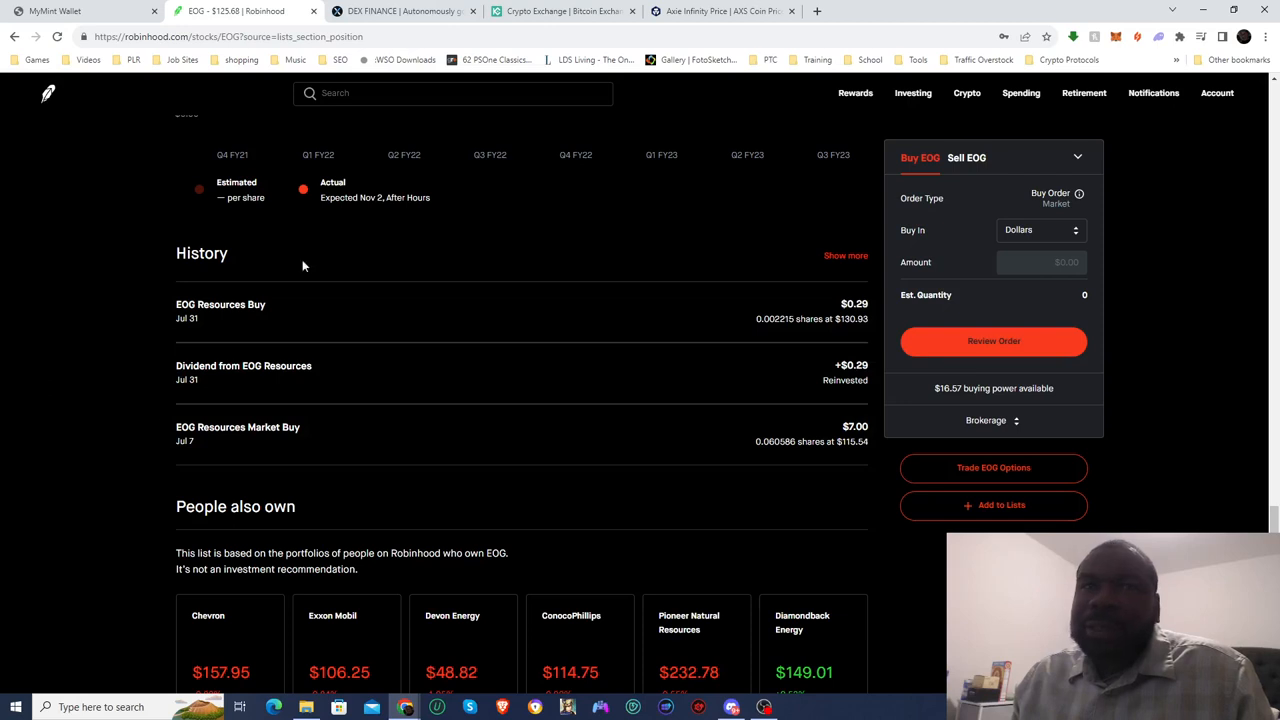
scroll("up", 3)
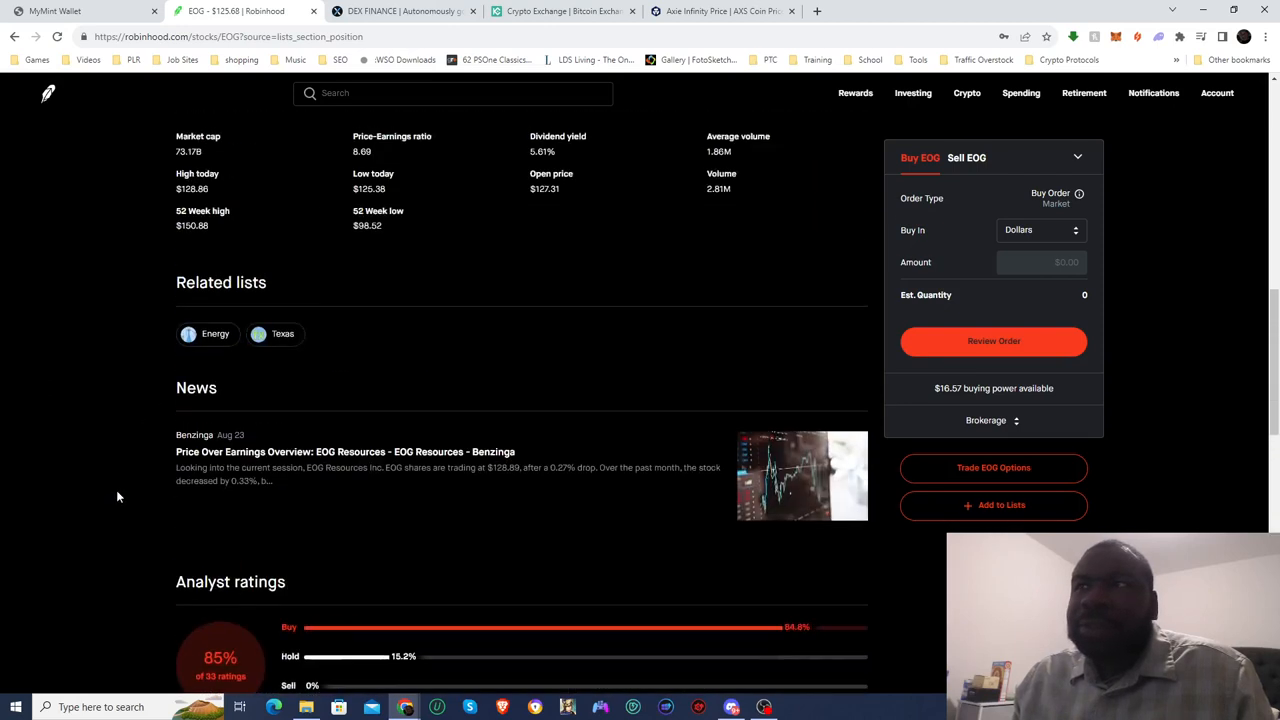
scroll("up", 3)
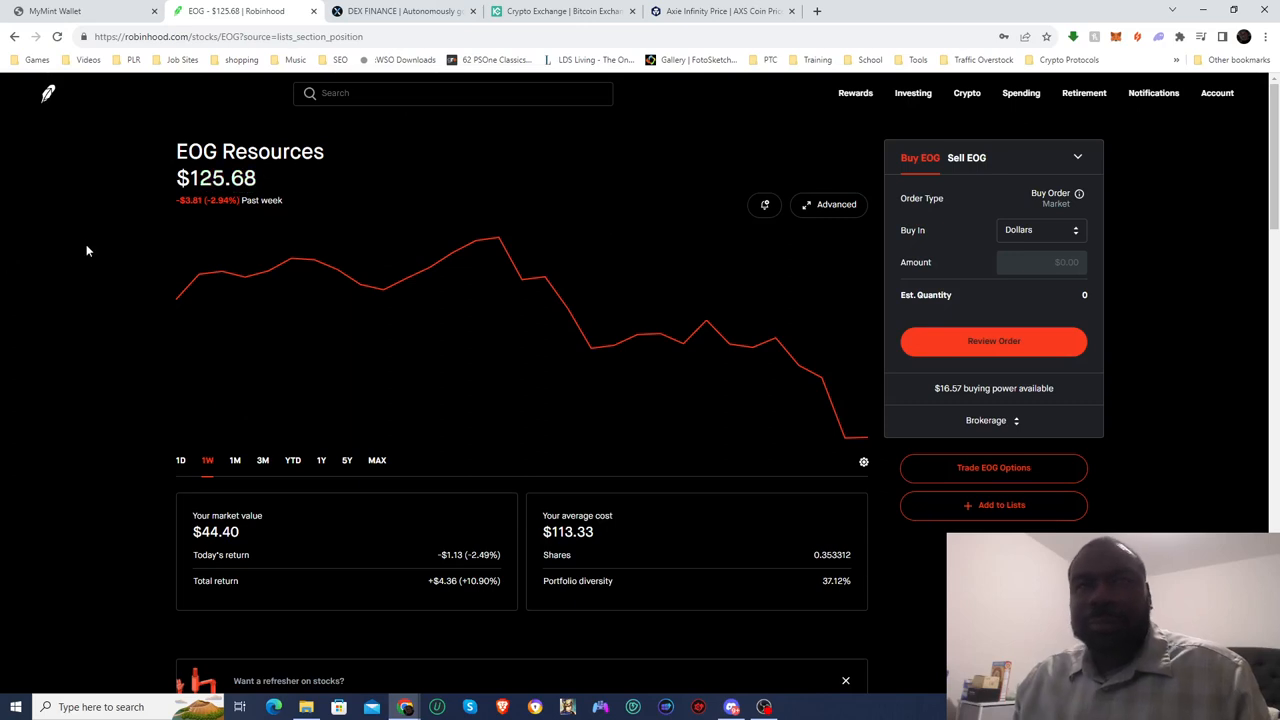
mouse_move(62, 172)
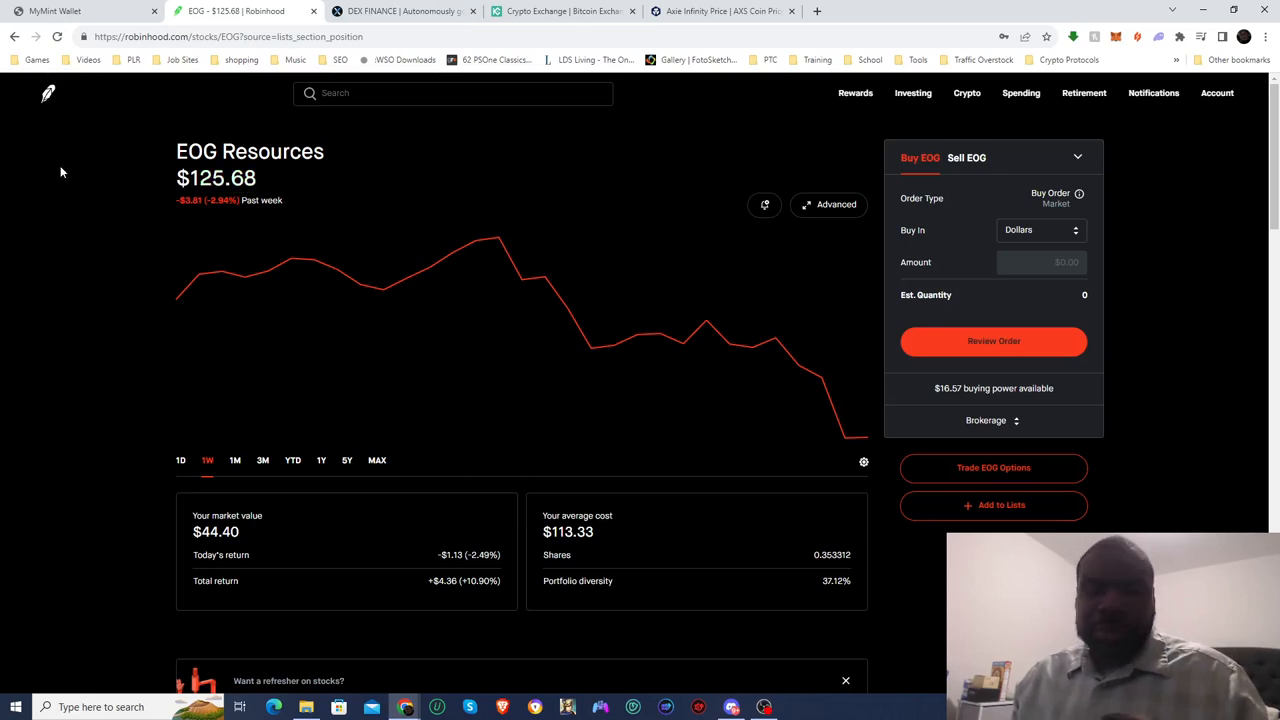
left_click(47, 93)
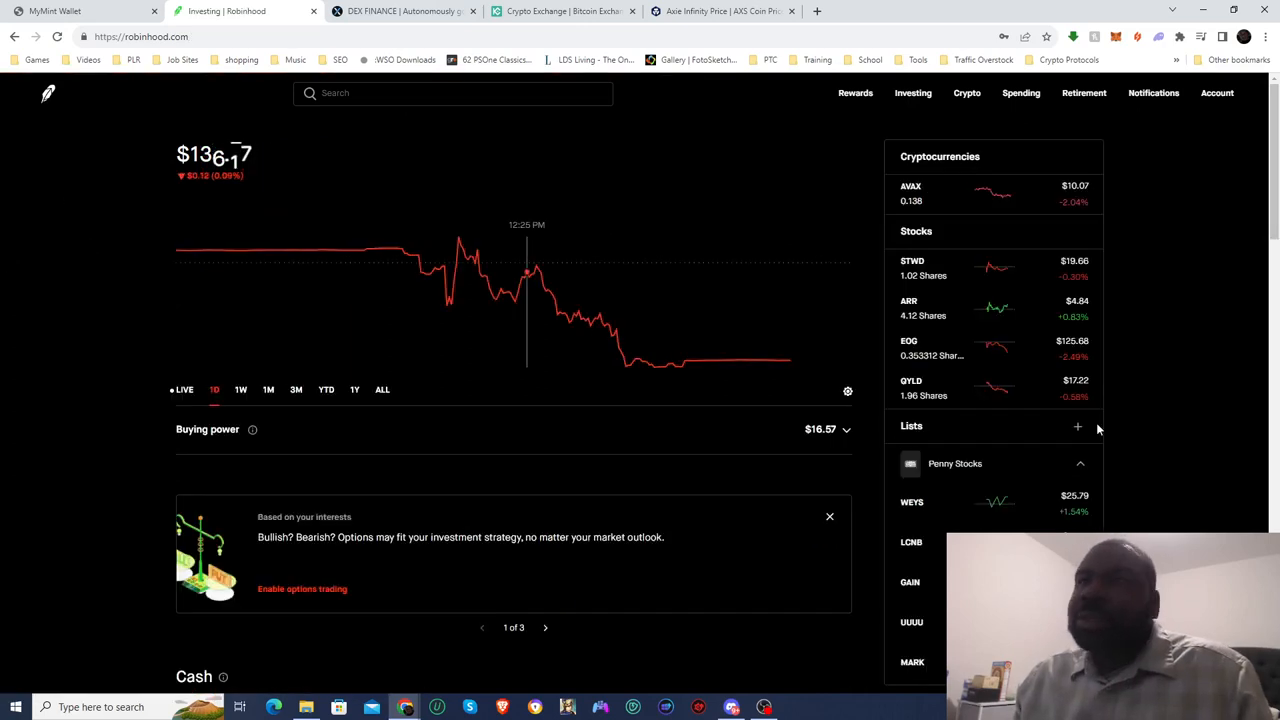
Open QYLD and review its $33.75 value, 3.97% loss, $0.34 dividend and fund makeup.
left_click(911, 380)
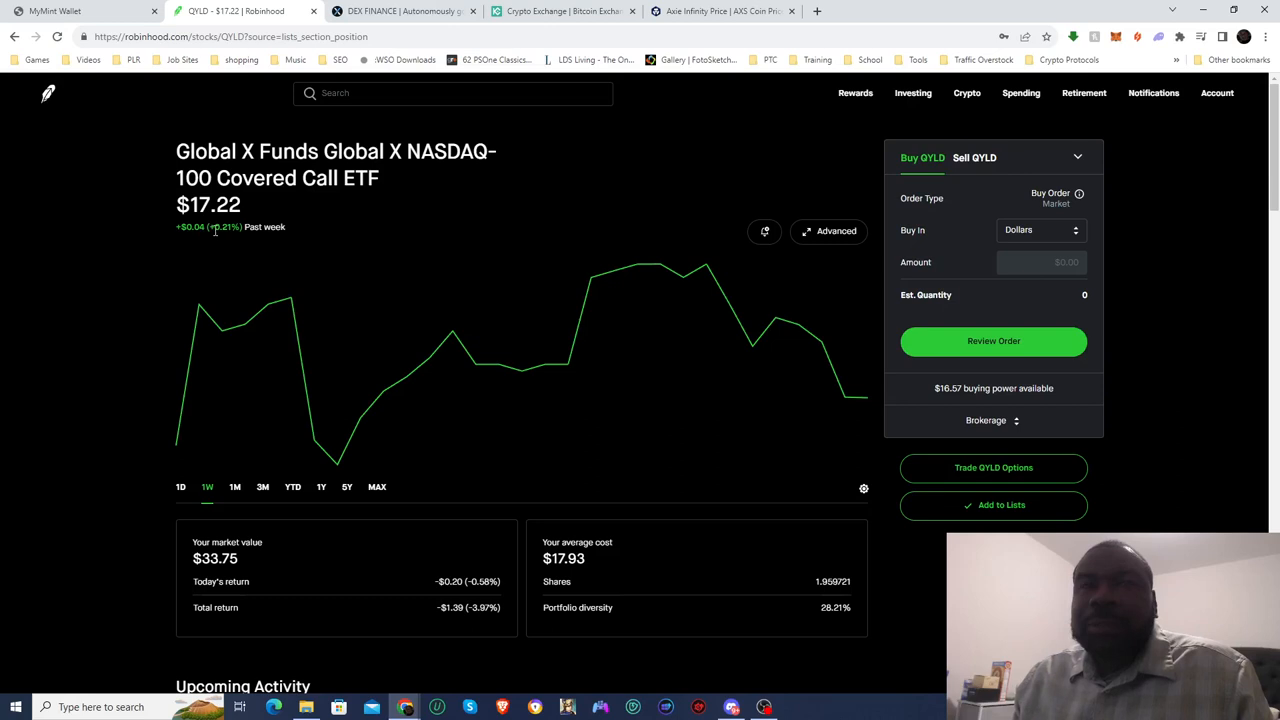
mouse_move(245, 162)
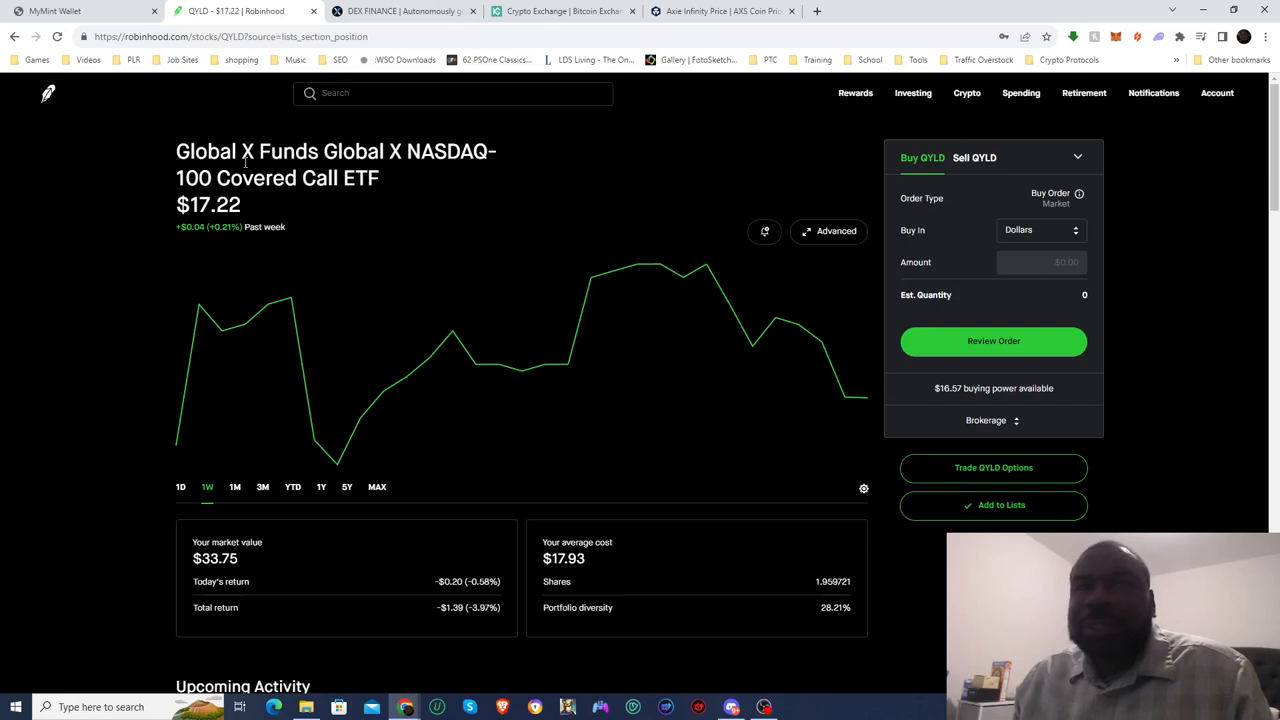
scroll("down", 3)
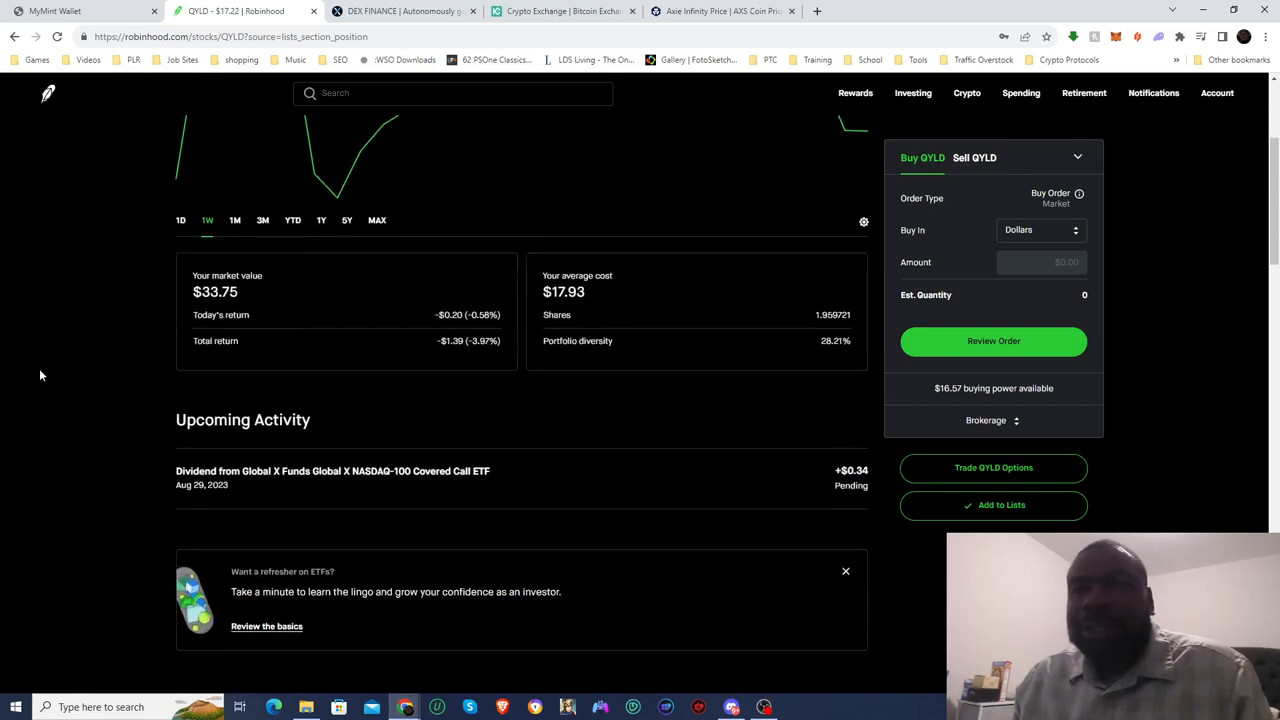
scroll("down", 3)
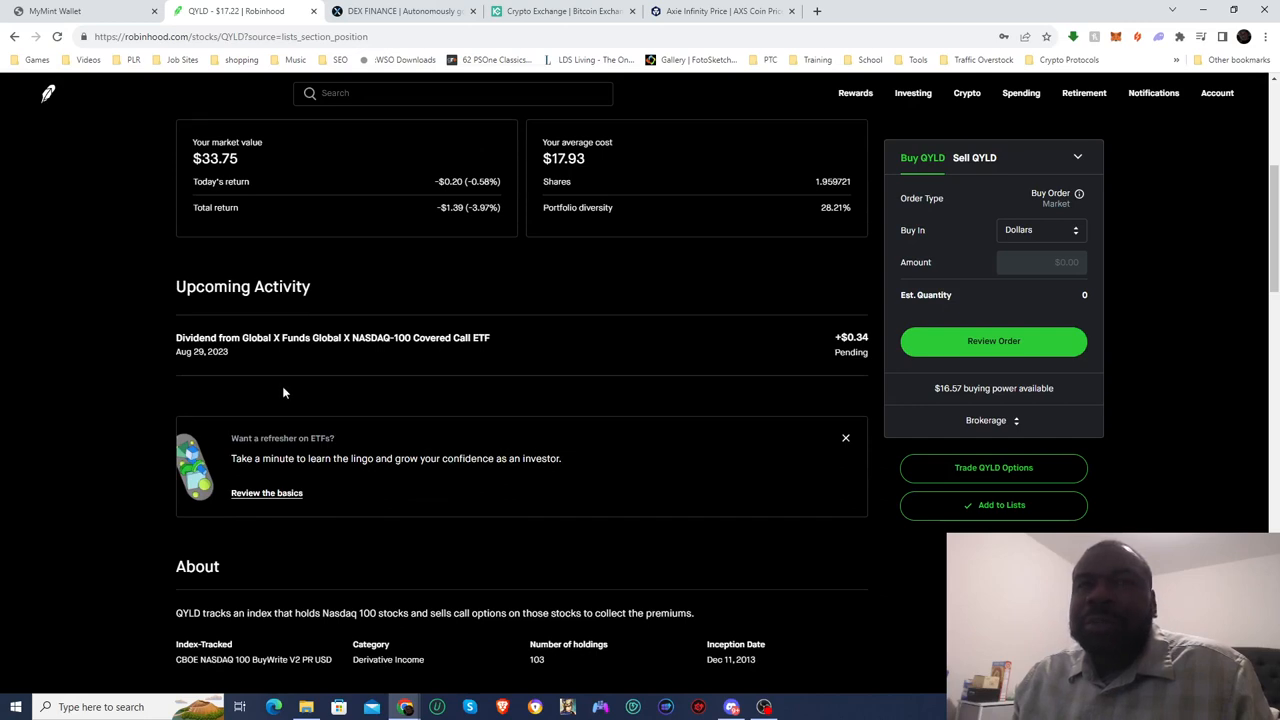
mouse_move(513, 361)
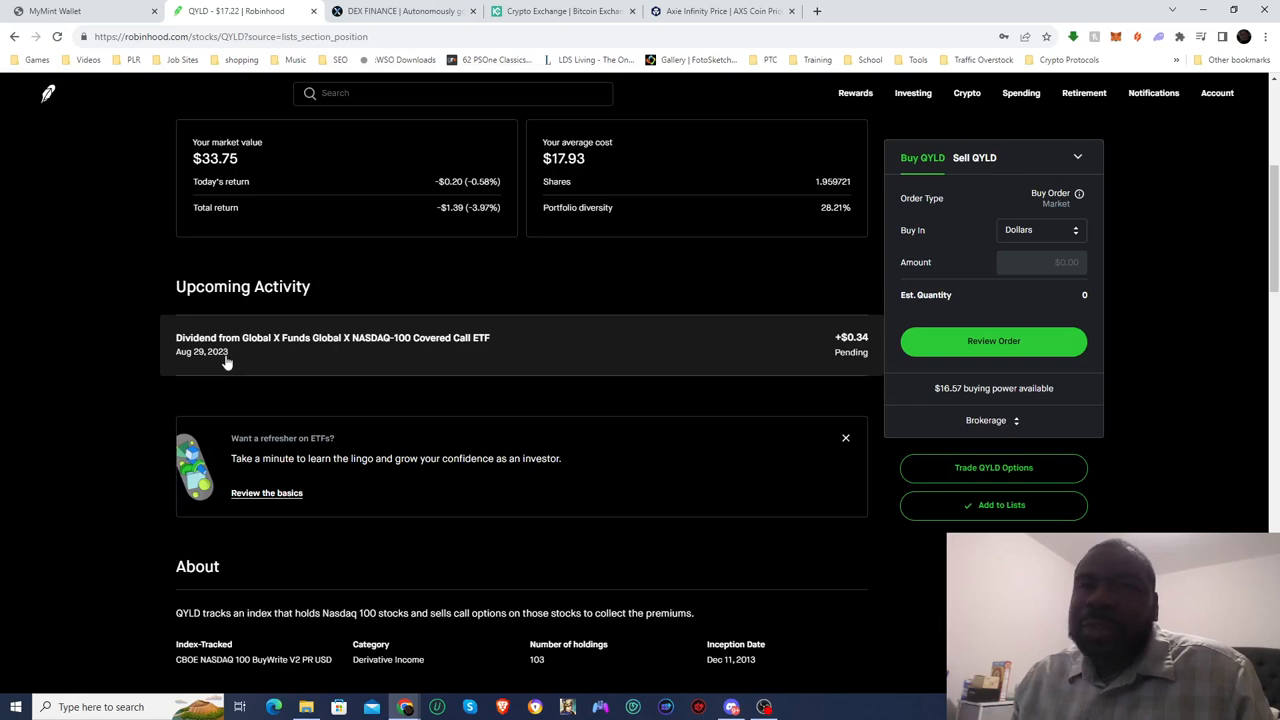
scroll("up", 3)
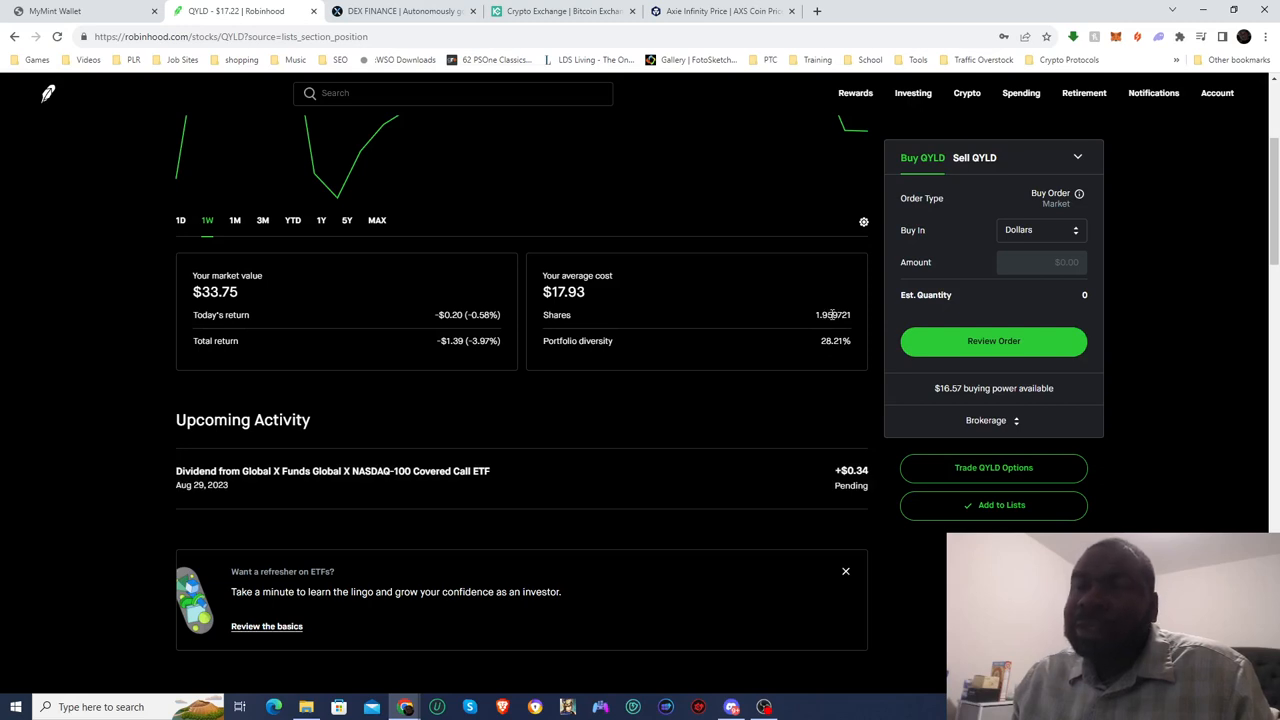
mouse_move(730, 311)
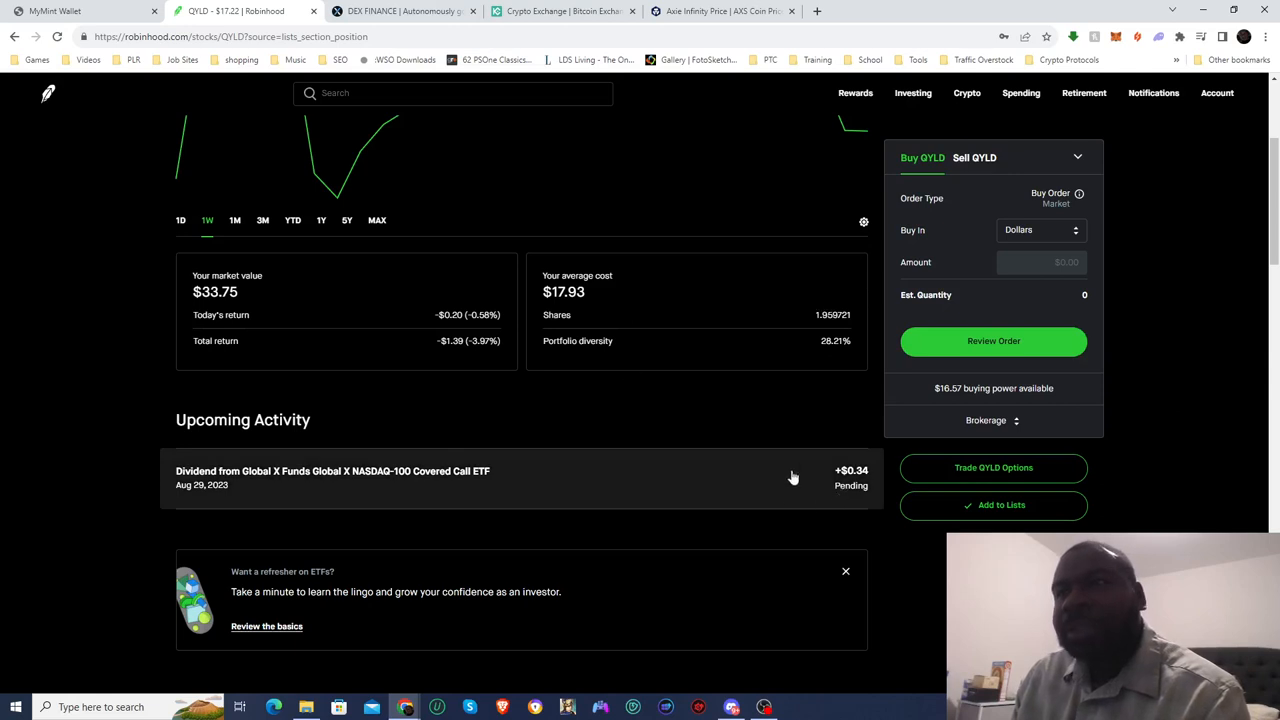
mouse_move(105, 402)
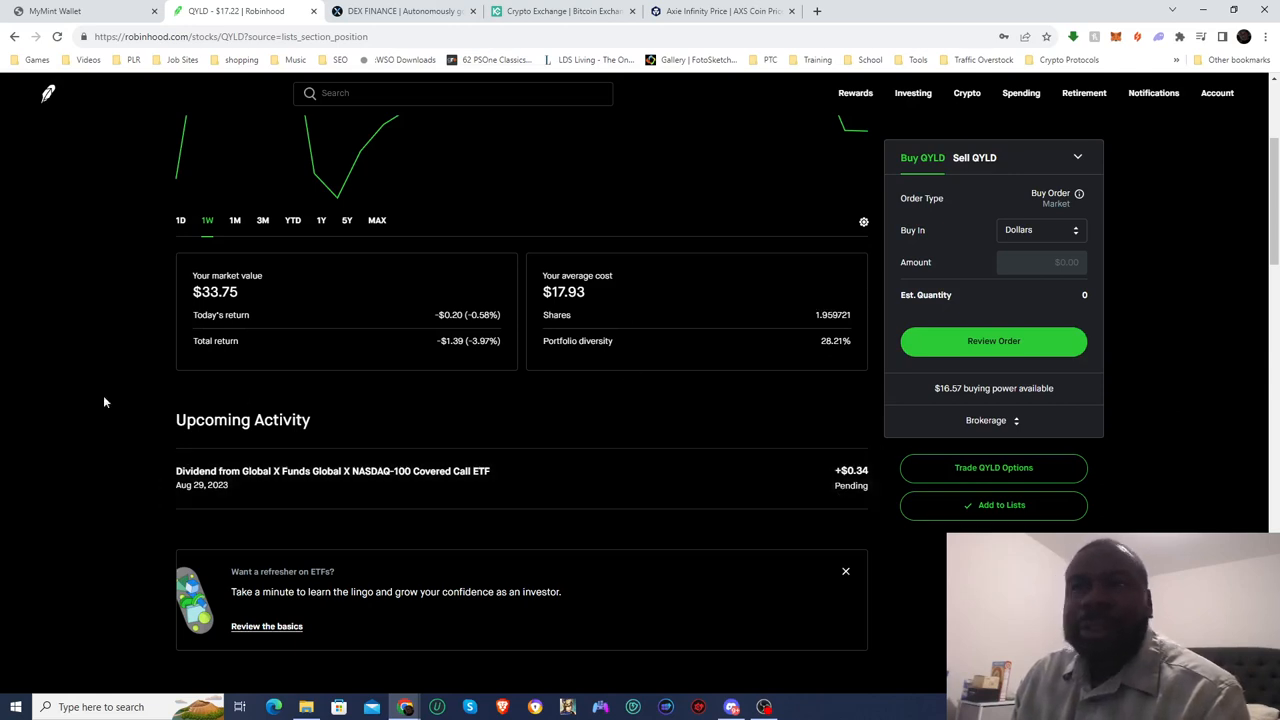
scroll("down", 3)
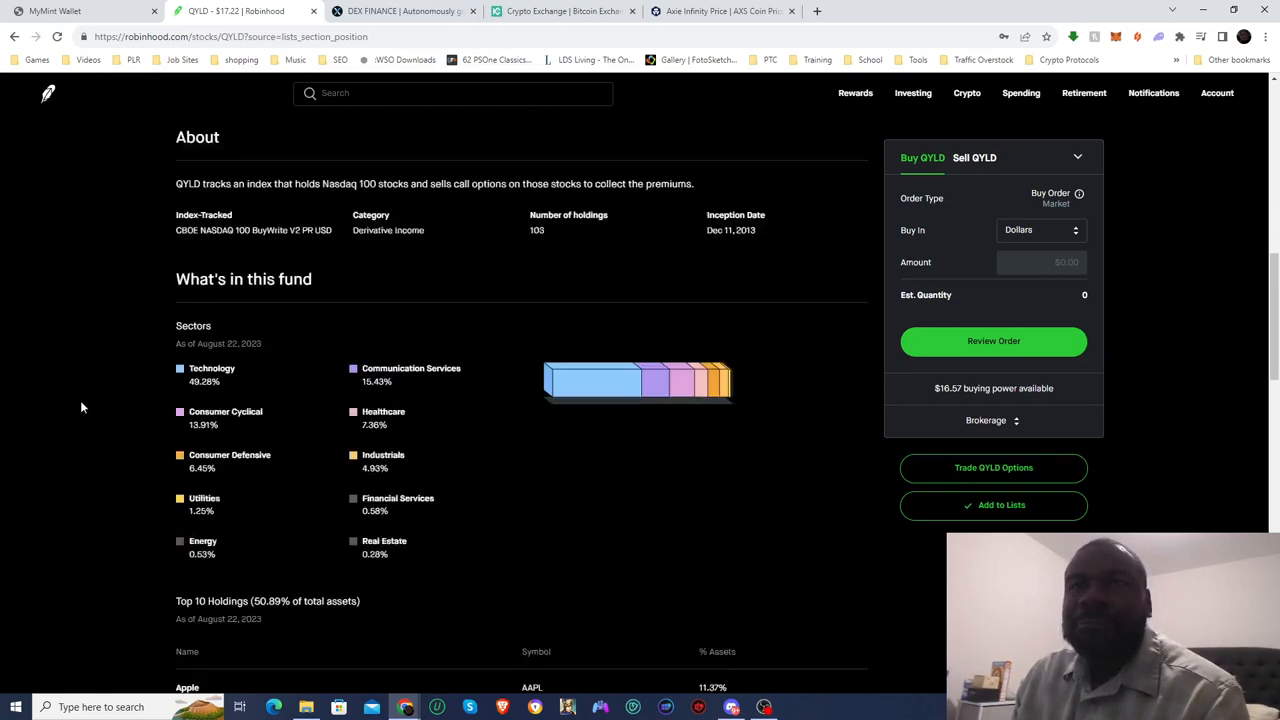
scroll("down", 3)
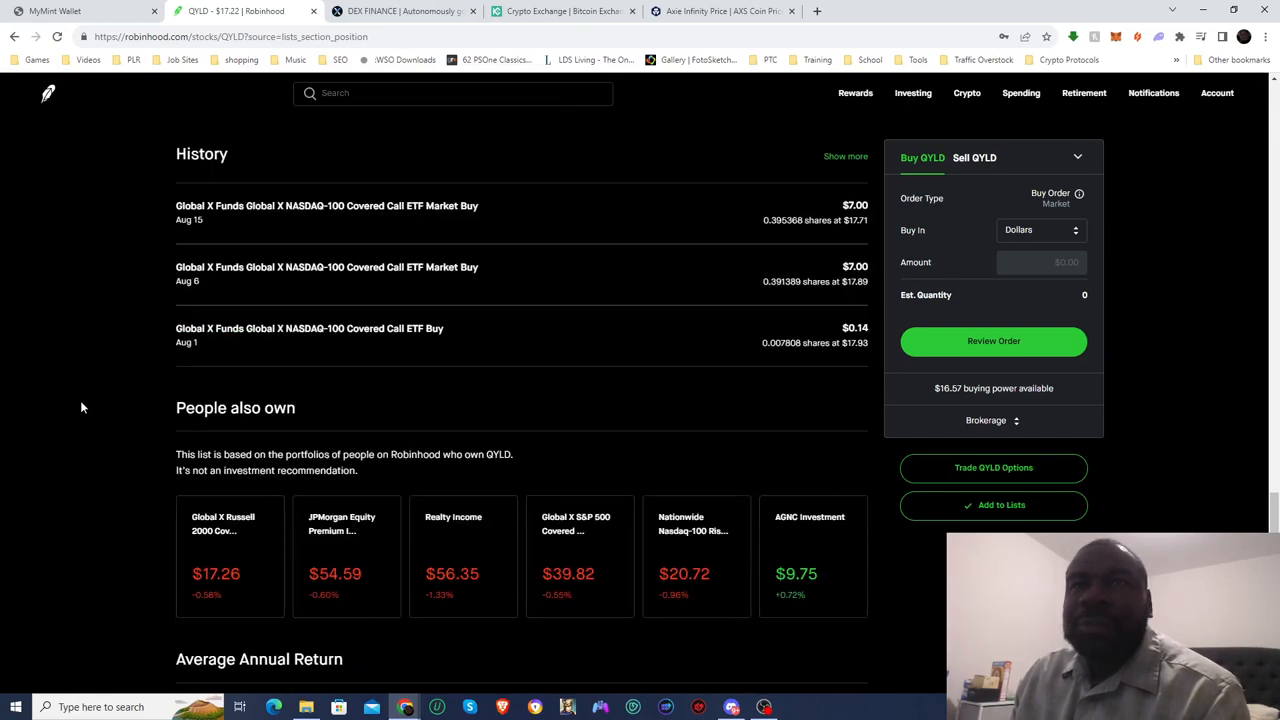
scroll("up", 3)
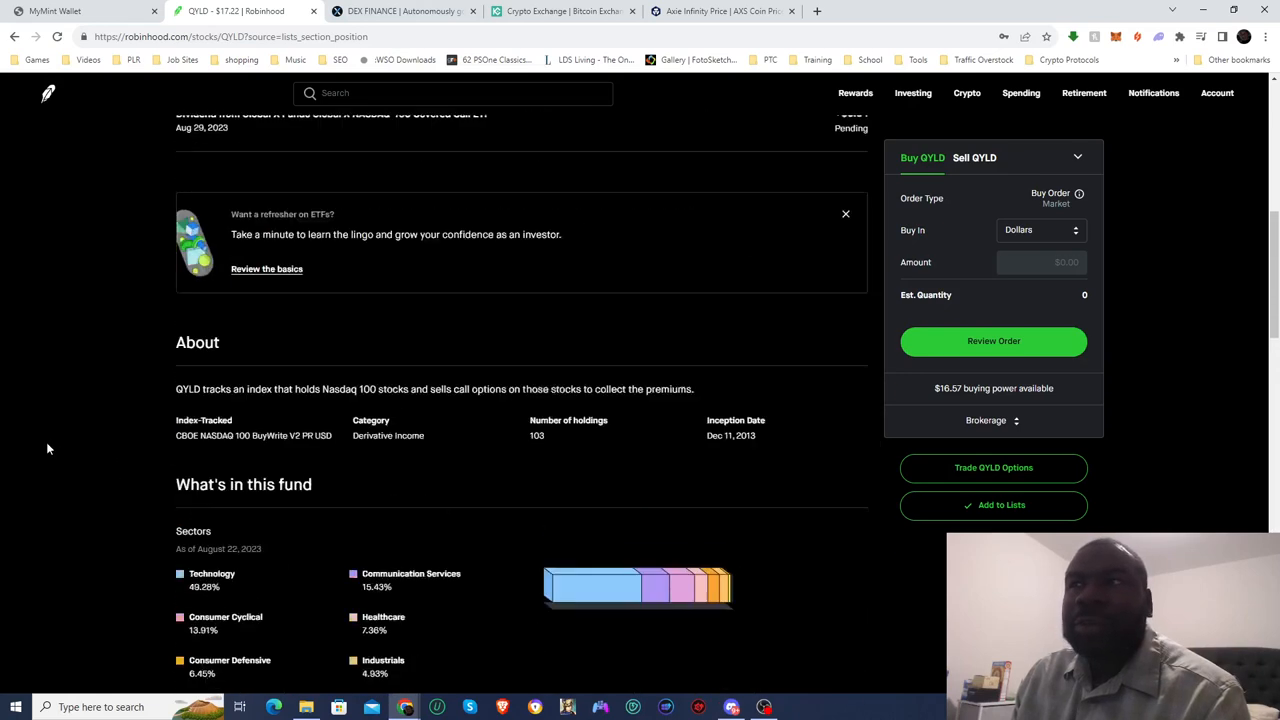
scroll("up", 3)
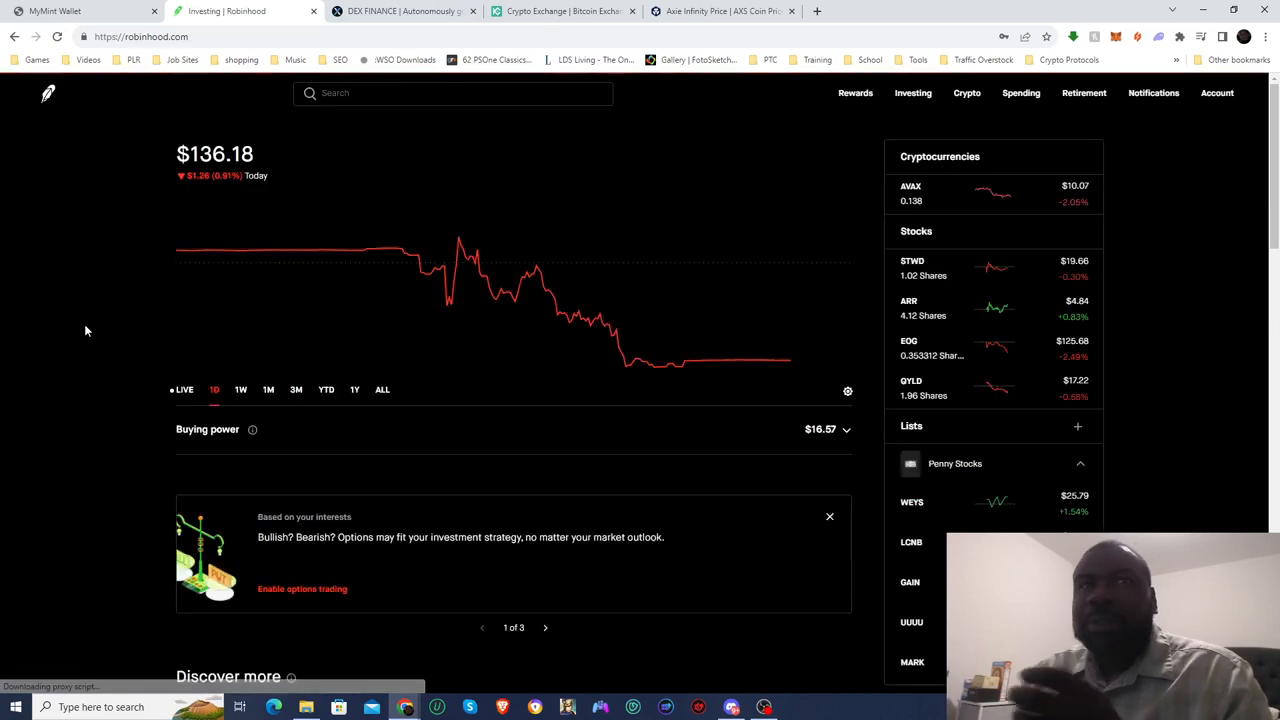
mouse_move(970, 194)
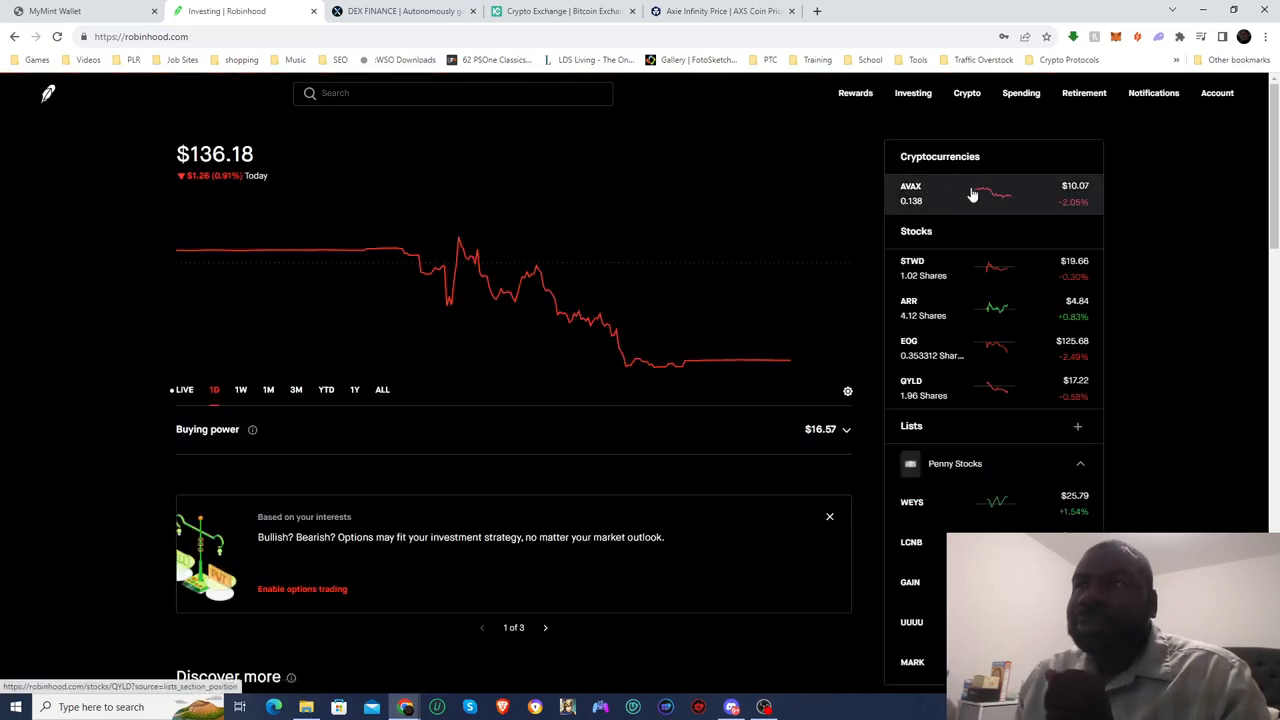
mouse_move(1010, 379)
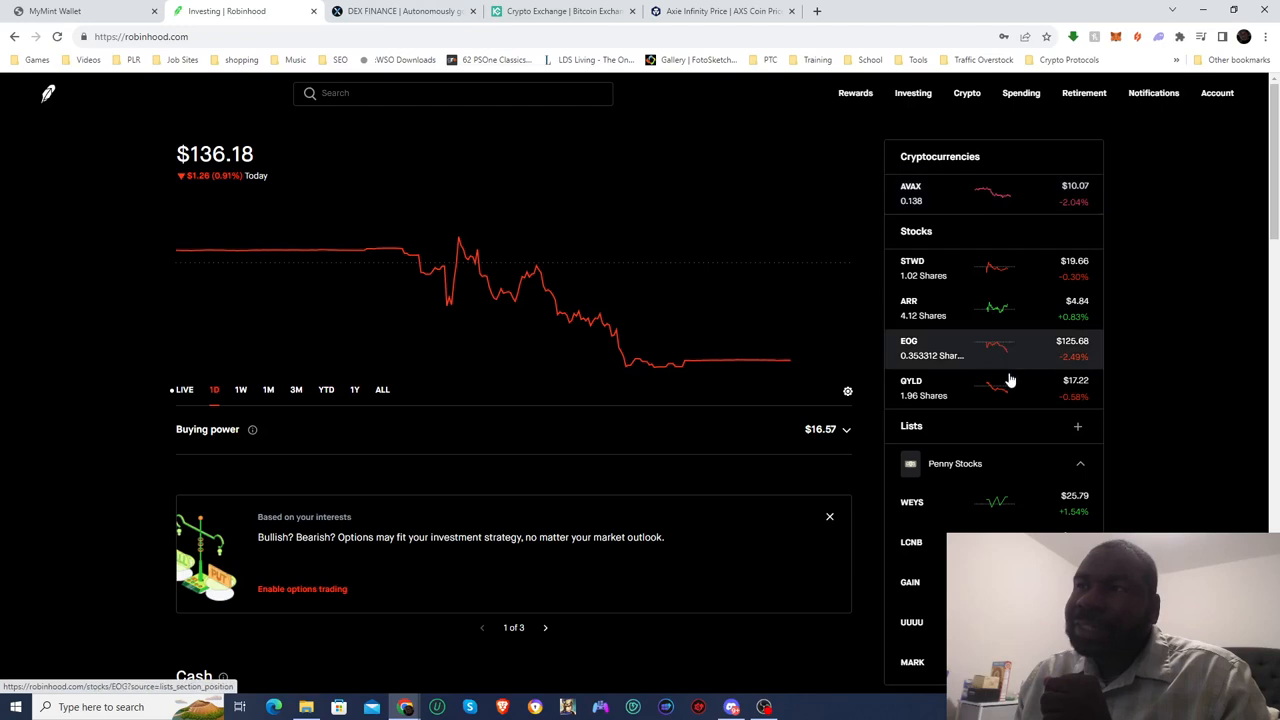
mouse_move(1140, 288)
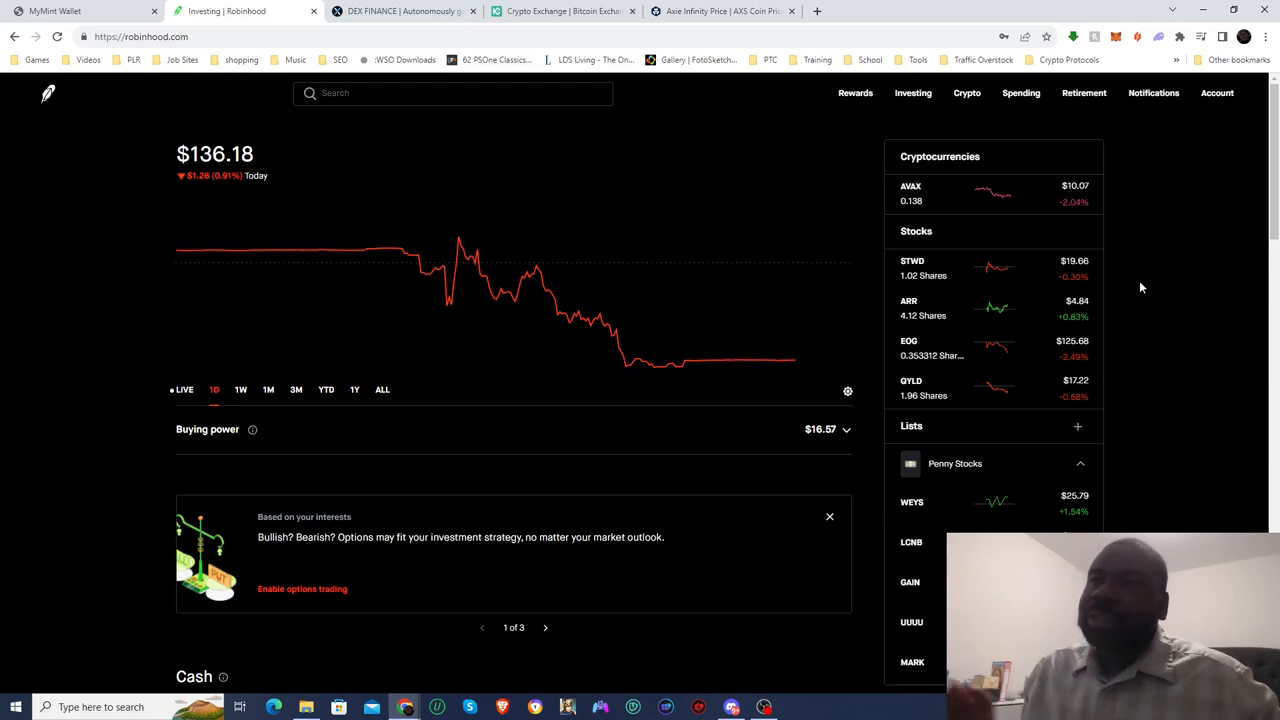
mouse_move(990, 270)
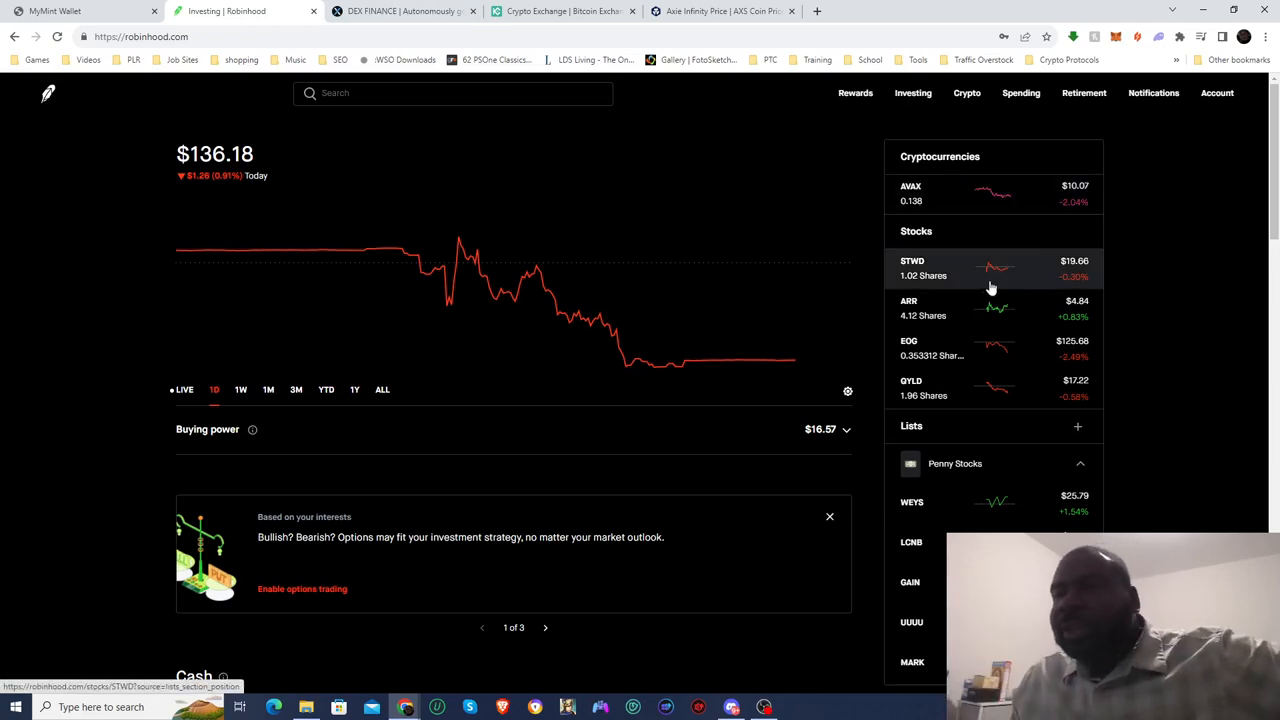
mouse_move(965, 200)
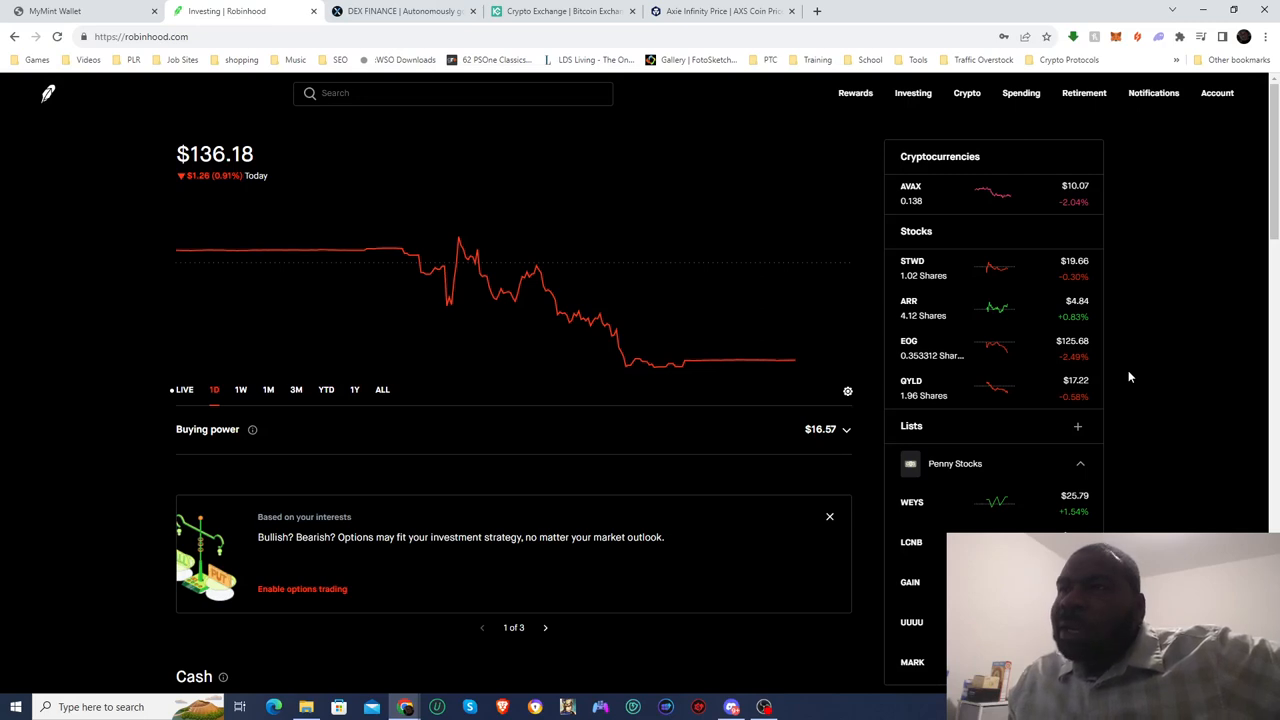
mouse_move(938, 388)
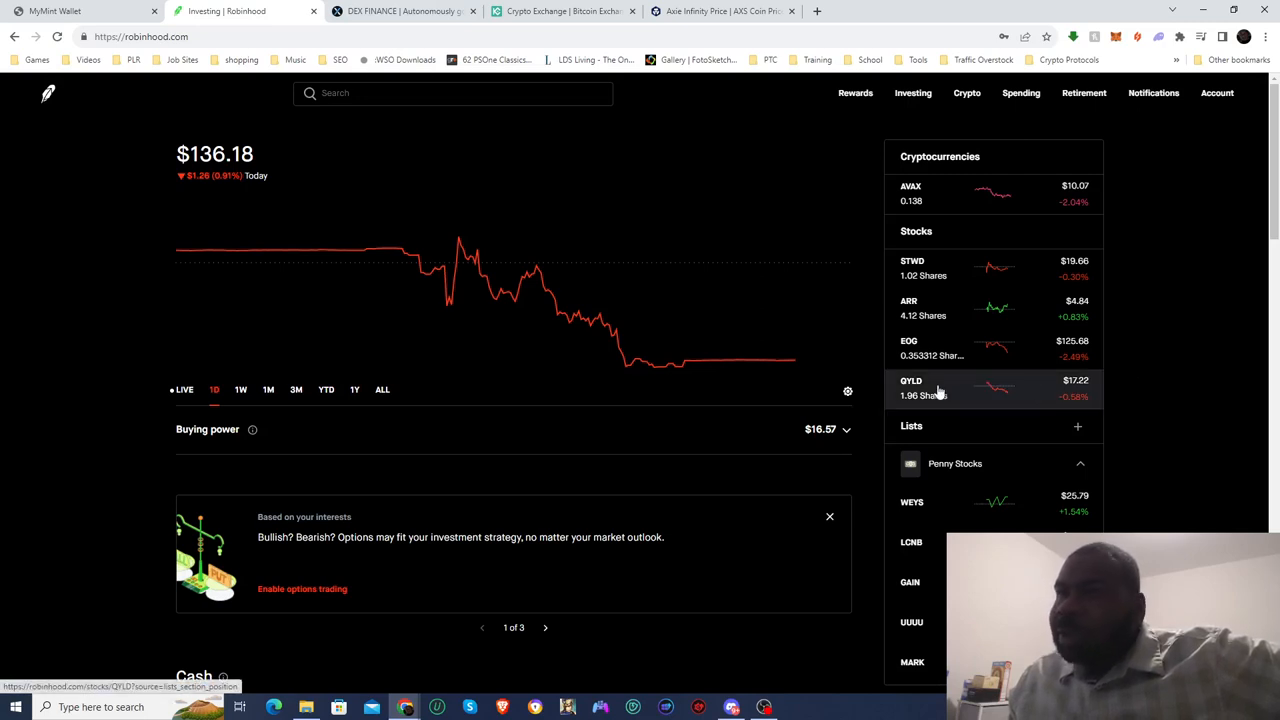
mouse_move(1047, 410)
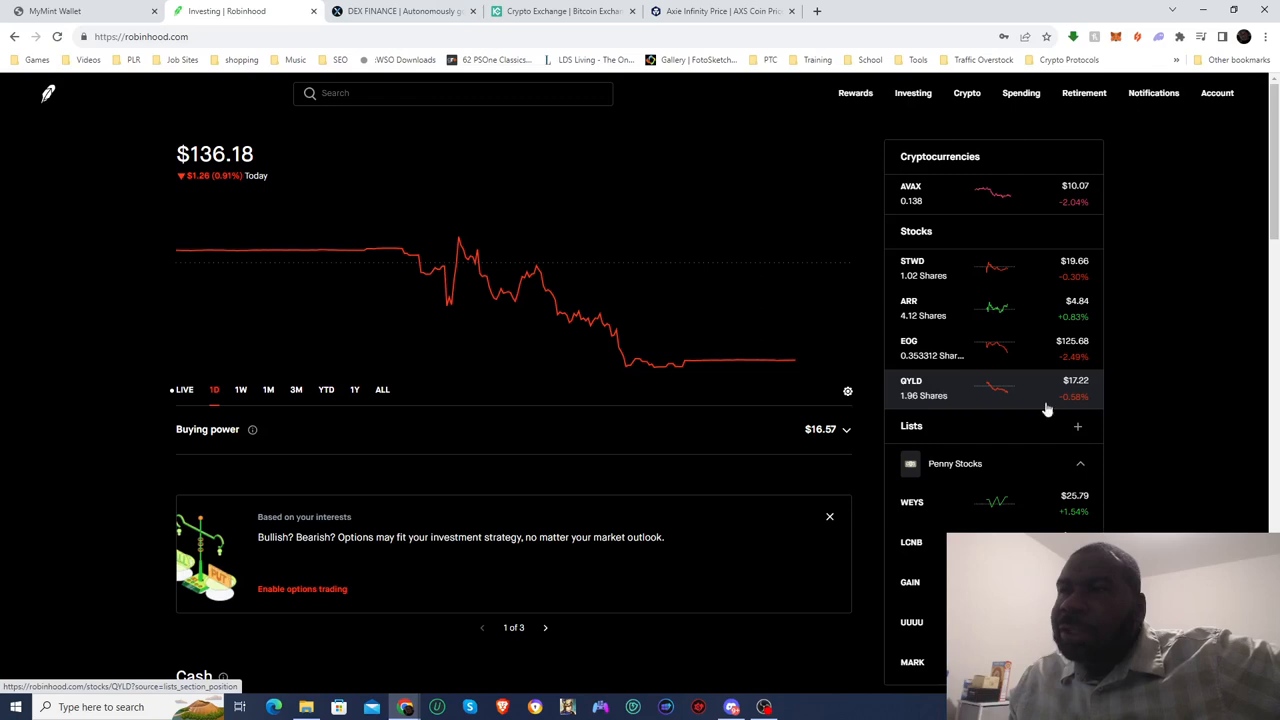
mouse_move(909, 355)
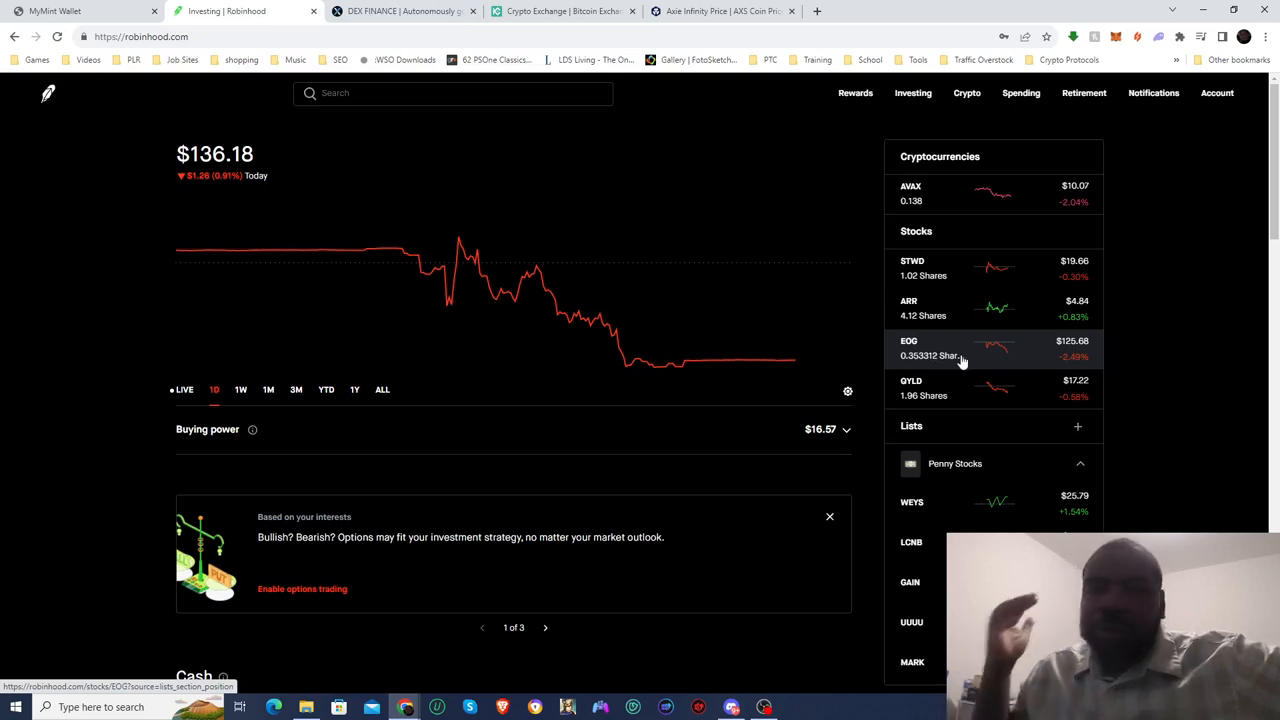
Reopen the QYLD covered call ETF page from the home page's Stocks sidebar.
left_click(910, 388)
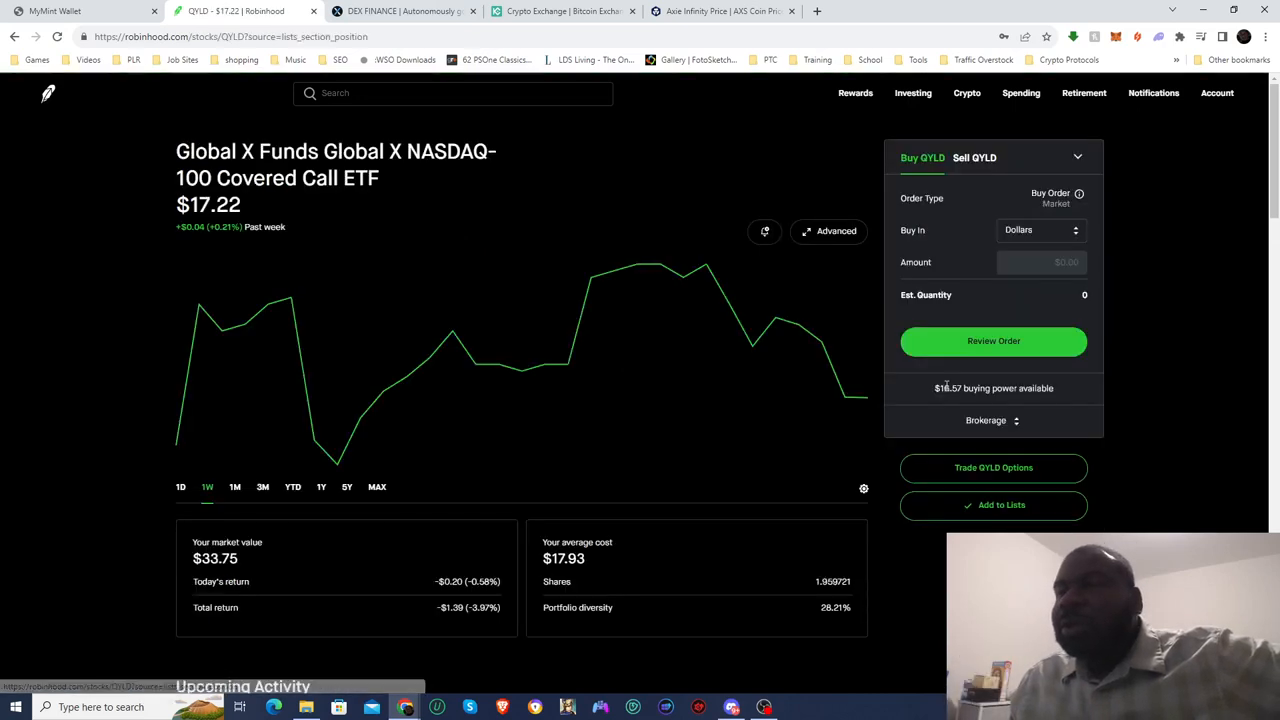
Place a $7.00 dollar-amount market buy order for QYLD.
left_click(1040, 230)
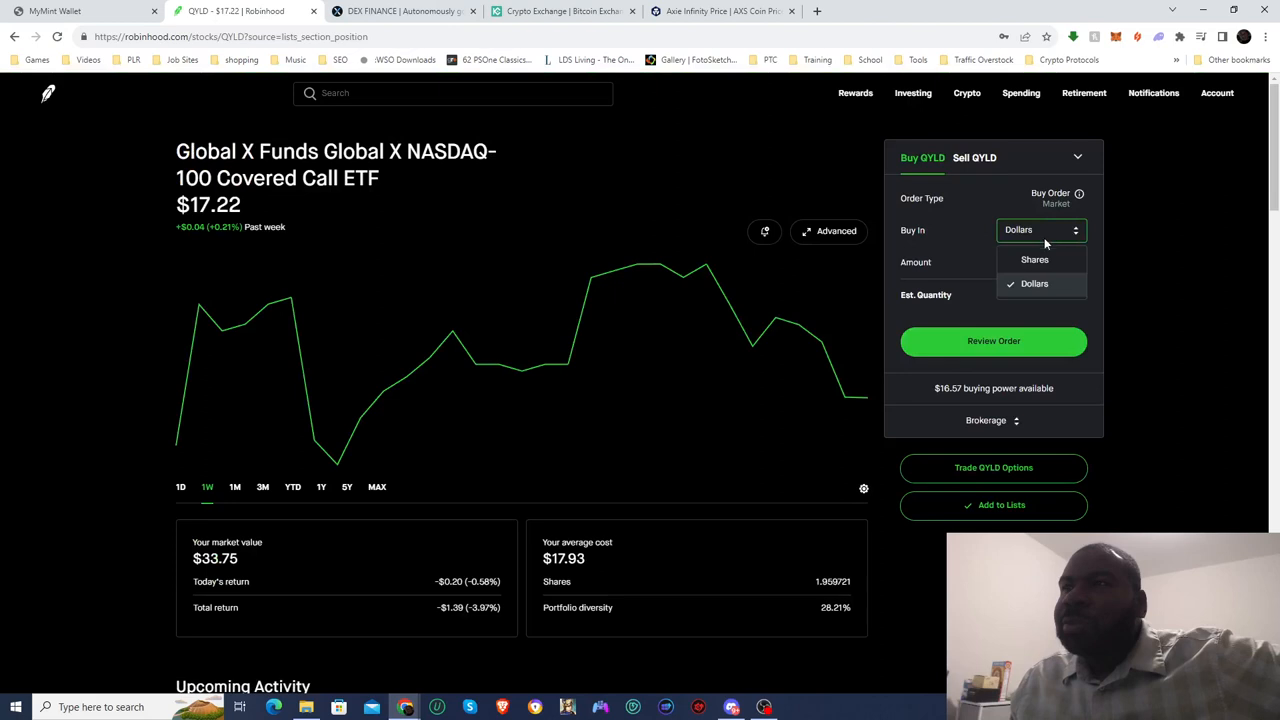
left_click(1034, 283)
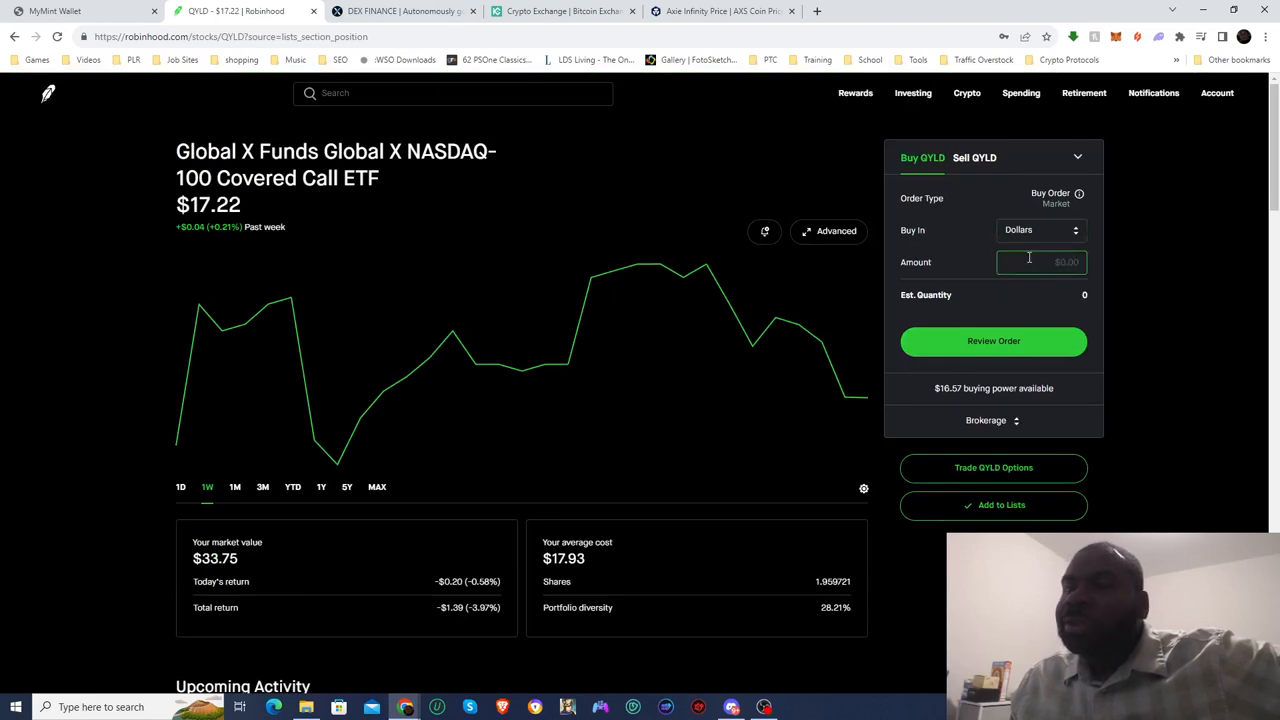
type("7.00")
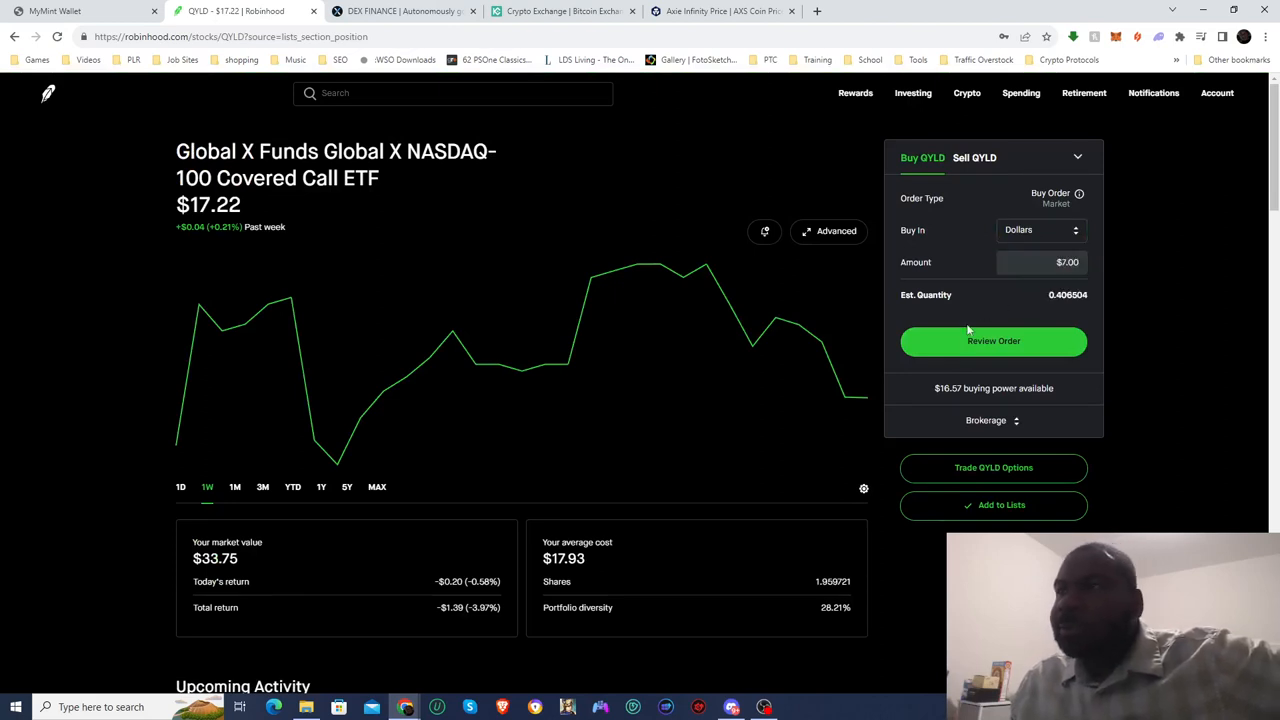
left_click(993, 341)
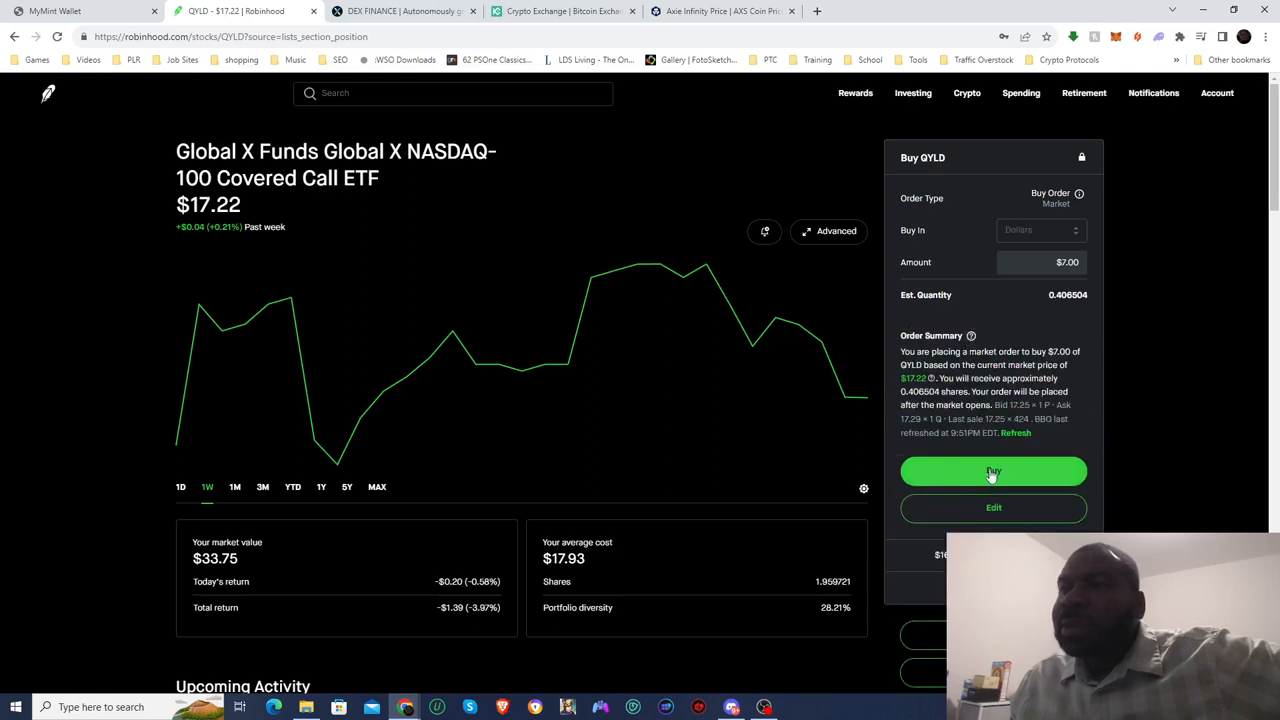
left_click(993, 471)
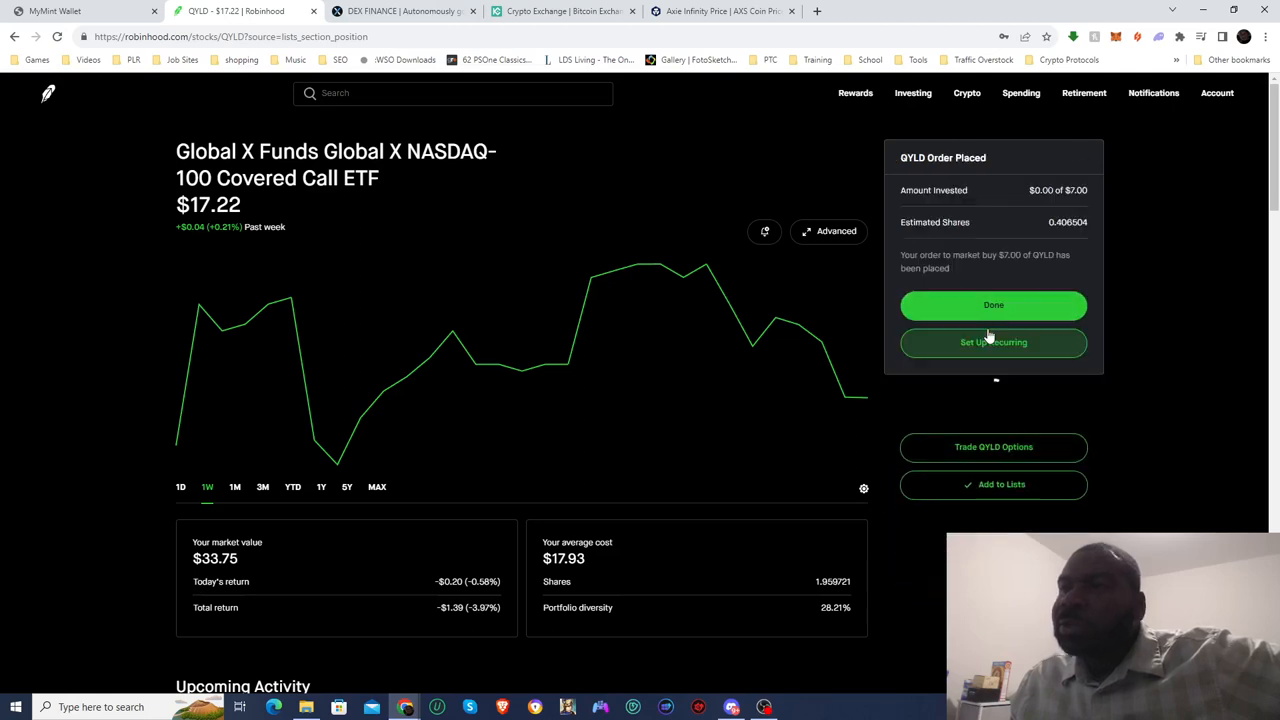
left_click(993, 305)
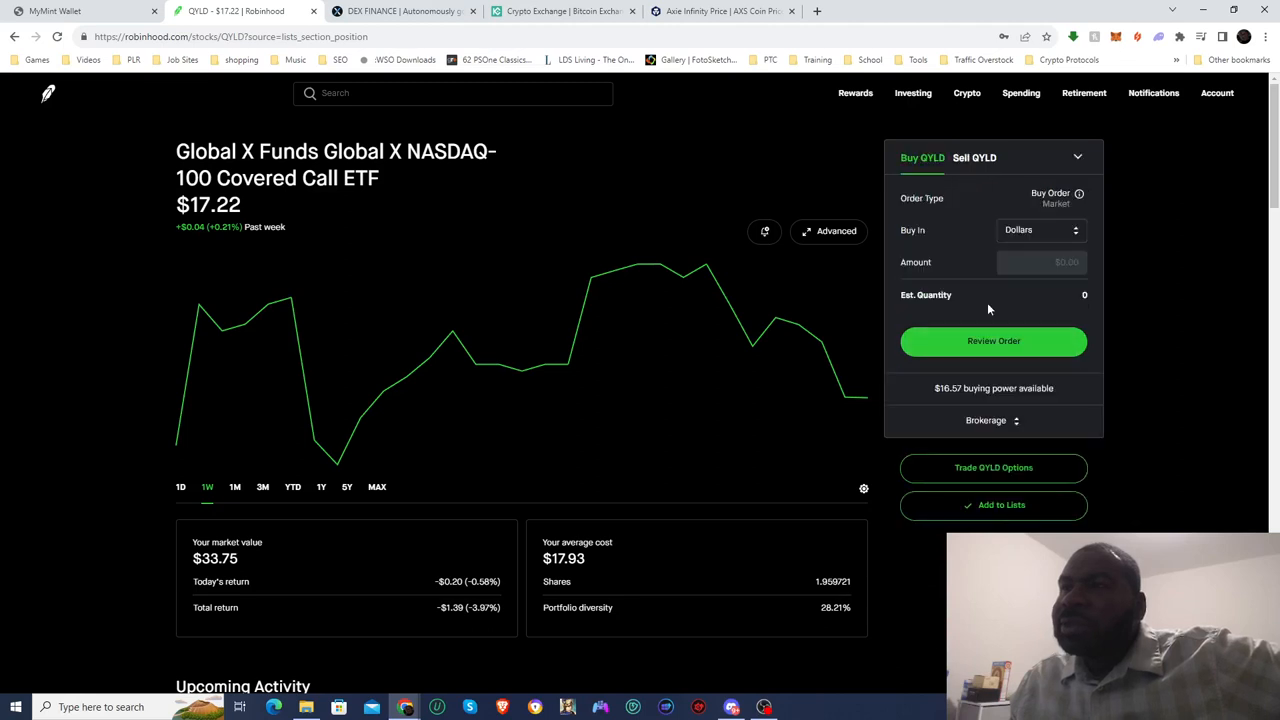
mouse_move(42, 291)
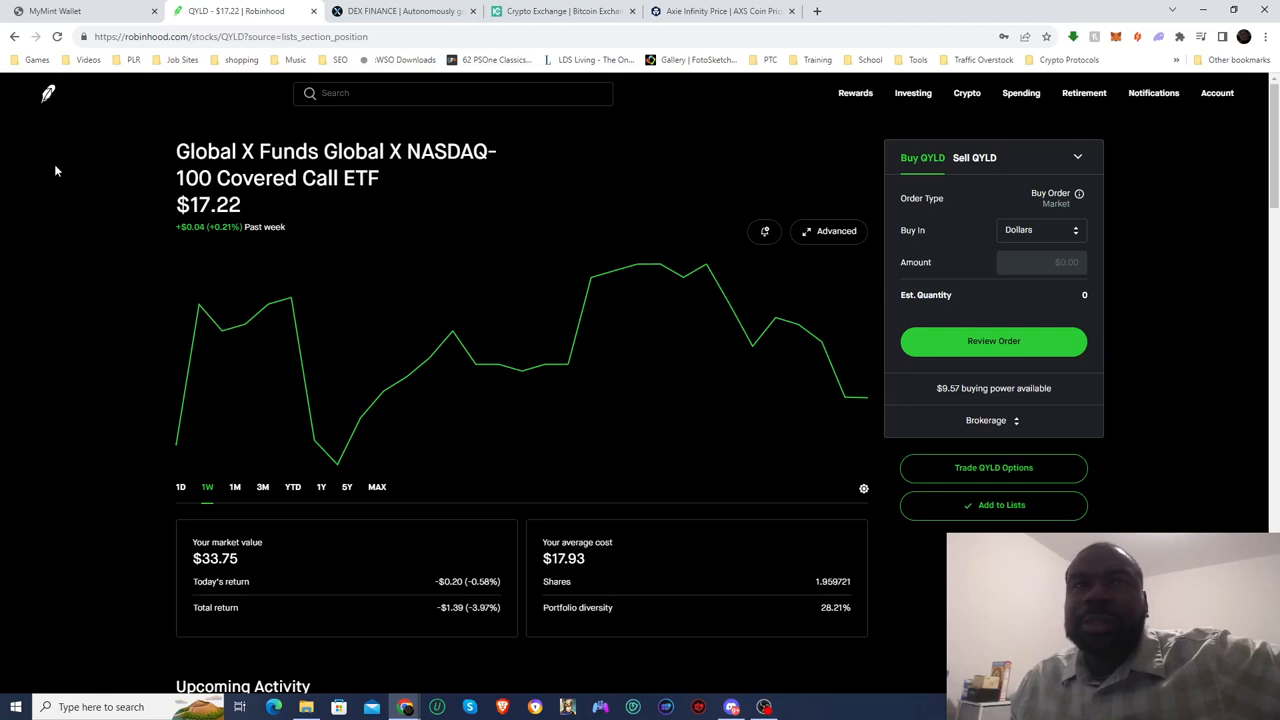
Return to the portfolio home with the one-week chart and $9.57 buying power.
left_click(47, 93)
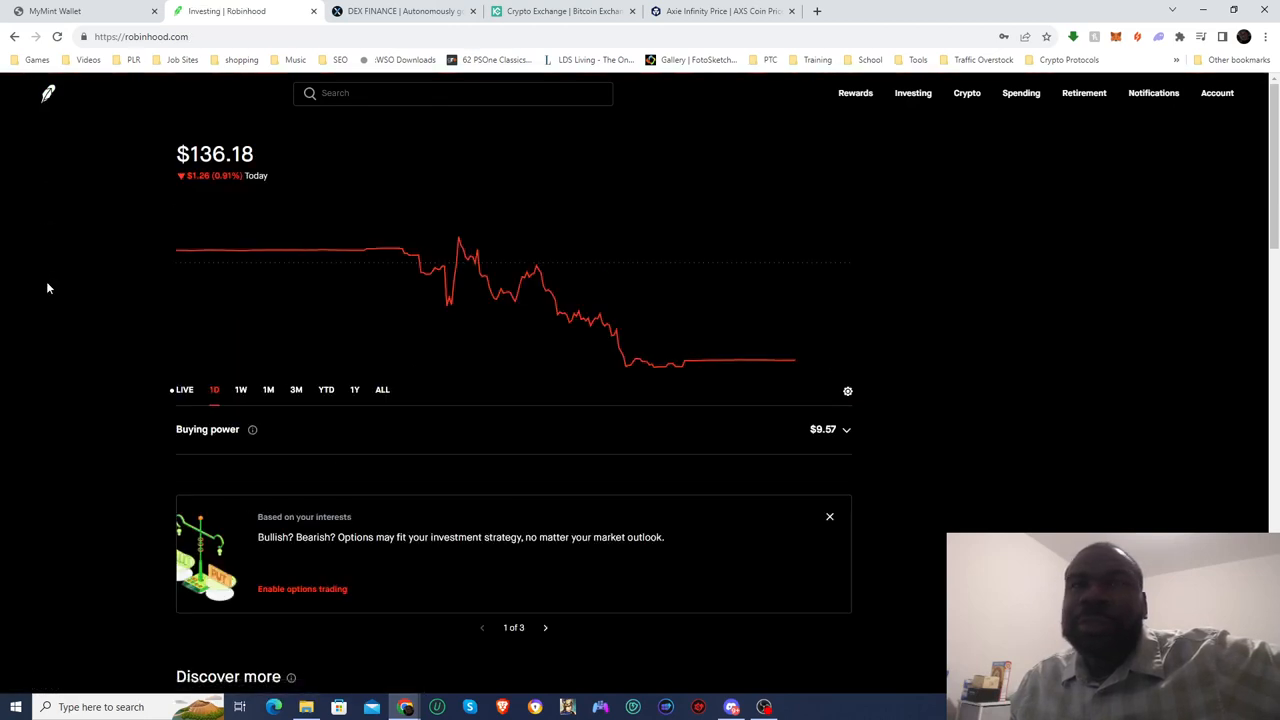
left_click(240, 389)
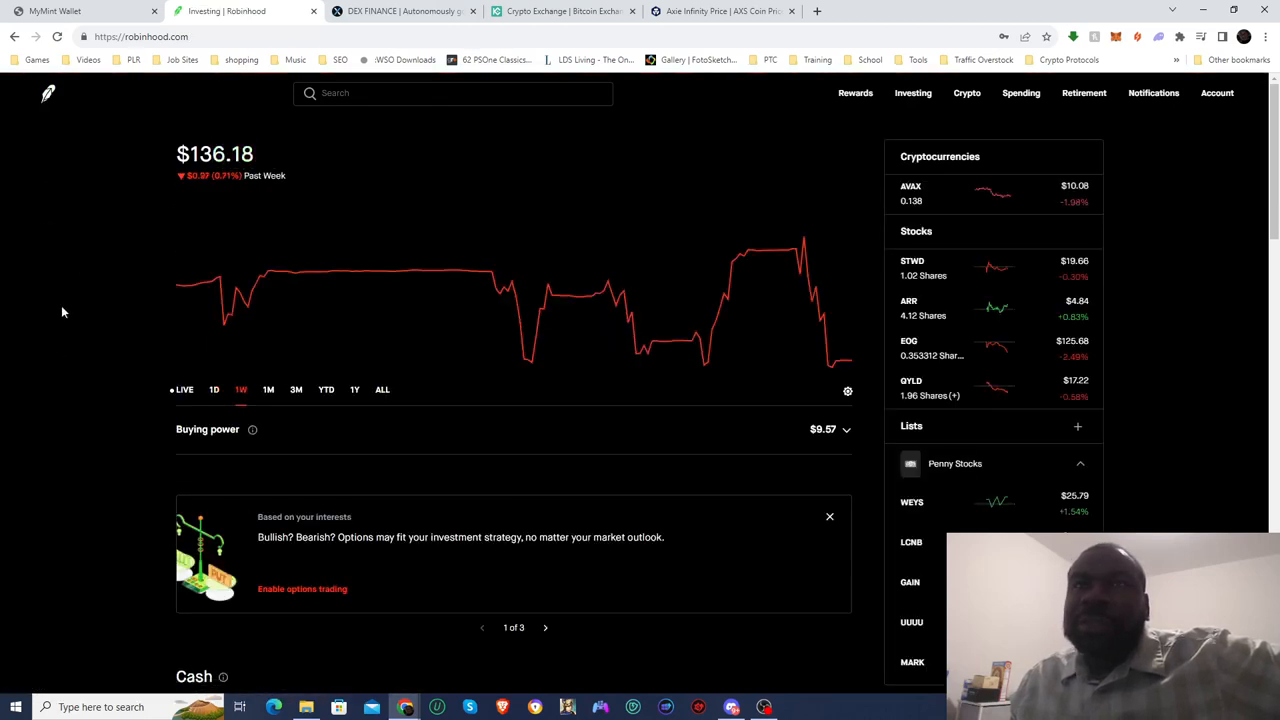
left_click(400, 11)
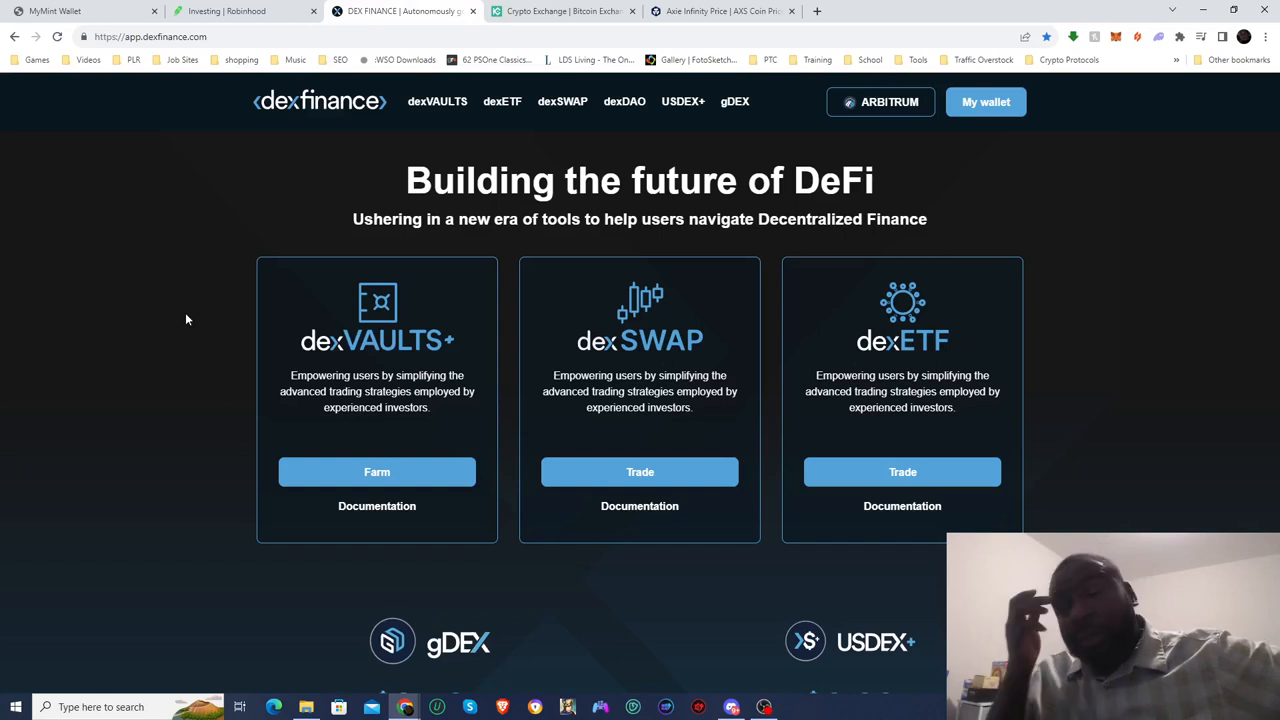
mouse_move(568, 316)
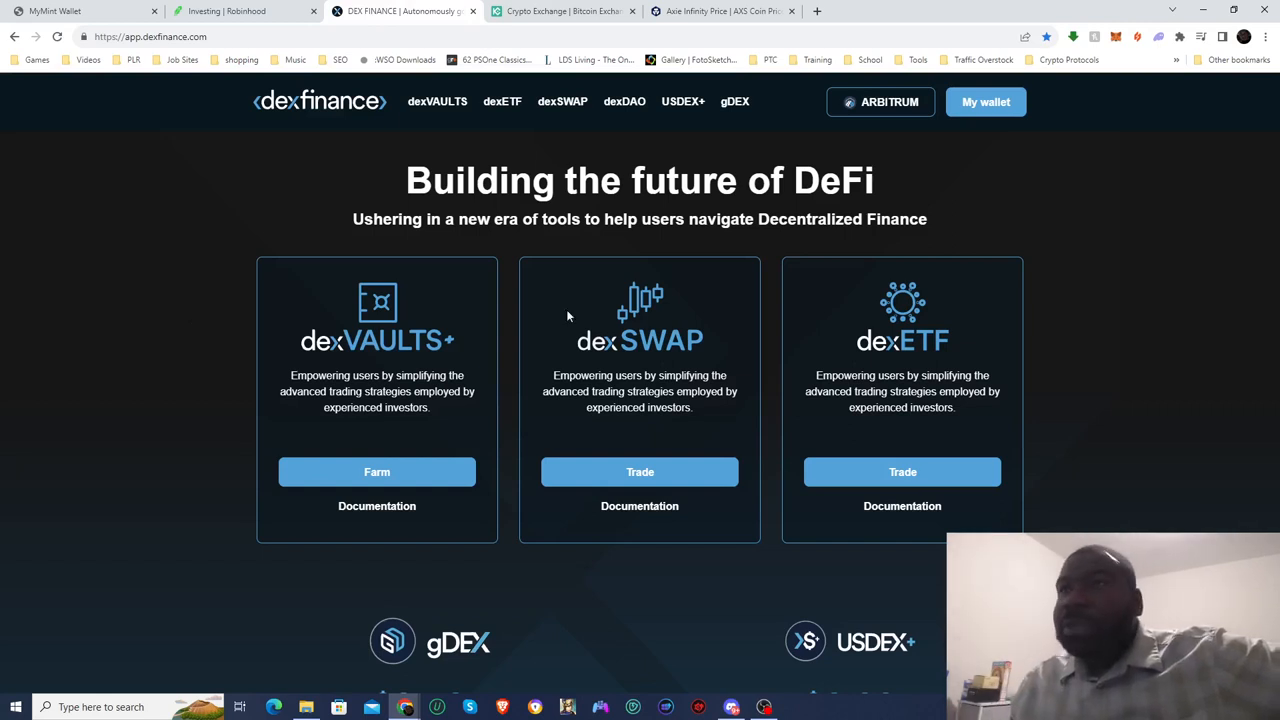
mouse_move(683, 105)
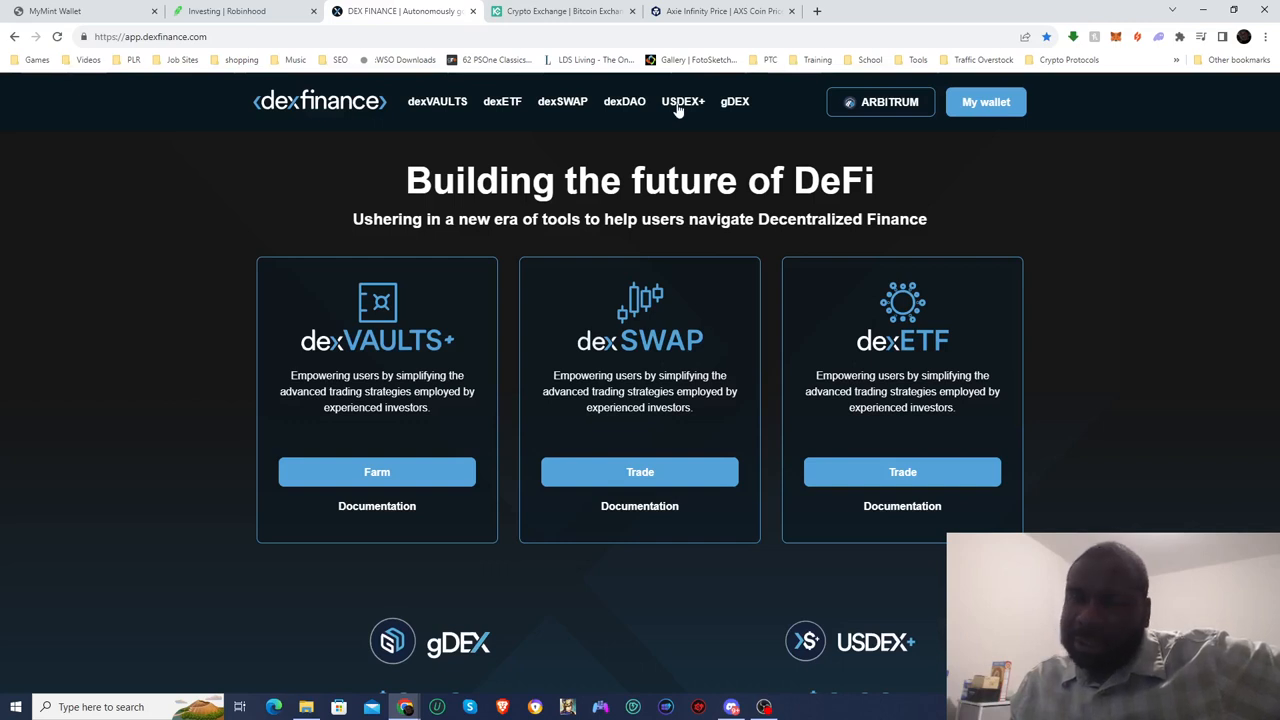
Open USDEX+, showing 34.01 esUSDEX principal at 14% APR and 1.37 USDEX+ earned.
left_click(683, 101)
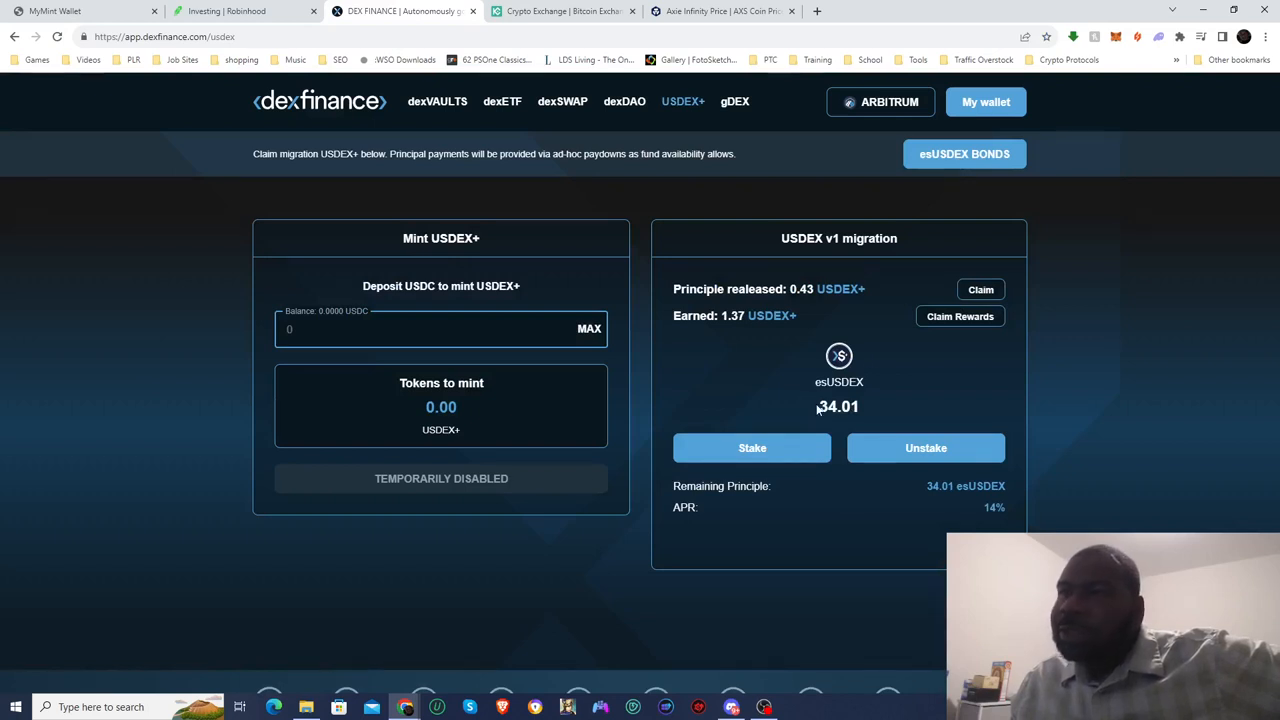
mouse_move(1060, 418)
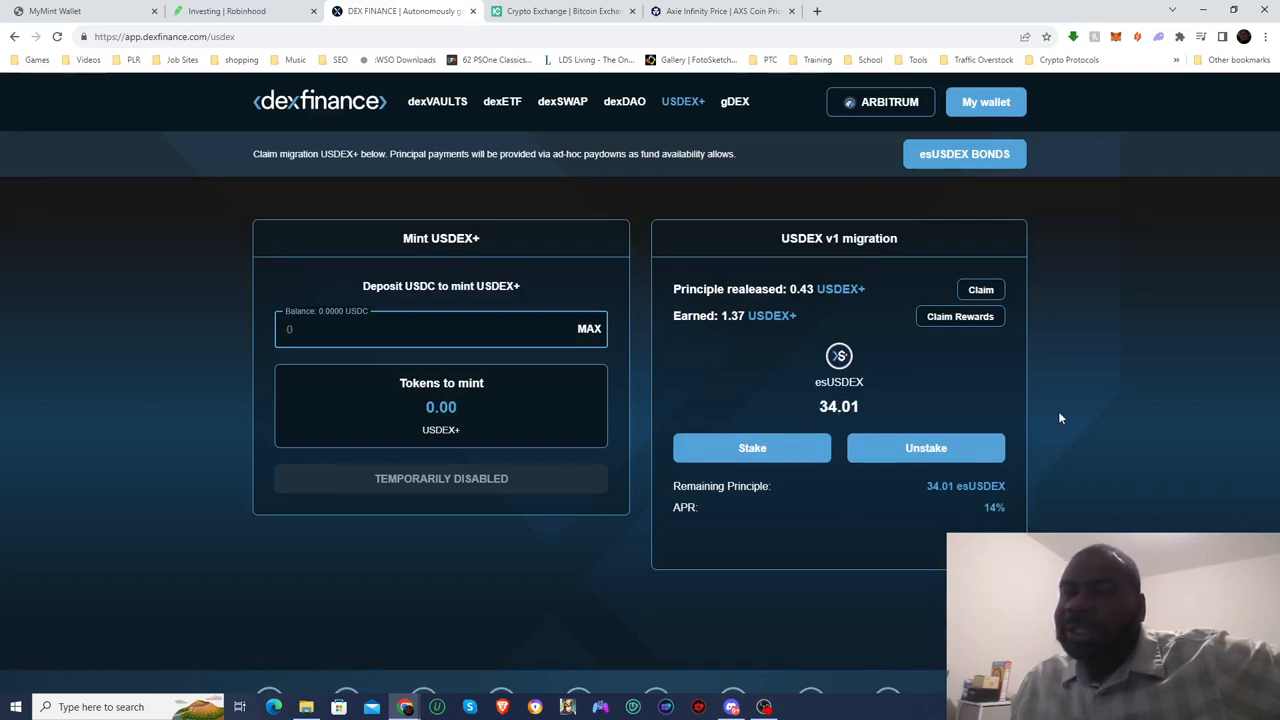
mouse_move(863, 303)
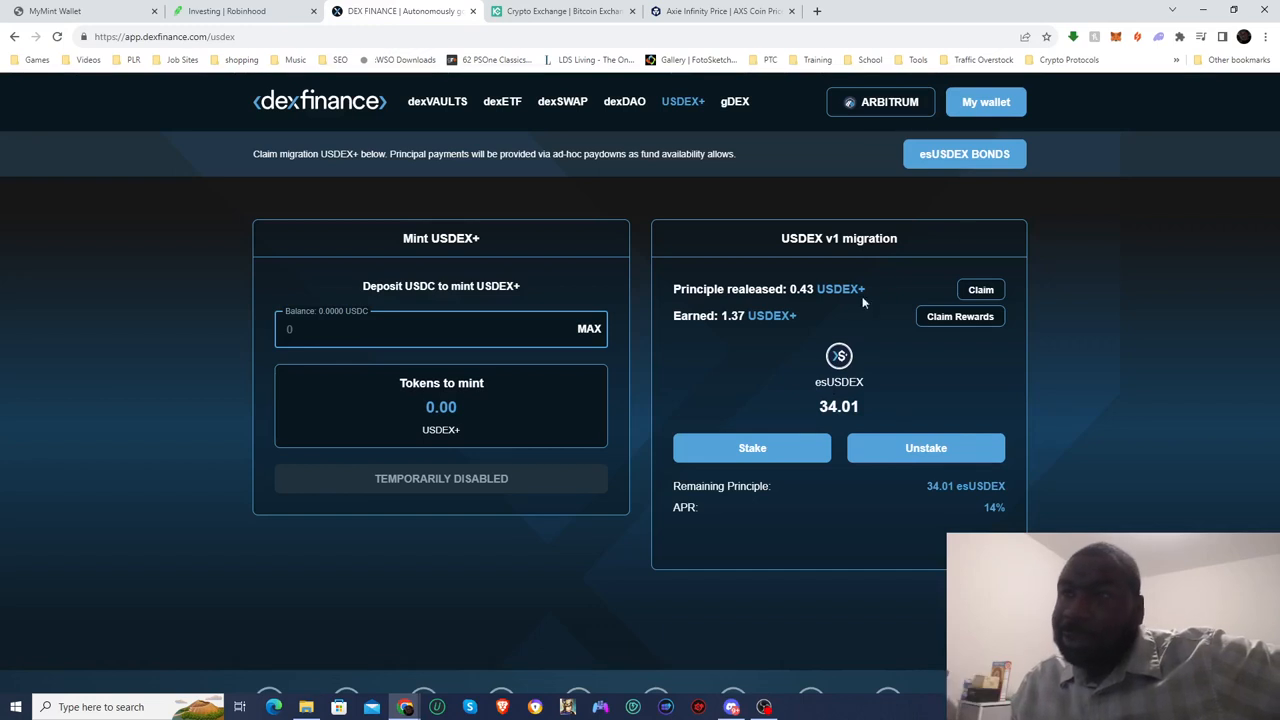
mouse_move(902, 303)
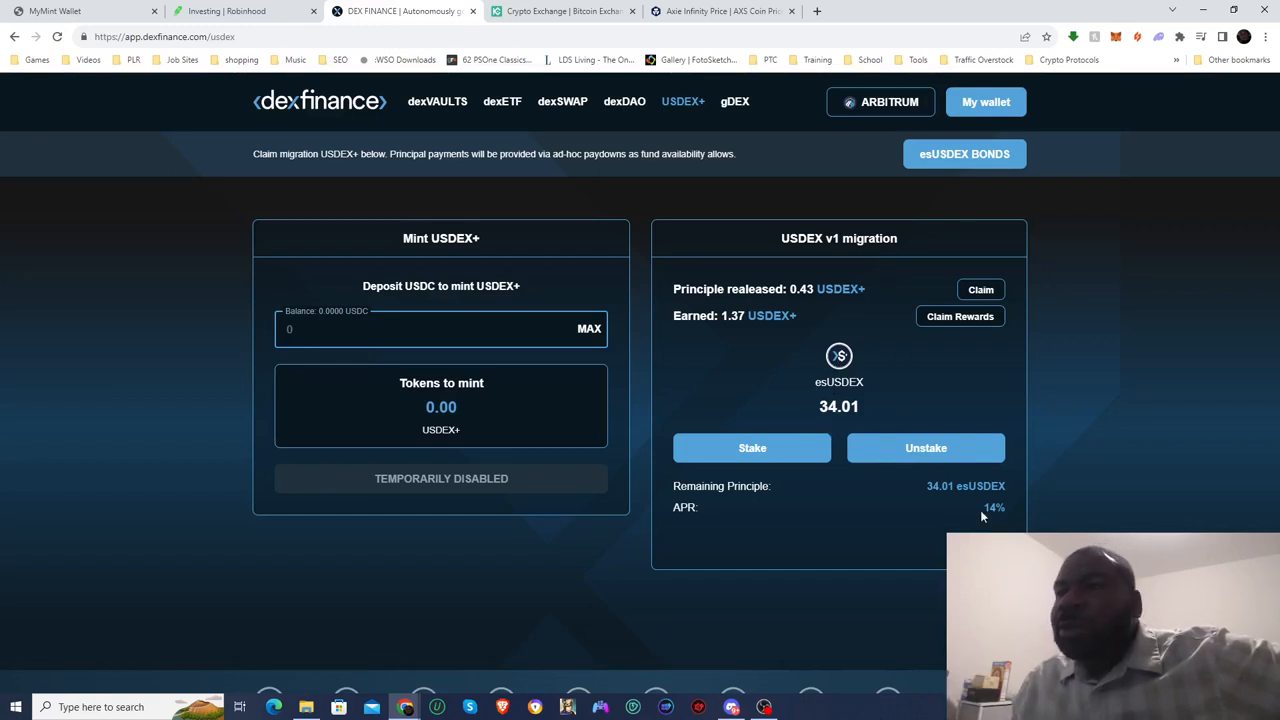
Highlight the 14% APR and 0.43 principle released, then open the vaults list.
double_click(991, 507)
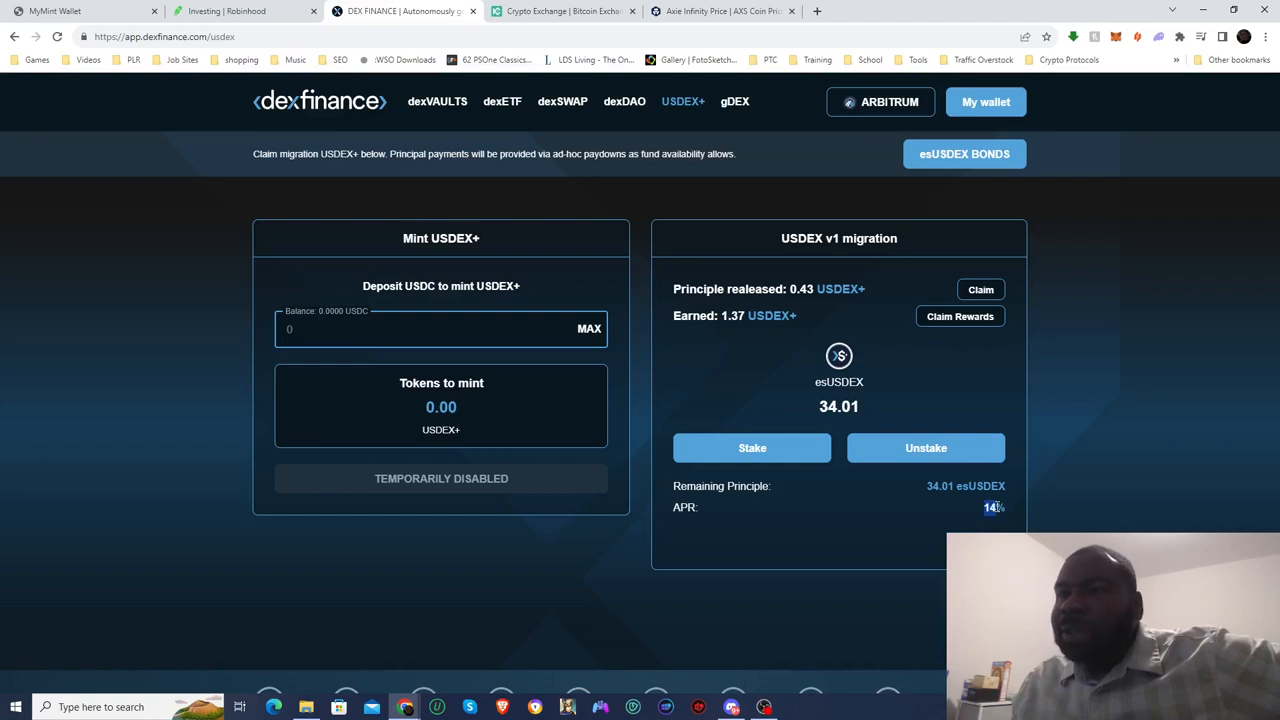
mouse_move(946, 533)
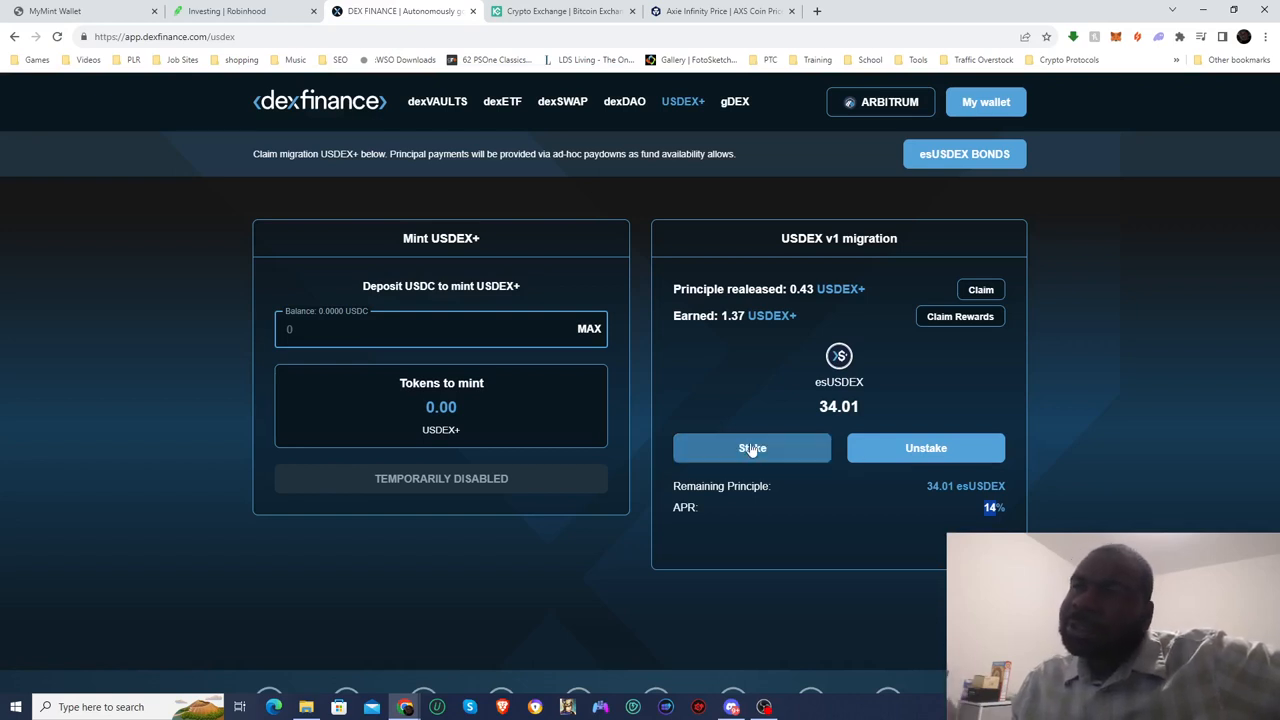
mouse_move(735, 320)
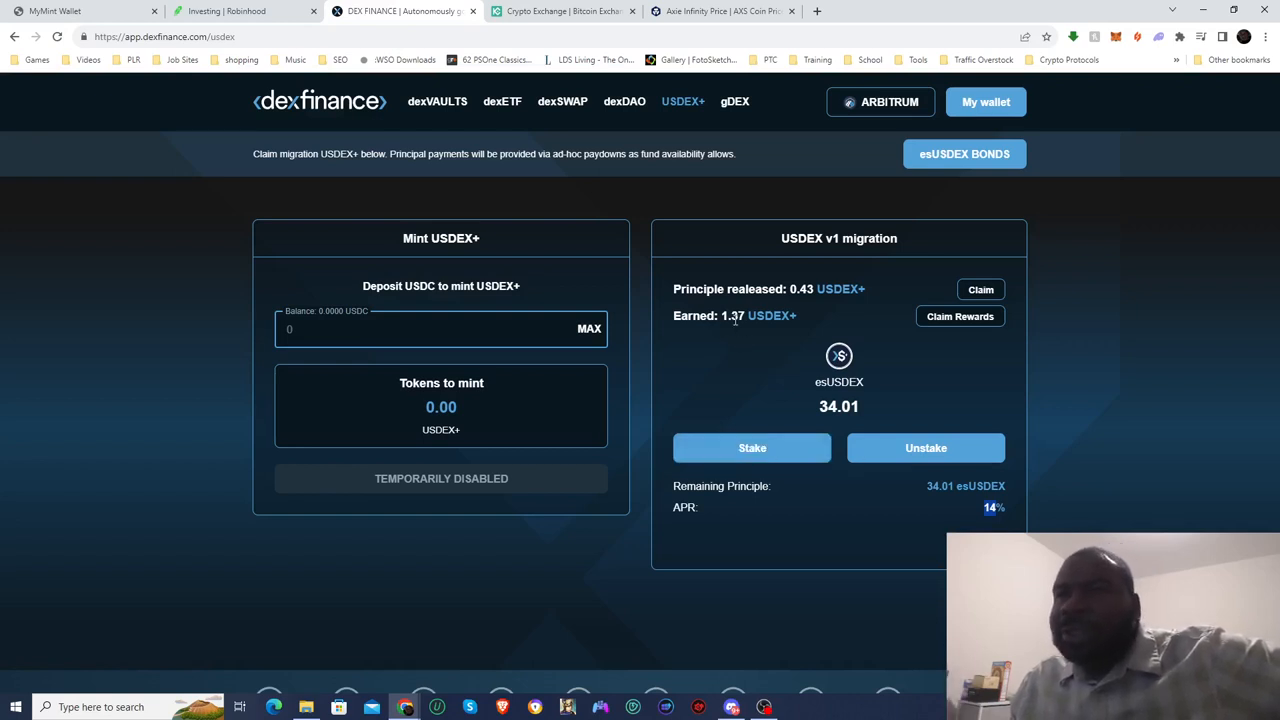
double_click(732, 315)
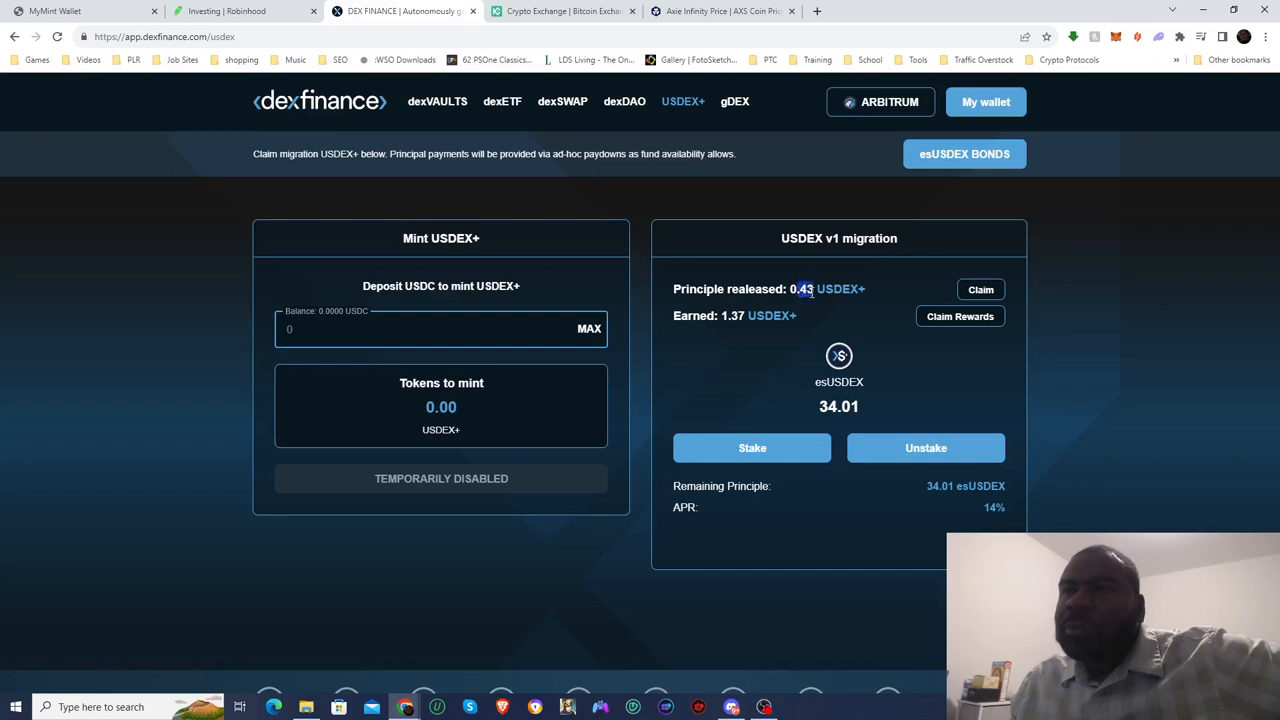
mouse_move(750, 390)
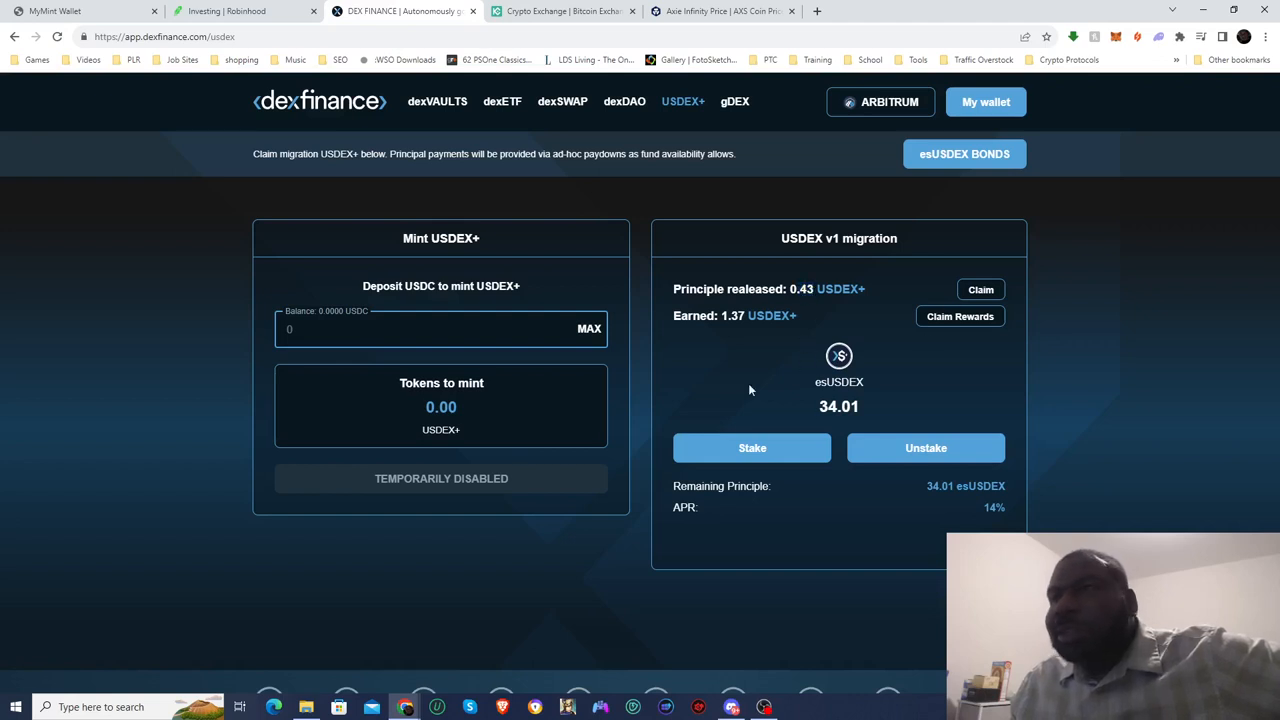
mouse_move(742, 343)
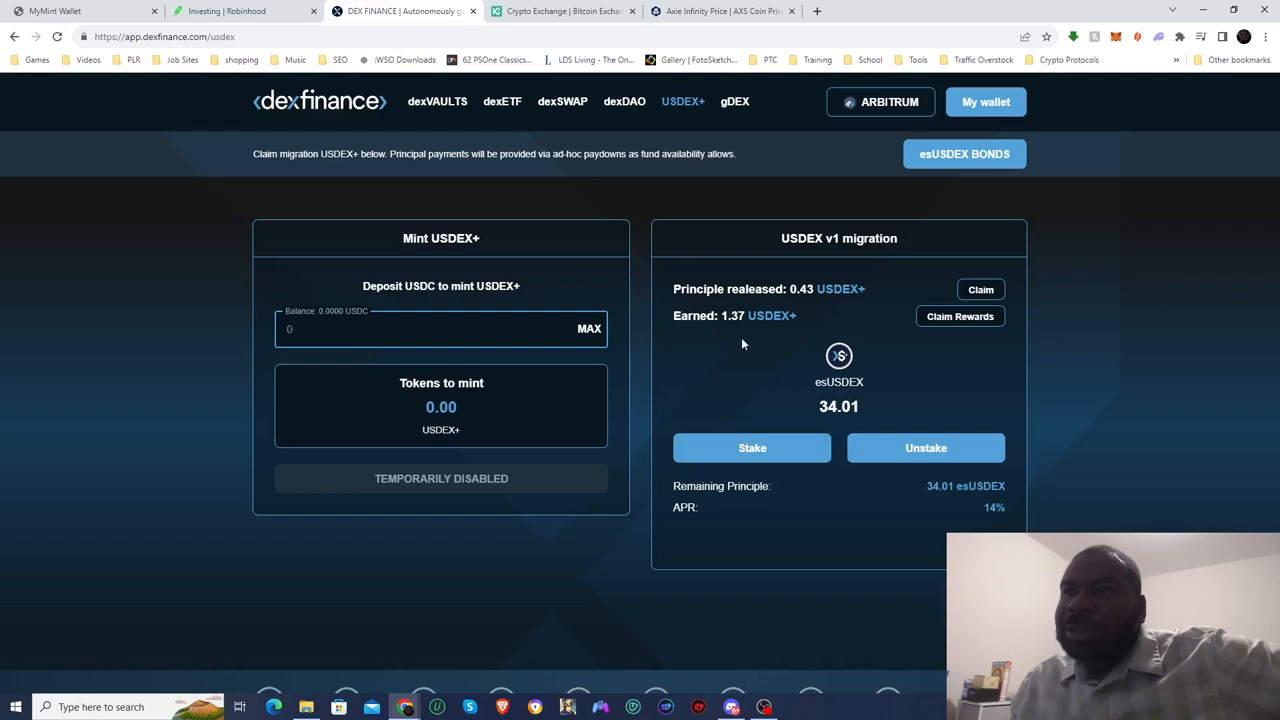
mouse_move(858, 347)
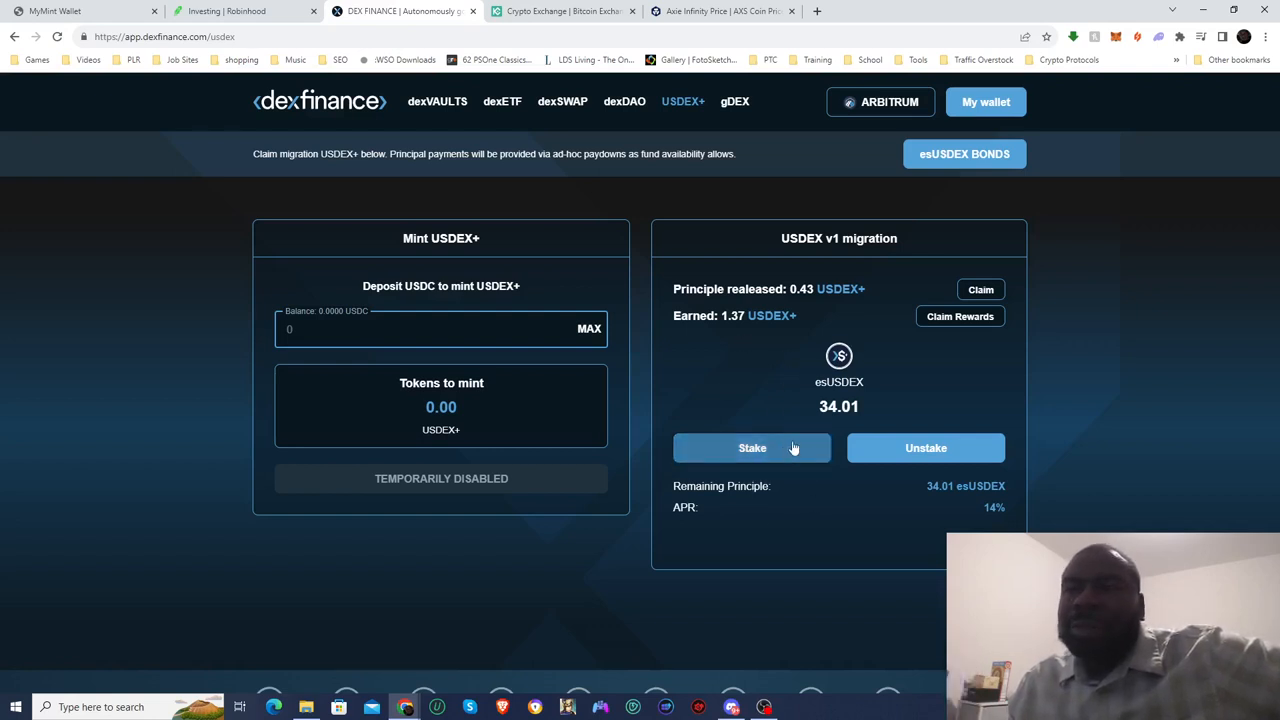
mouse_move(784, 396)
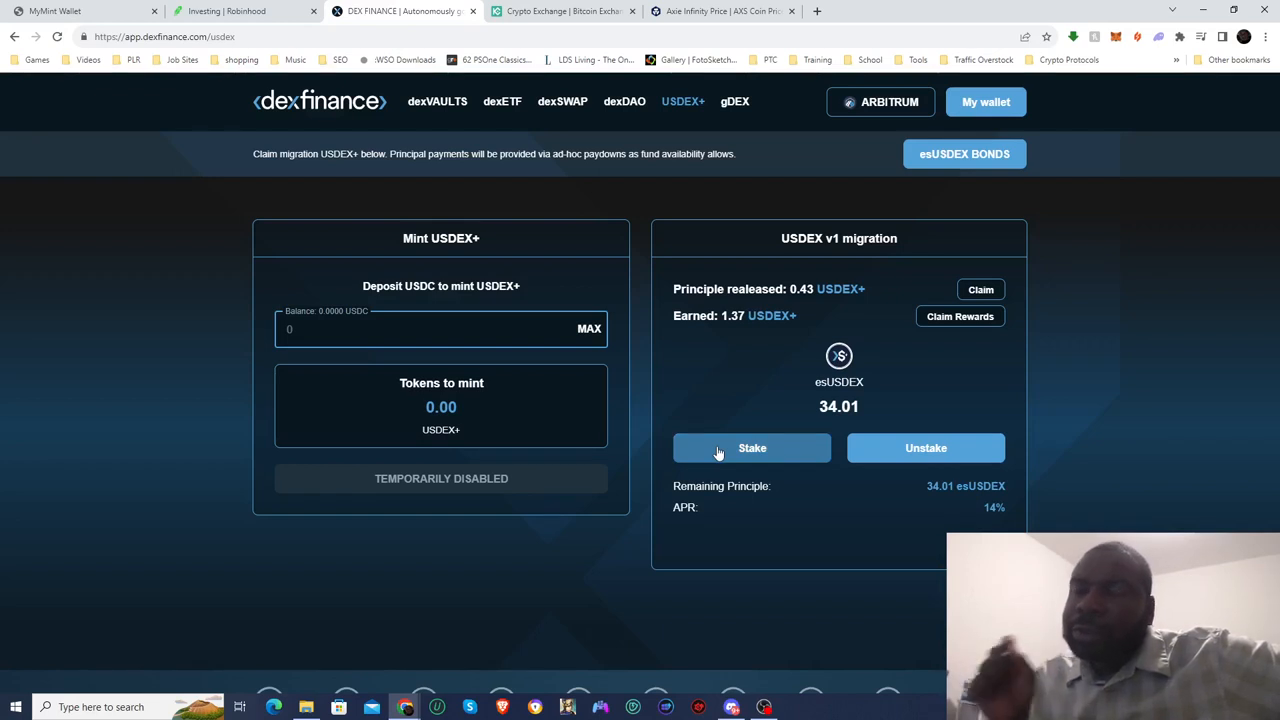
mouse_move(795, 343)
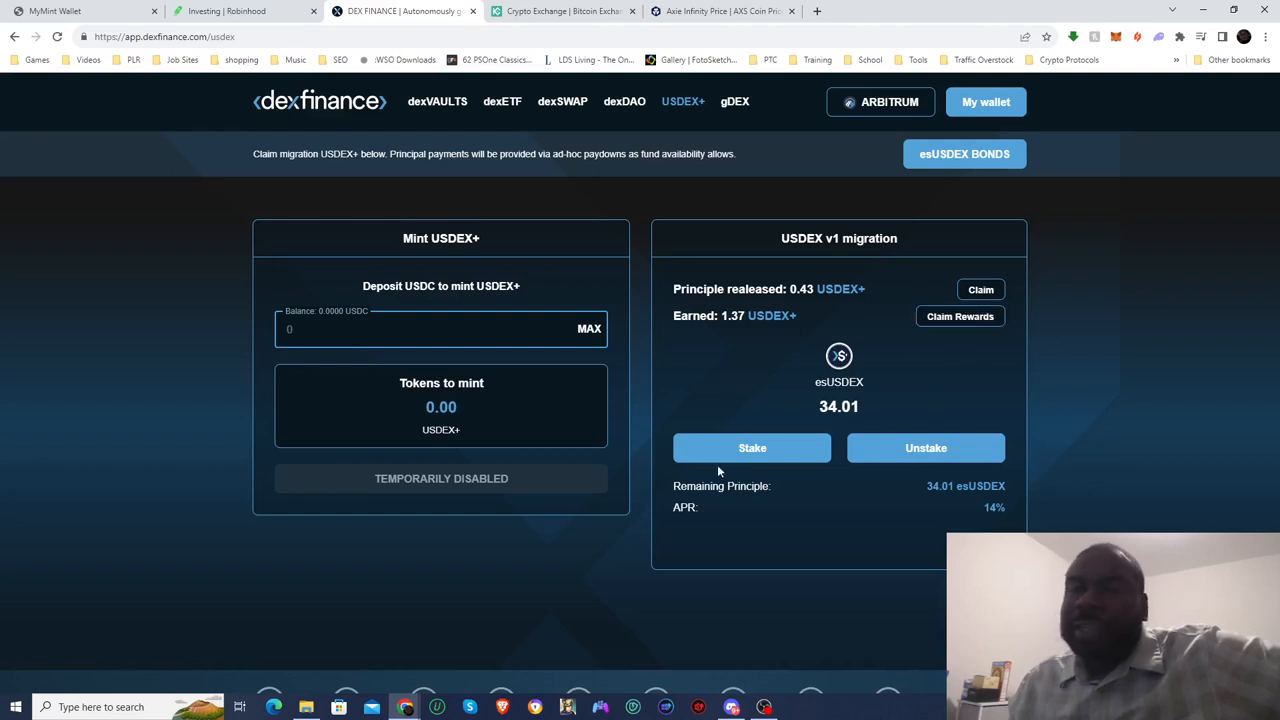
left_click(437, 101)
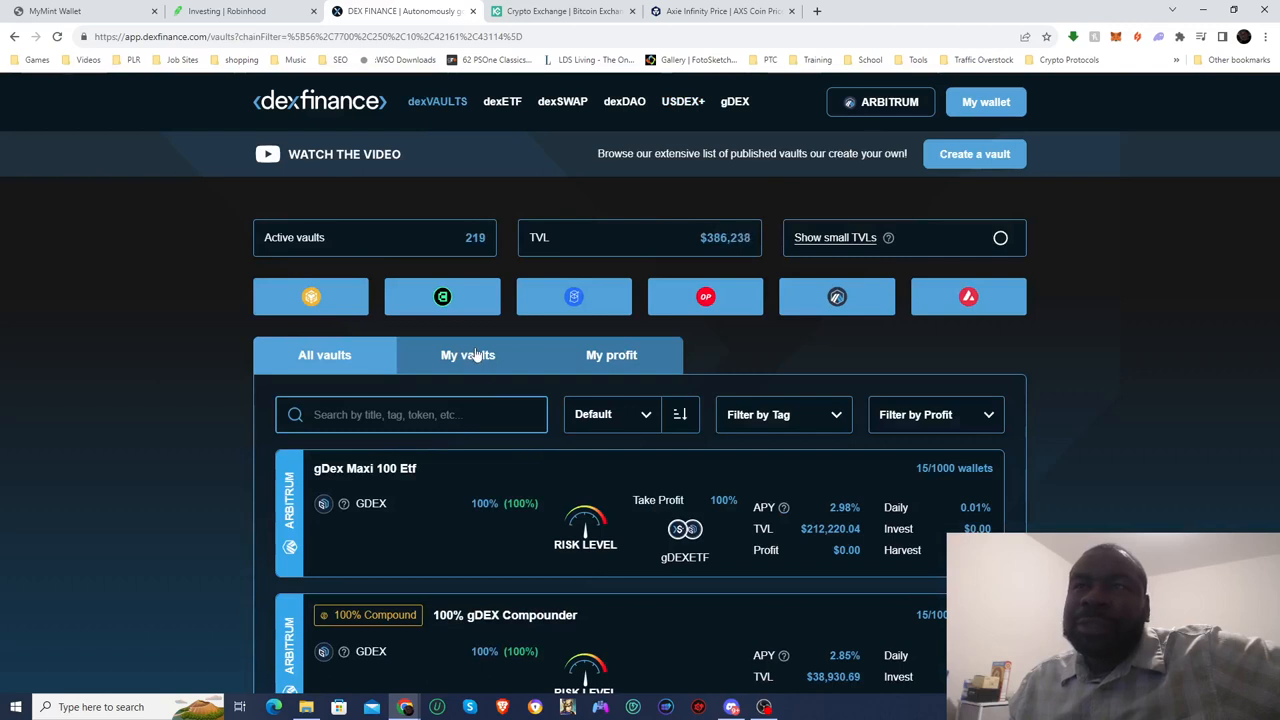
Filter the DEX Finance vault list to My vaults to reach Bull Run Bandit.
left_click(468, 355)
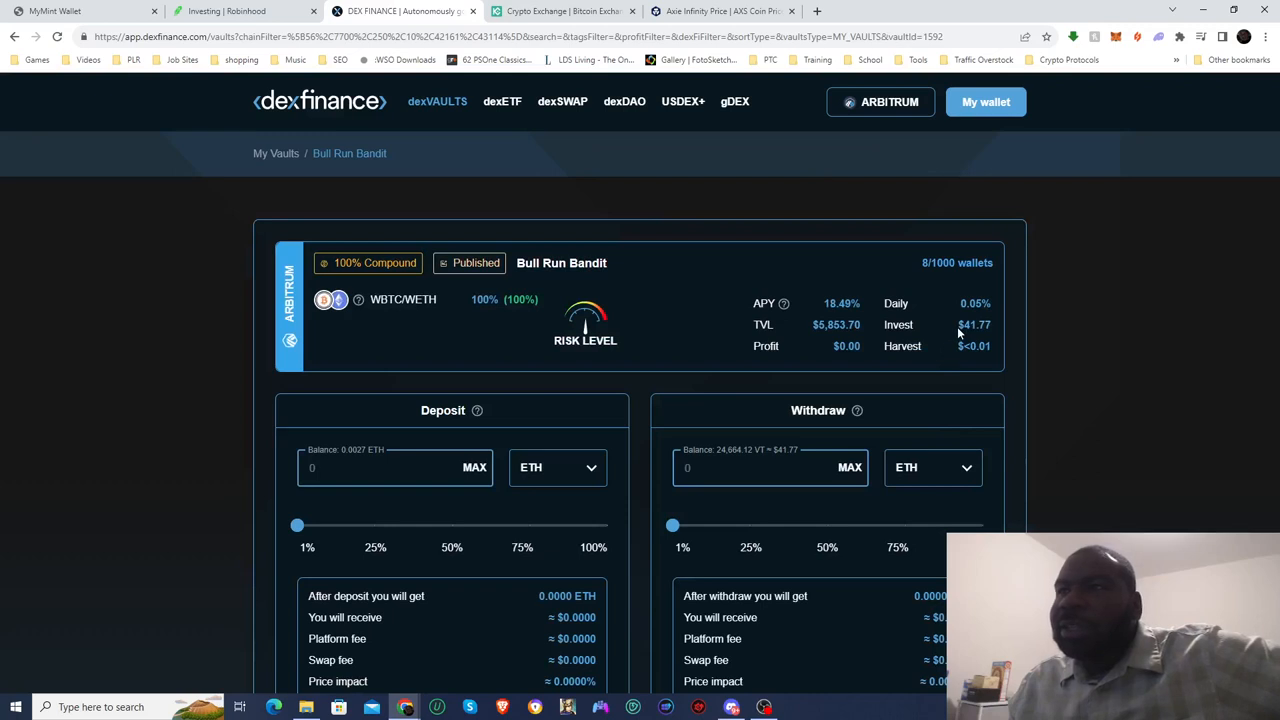
mouse_move(983, 324)
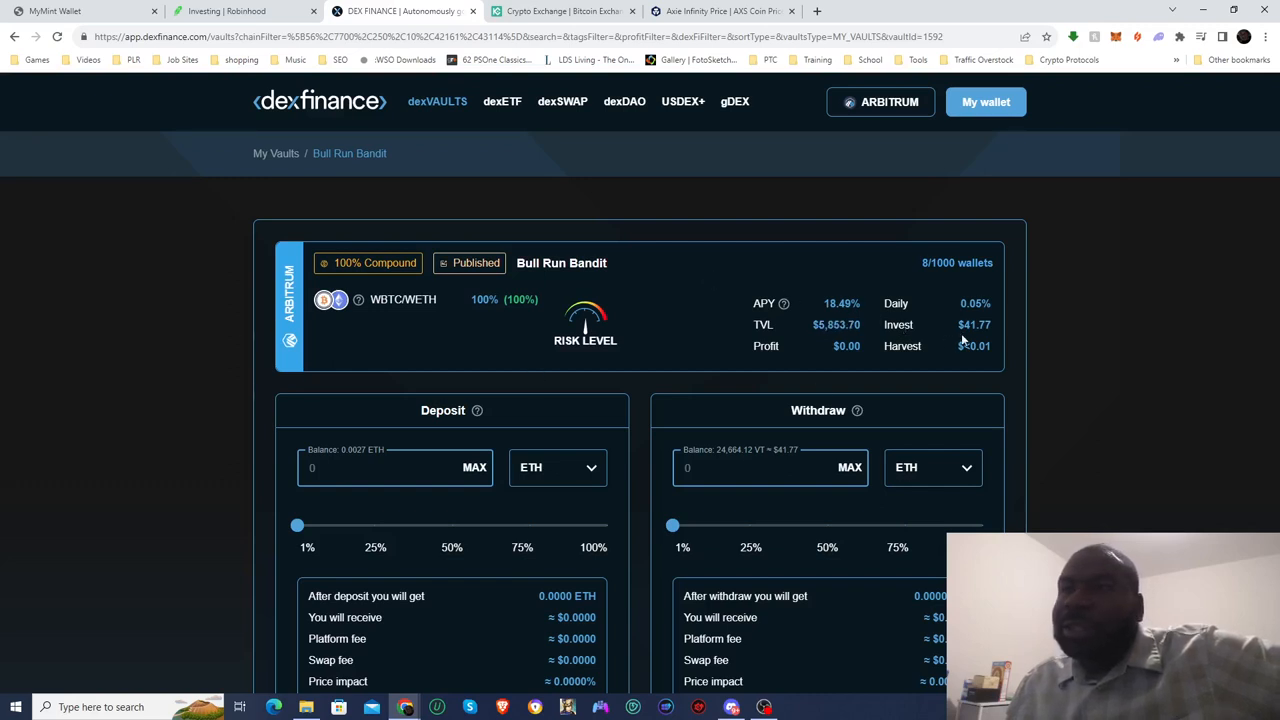
mouse_move(443, 405)
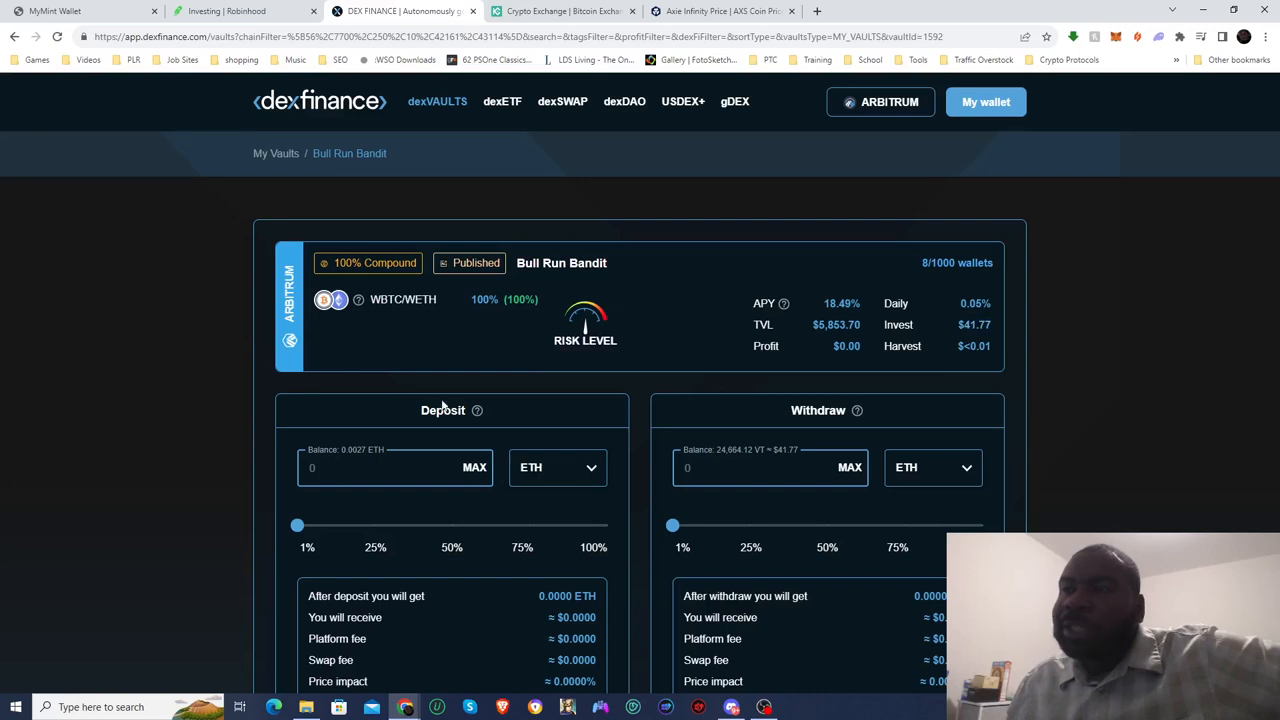
Scroll through Bull Run Bandit's Positions, Performance and History, noting the $46.12 deposit.
scroll("down", 3)
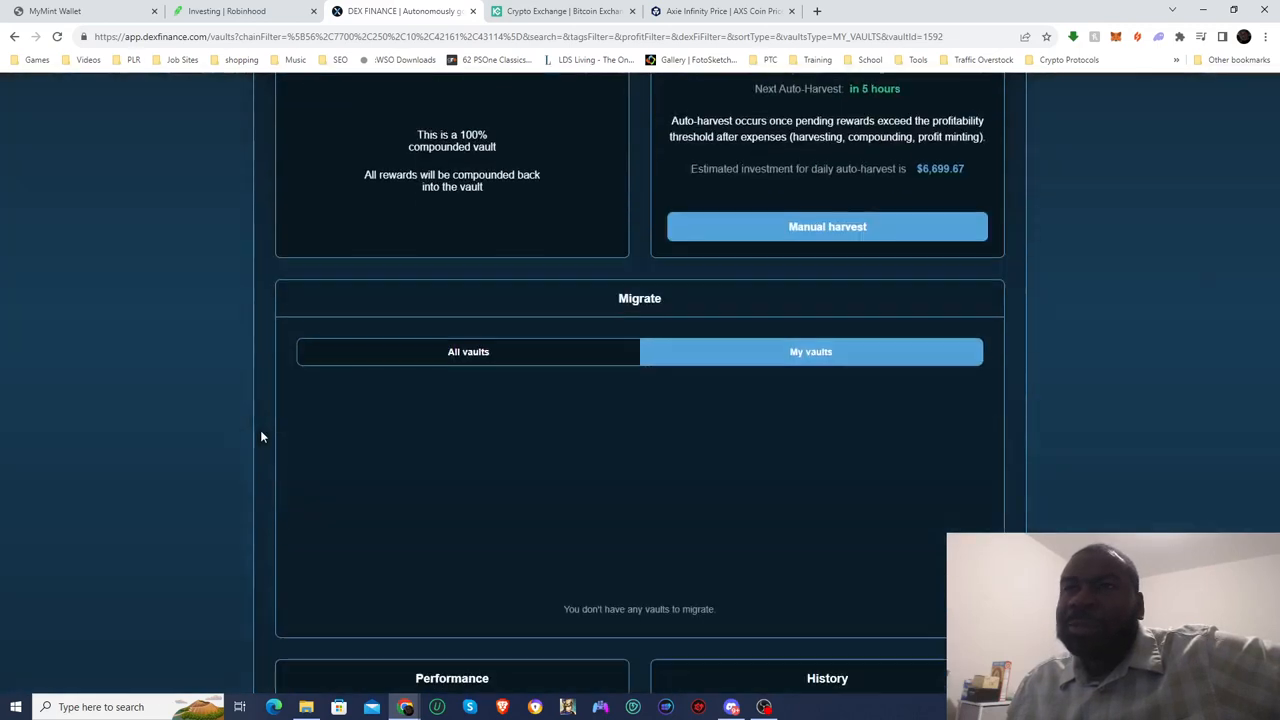
scroll("down", 3)
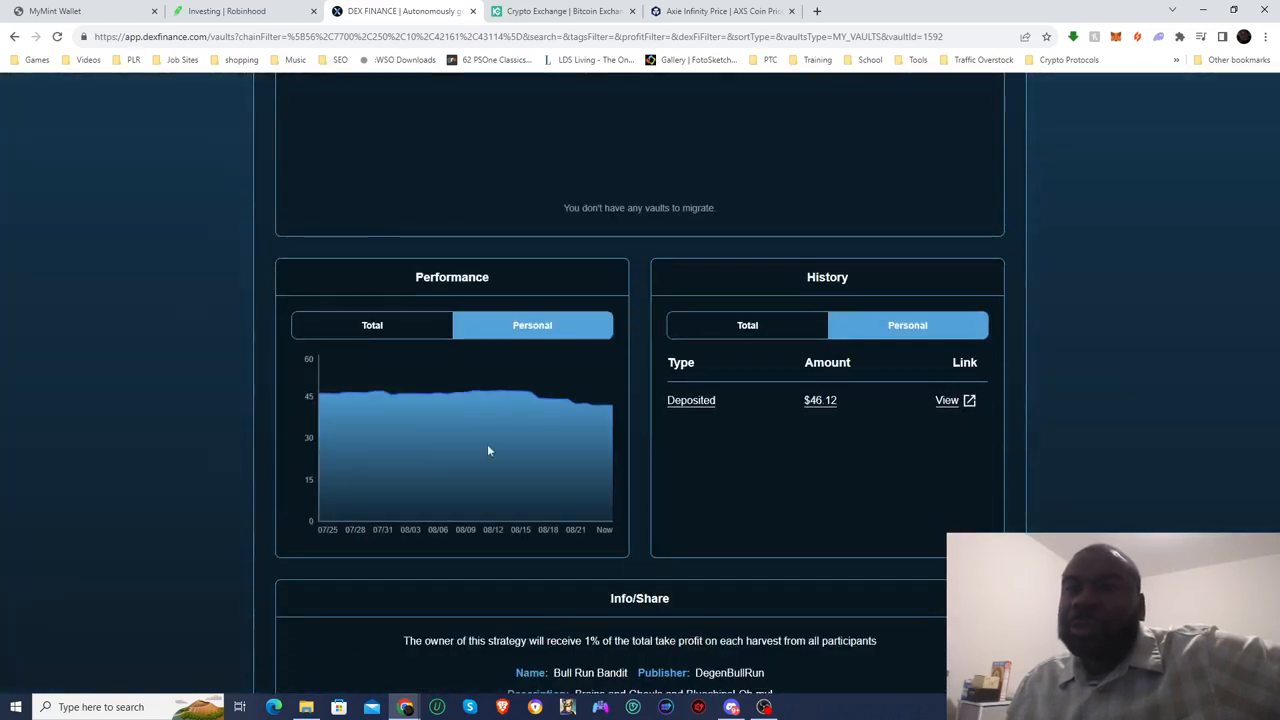
mouse_move(538, 403)
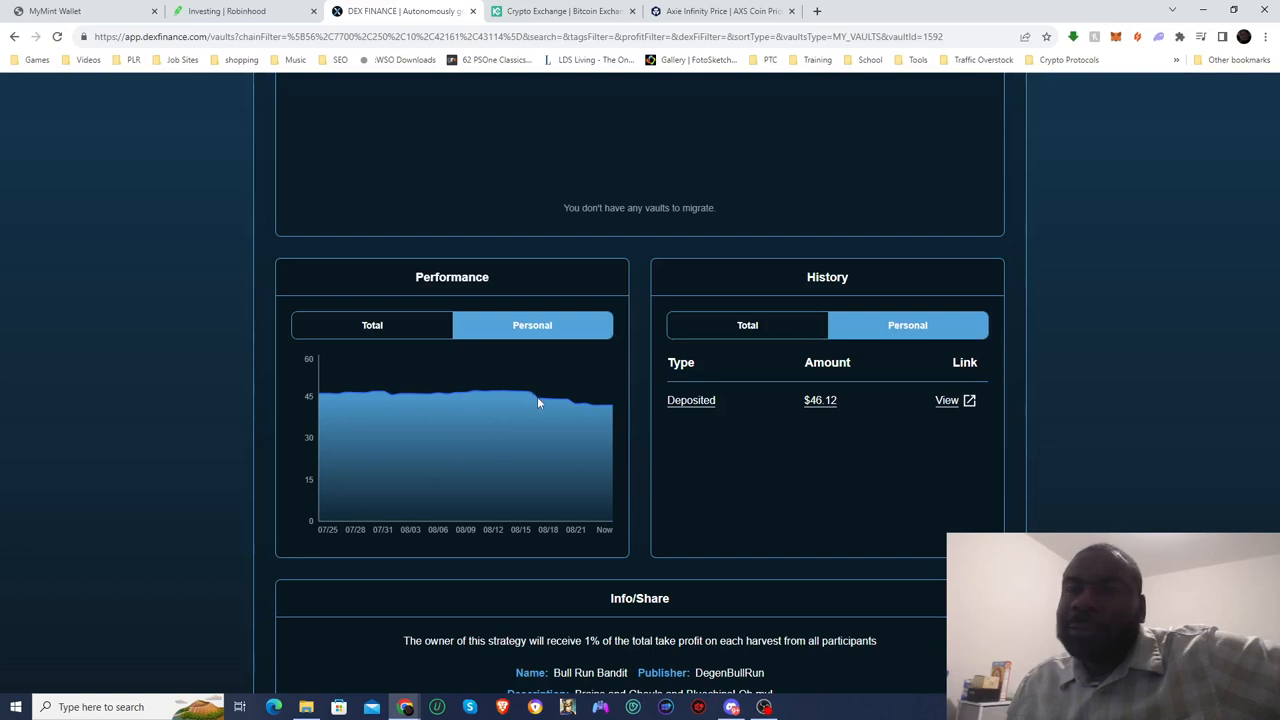
mouse_move(533, 394)
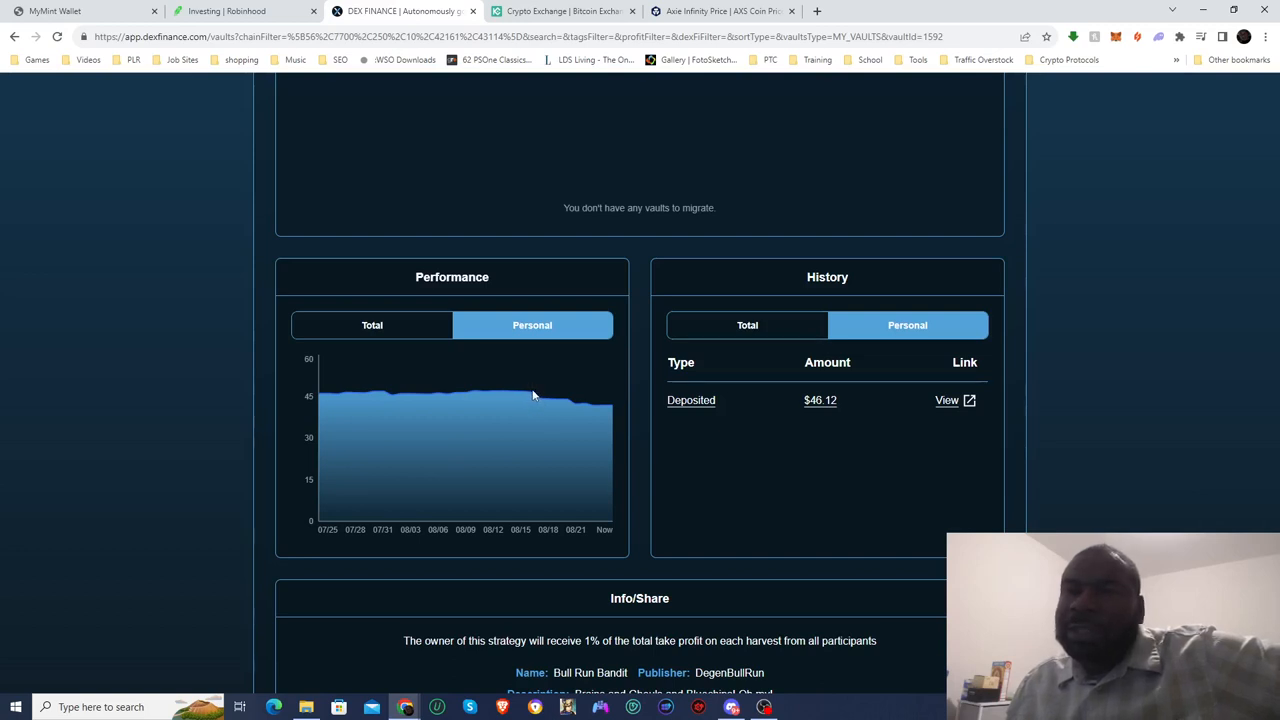
mouse_move(540, 402)
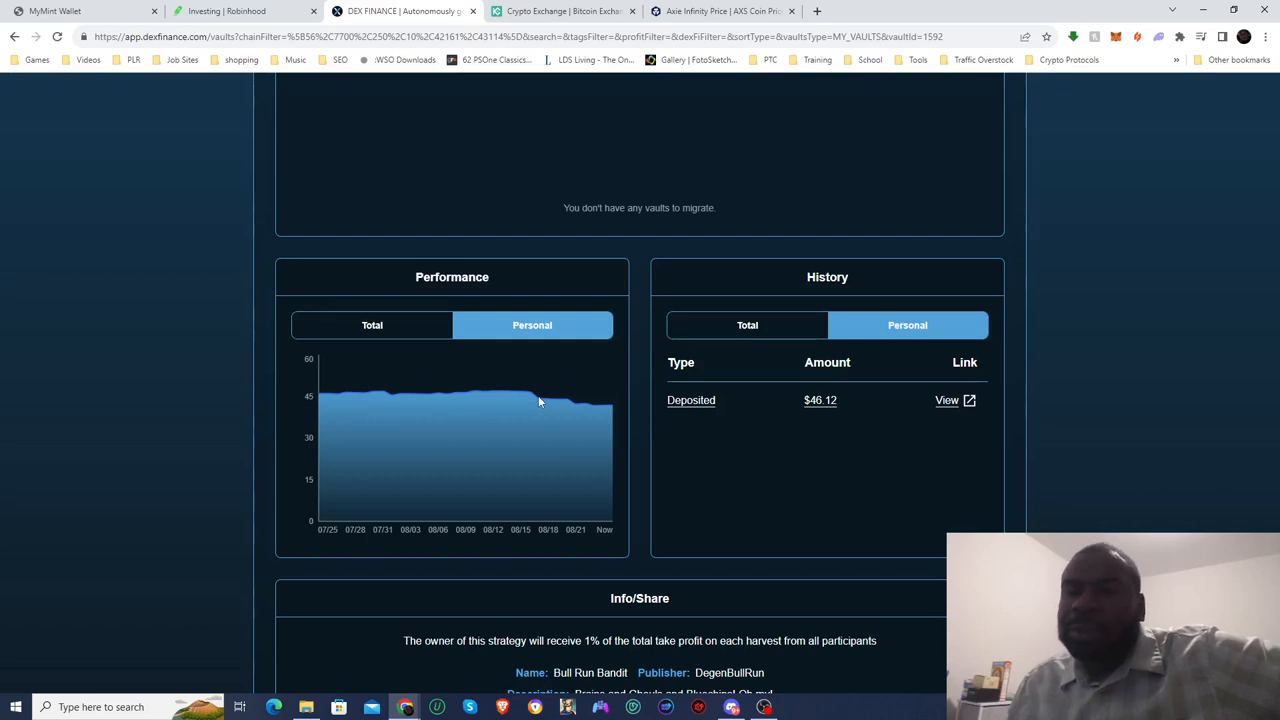
scroll("up", 3)
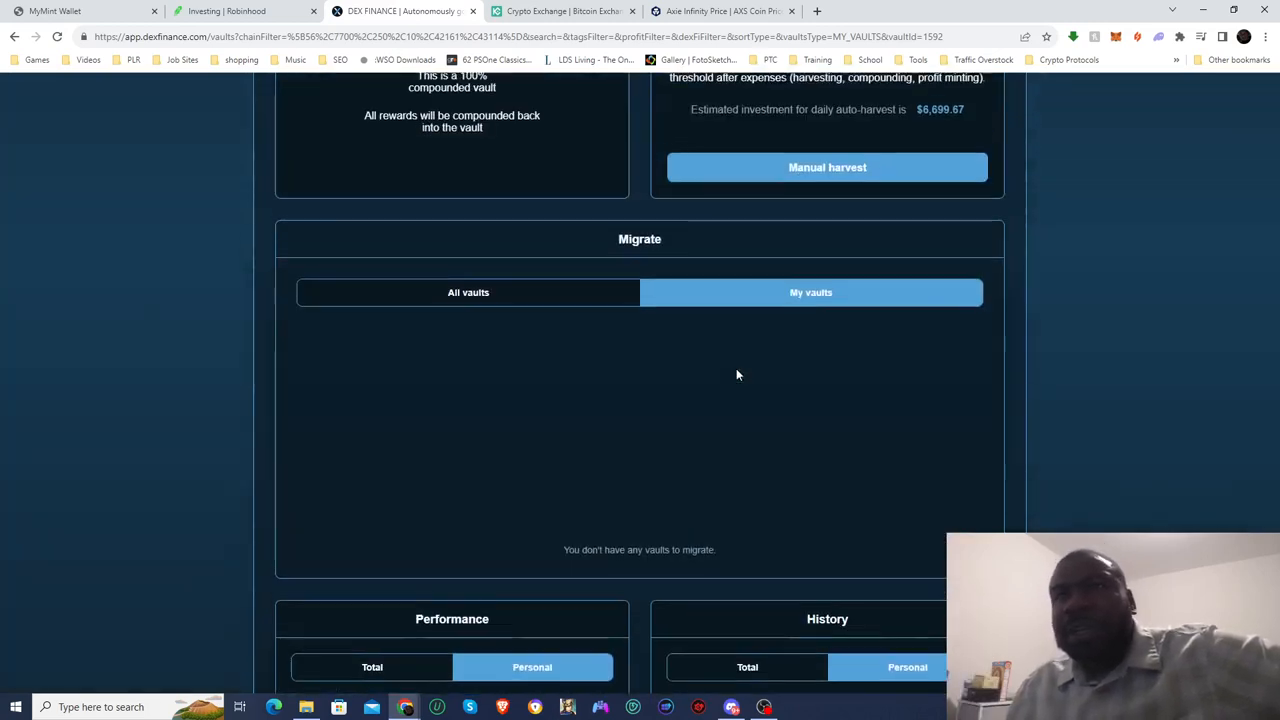
scroll("up", 3)
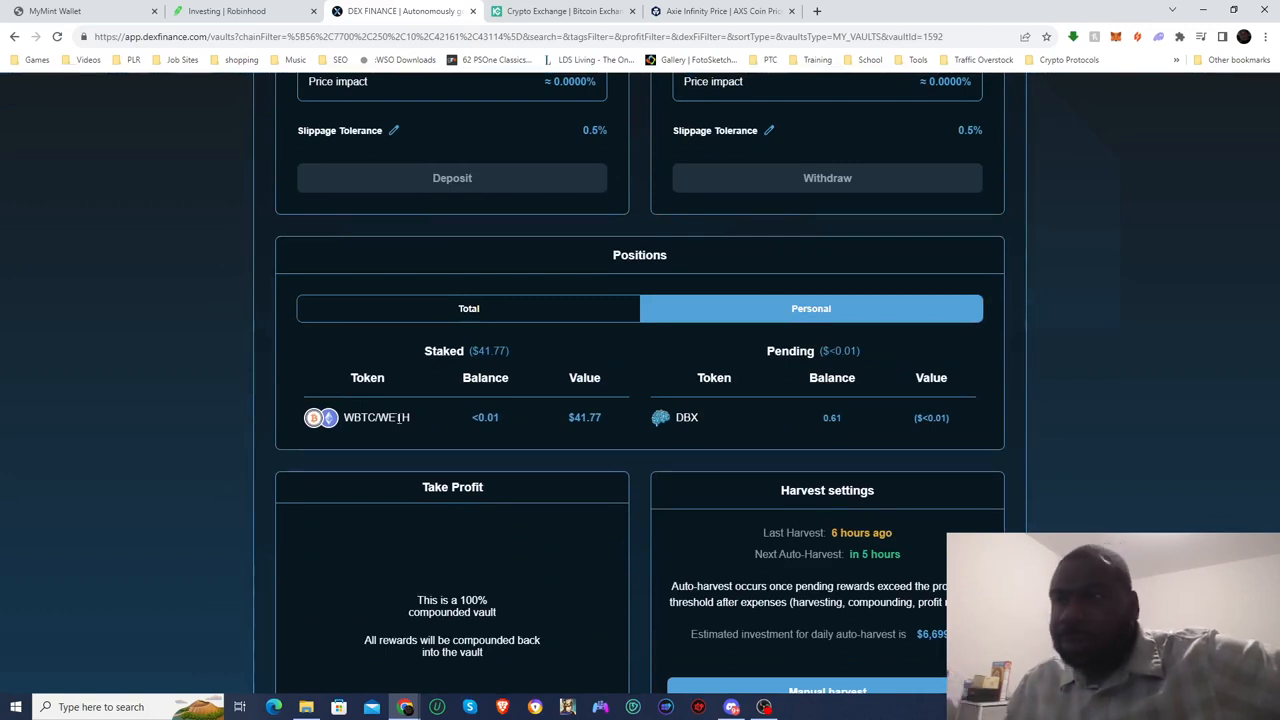
mouse_move(503, 481)
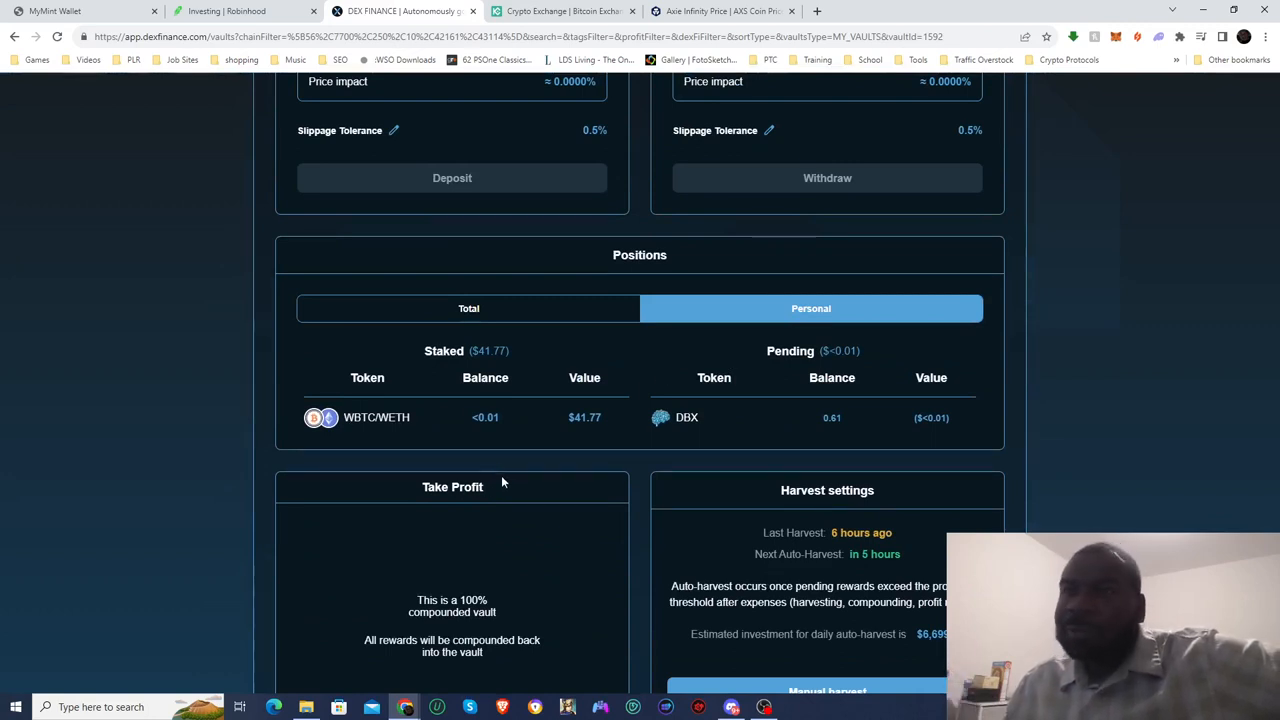
scroll("up", 3)
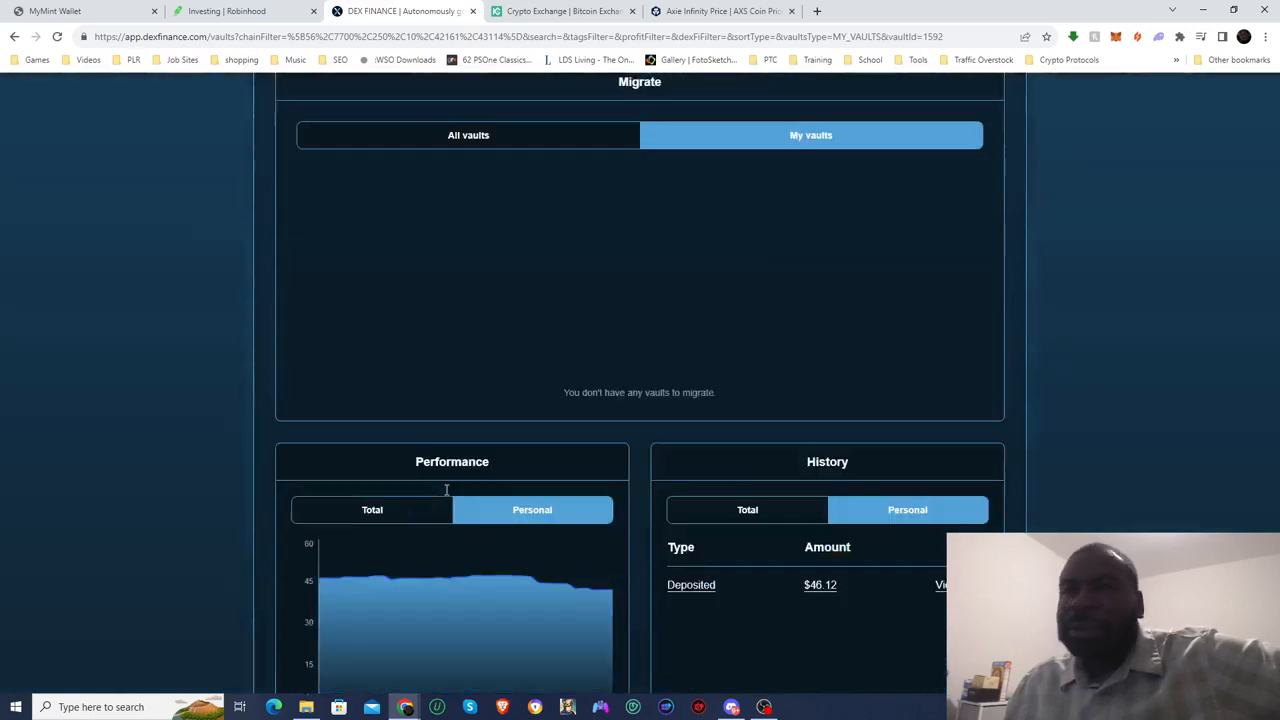
scroll("down", 3)
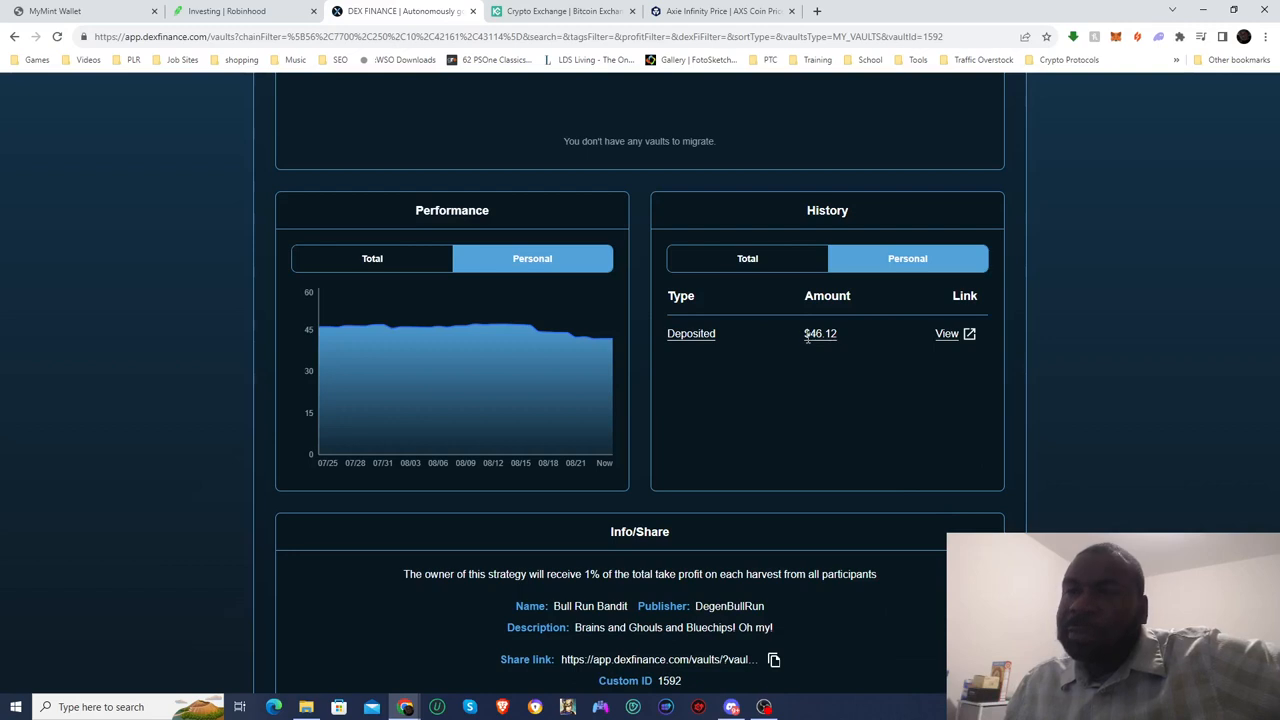
mouse_move(685, 527)
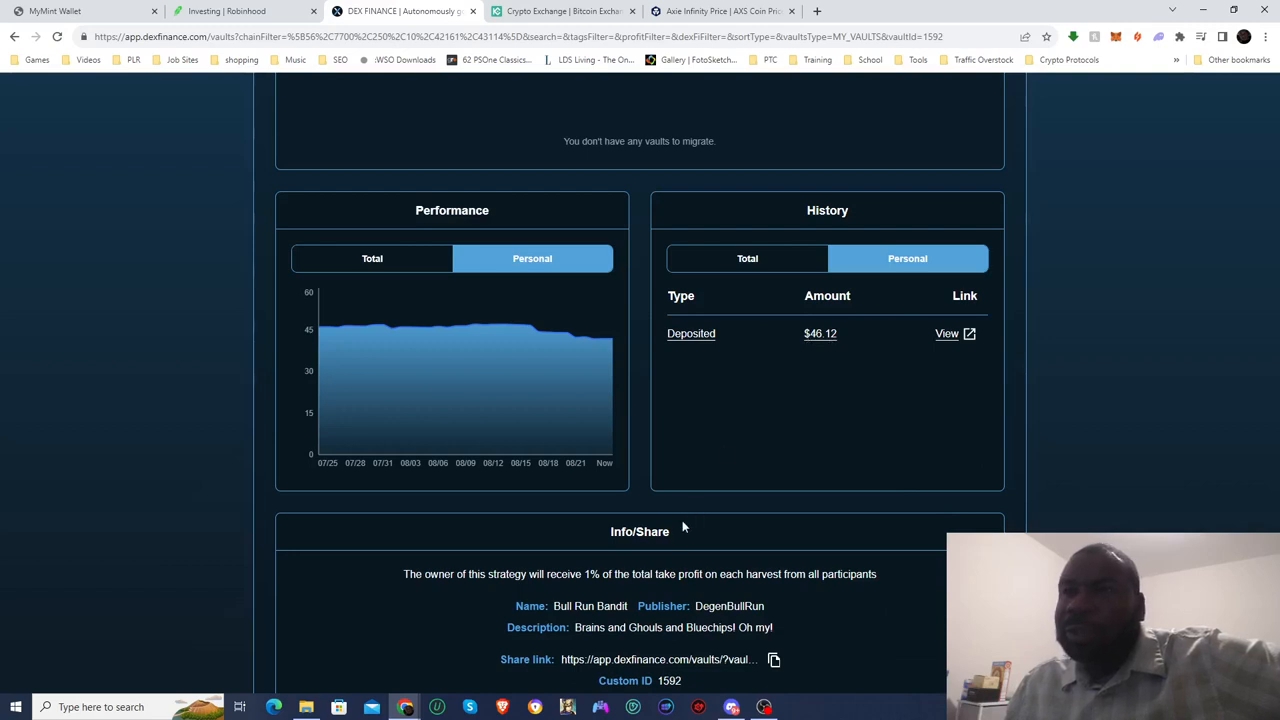
scroll("up", 3)
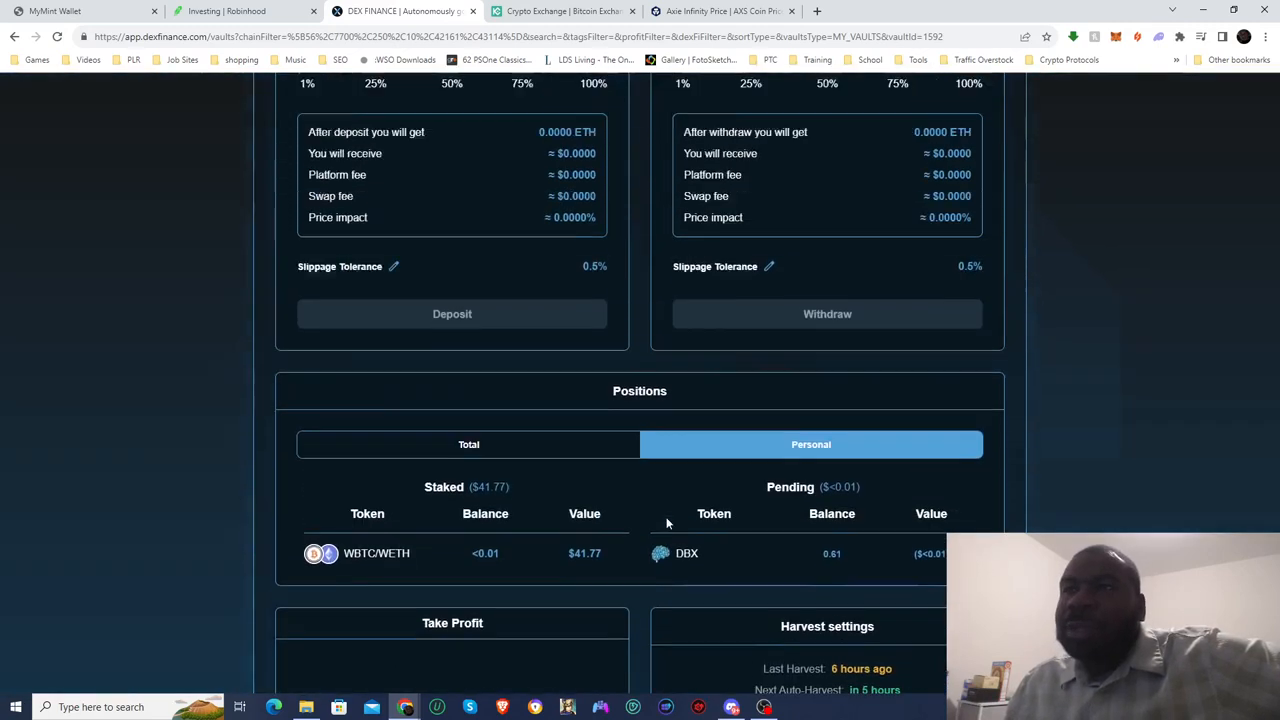
scroll("up", 3)
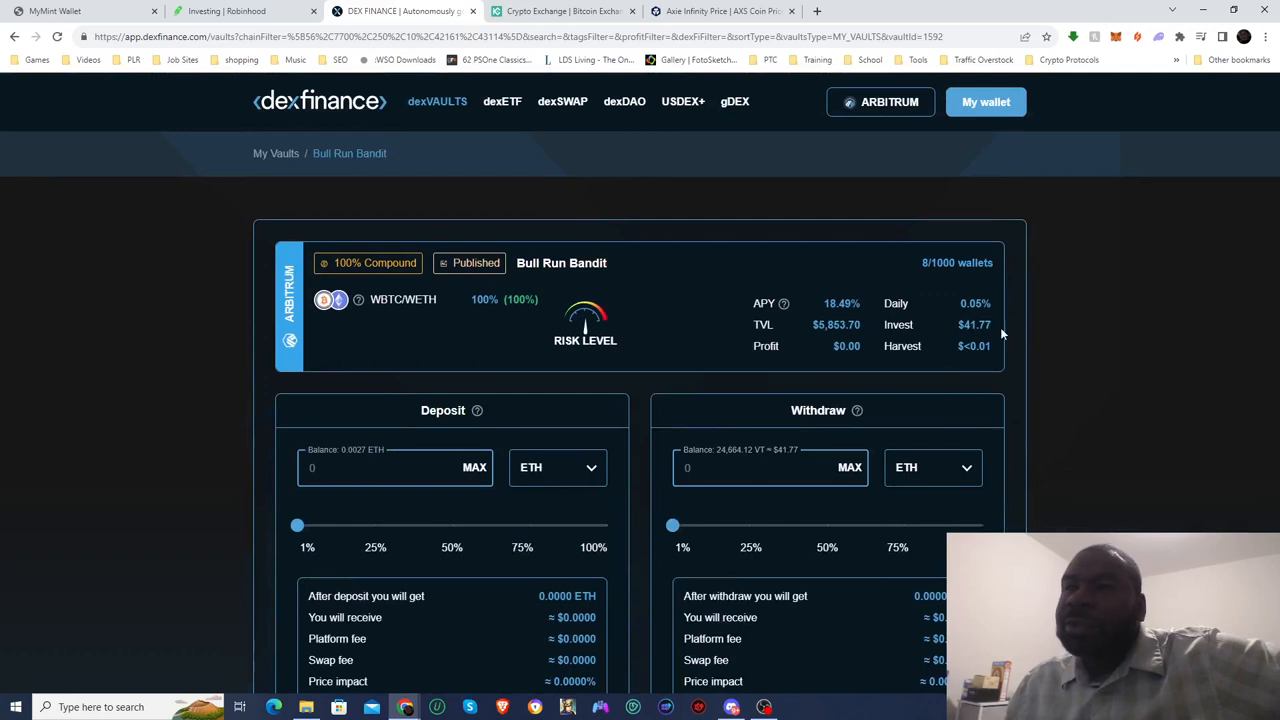
scroll("down", 3)
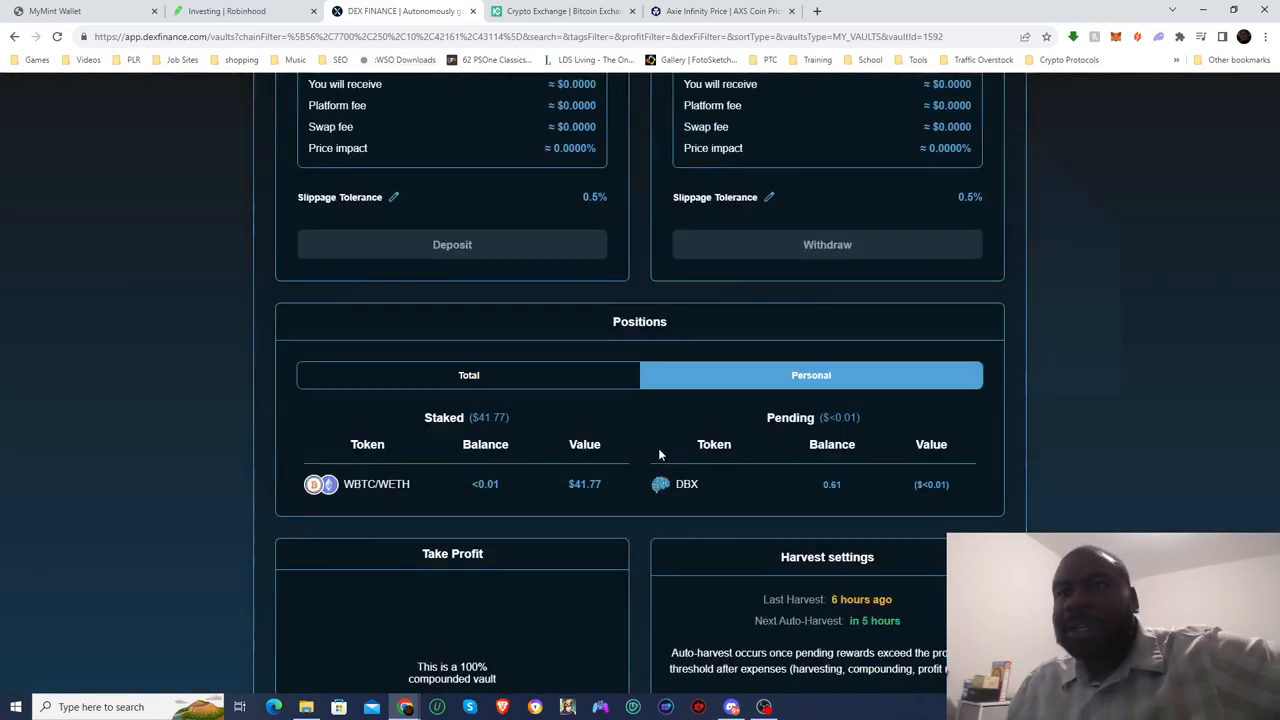
scroll("down", 3)
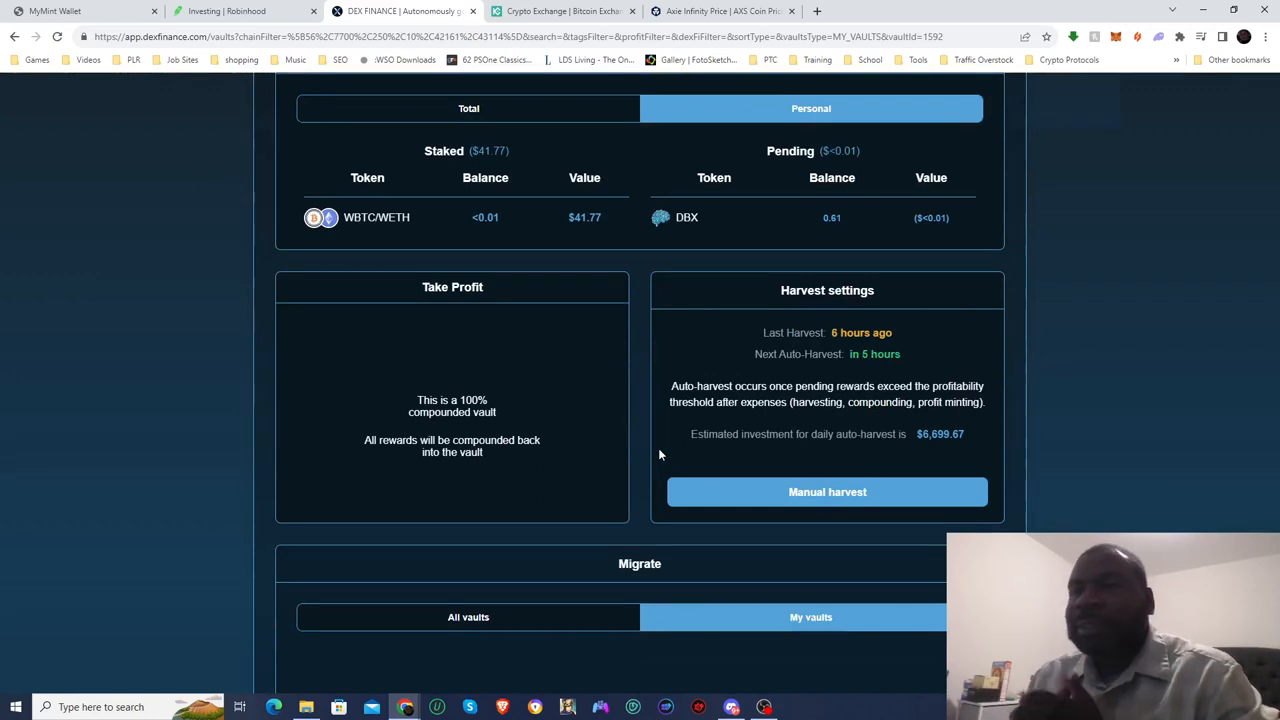
scroll("down", 3)
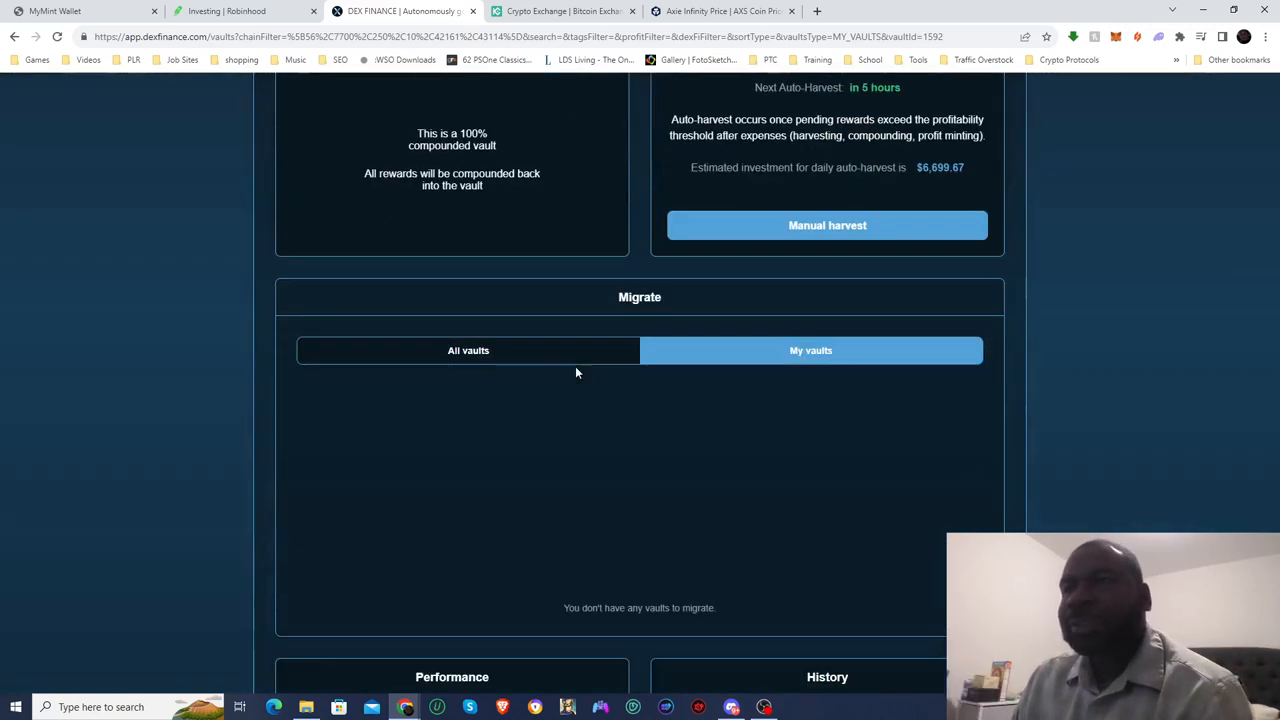
scroll("down", 3)
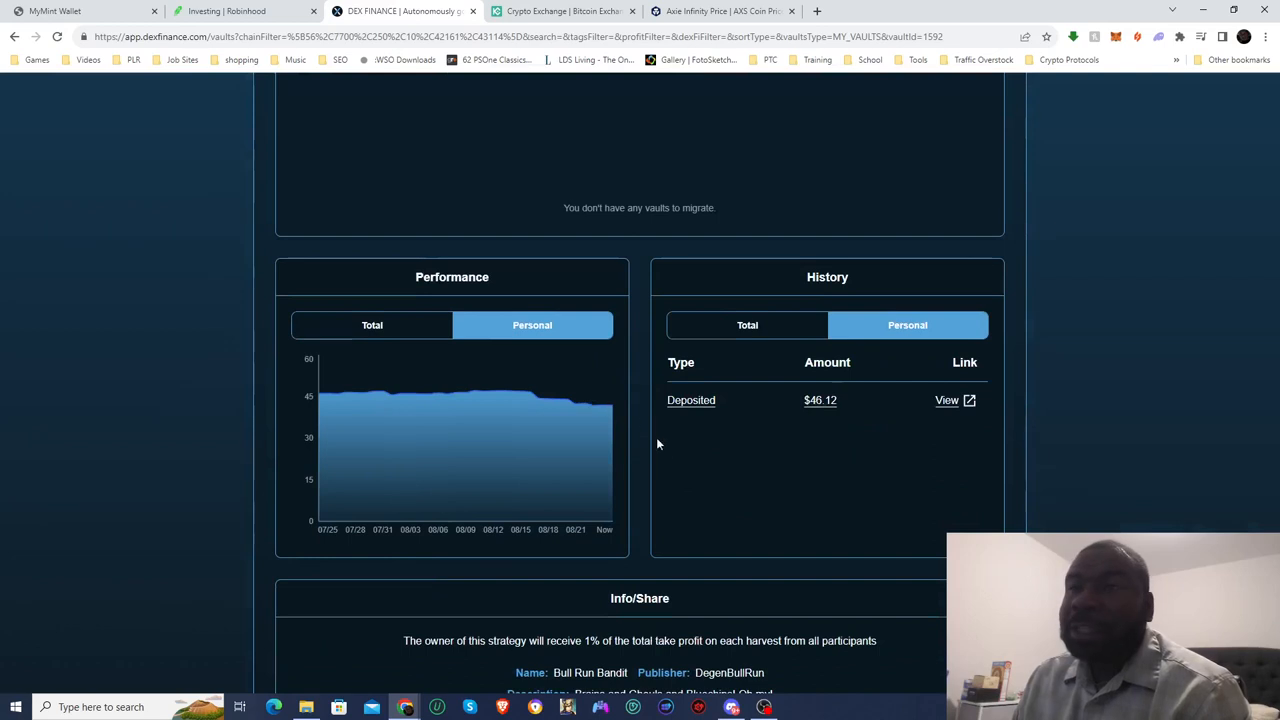
mouse_move(800, 503)
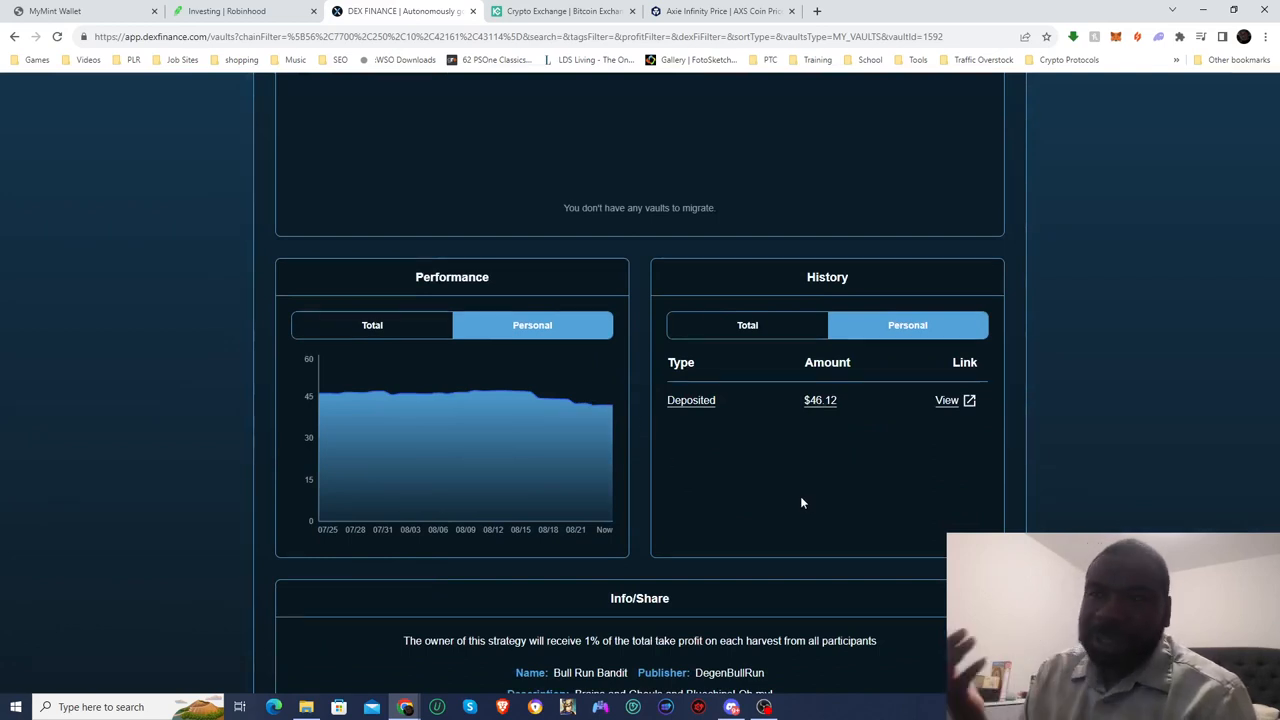
mouse_move(733, 529)
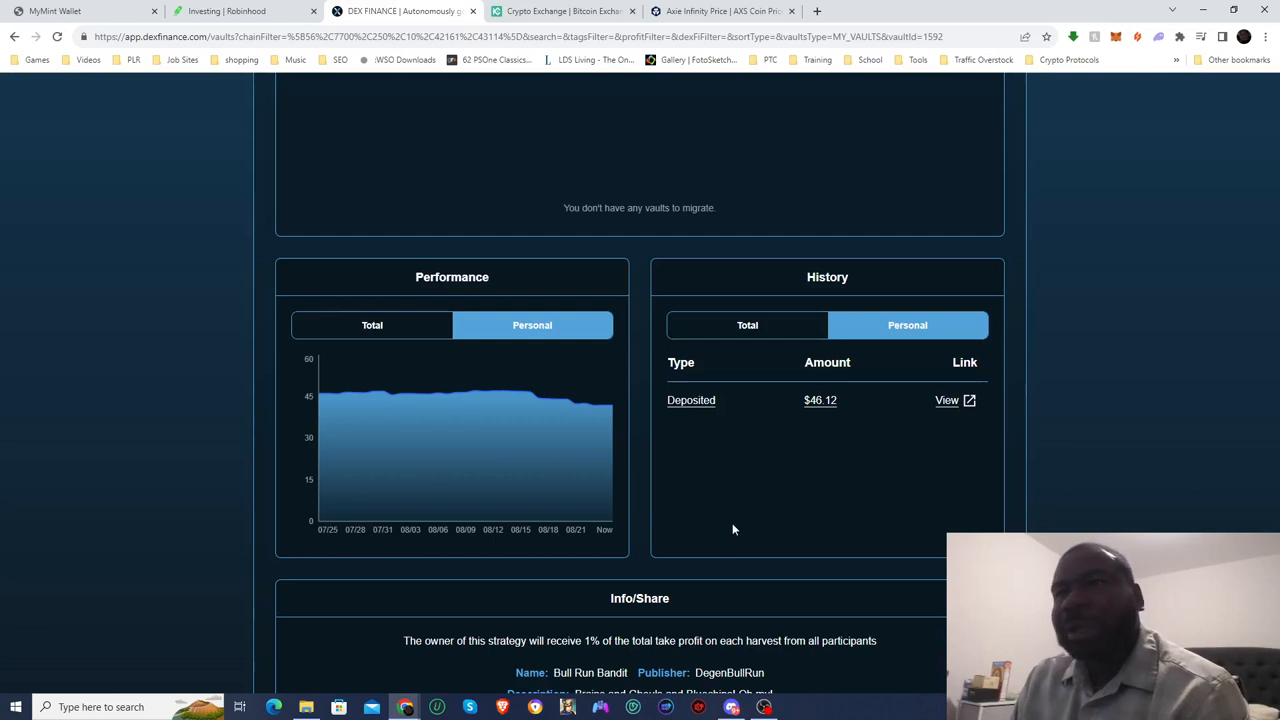
scroll("down", 3)
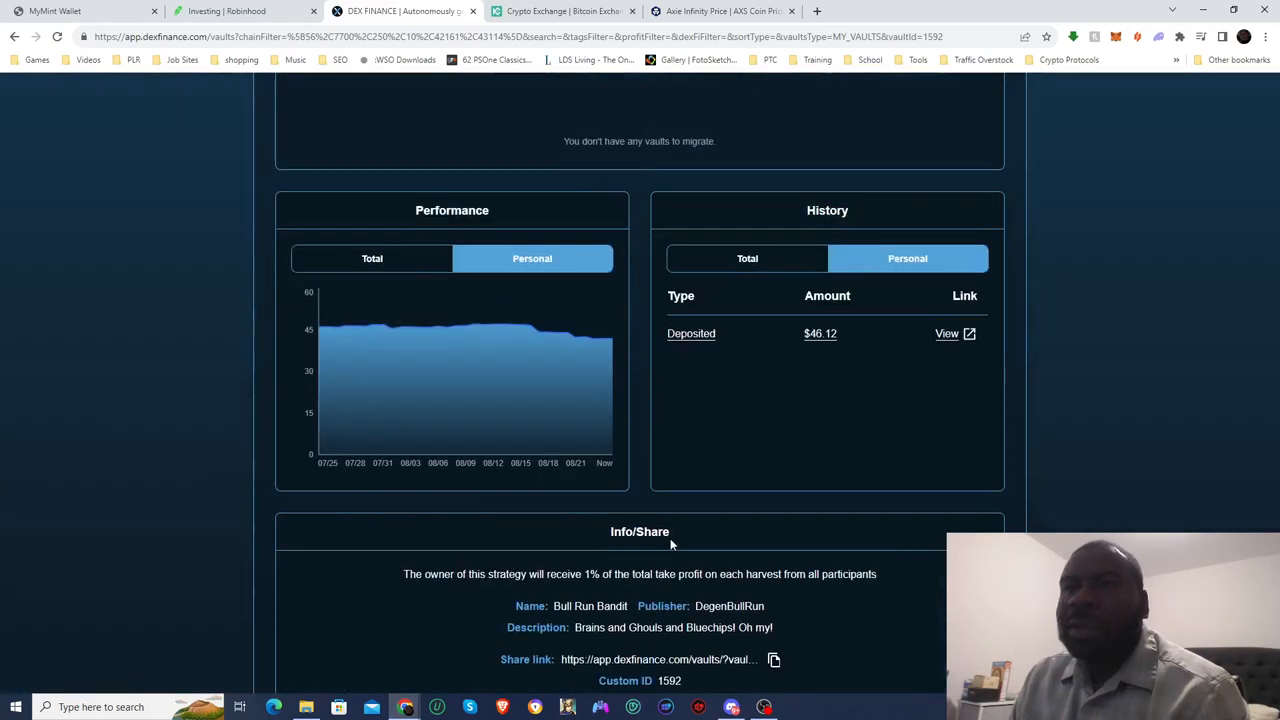
scroll("up", 3)
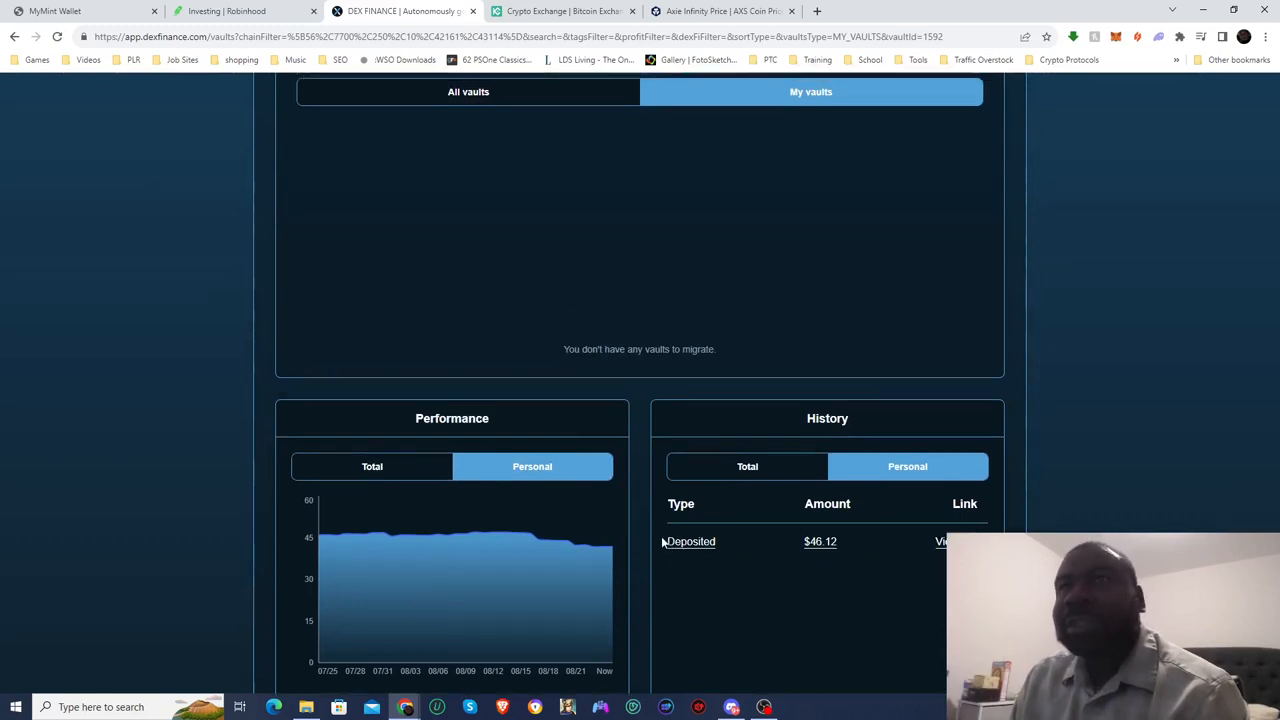
scroll("up", 3)
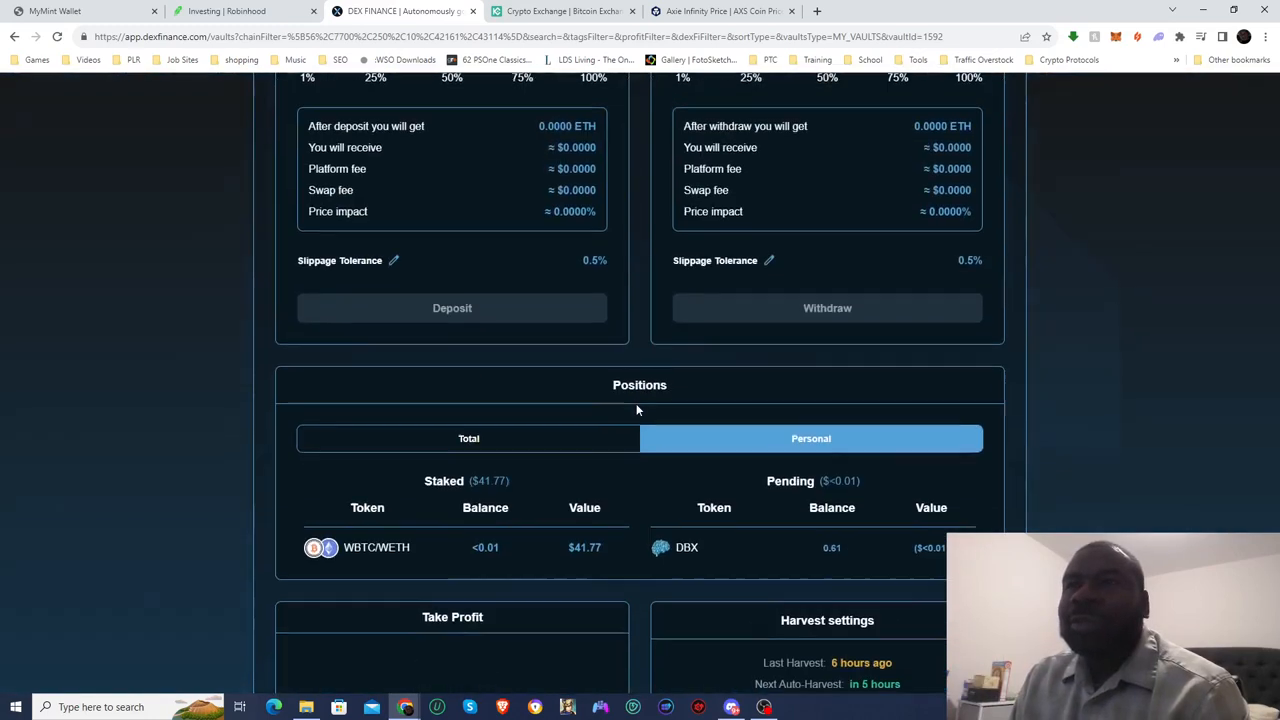
scroll("up", 3)
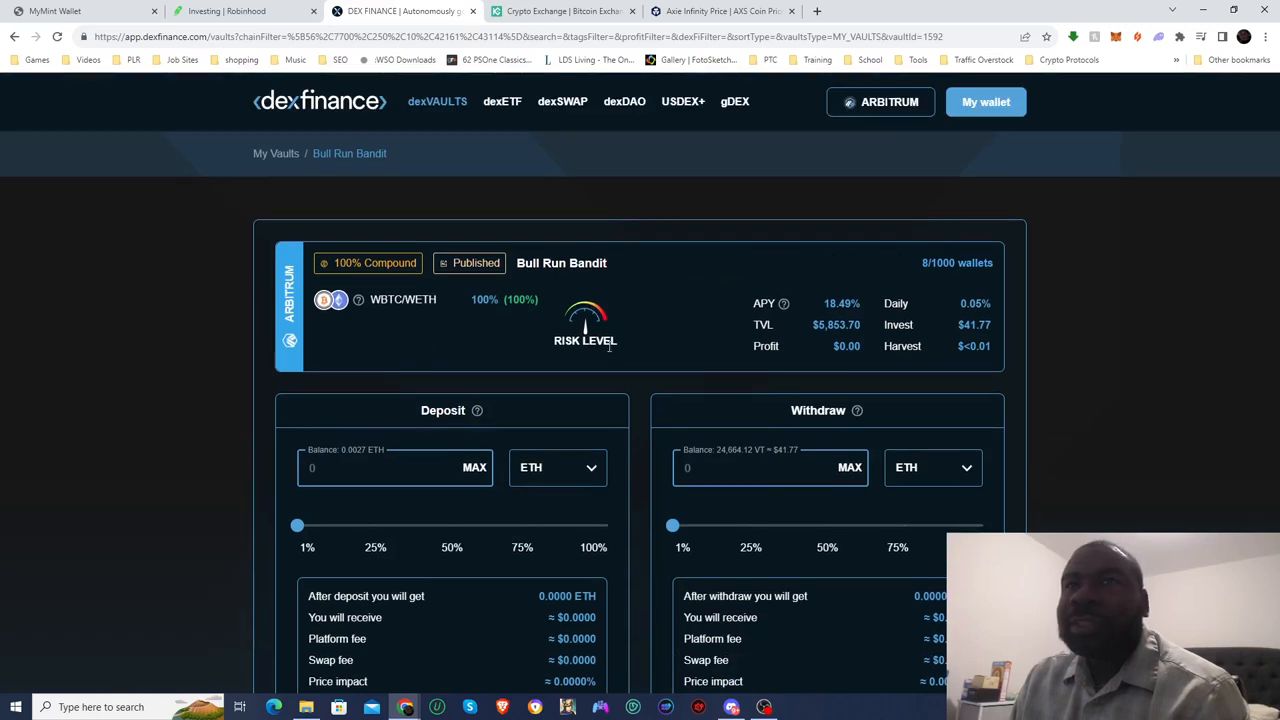
mouse_move(701, 113)
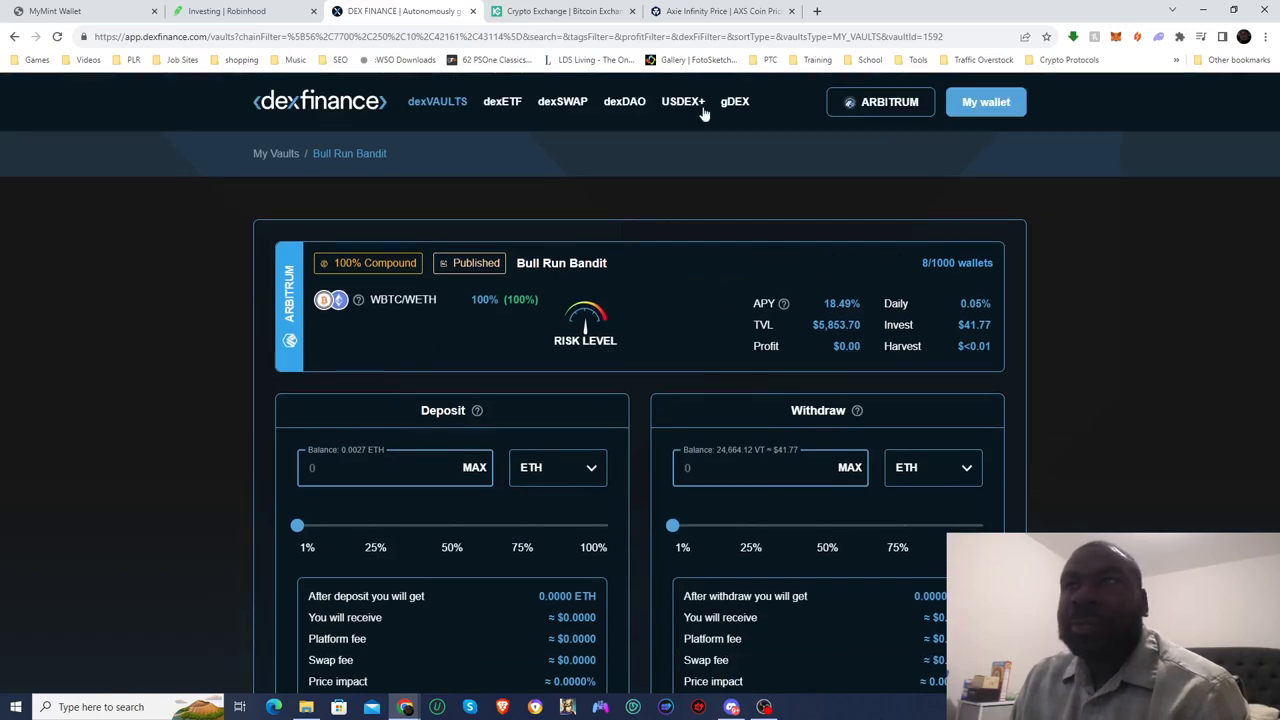
Visit USDEX+ and the vaults list, then switch to KuCoin's Crypto Lending page.
left_click(682, 101)
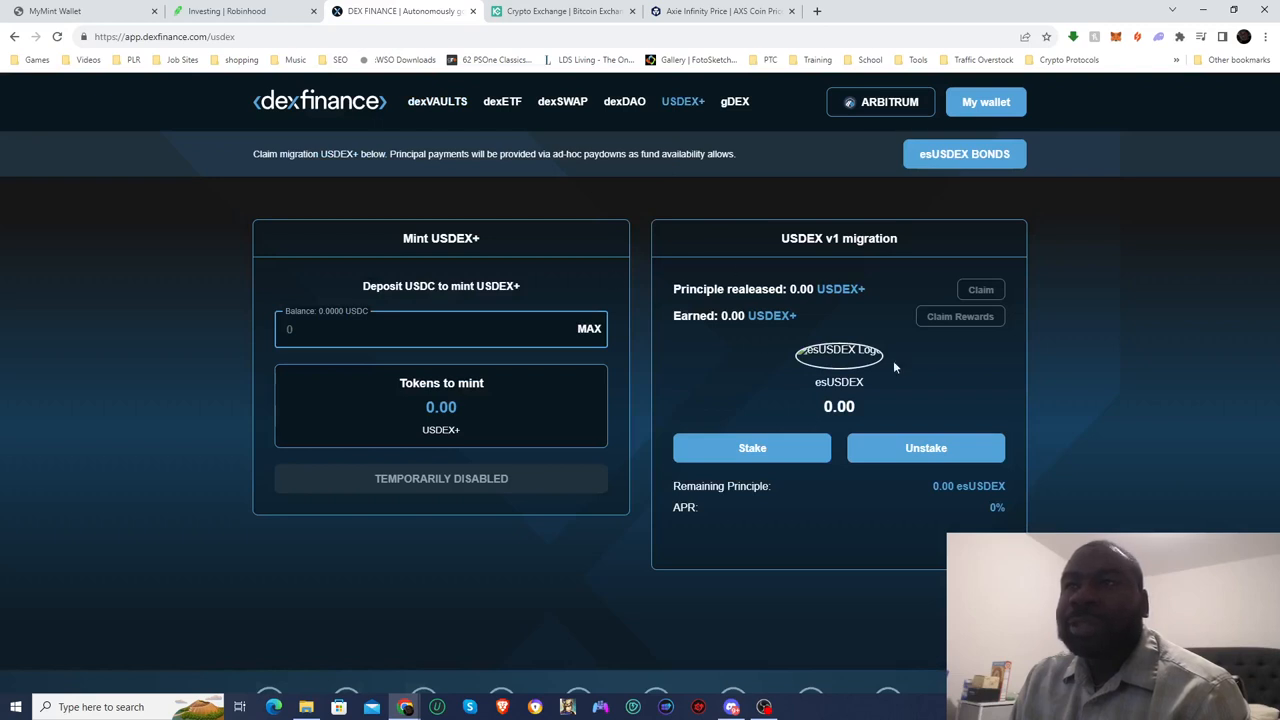
left_click(437, 101)
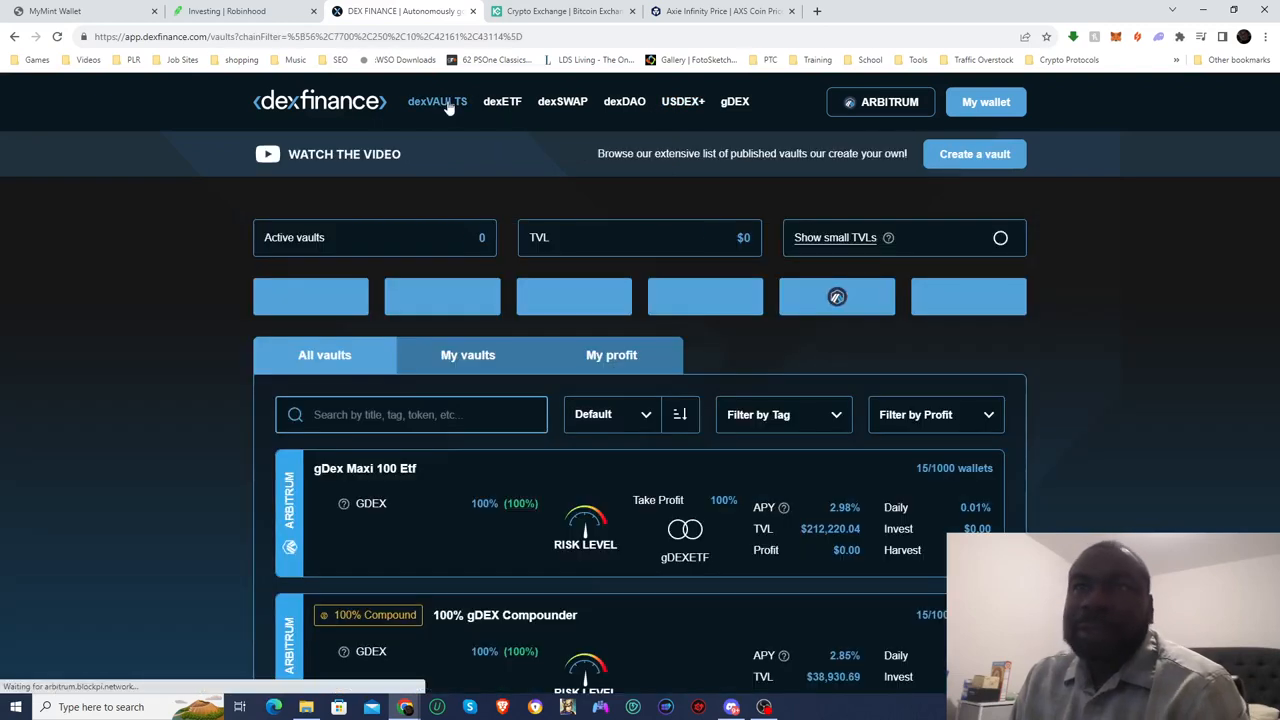
left_click(560, 11)
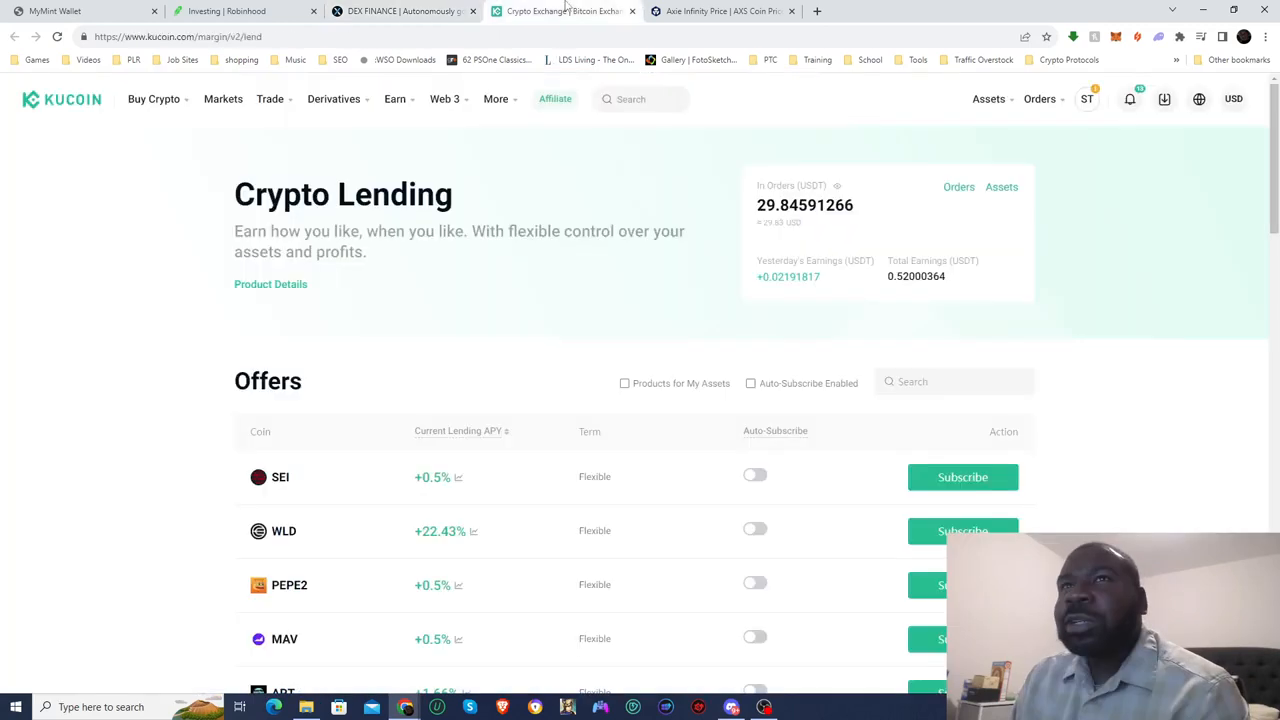
mouse_move(515, 315)
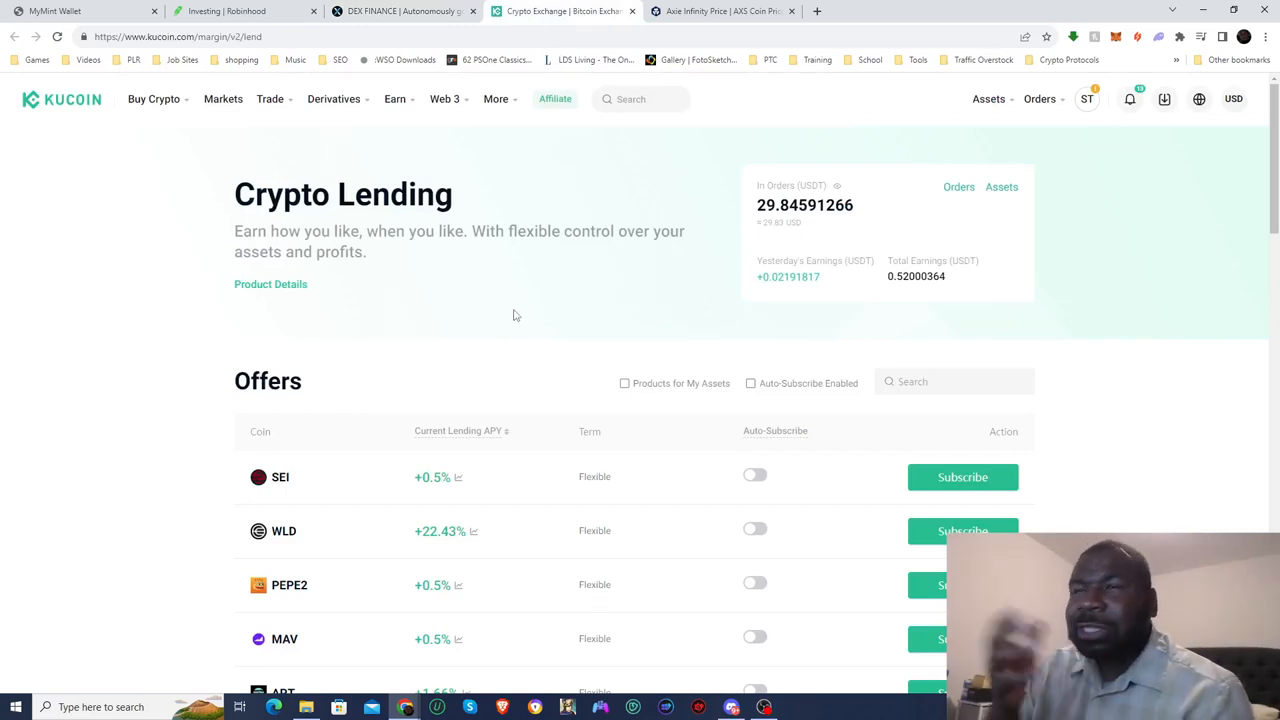
mouse_move(184, 202)
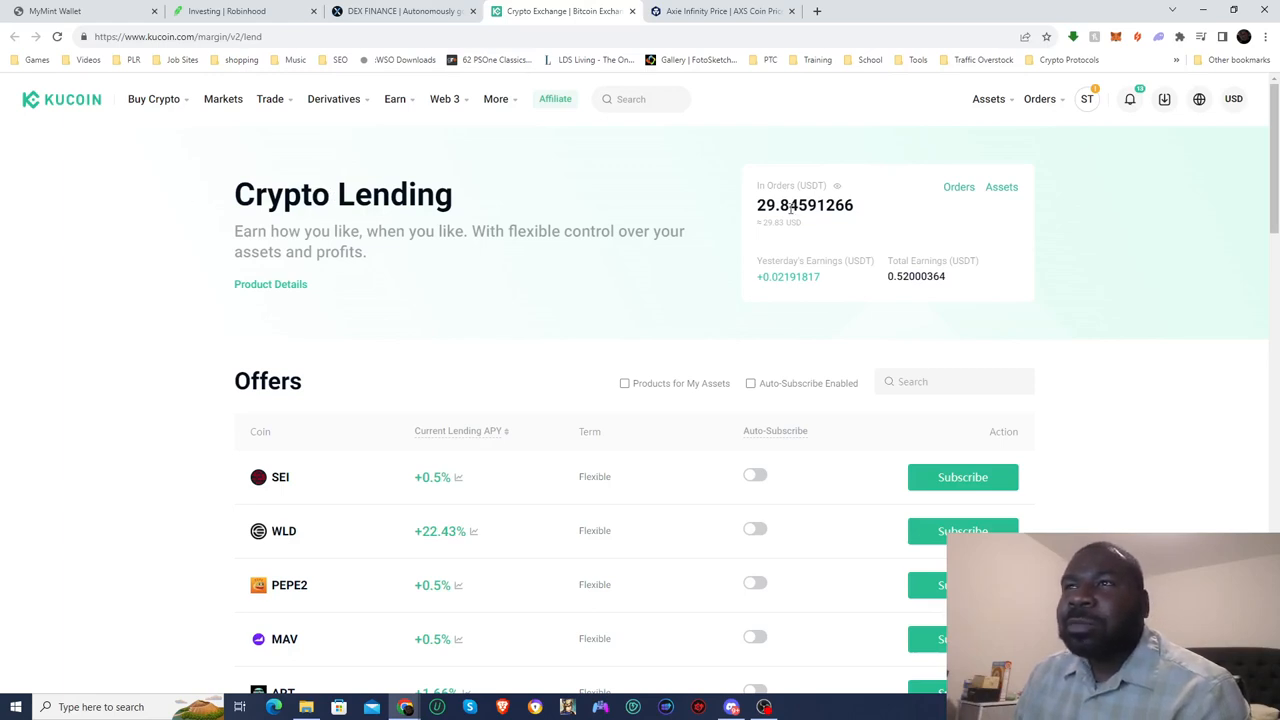
Highlight KuCoin's 29.85 USDT in lending orders and switch to the Axie Infinity price page.
double_click(770, 205)
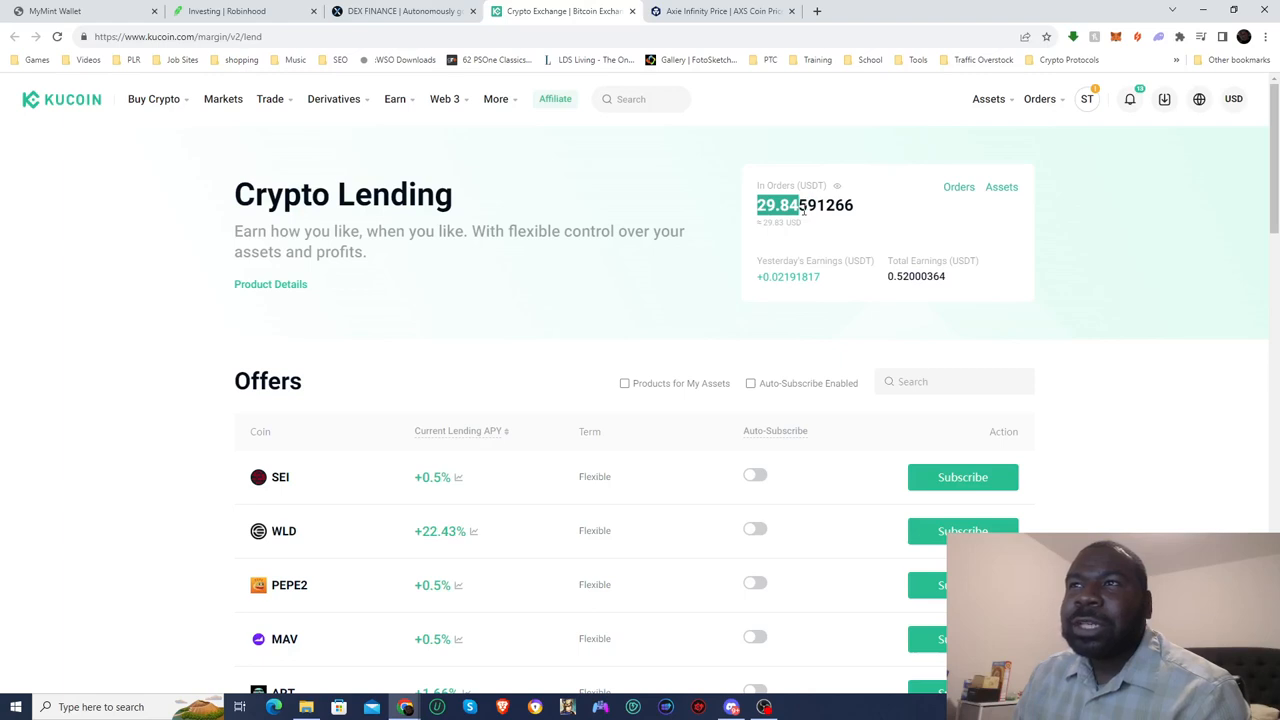
left_click(720, 11)
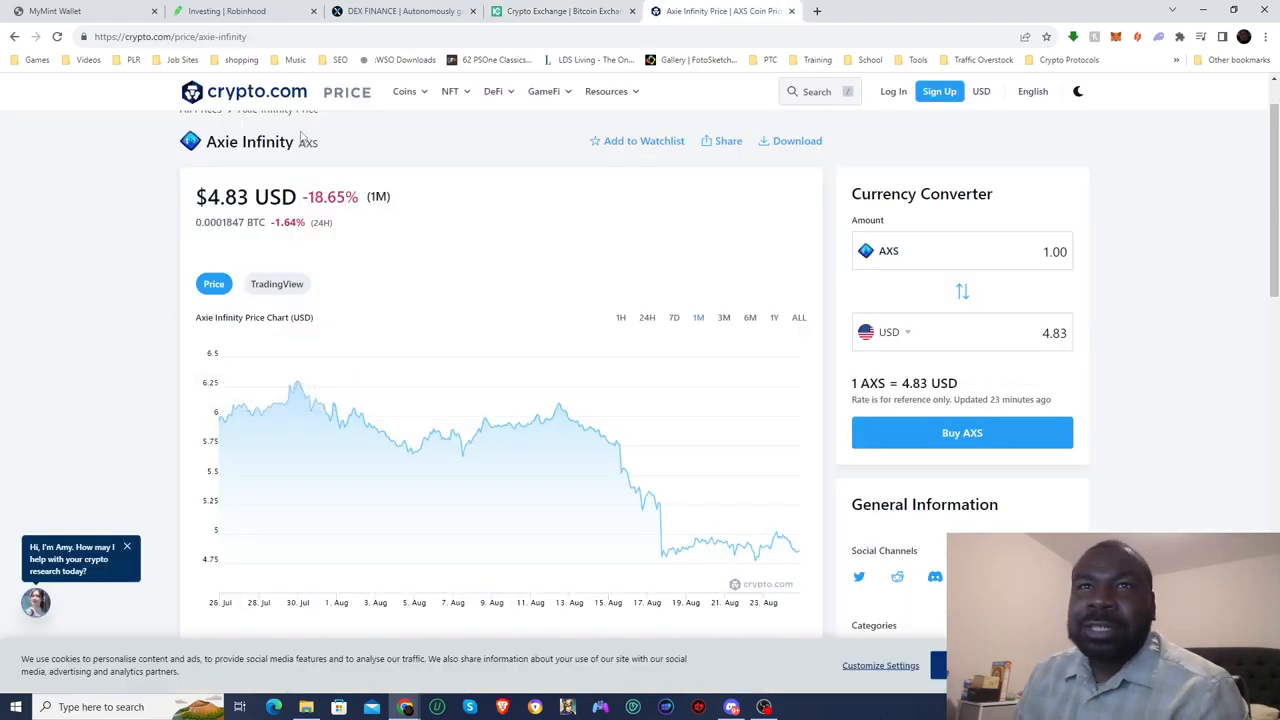
mouse_move(296, 388)
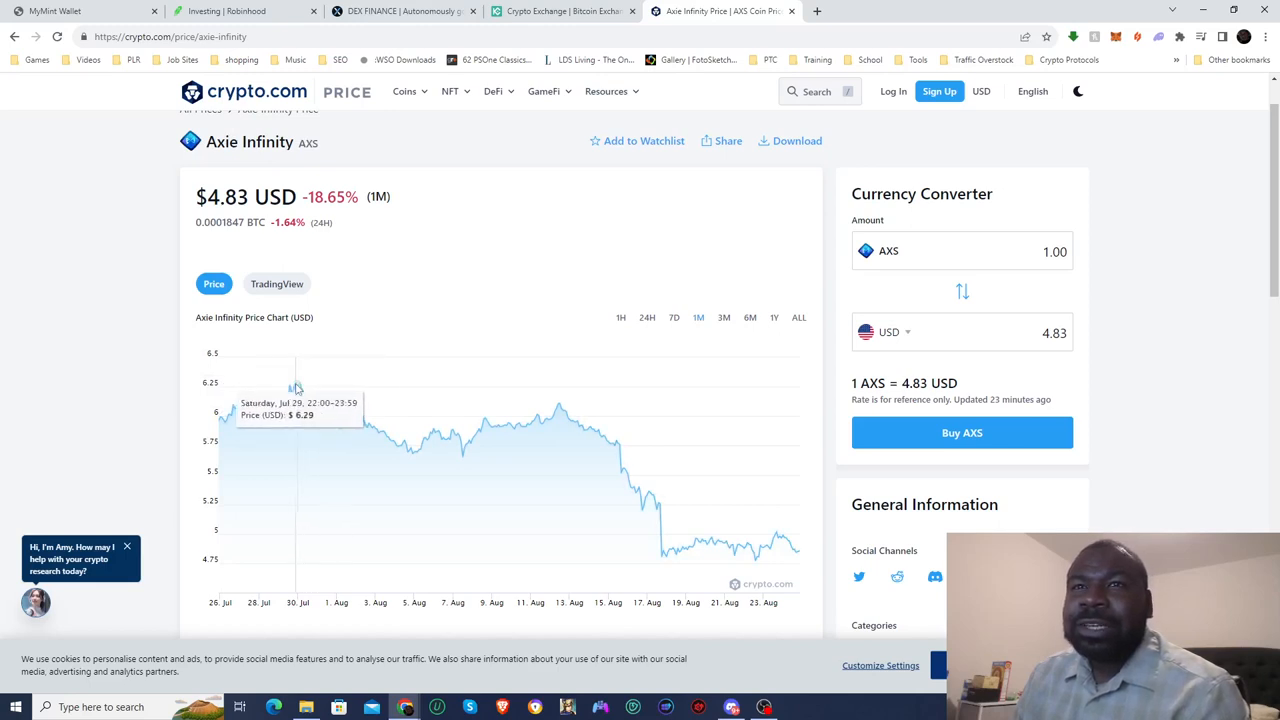
mouse_move(370, 405)
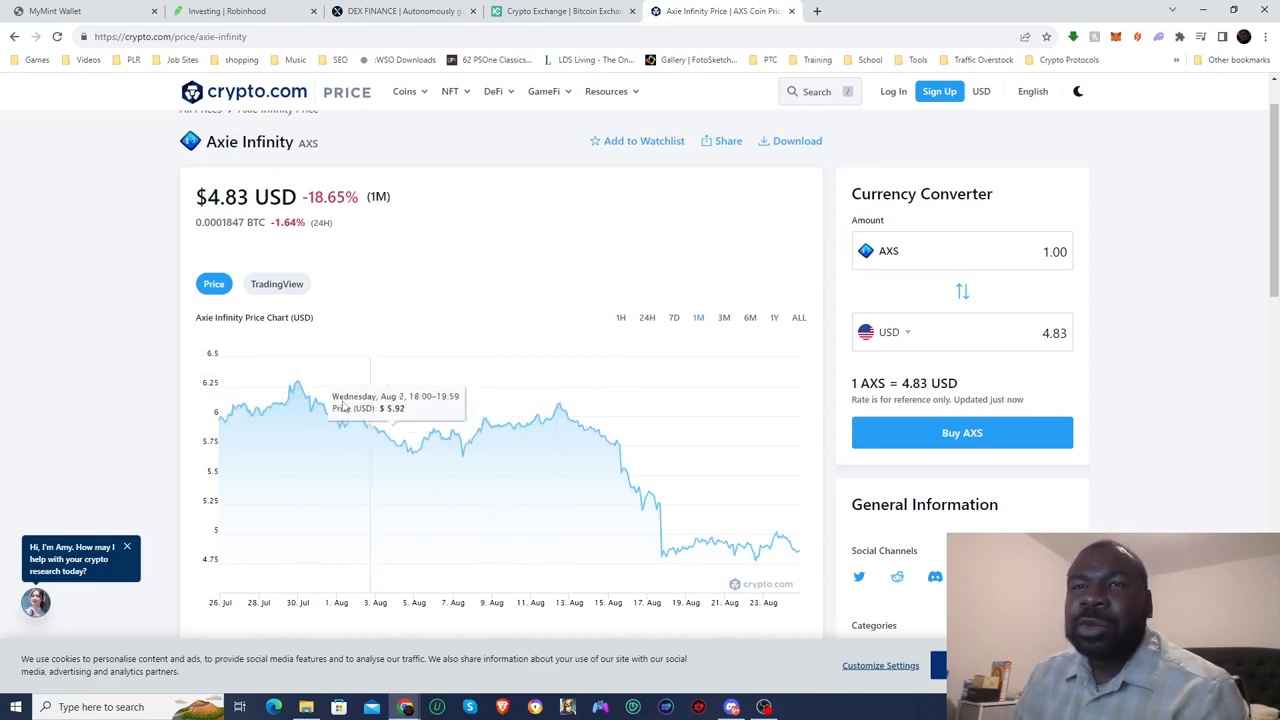
mouse_move(663, 460)
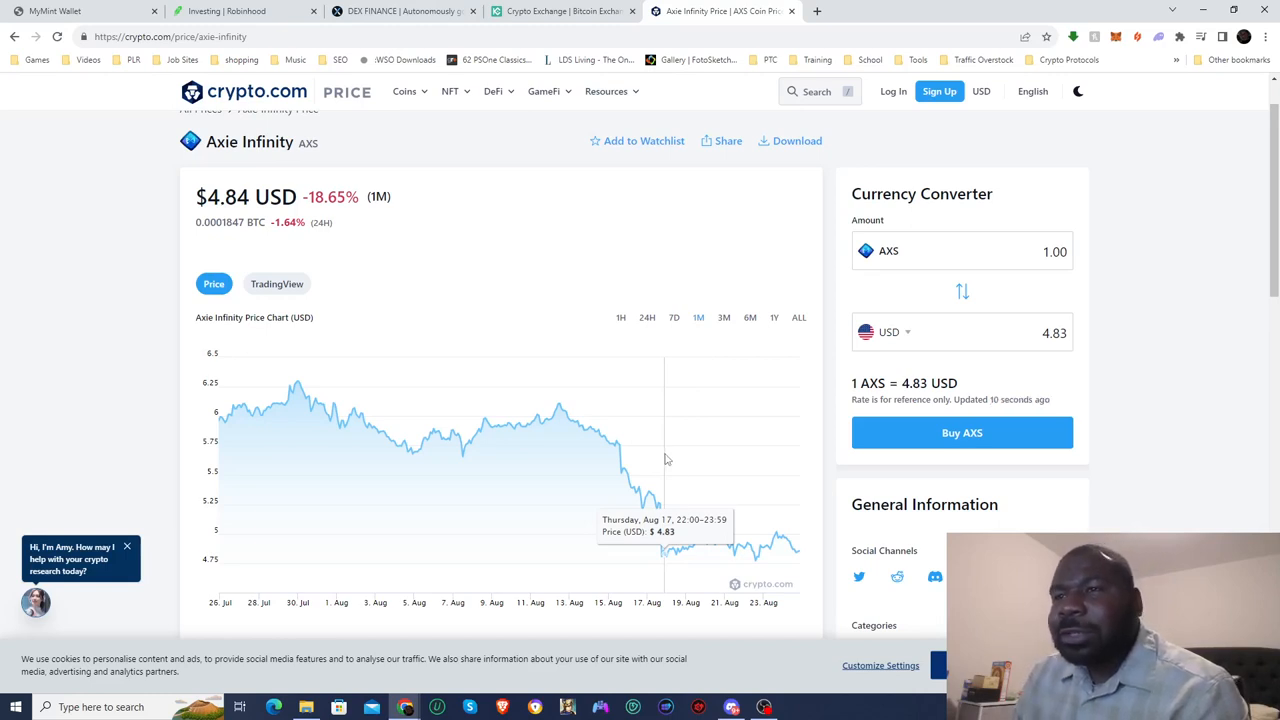
mouse_move(596, 473)
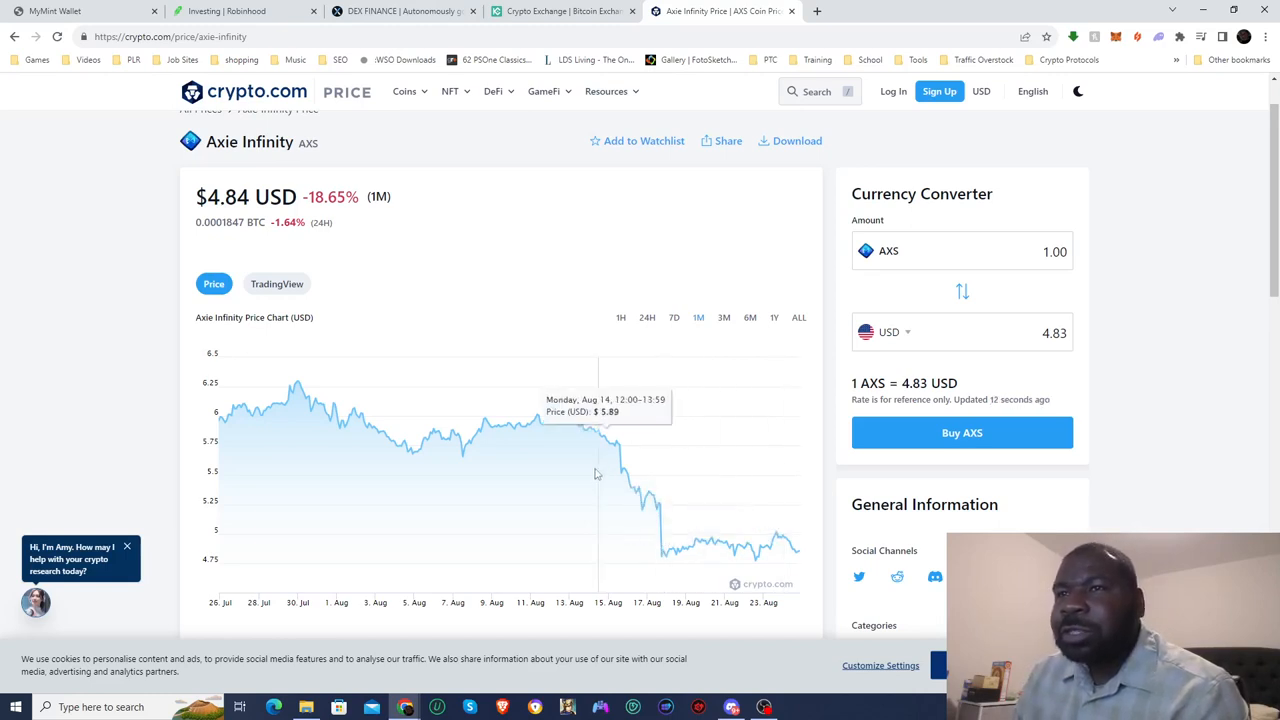
mouse_move(1087, 515)
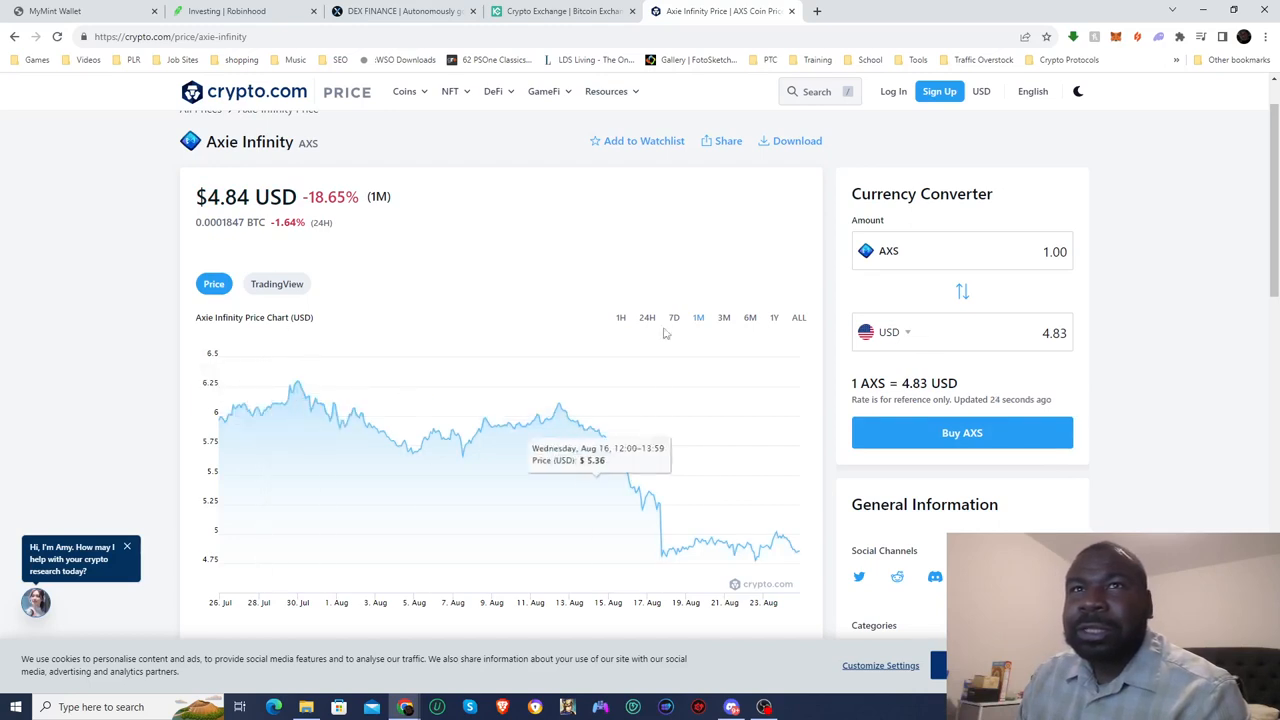
mouse_move(745, 553)
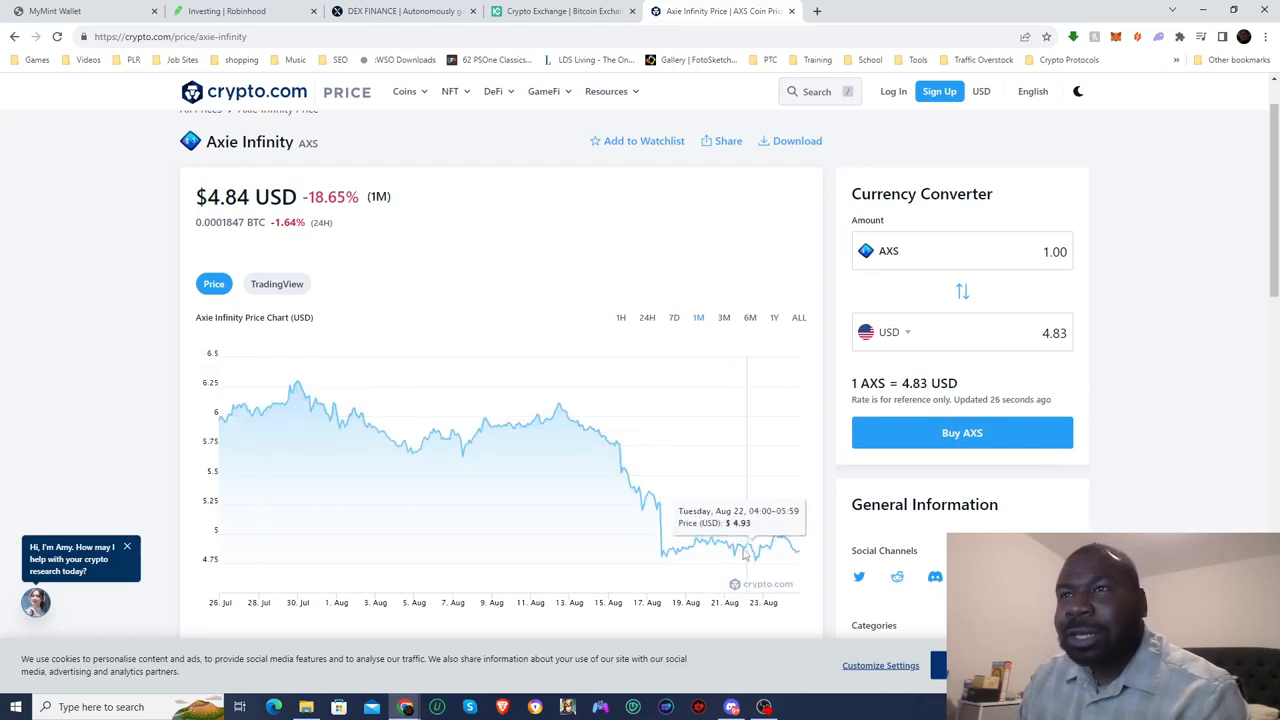
Switch the Axie Infinity chart to the 7D range, showing $4.84 and -0.78%.
left_click(673, 317)
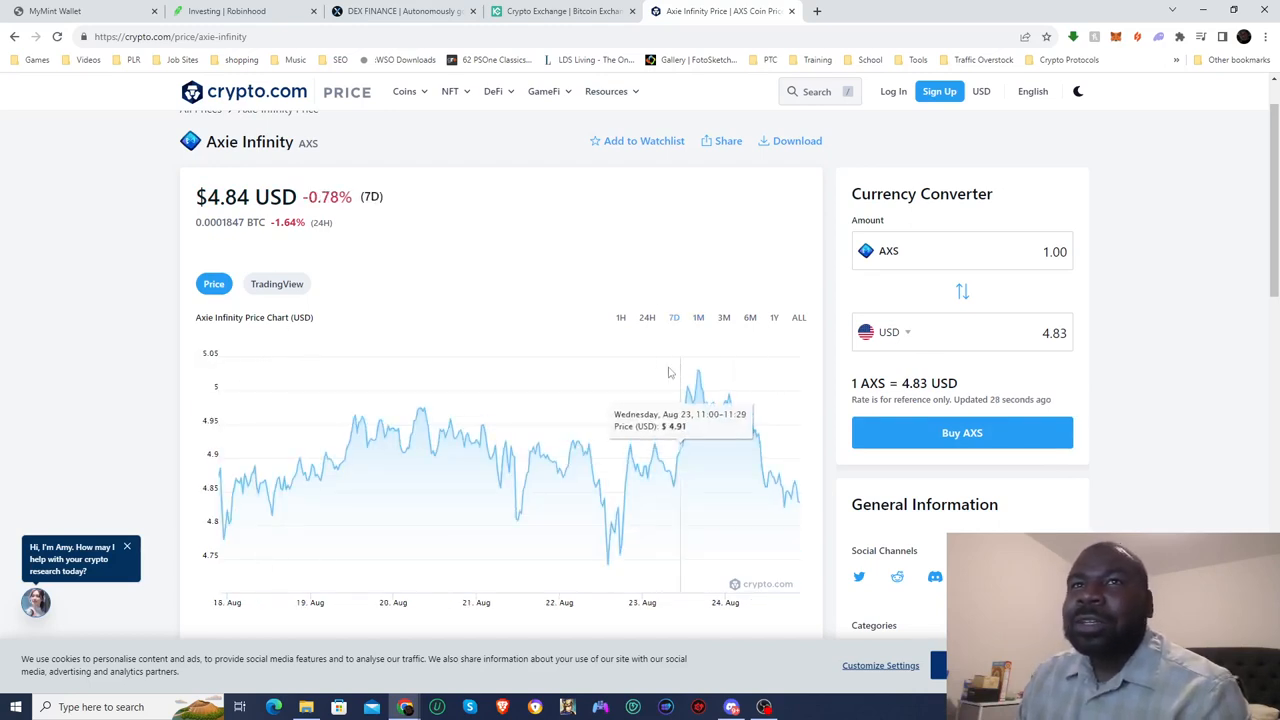
mouse_move(492, 415)
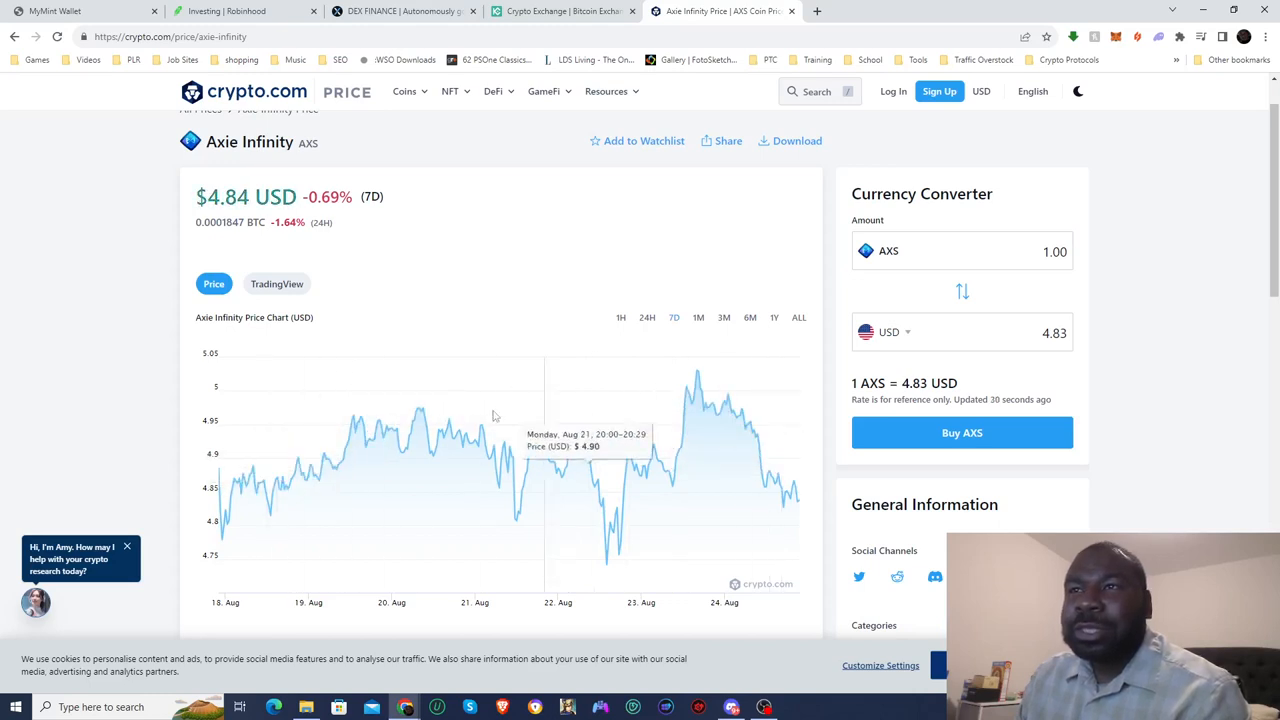
mouse_move(724, 443)
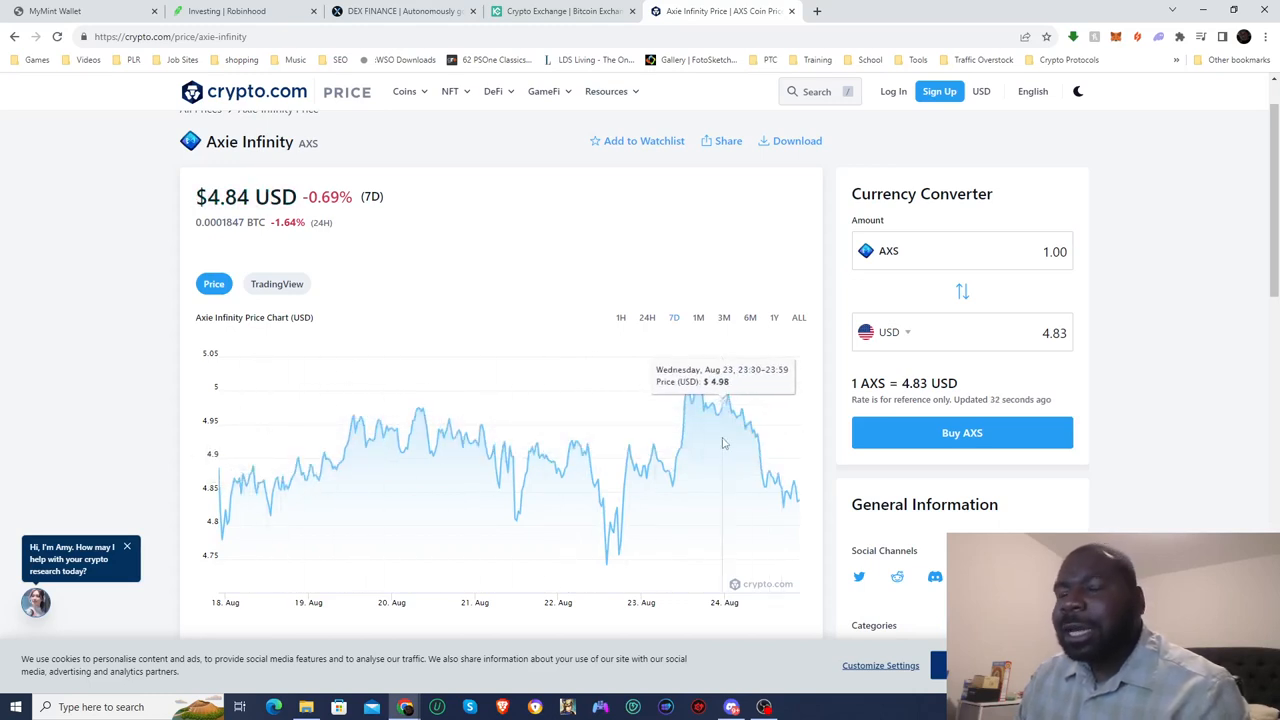
mouse_move(697, 390)
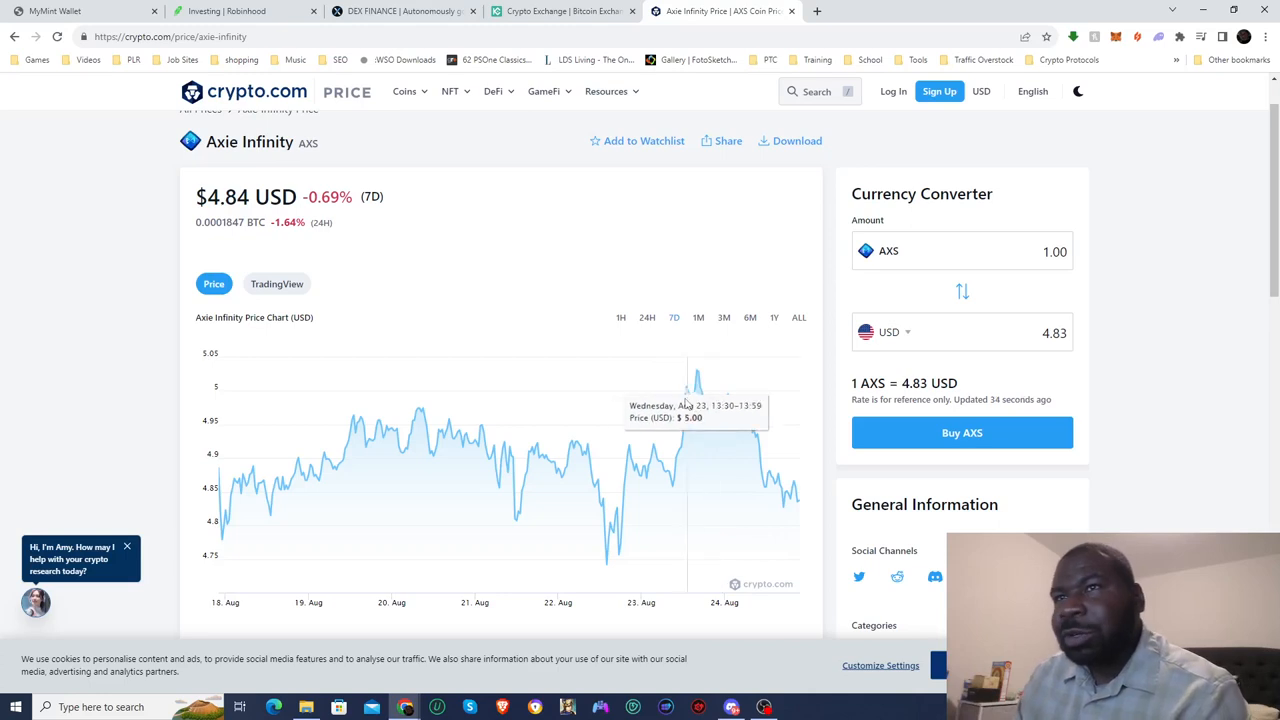
mouse_move(568, 455)
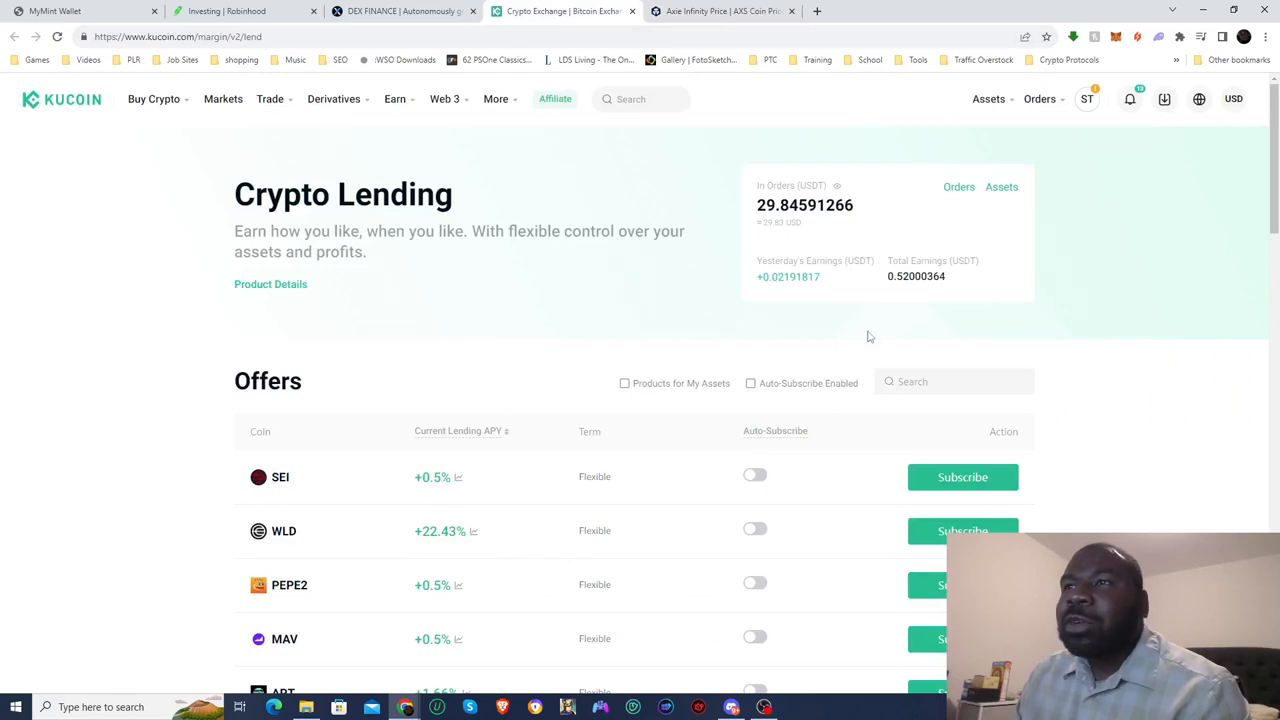
mouse_move(776, 291)
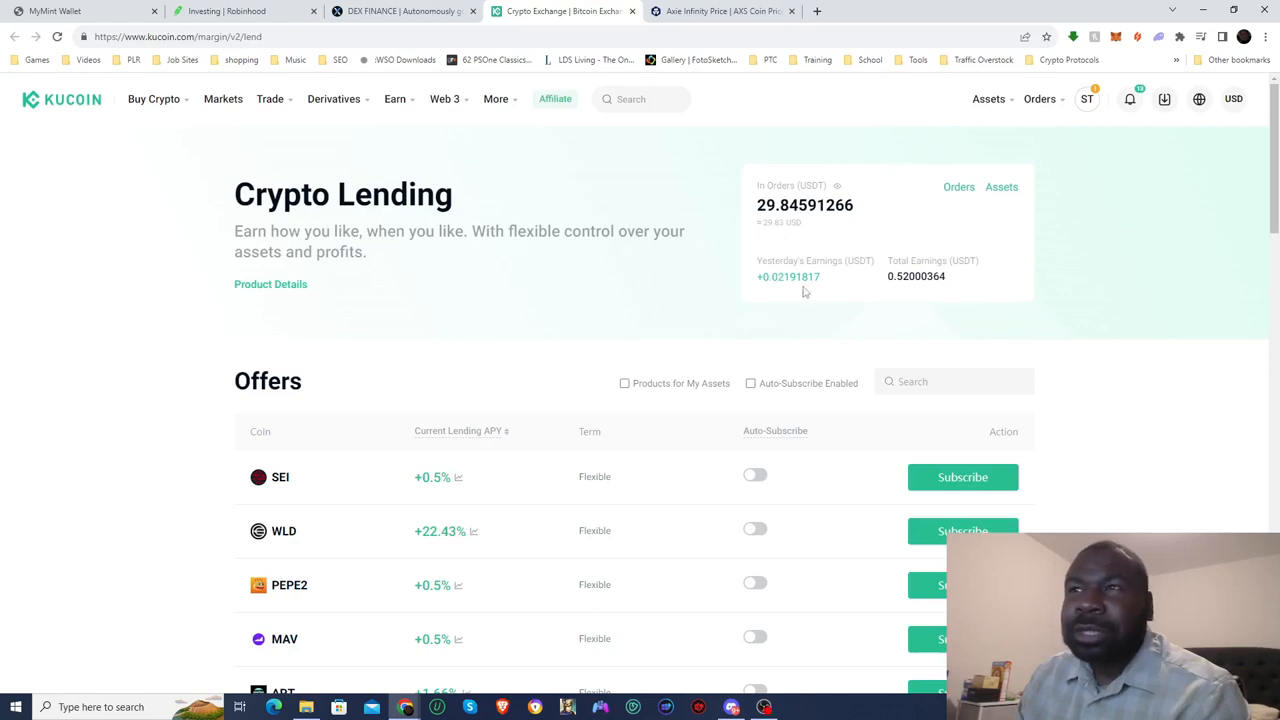
mouse_move(866, 292)
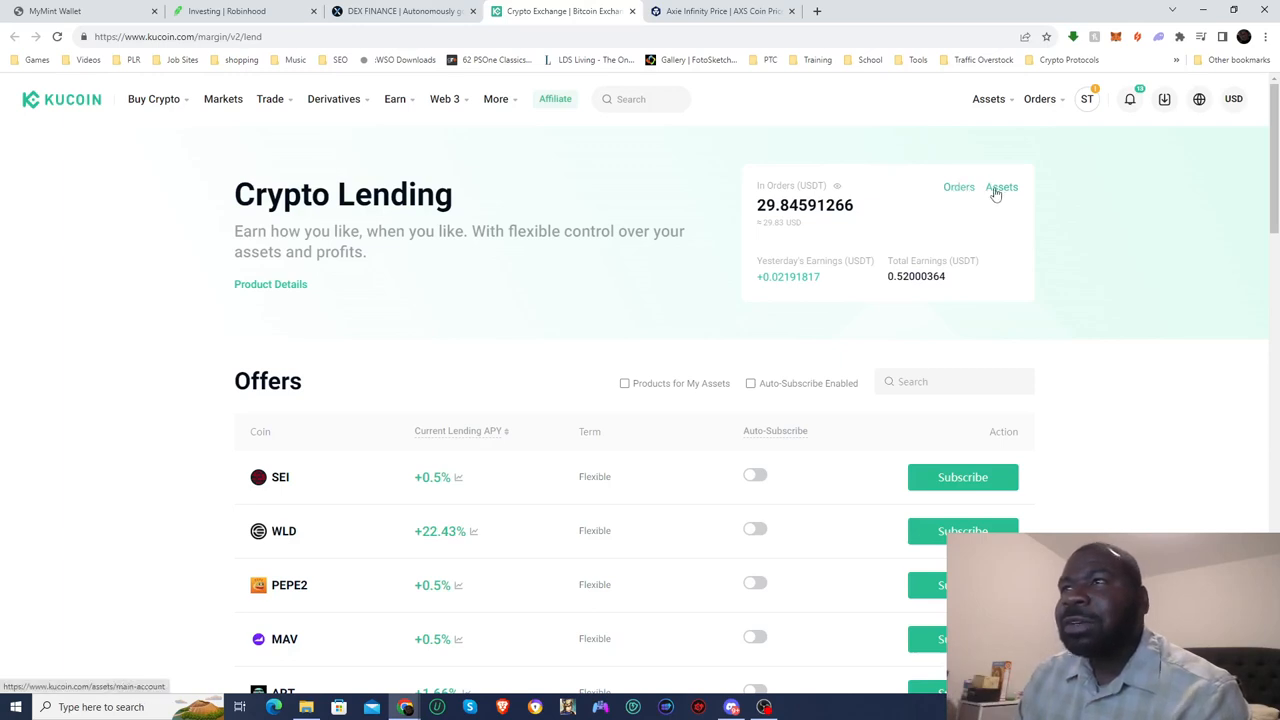
Open KuCoin's lending Orders list showing 6.17 AXS lent at 30.89% APY.
left_click(959, 187)
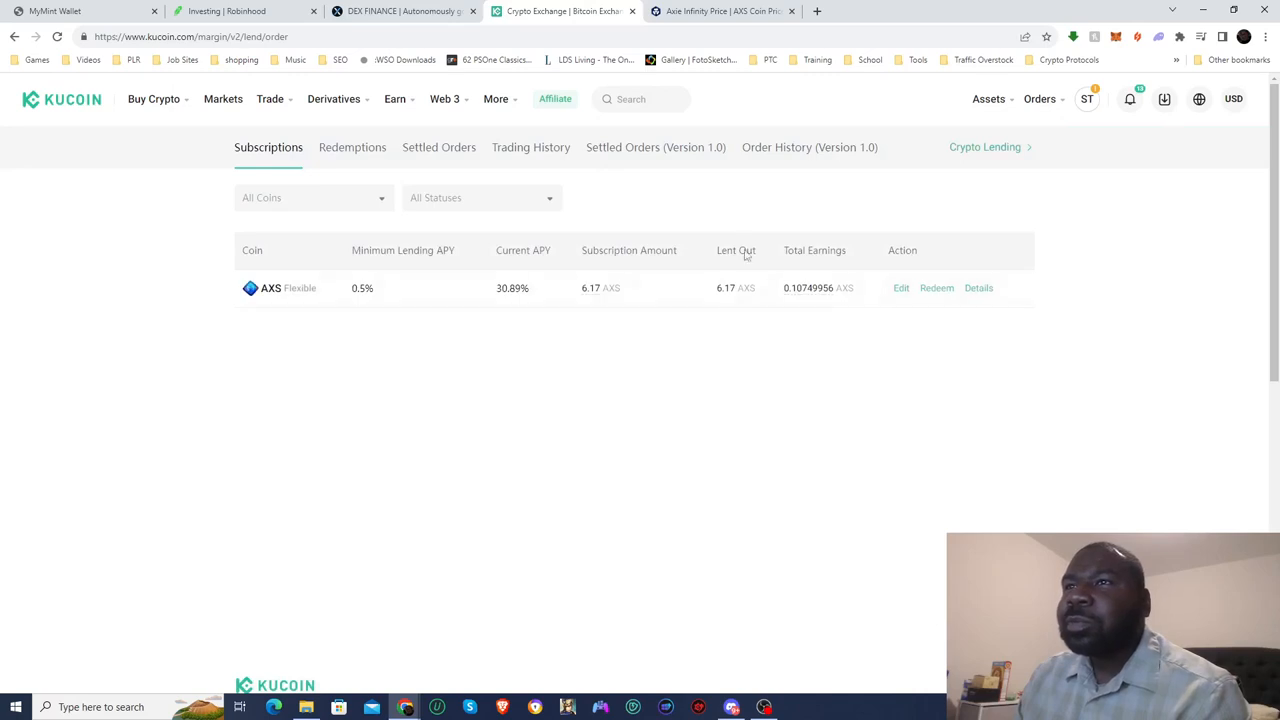
Highlight the 6.17 AXS lent out and open the AXS order's hourly earnings details.
double_click(725, 288)
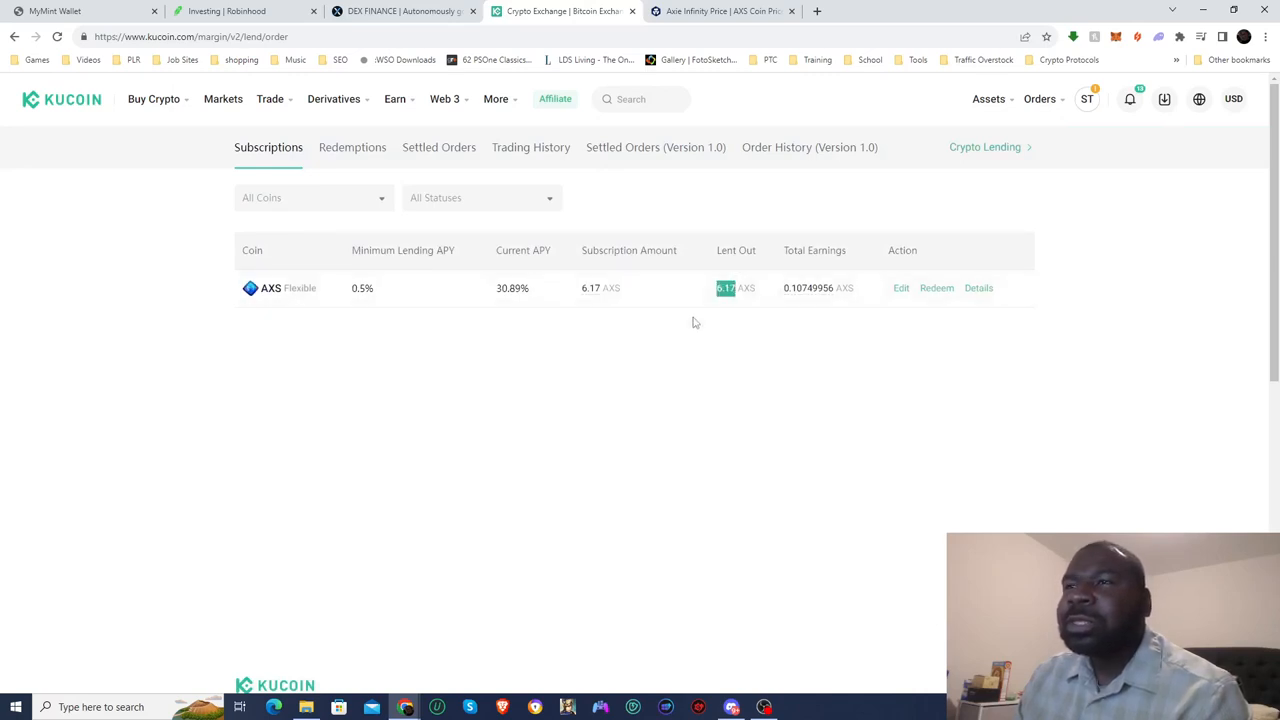
left_click(978, 288)
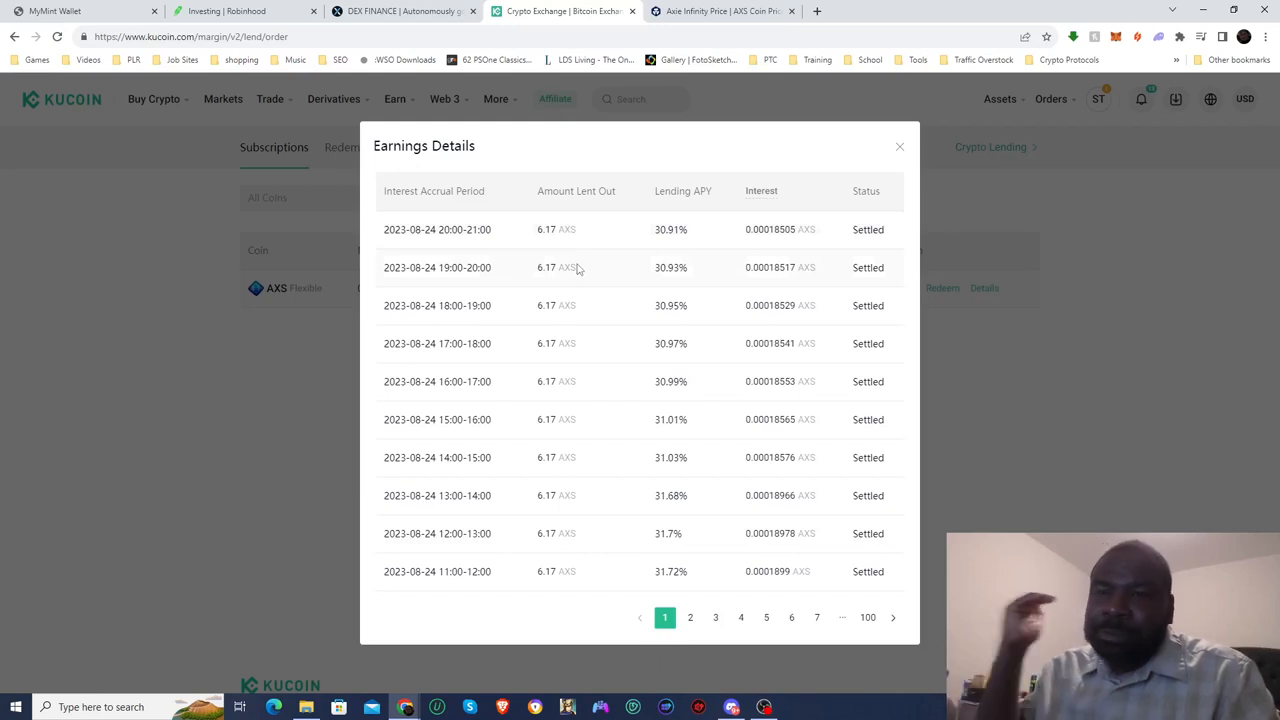
mouse_move(548, 178)
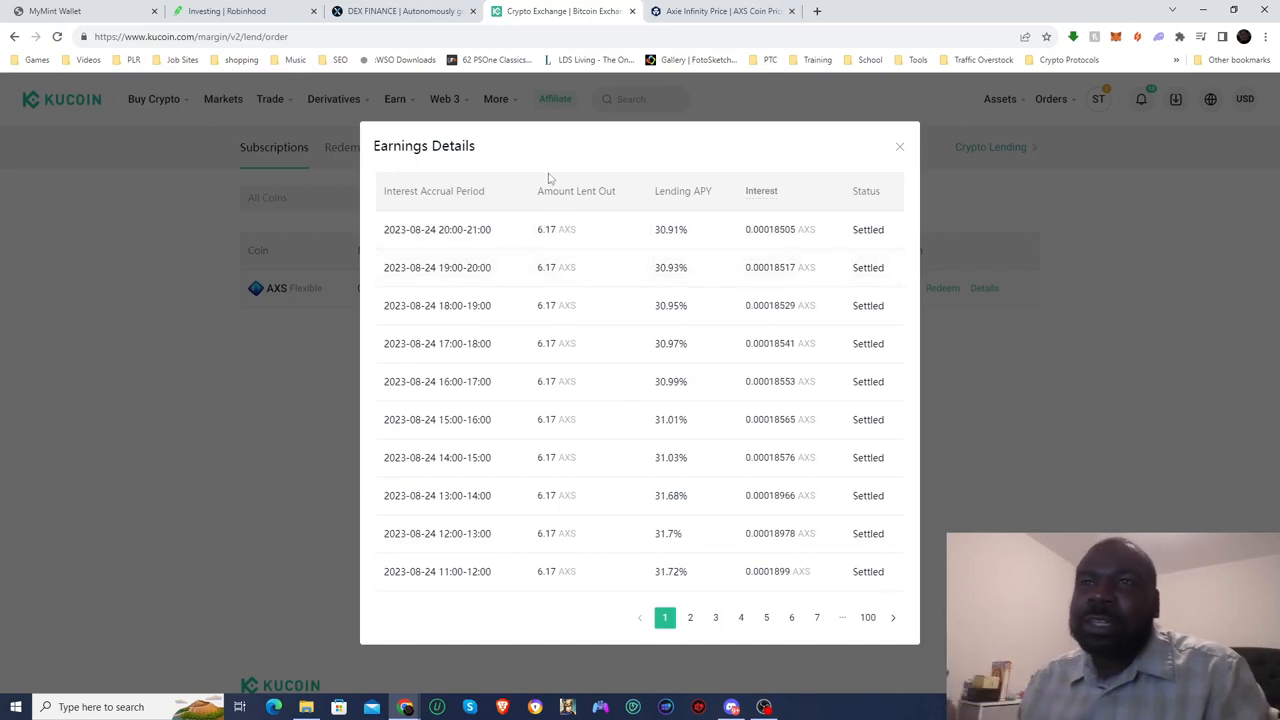
mouse_move(768, 259)
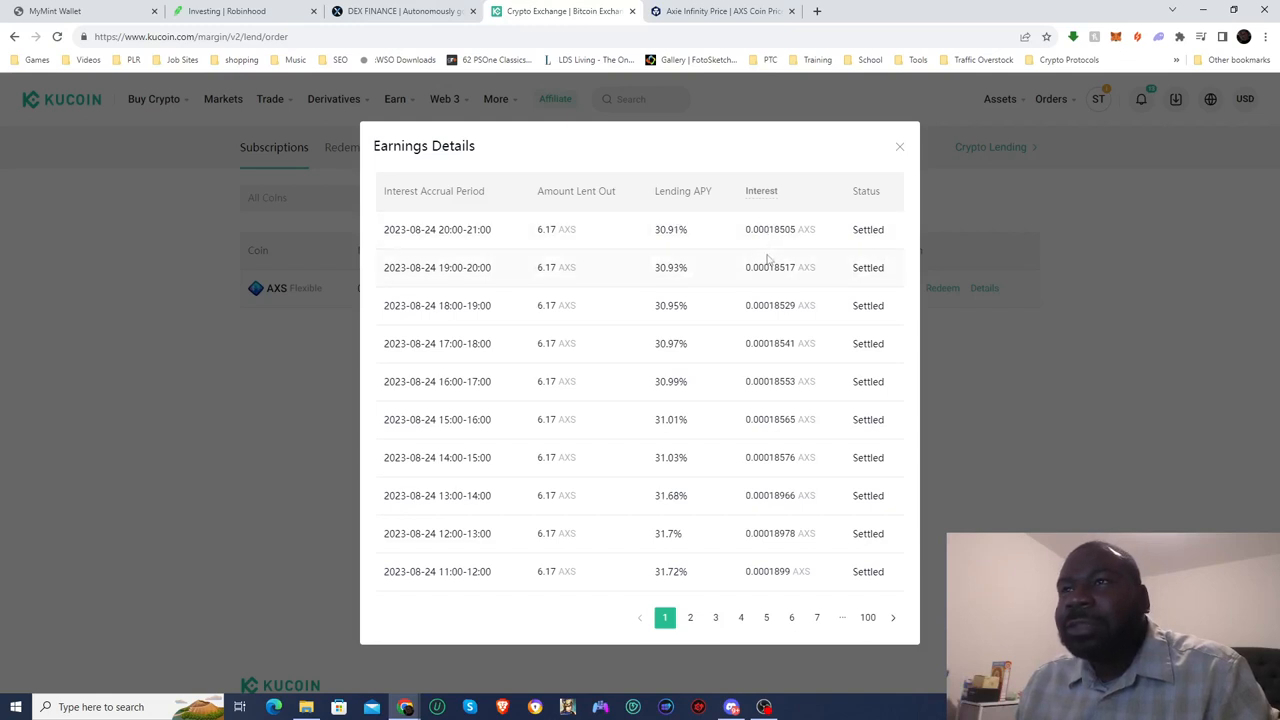
mouse_move(768, 248)
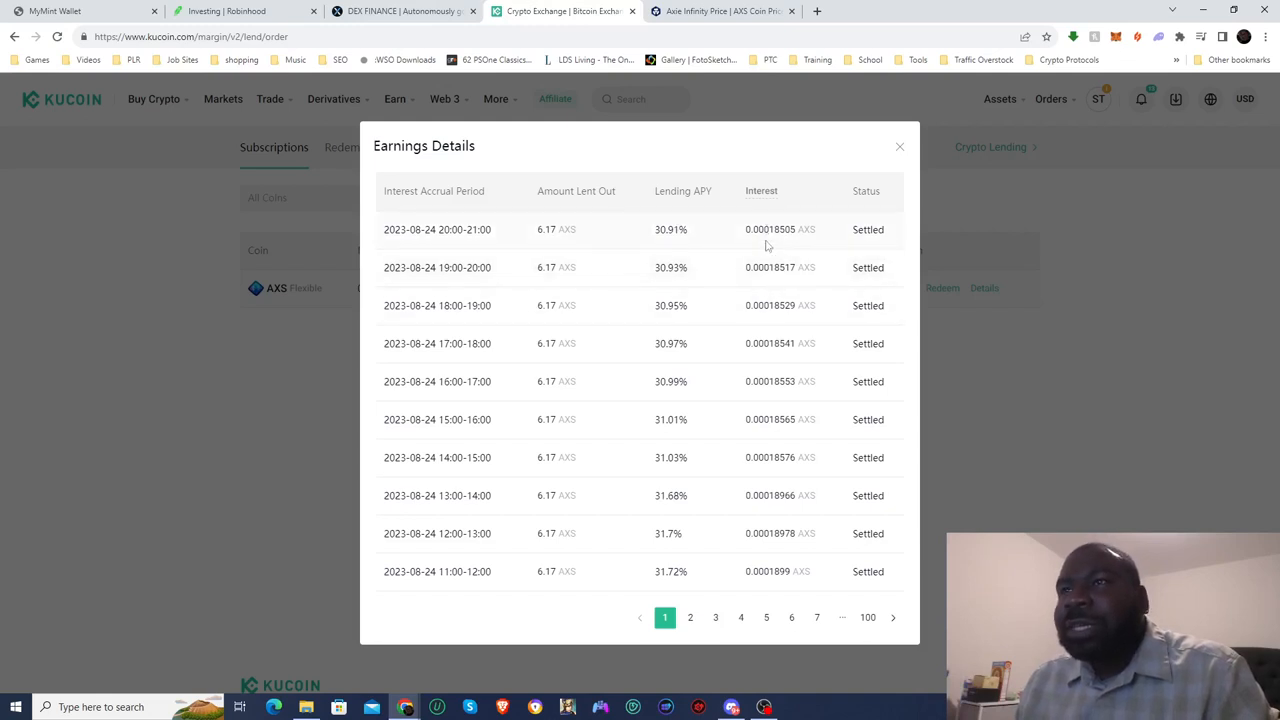
mouse_move(760, 466)
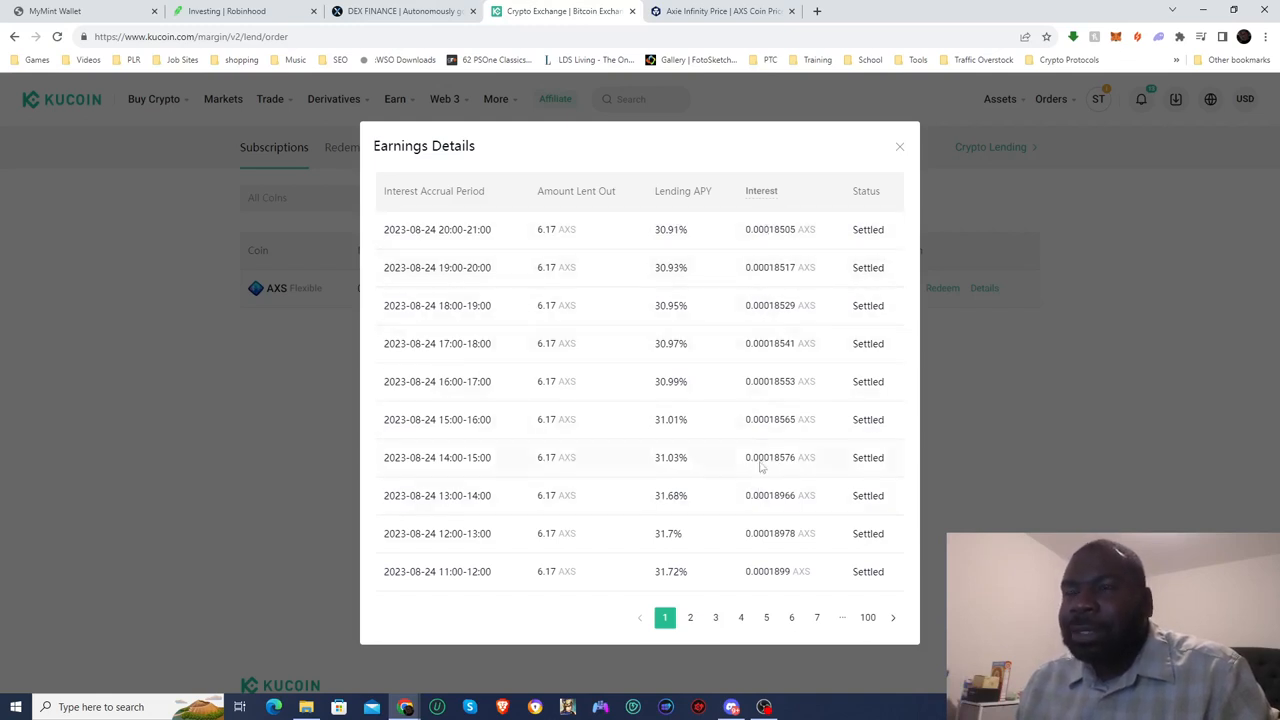
mouse_move(773, 519)
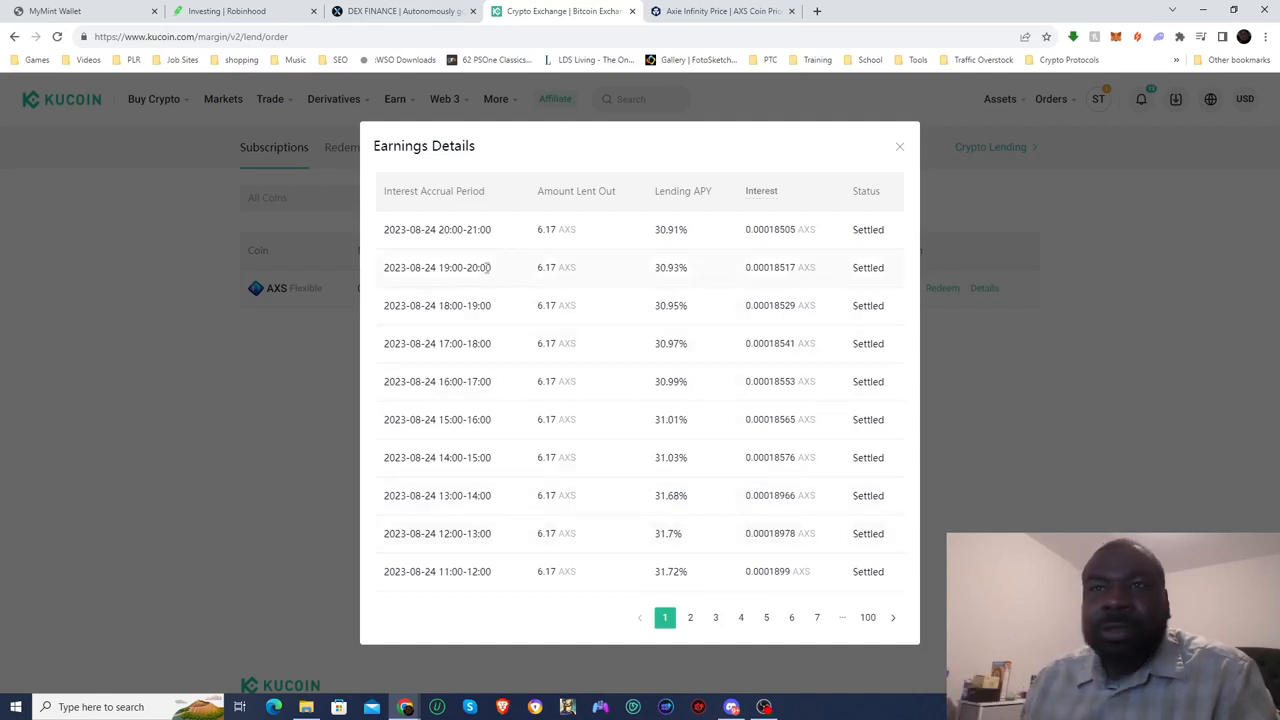
mouse_move(687, 504)
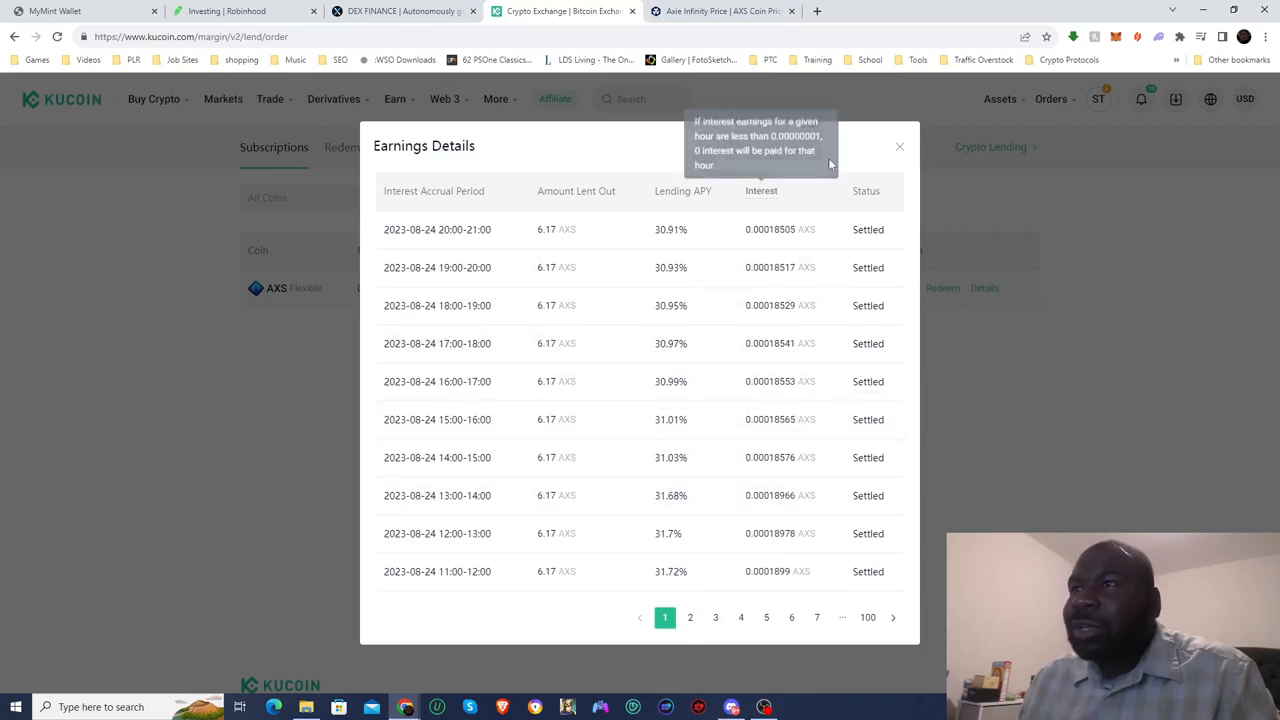
Close the AXS earnings details to review the 0.10749956 AXS total earnings.
left_click(899, 147)
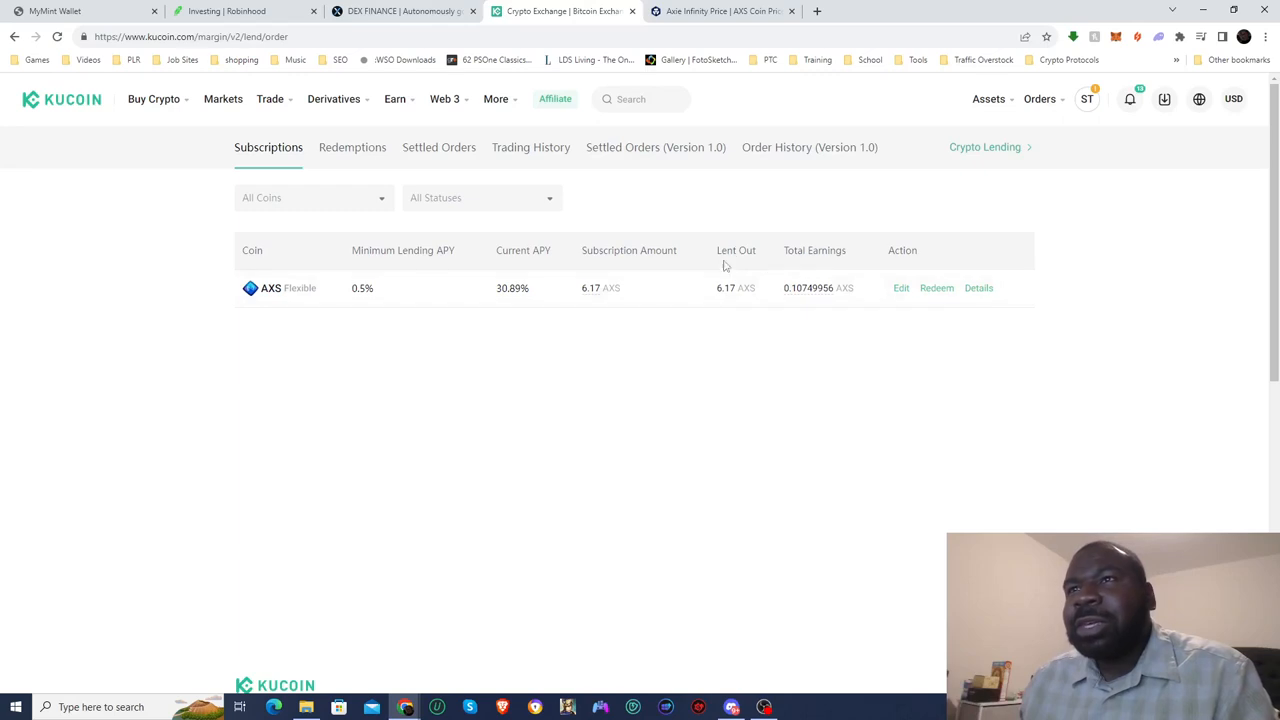
mouse_move(583, 316)
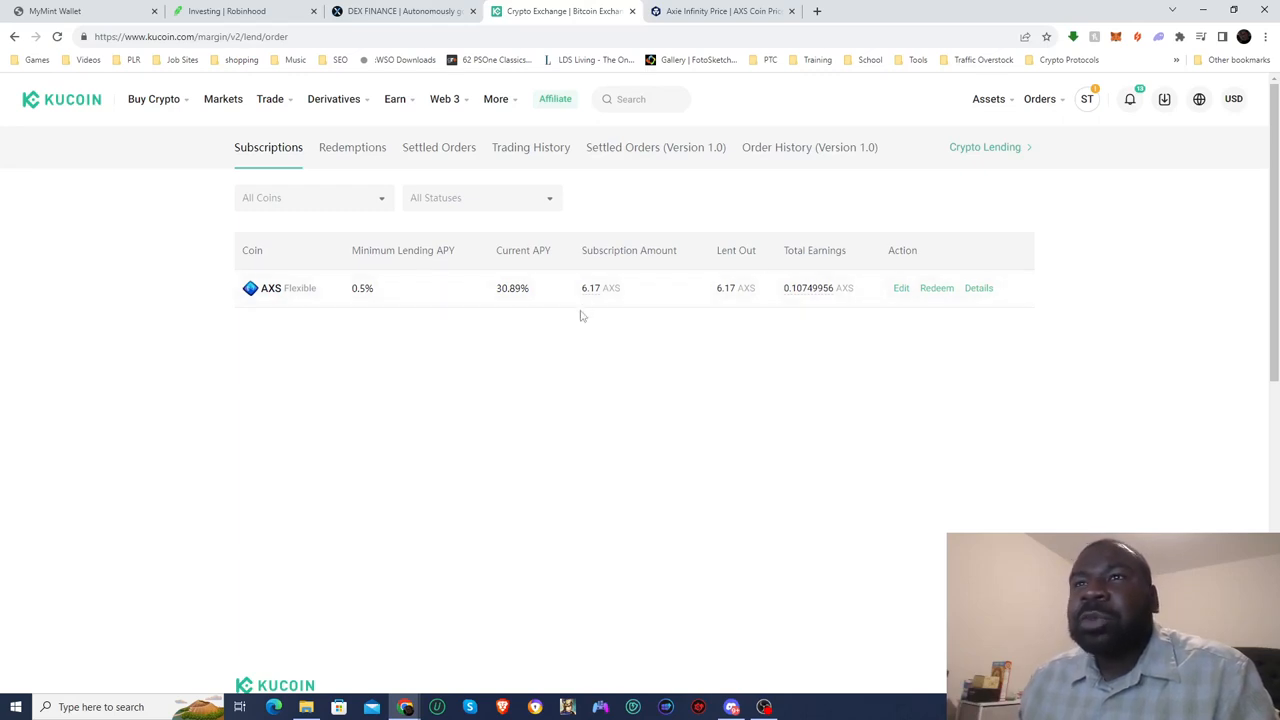
mouse_move(821, 422)
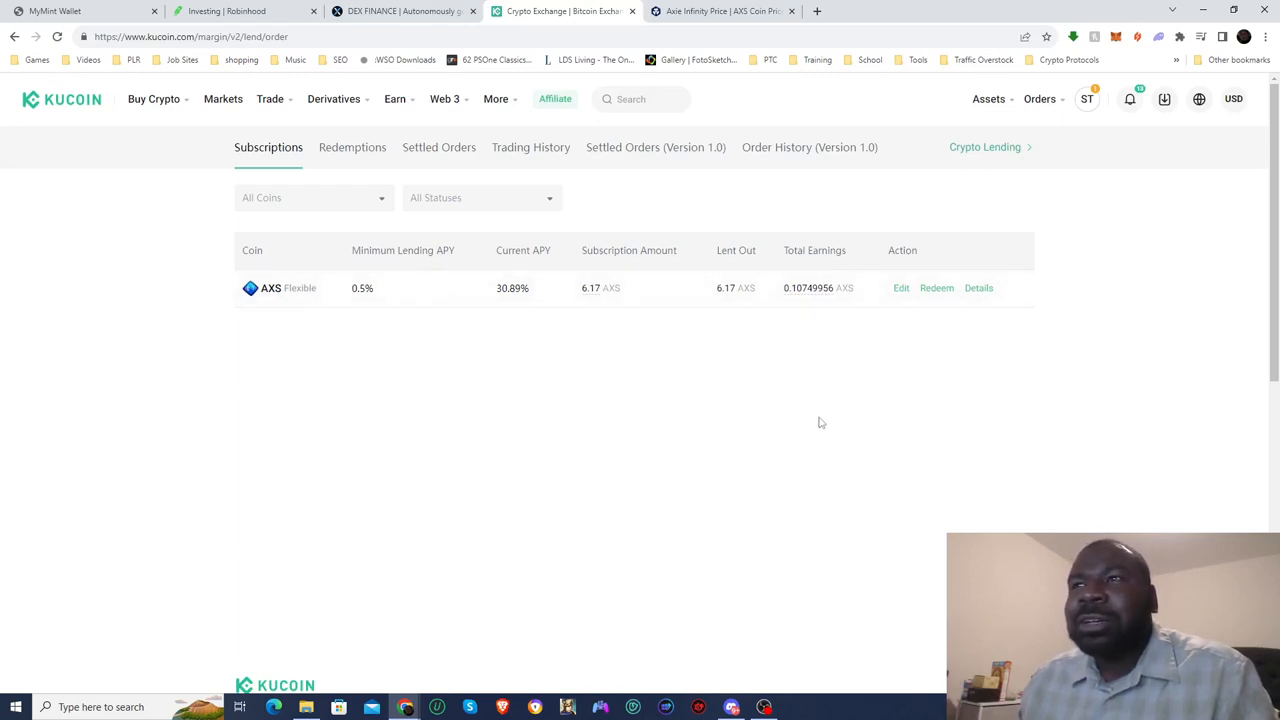
mouse_move(795, 416)
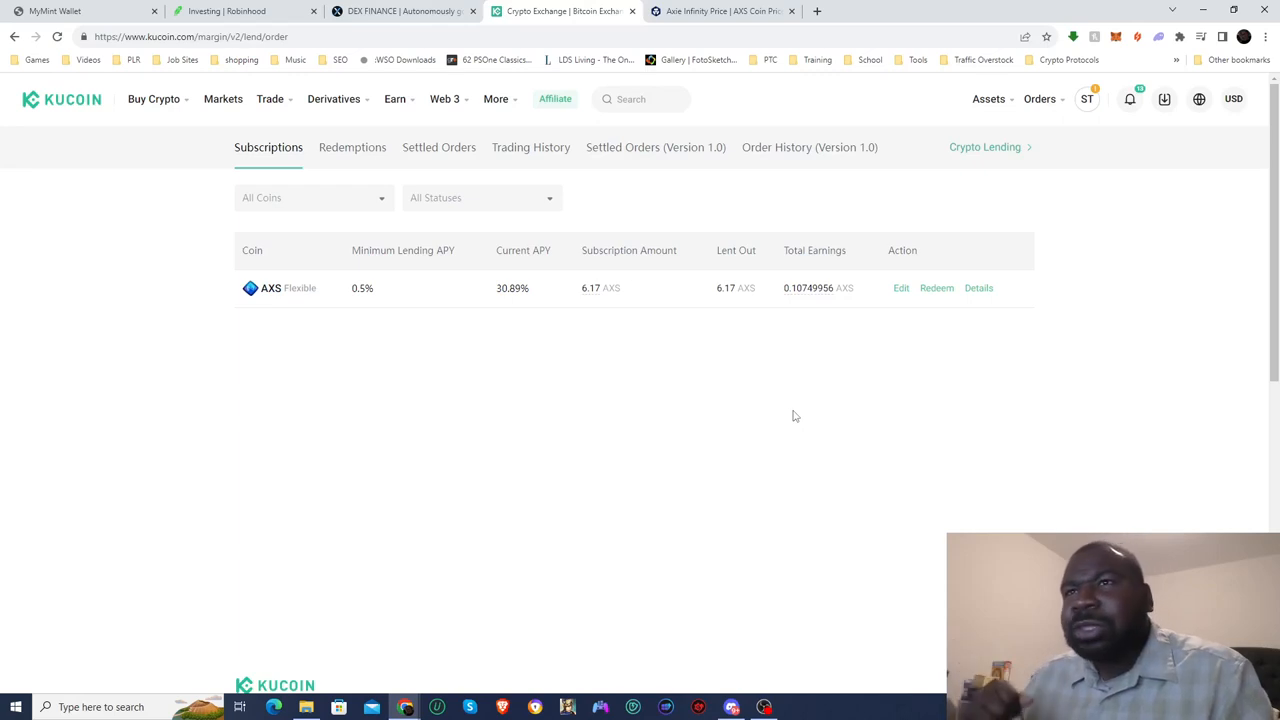
mouse_move(608, 280)
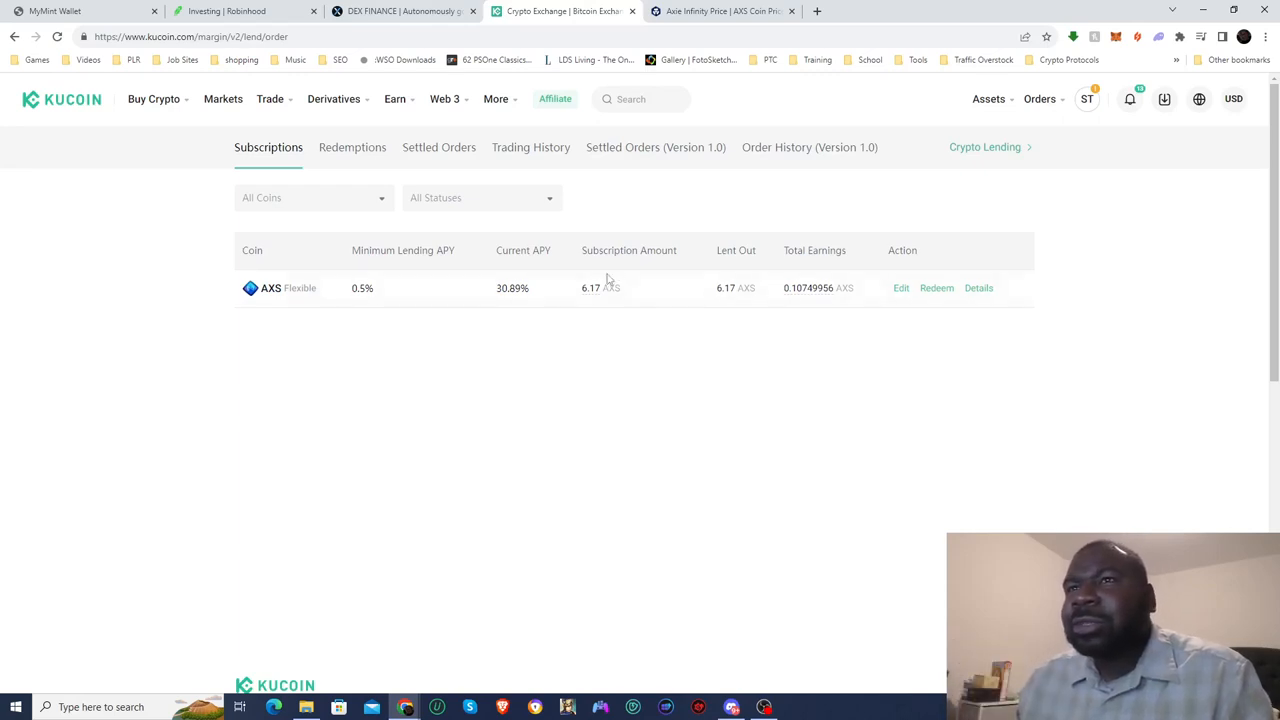
mouse_move(724, 291)
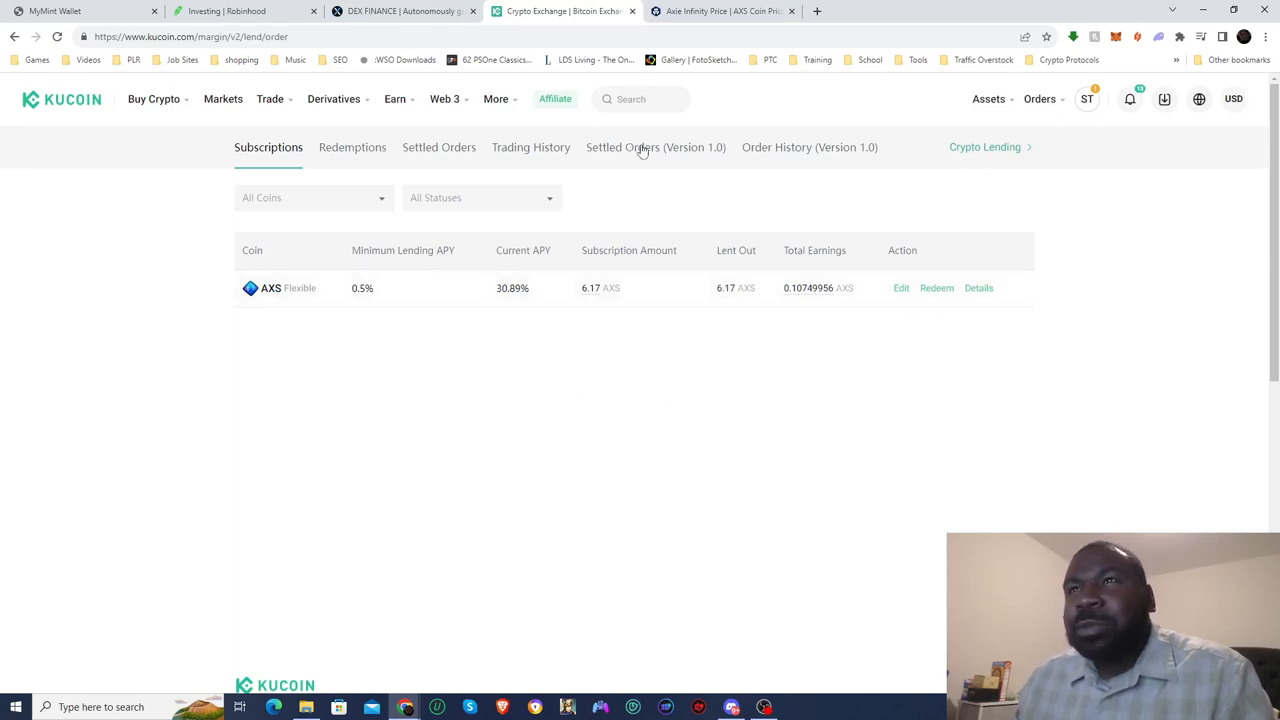
mouse_move(583, 370)
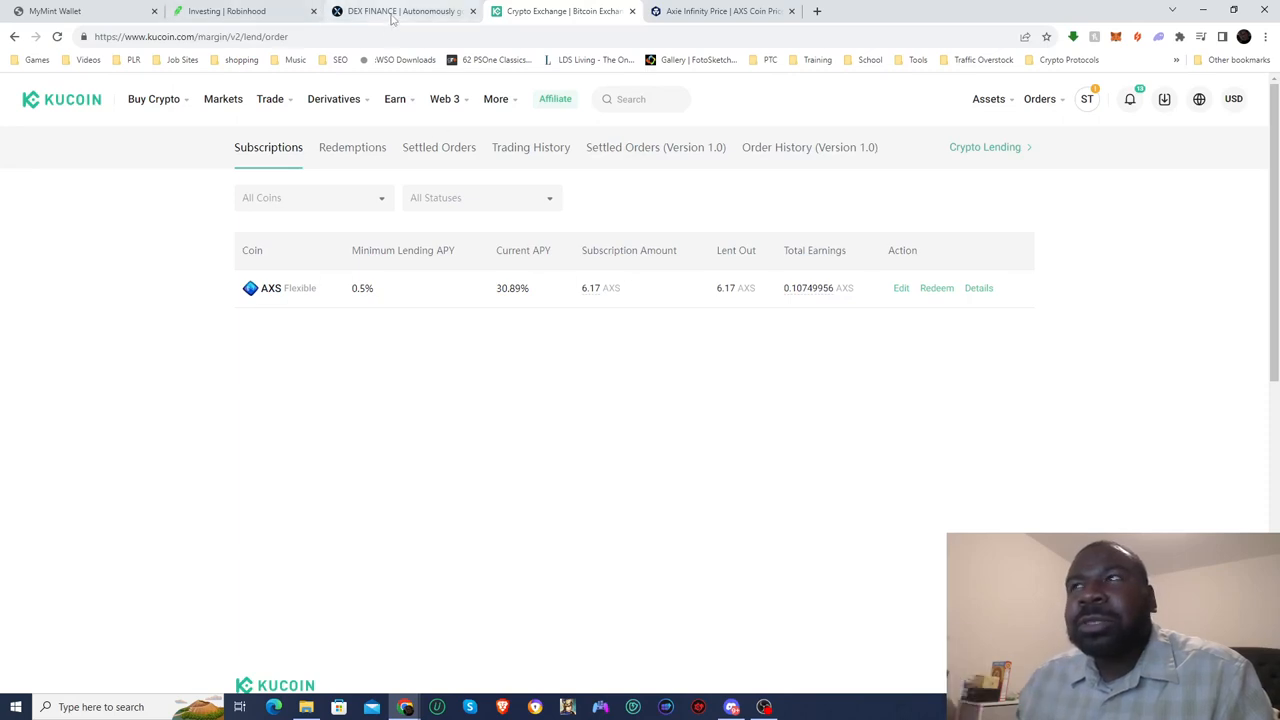
left_click(400, 11)
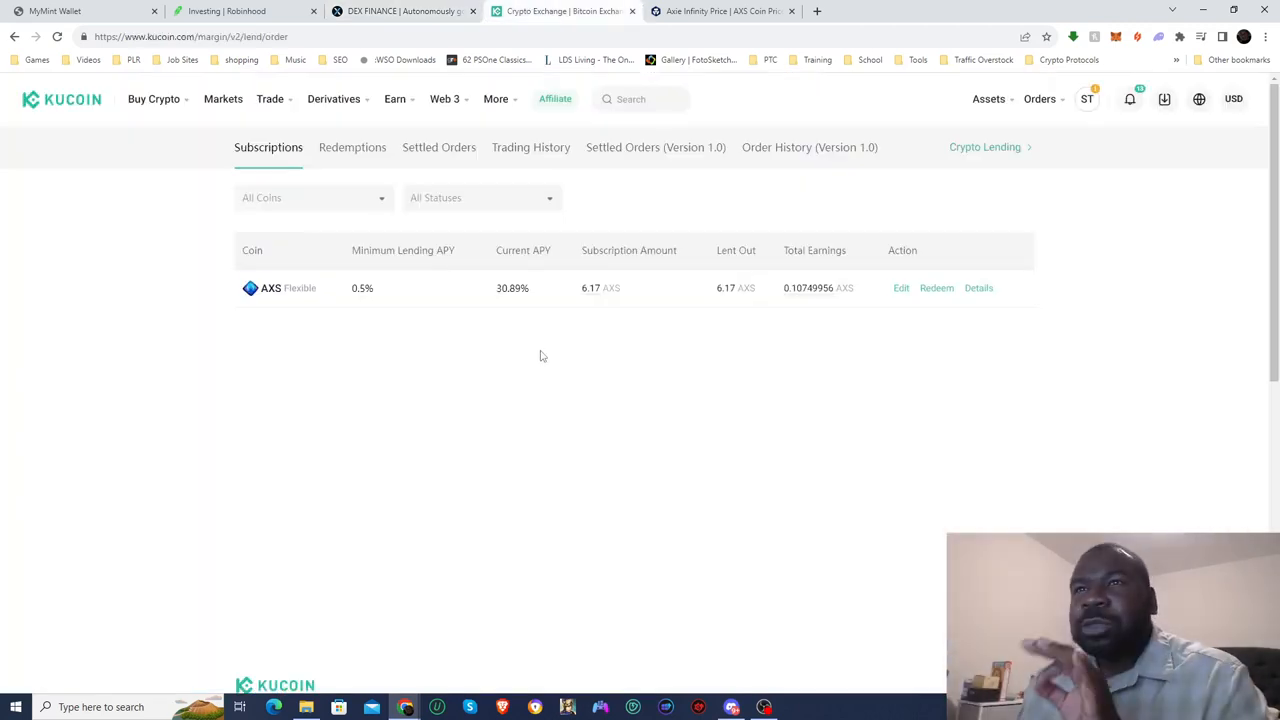
Filter to My vaults, open Bull Run Bandit, and review 19.13% APY and 0.77 DBX pending.
left_click(400, 11)
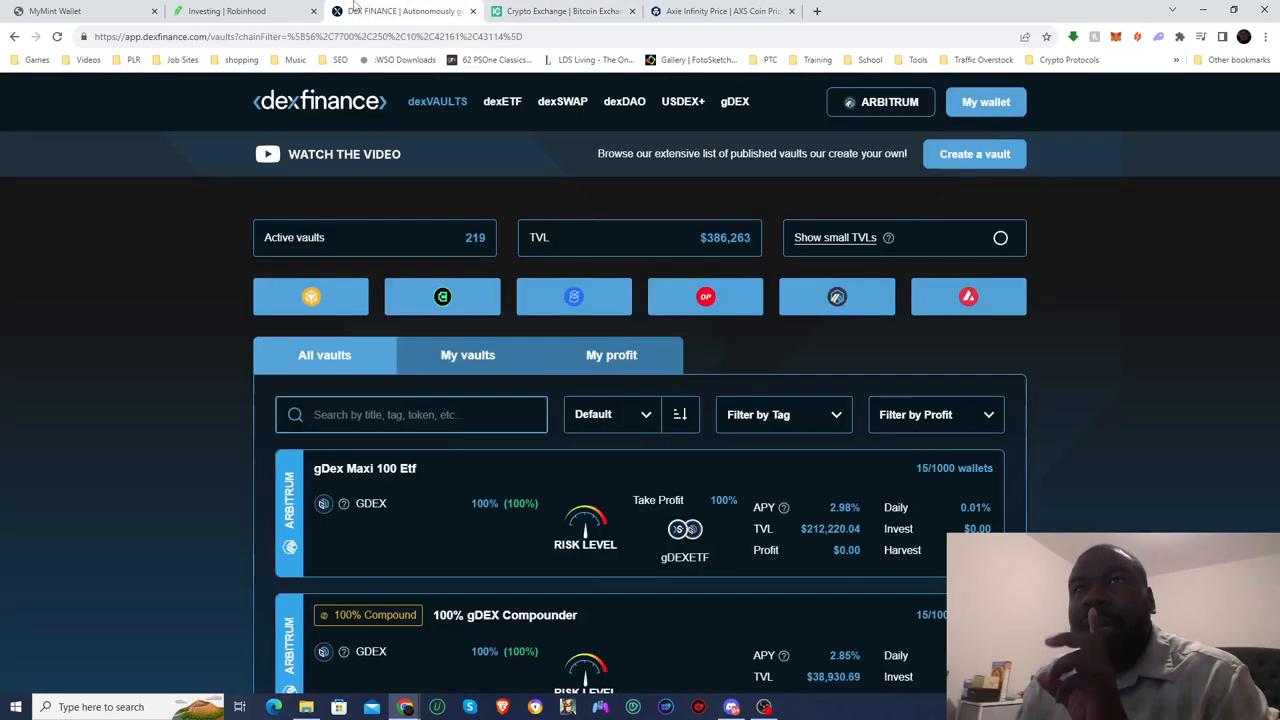
mouse_move(346, 523)
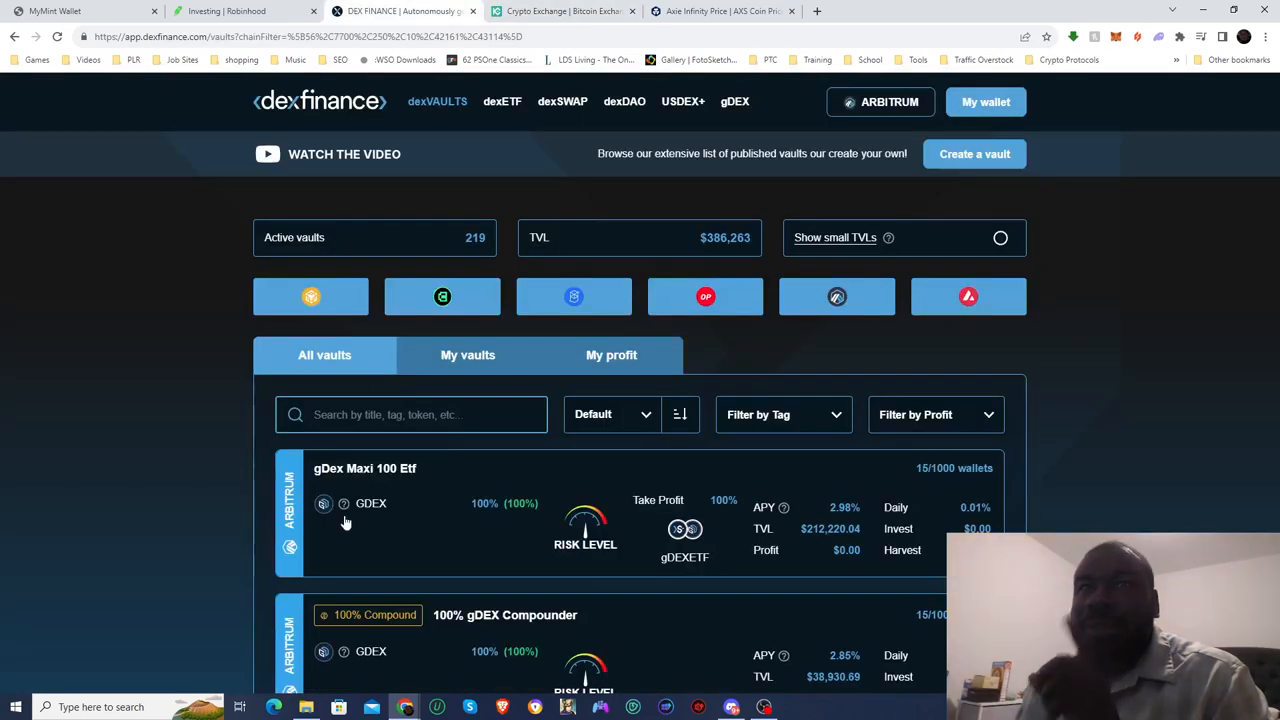
mouse_move(574, 296)
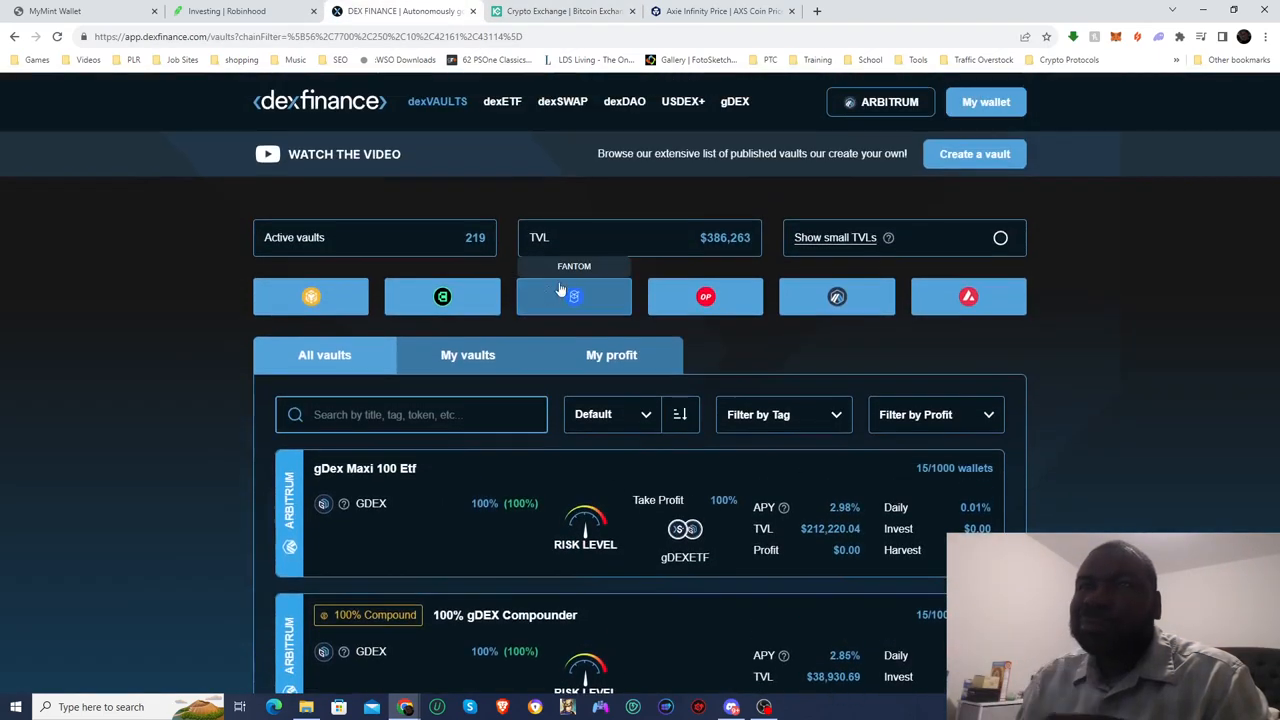
left_click(468, 354)
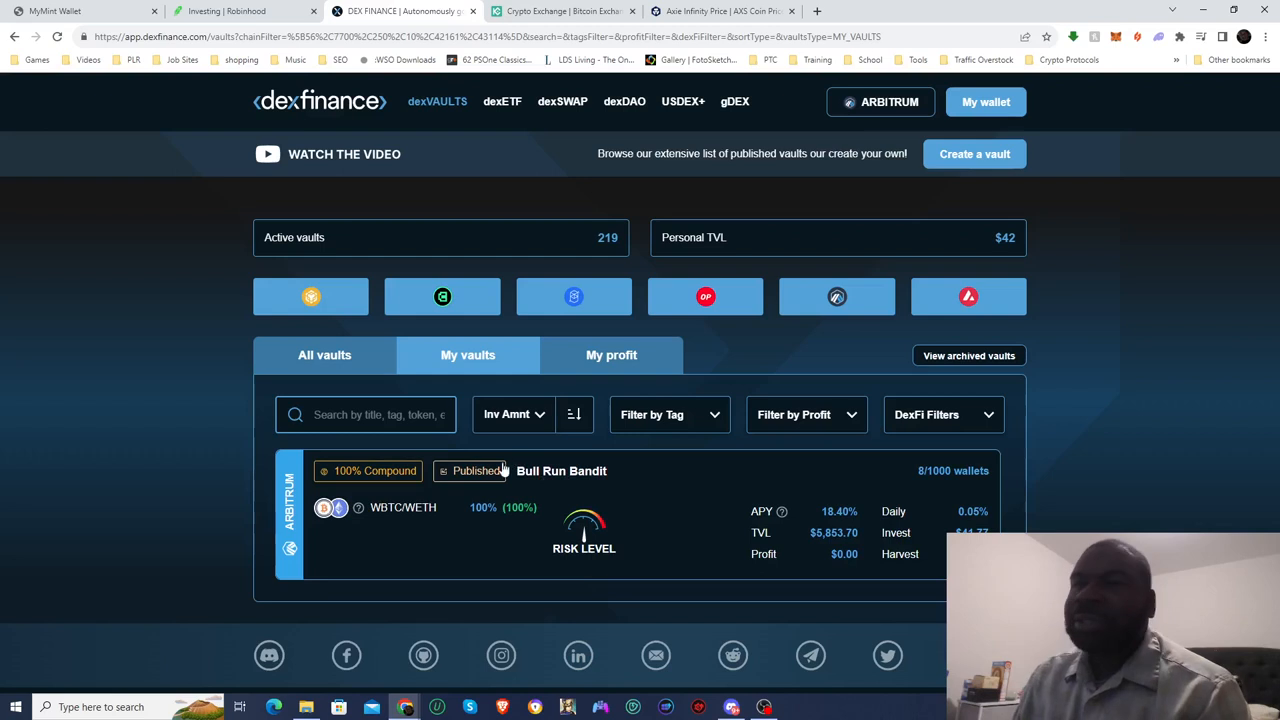
mouse_move(893, 515)
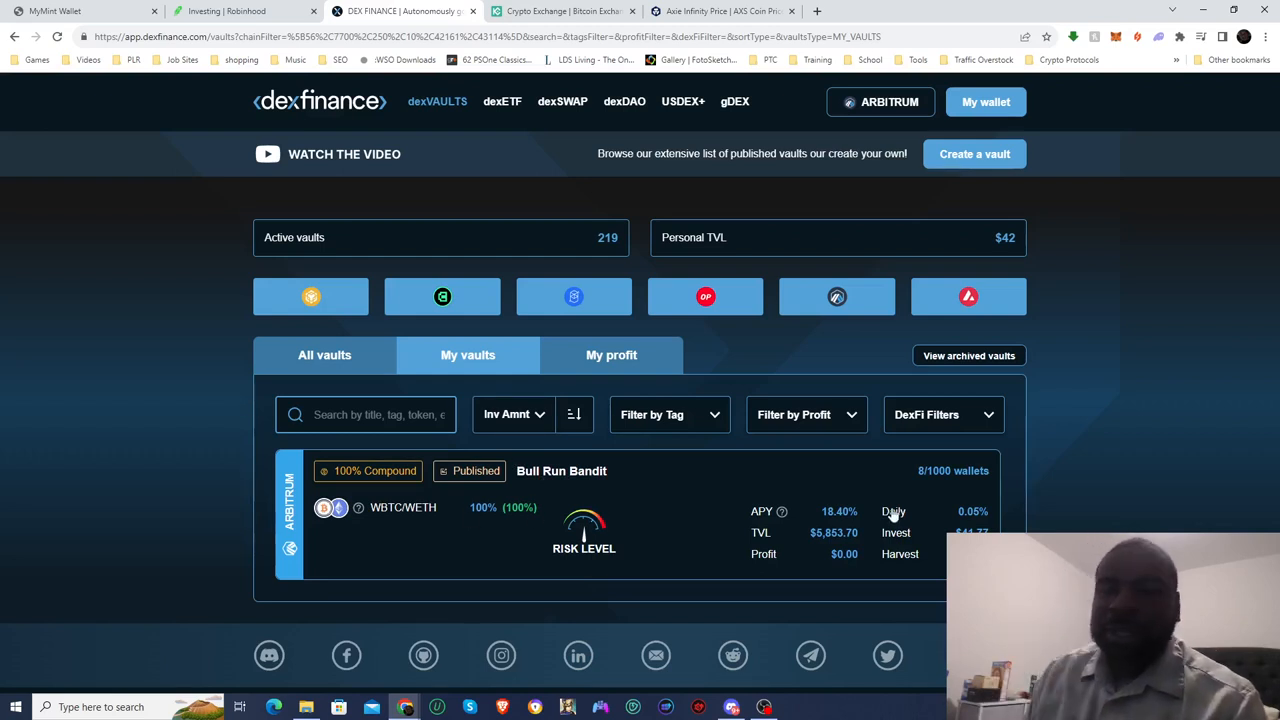
left_click(561, 470)
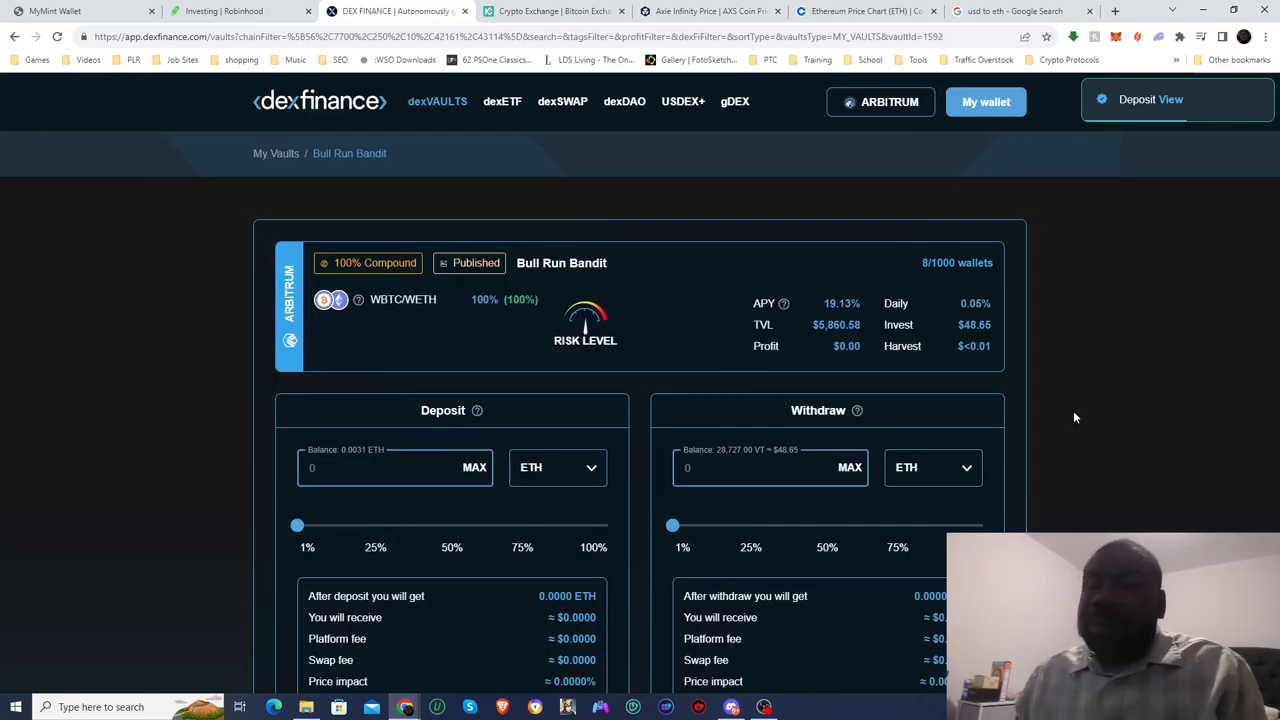
mouse_move(1035, 324)
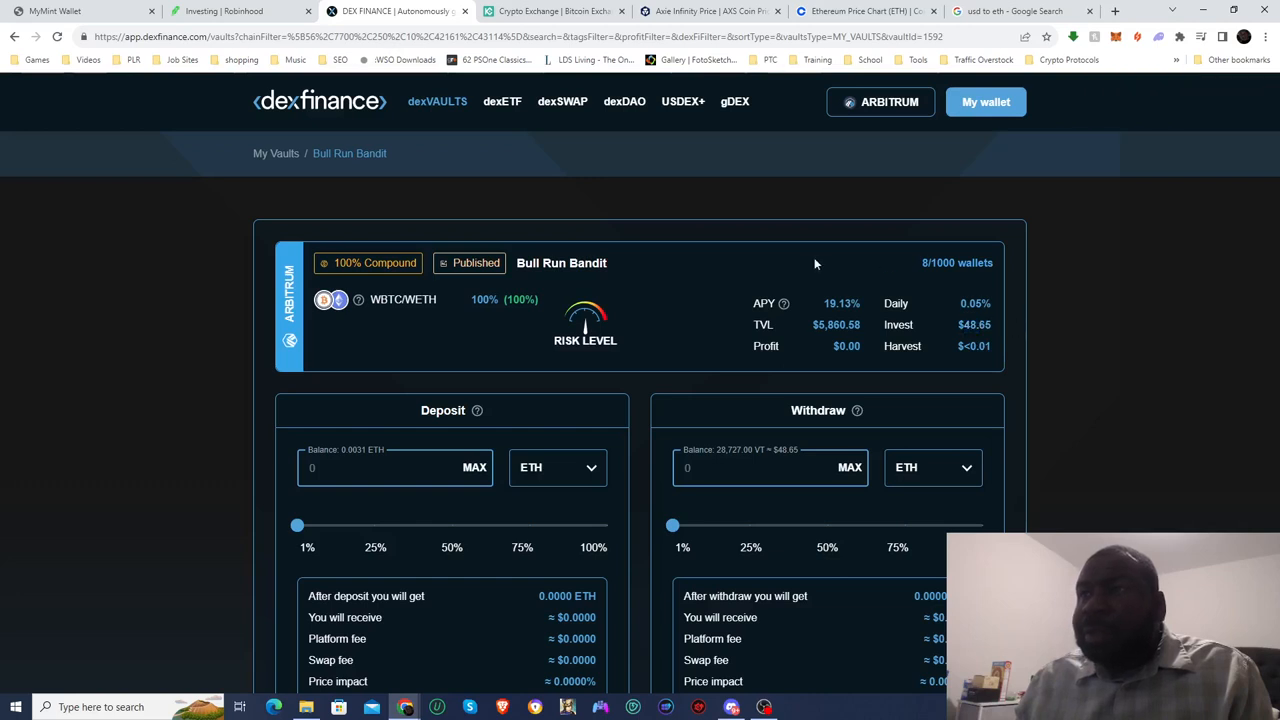
scroll("down", 3)
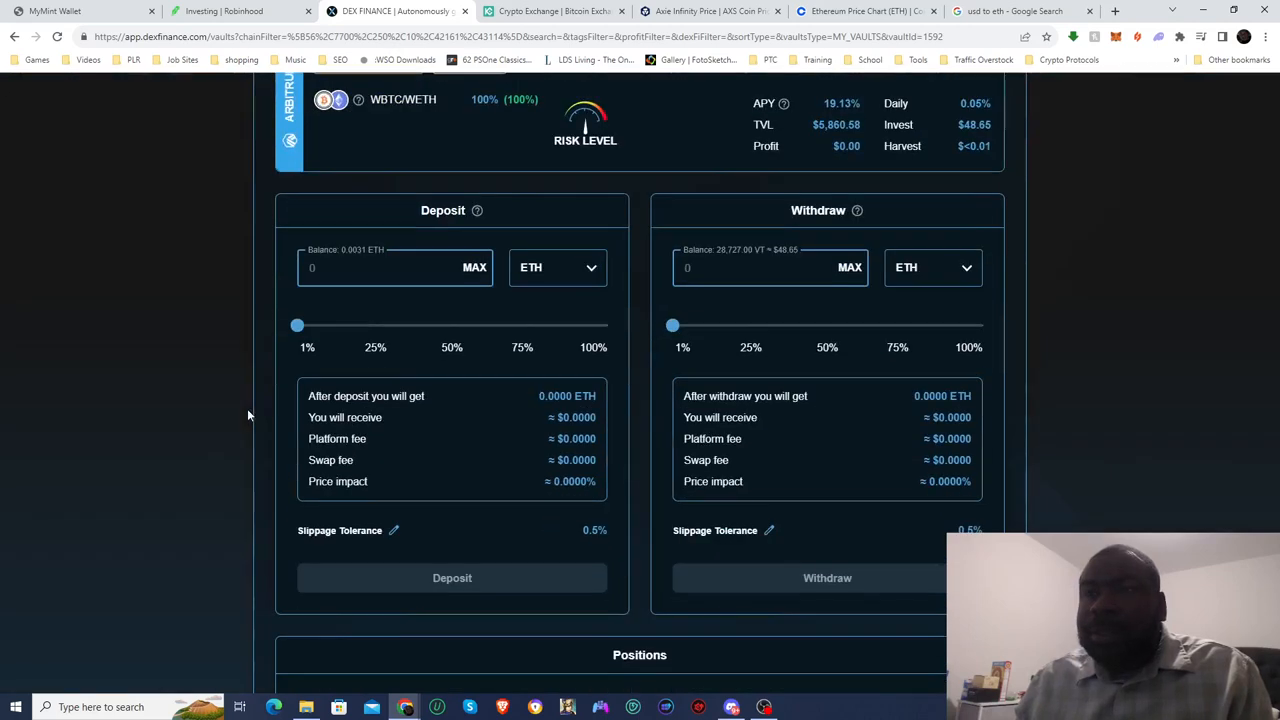
scroll("down", 3)
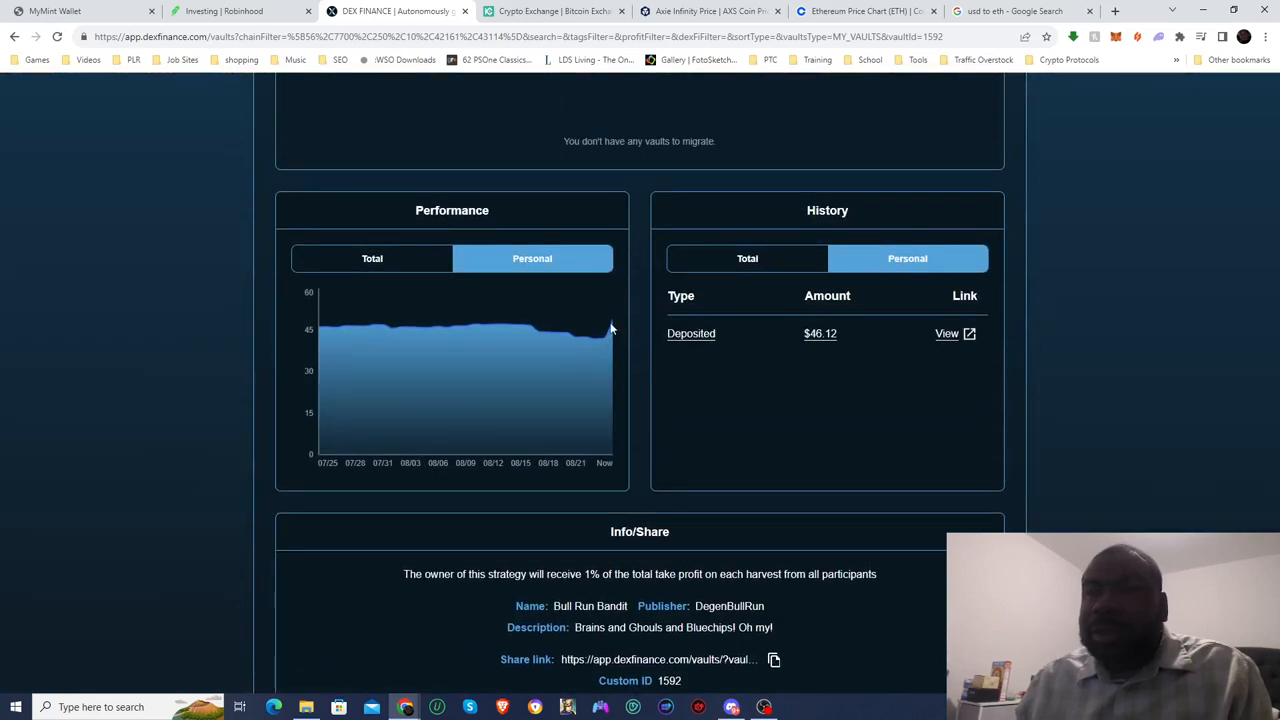
mouse_move(612, 322)
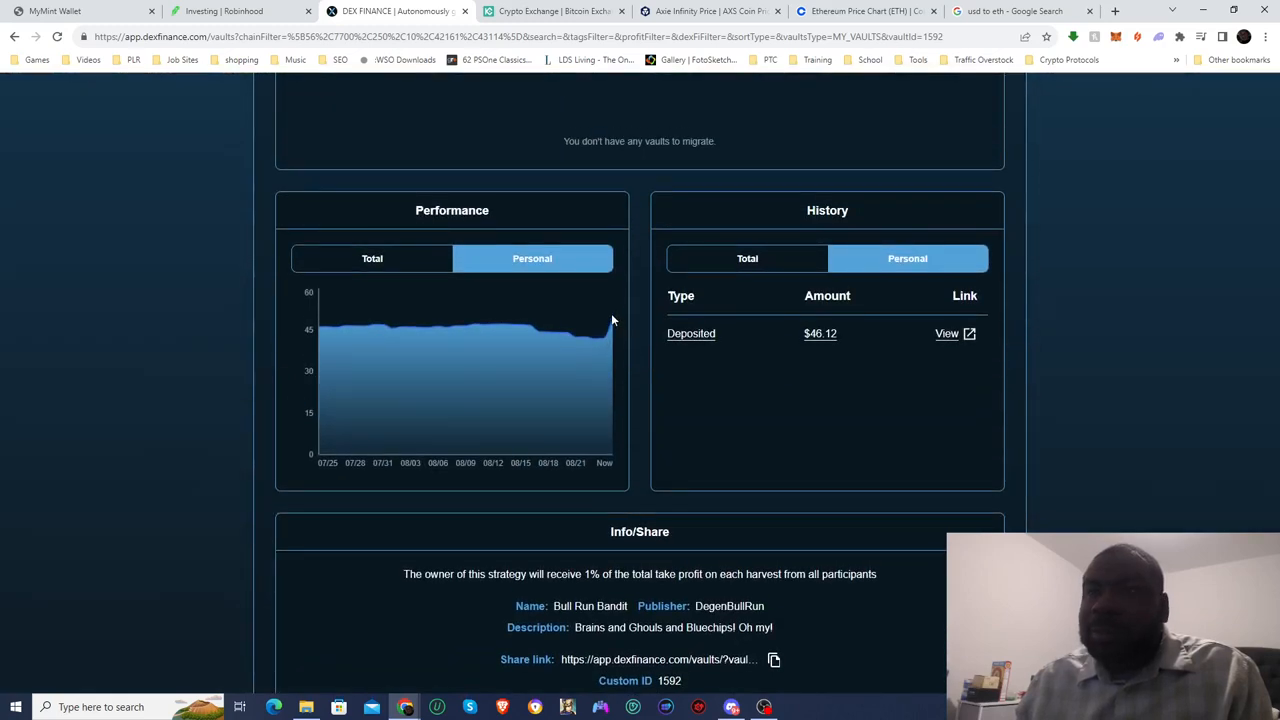
scroll("down", 3)
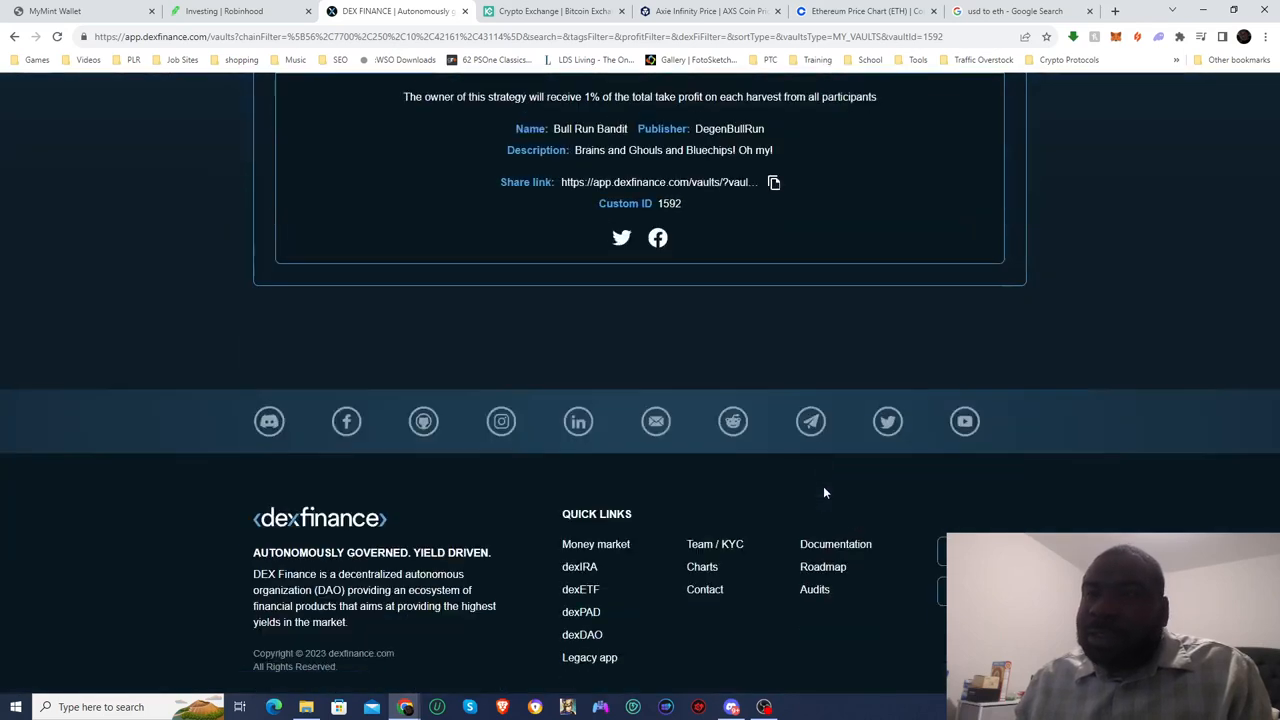
scroll("up", 3)
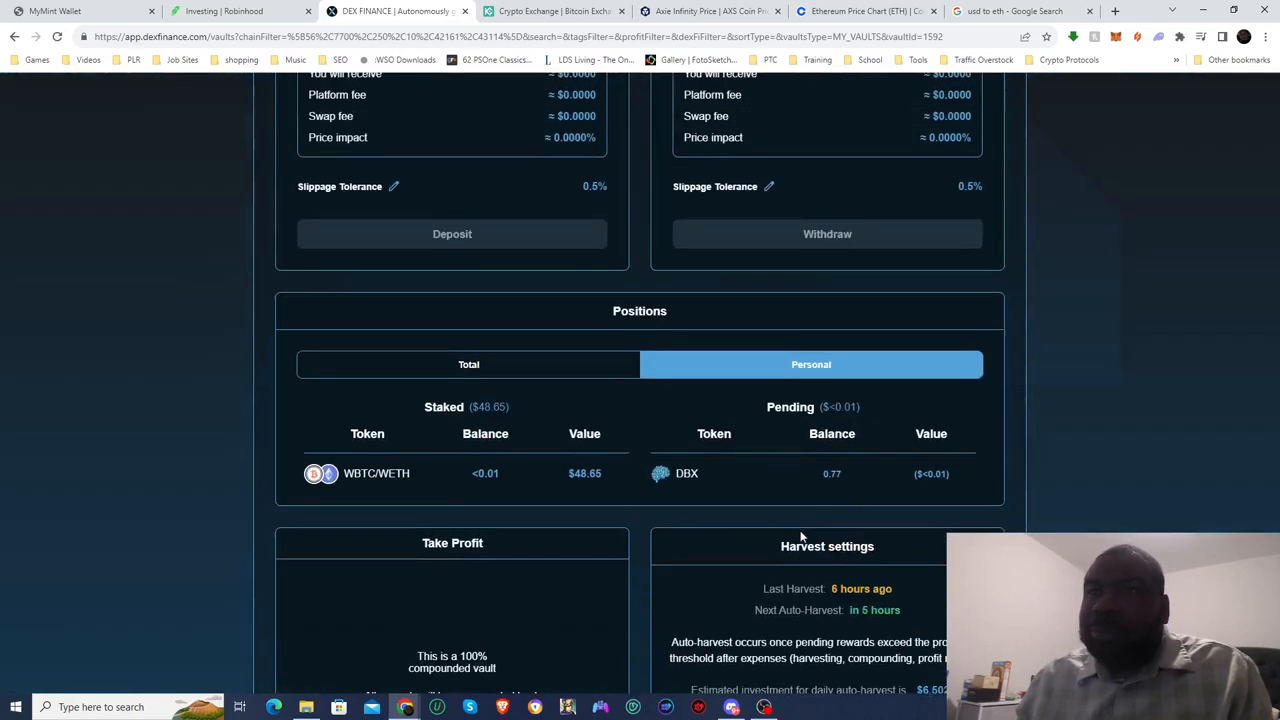
scroll("up", 3)
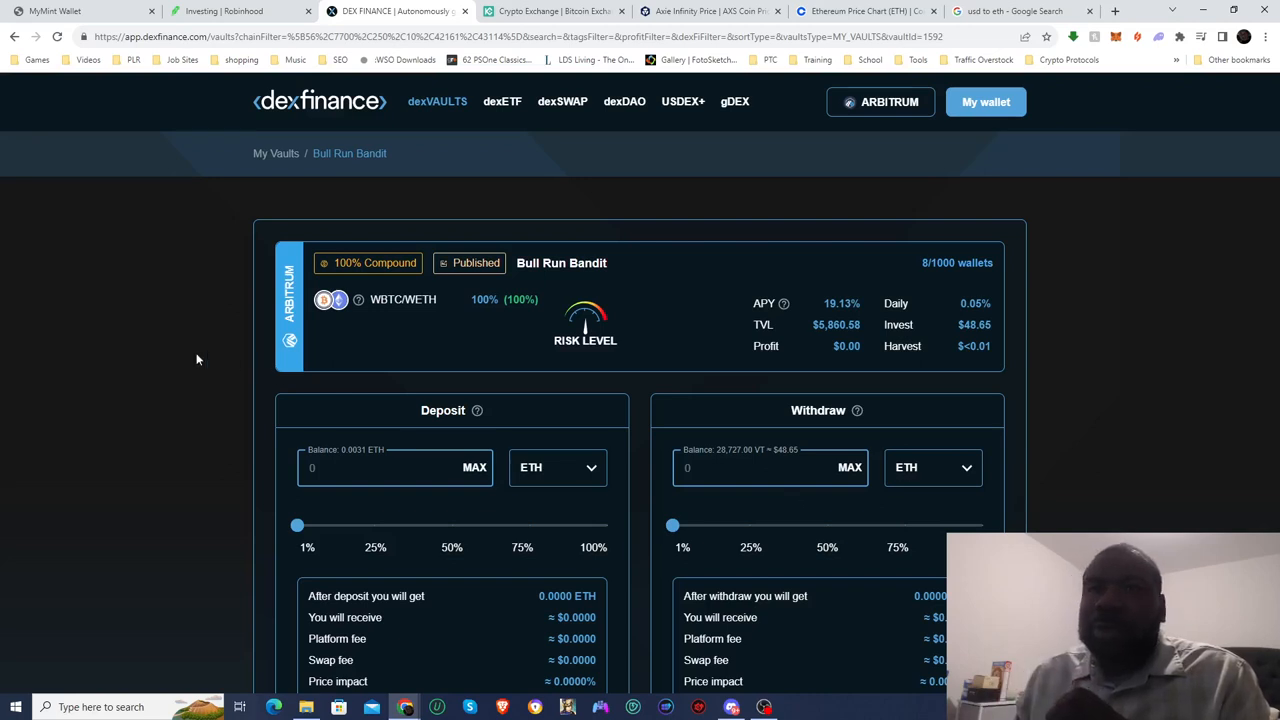
scroll("down", 3)
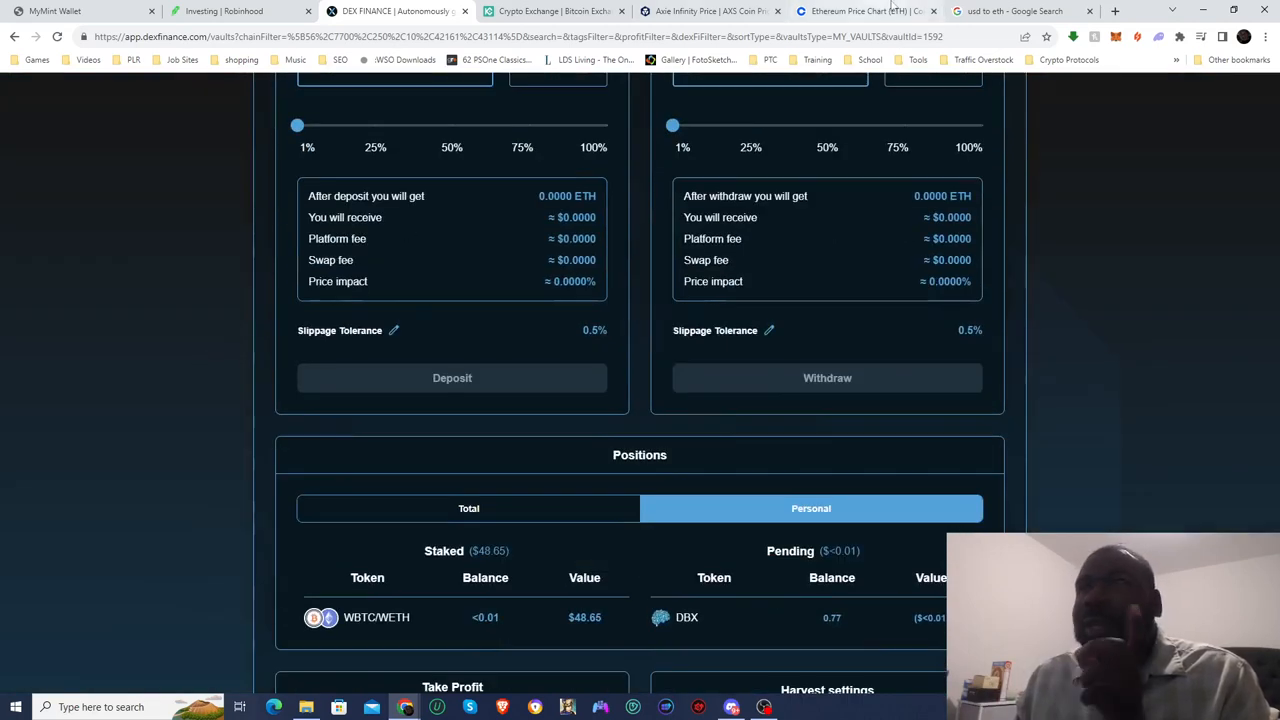
mouse_move(710, 11)
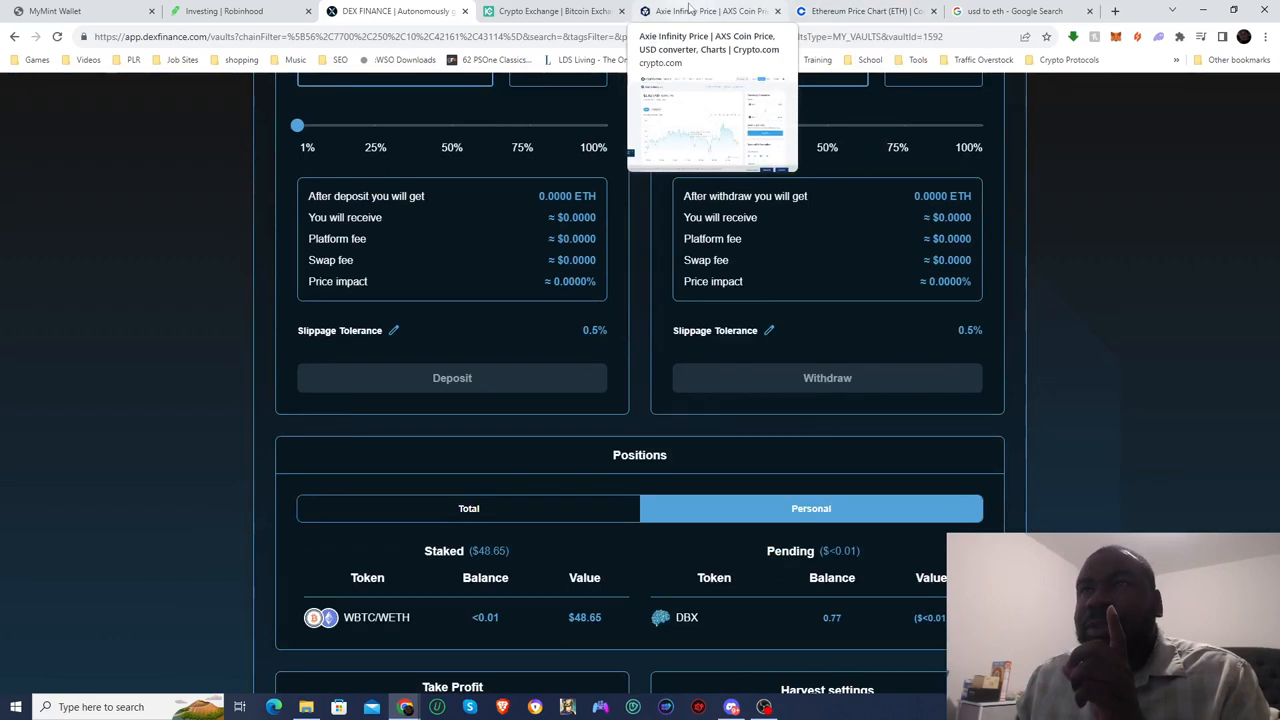
mouse_move(553, 11)
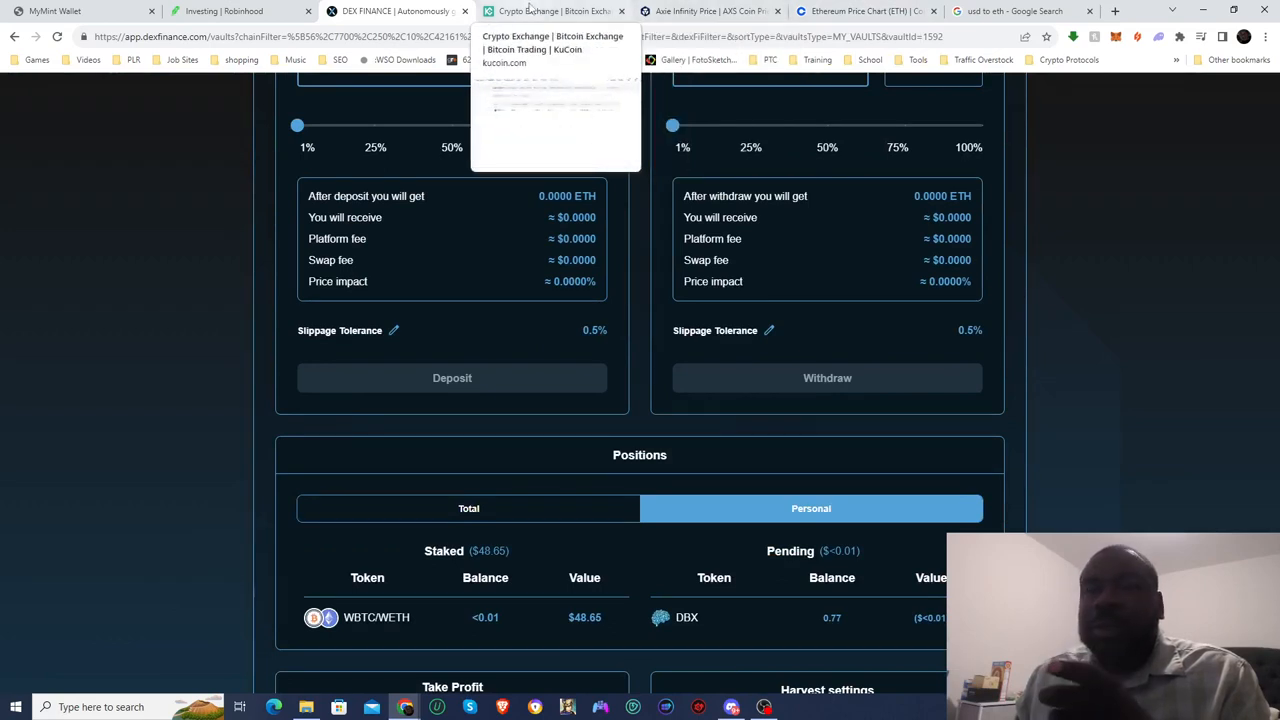
Return to KuCoin's Subscriptions tab showing 6.17 AXS lent at 30.89% APY.
left_click(555, 11)
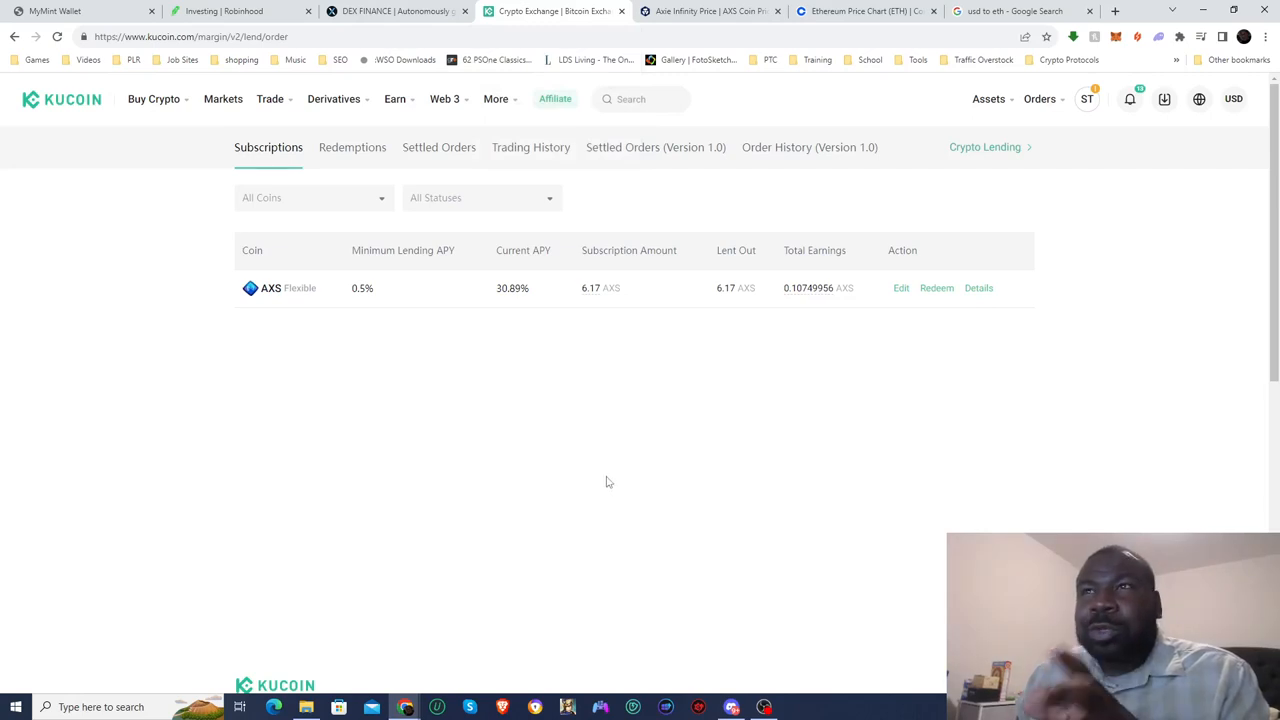
mouse_move(501, 308)
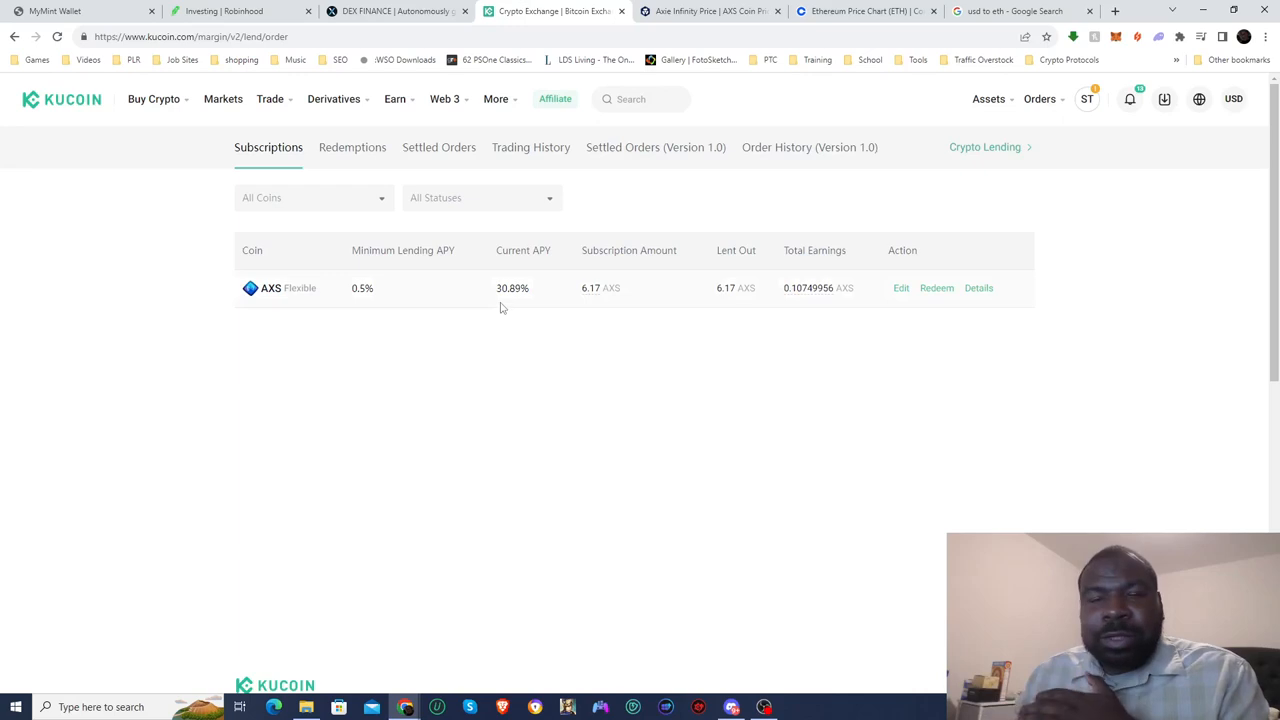
mouse_move(590, 492)
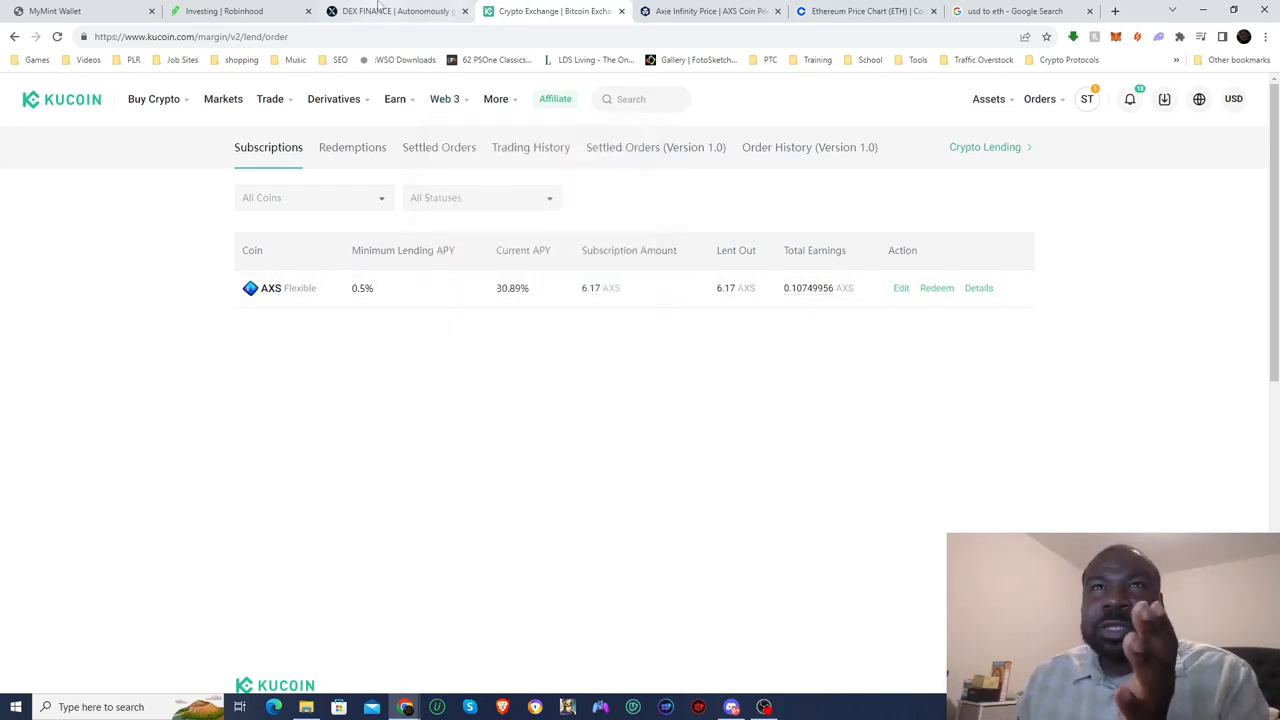
Return to DEX Finance's USDEX+ page showing 34.01 esUSDEX principal at 14% APR.
left_click(390, 11)
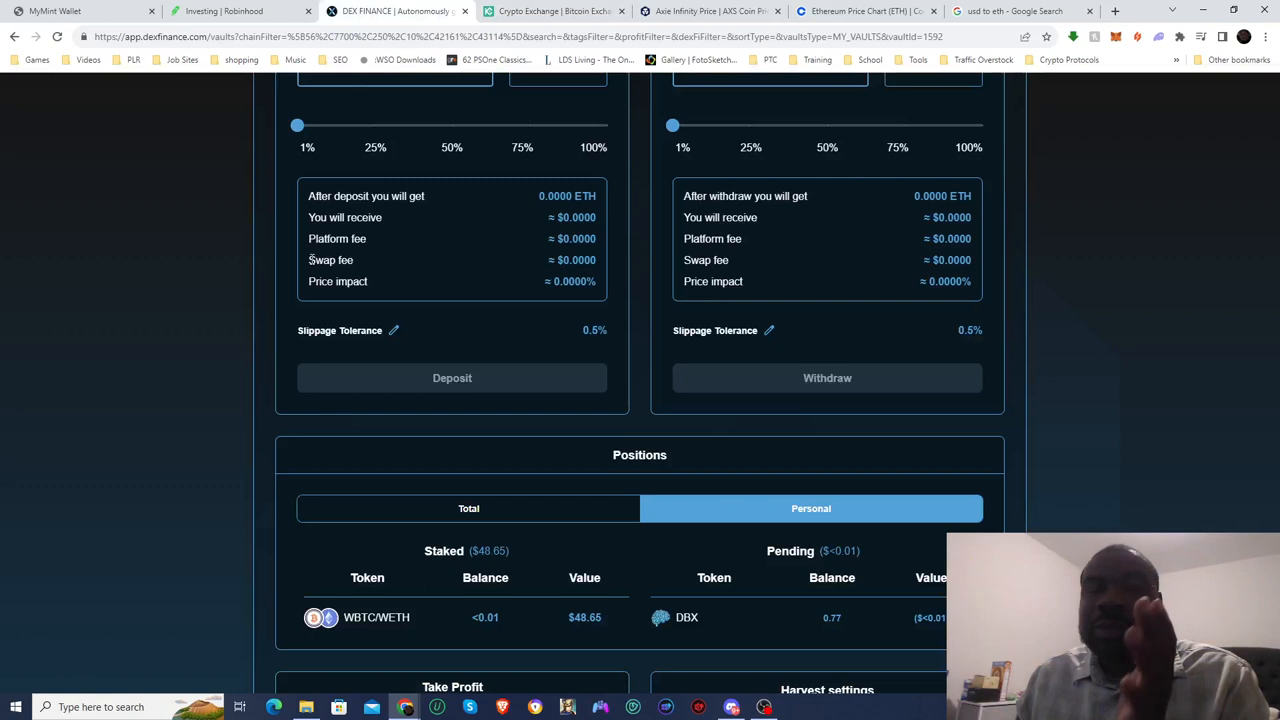
scroll("up", 3)
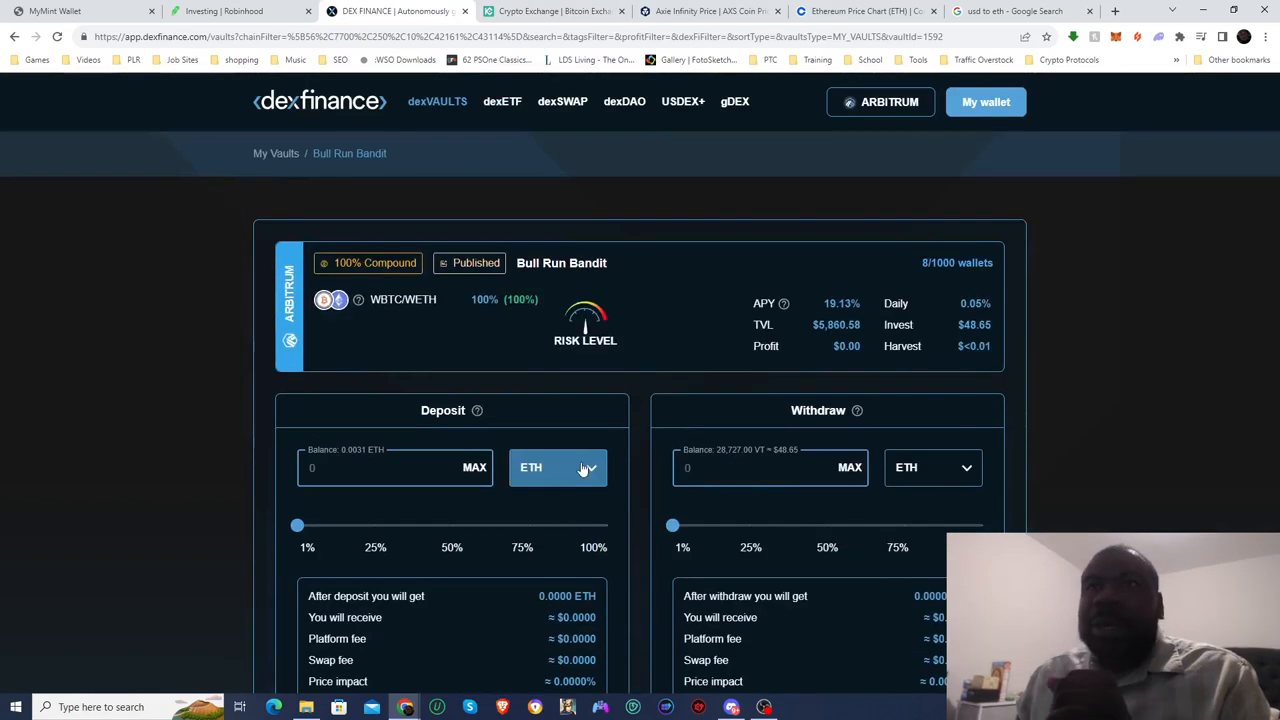
left_click(683, 101)
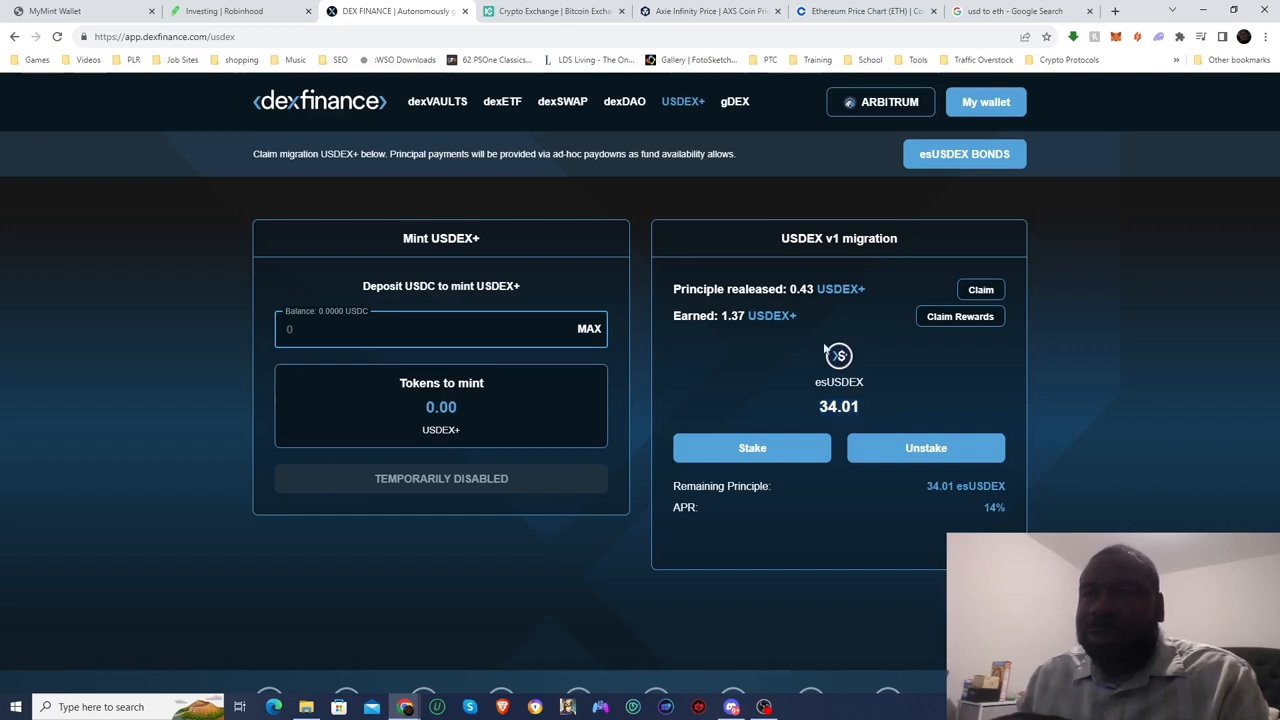
mouse_move(558, 293)
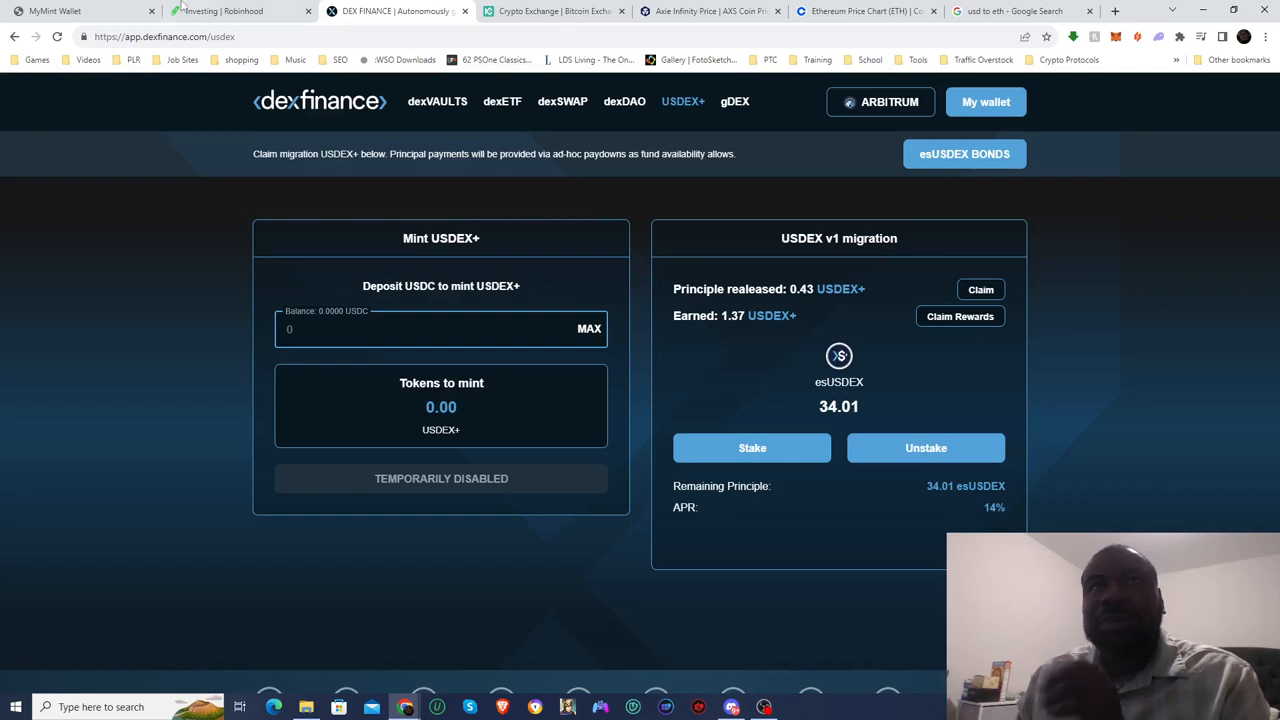
Check the Robinhood portfolio at $136.18, down $0.96 this week.
left_click(240, 11)
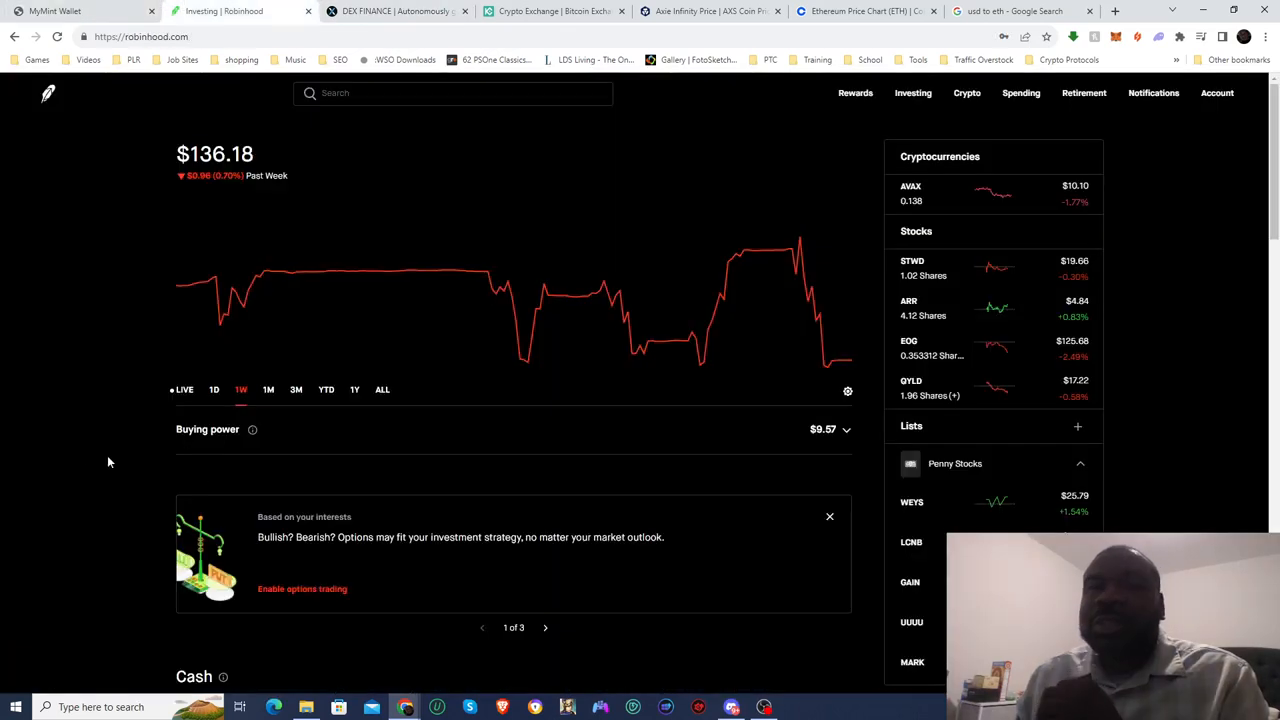
mouse_move(910, 582)
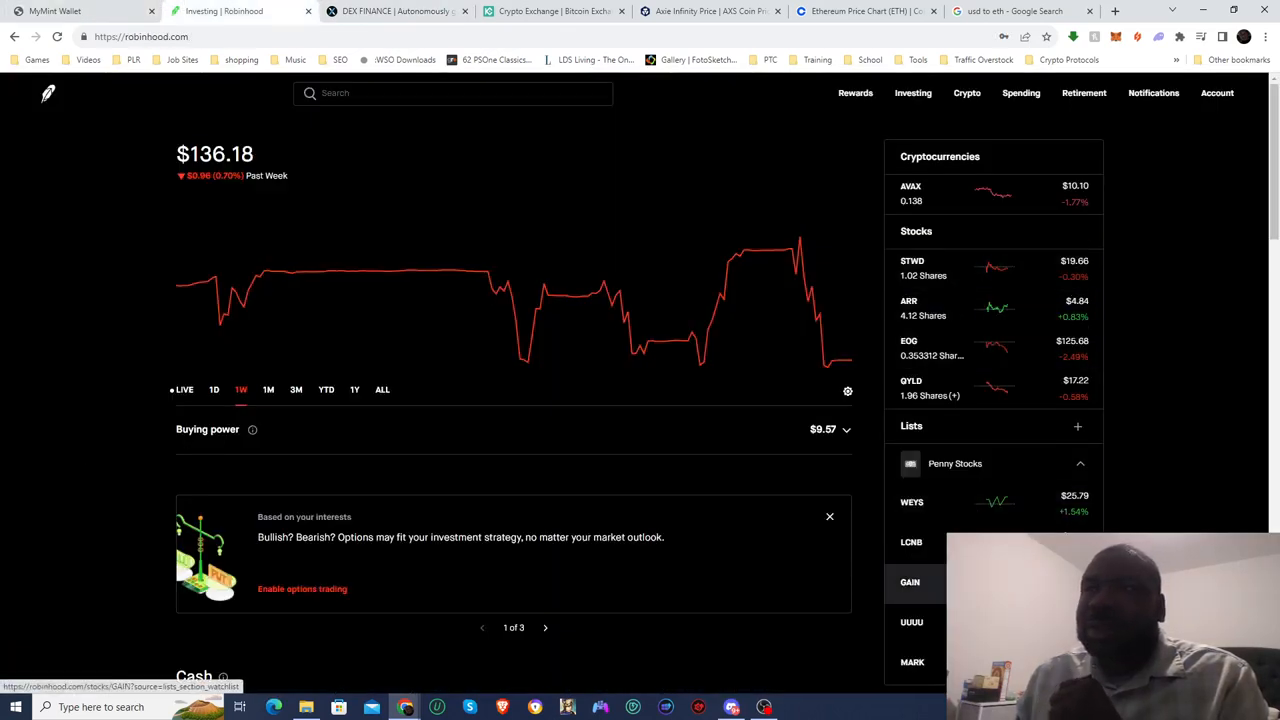
scroll("down", 3)
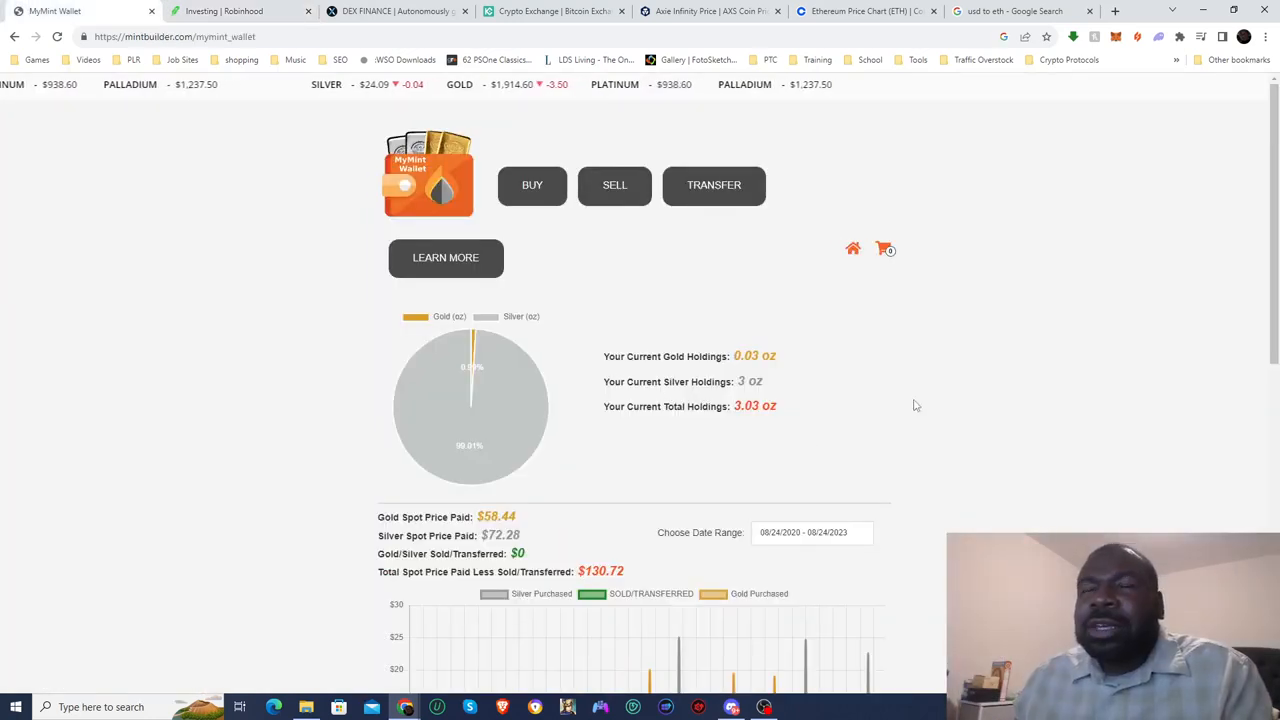
Scroll through MyMint Wallet's holdings charts and purchase history, then back to the summary.
scroll("down", 3)
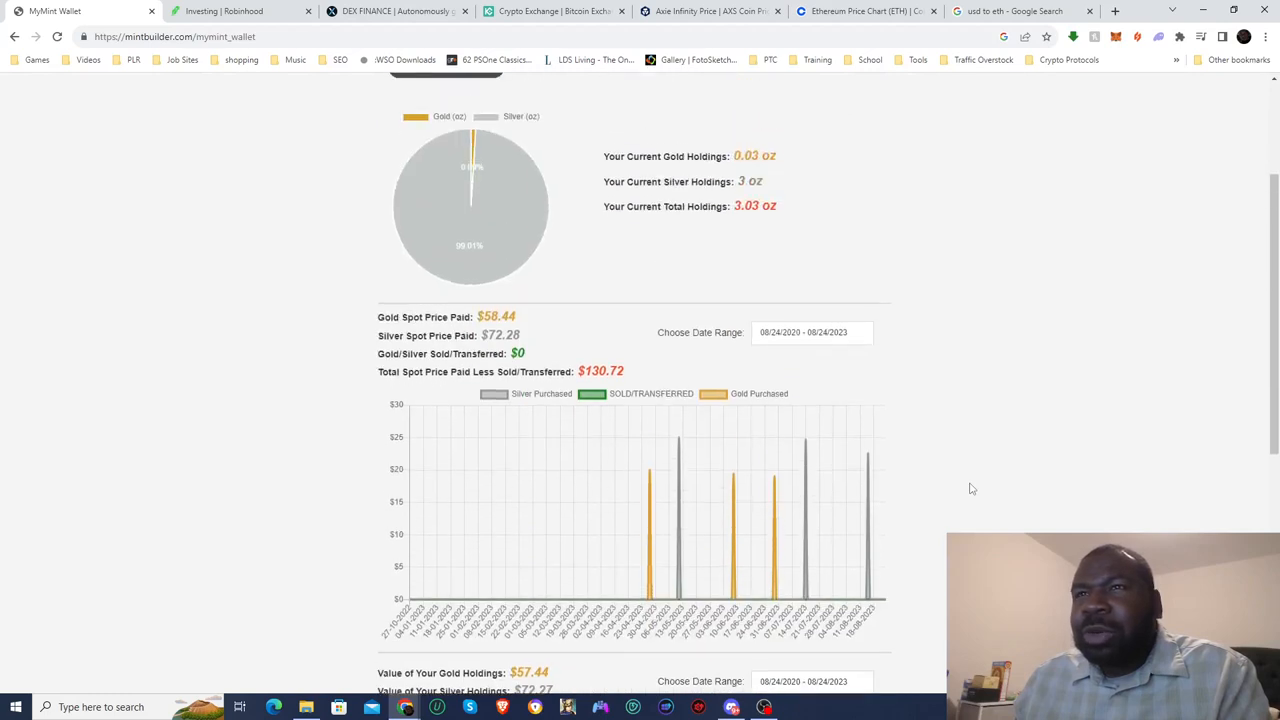
scroll("down", 3)
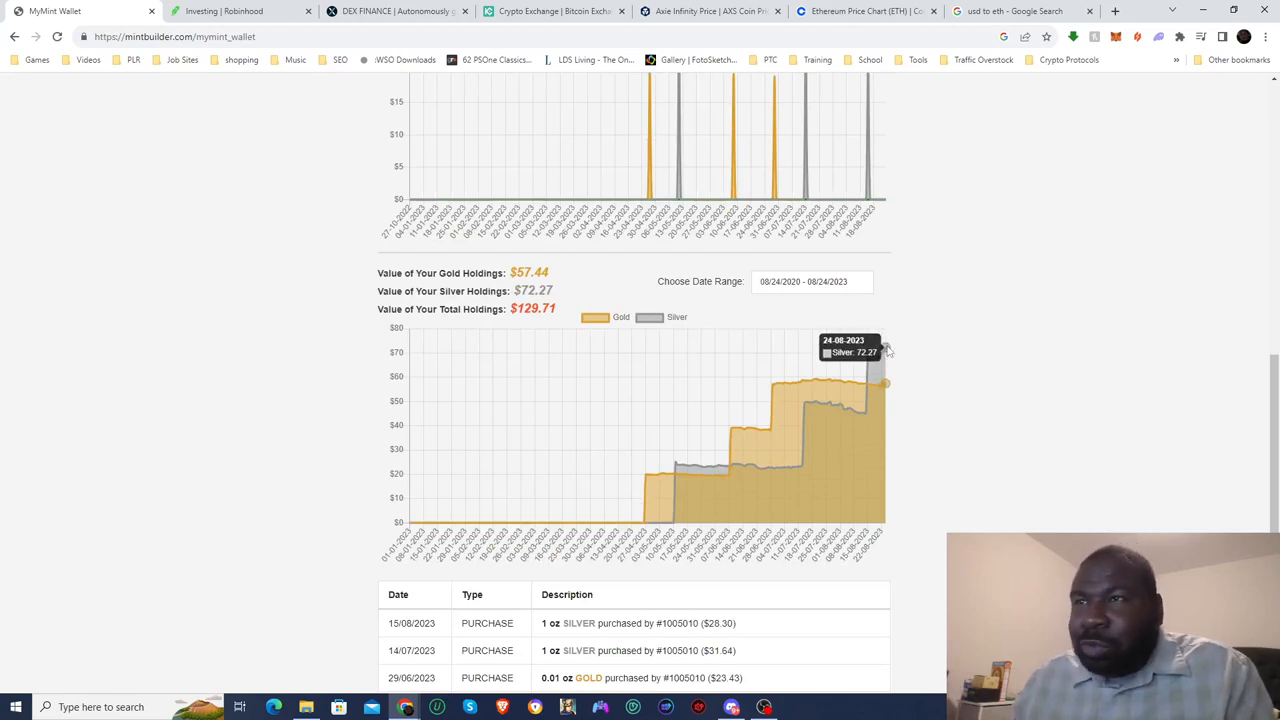
scroll("up", 3)
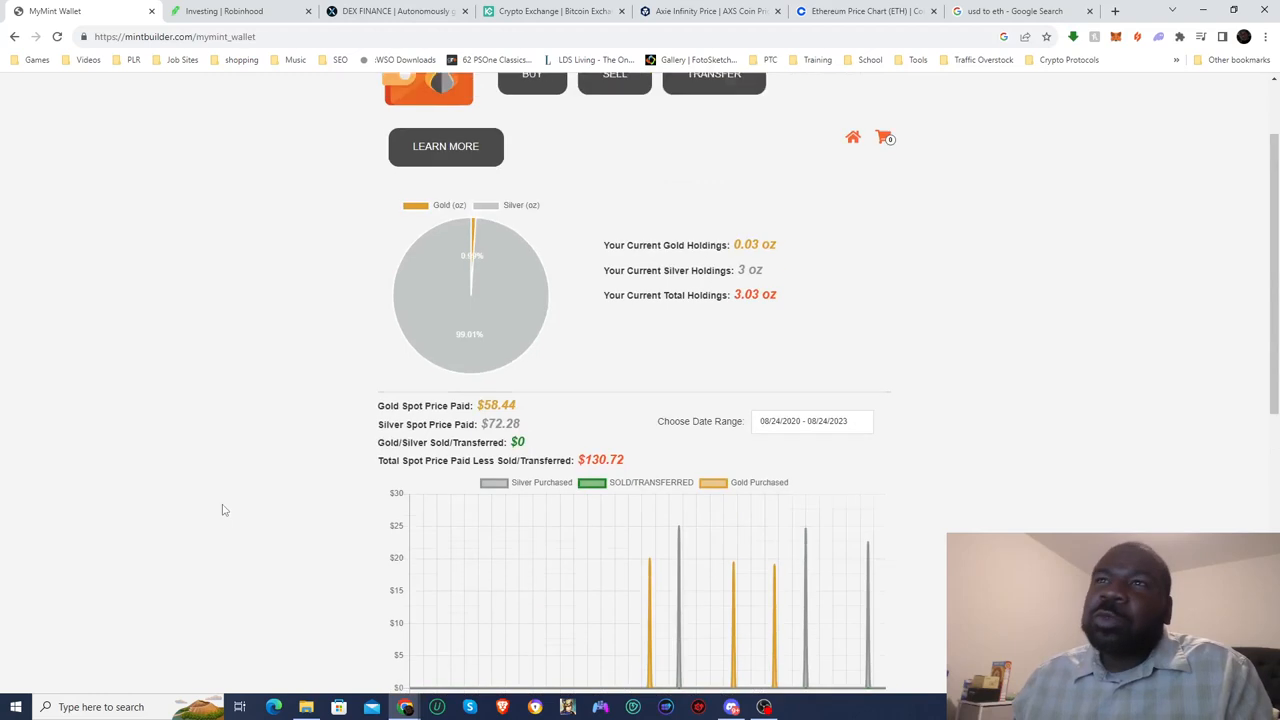
scroll("up", 3)
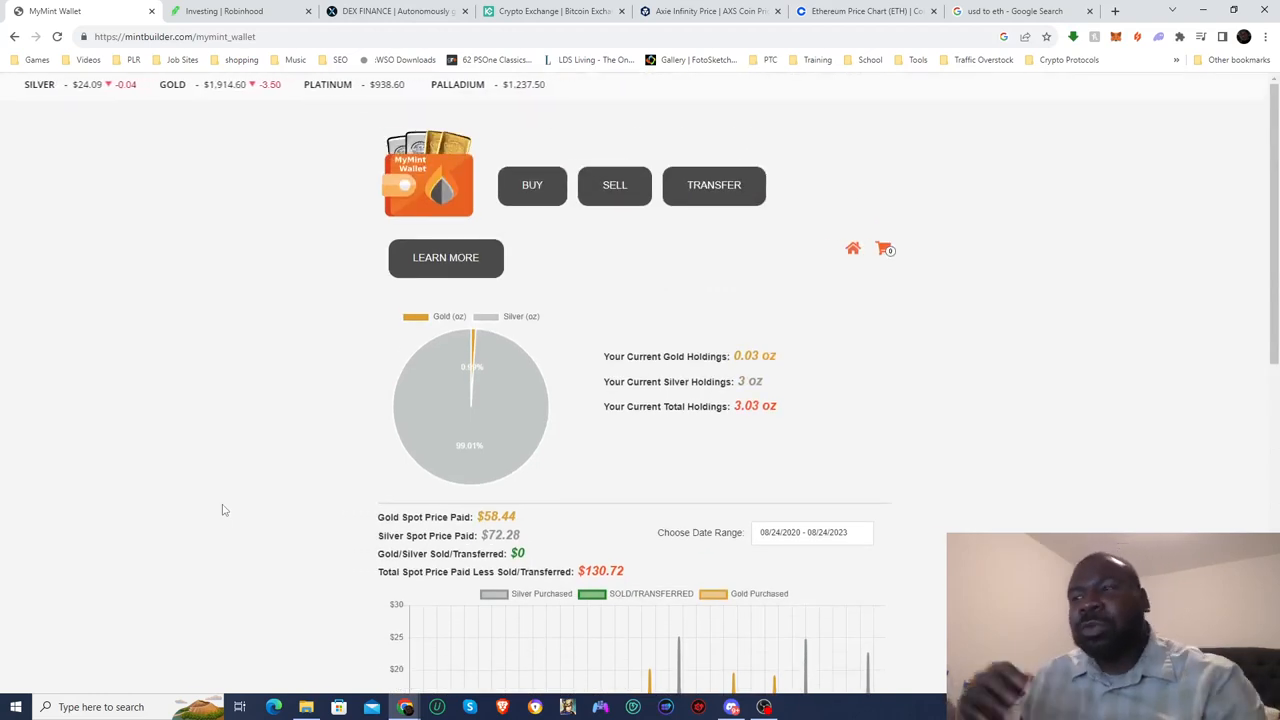